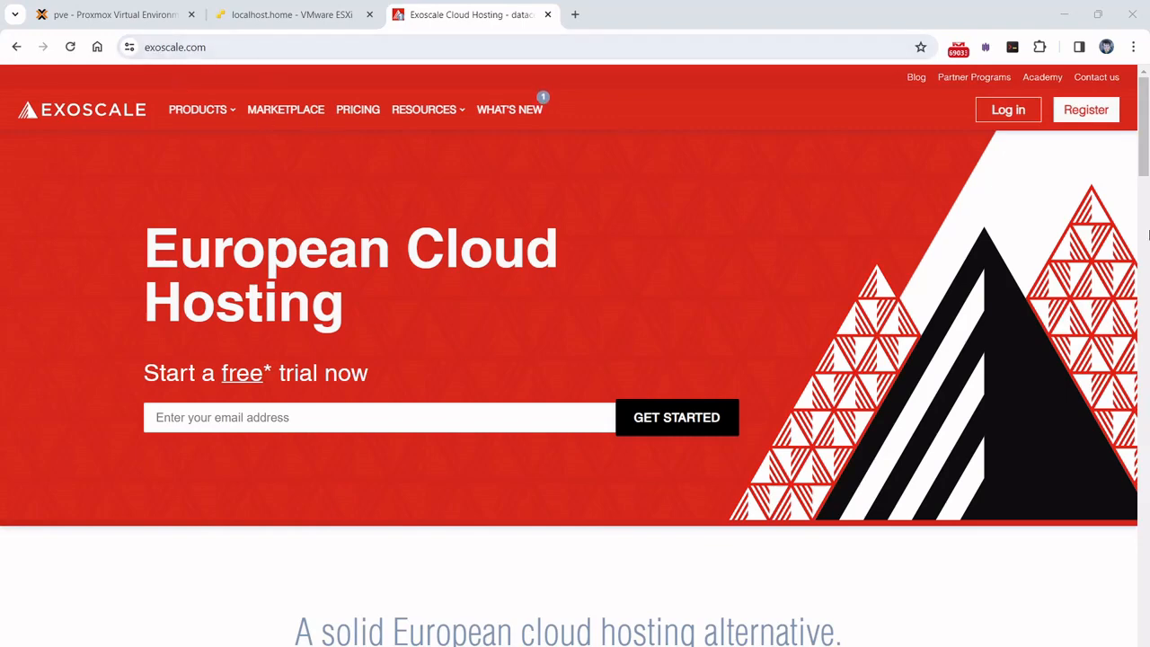
Sign in to the Exoscale Console and open the ubuntu-exoscale-target instance details.
left_click(1007, 109)
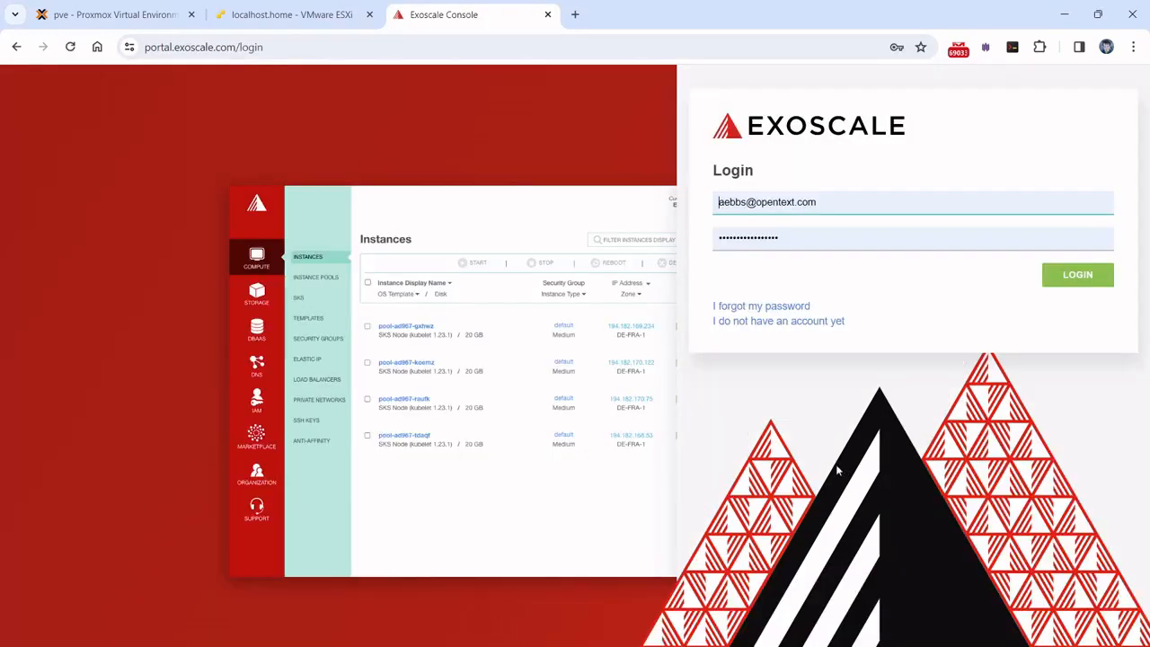
left_click(1078, 274)
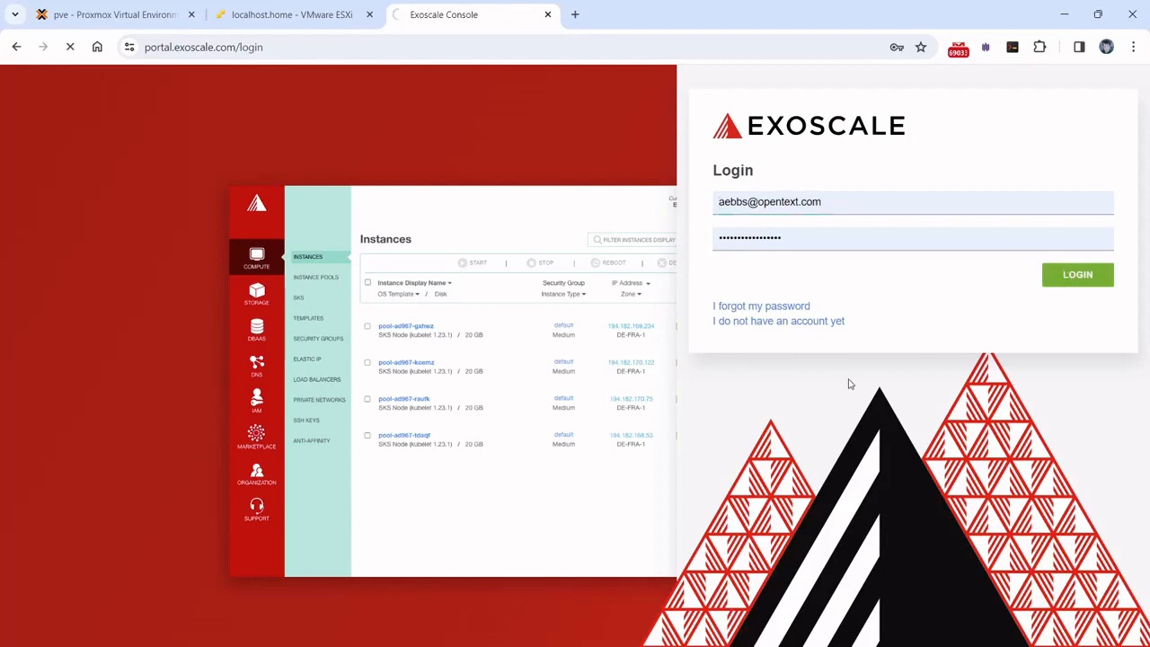
left_click(1078, 274)
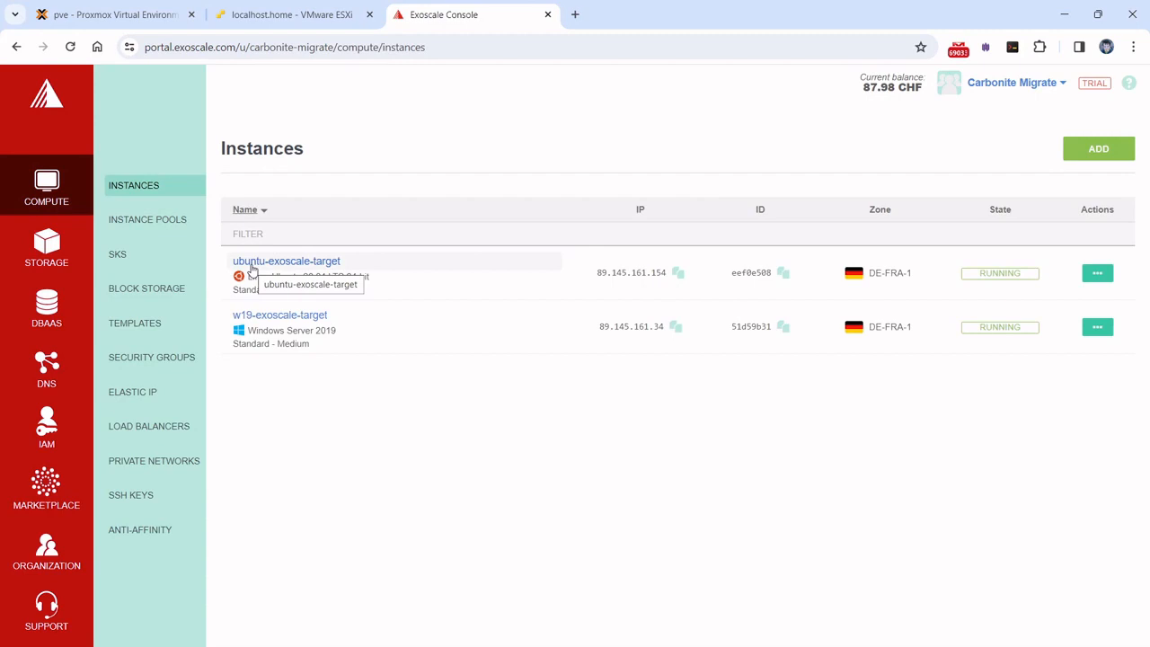
left_click(286, 260)
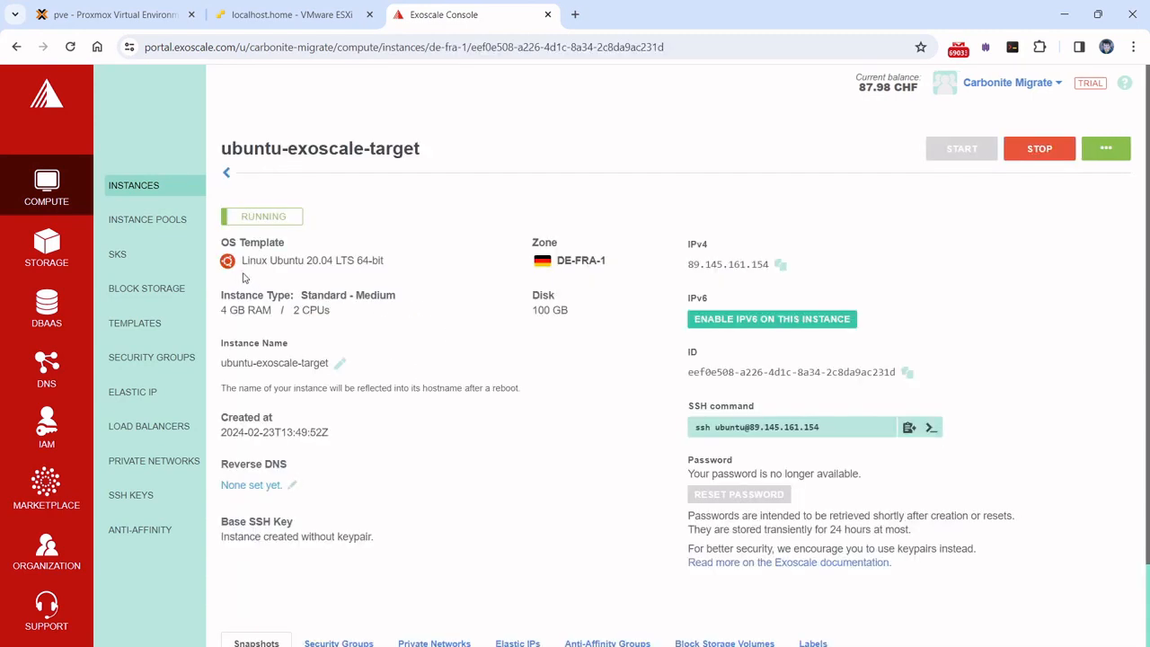
mouse_move(321, 327)
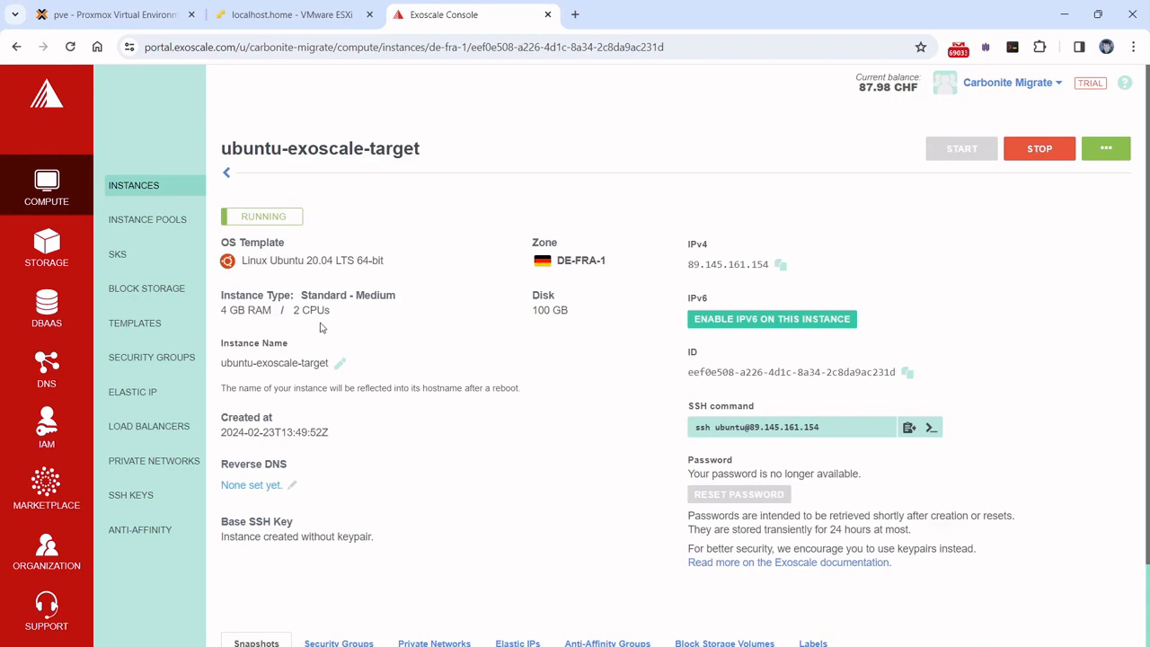
mouse_move(350, 562)
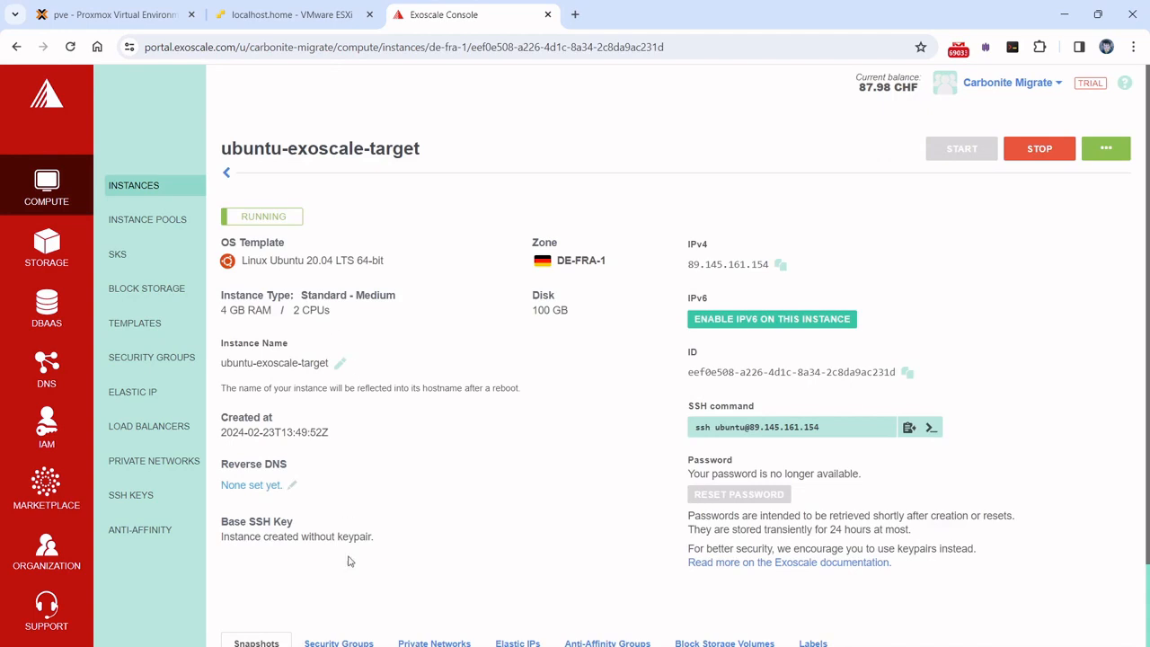
Review the default security group's ingress rules, then reopen ubuntu-exoscale-target from Instances.
scroll("down", 3)
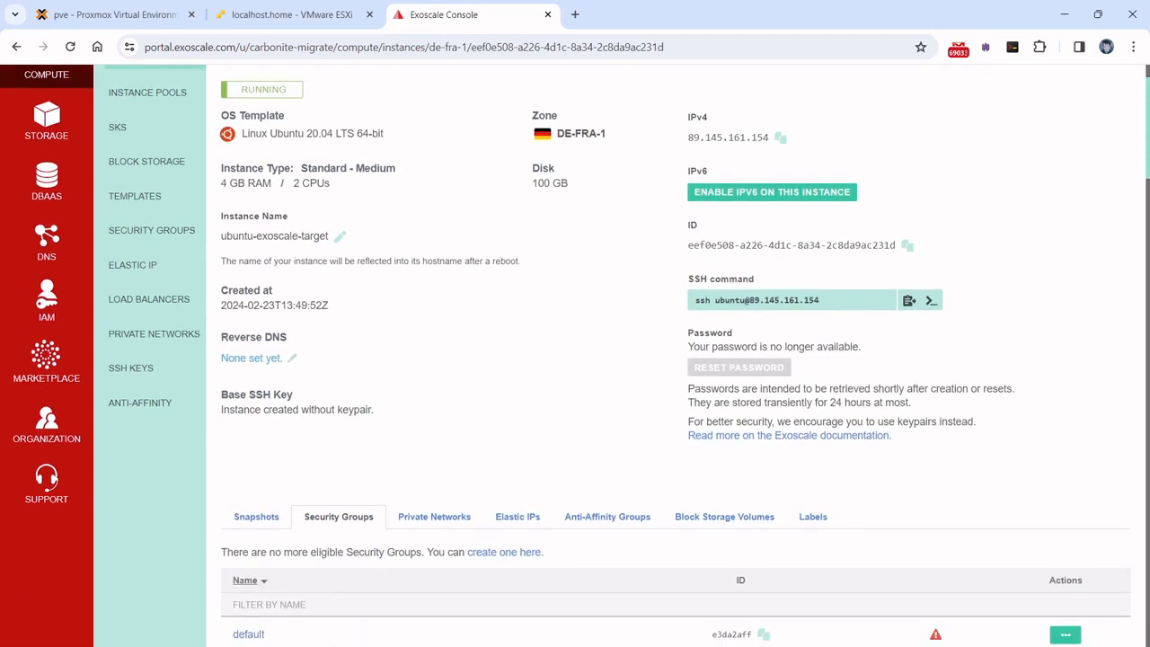
left_click(249, 633)
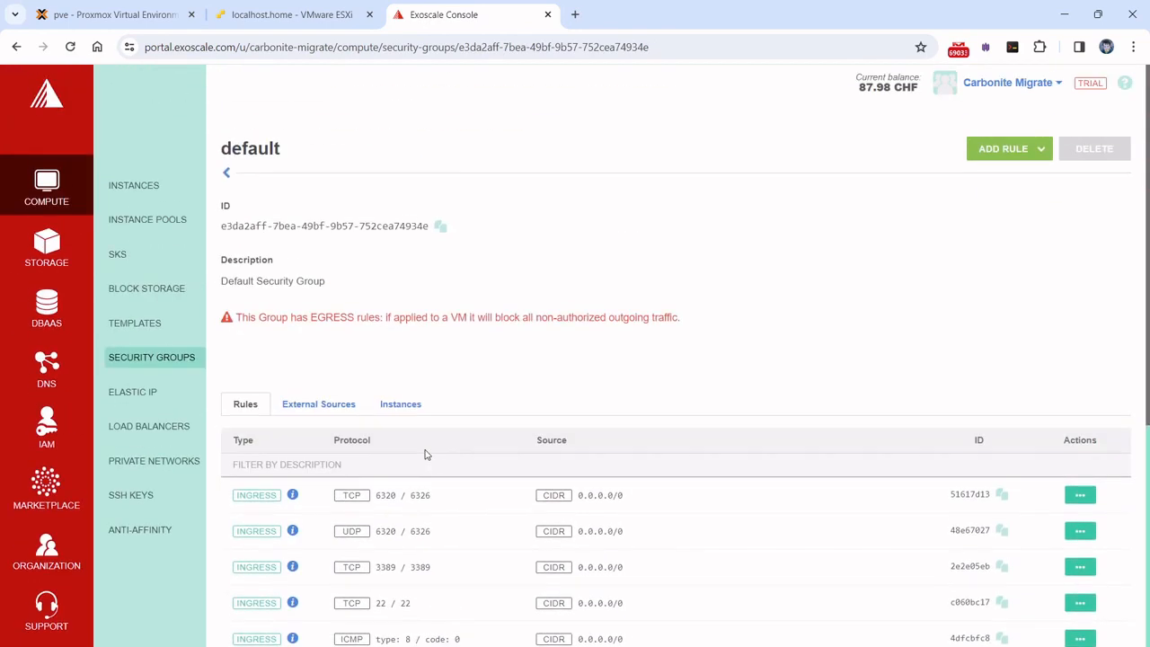
mouse_move(371, 126)
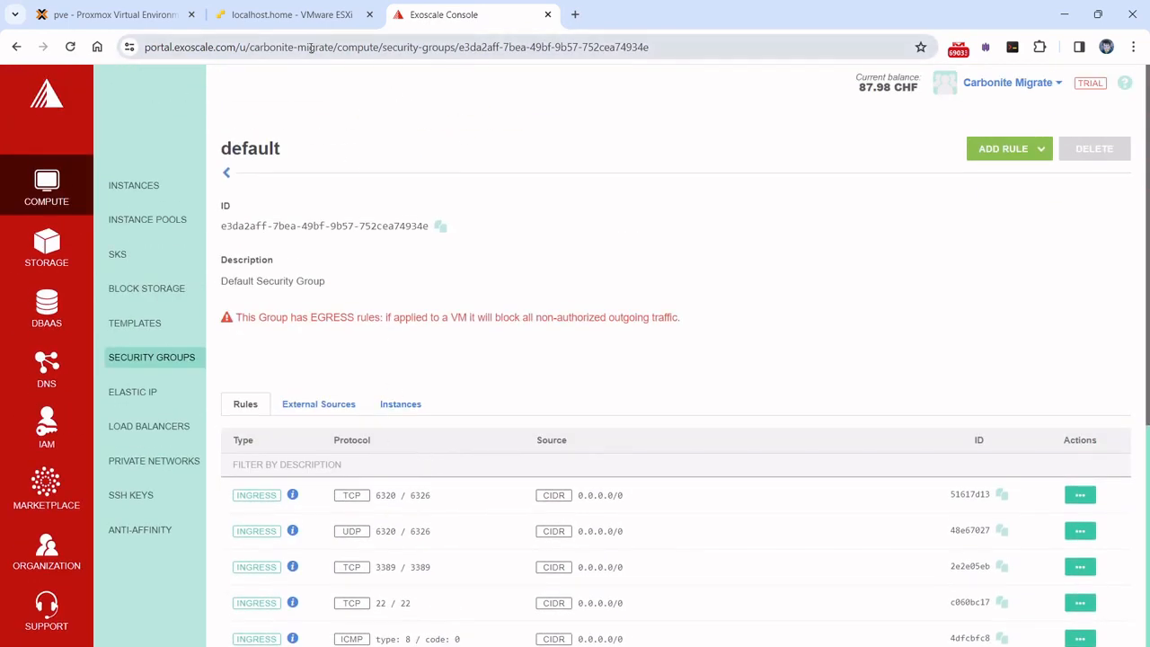
left_click(133, 185)
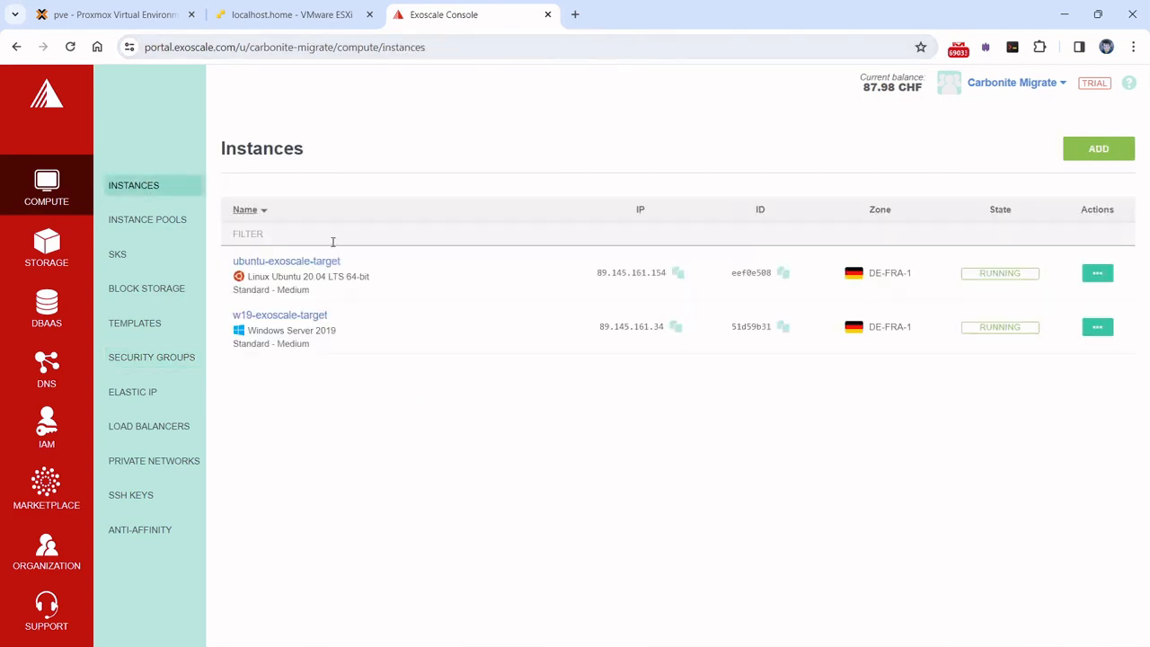
left_click(287, 261)
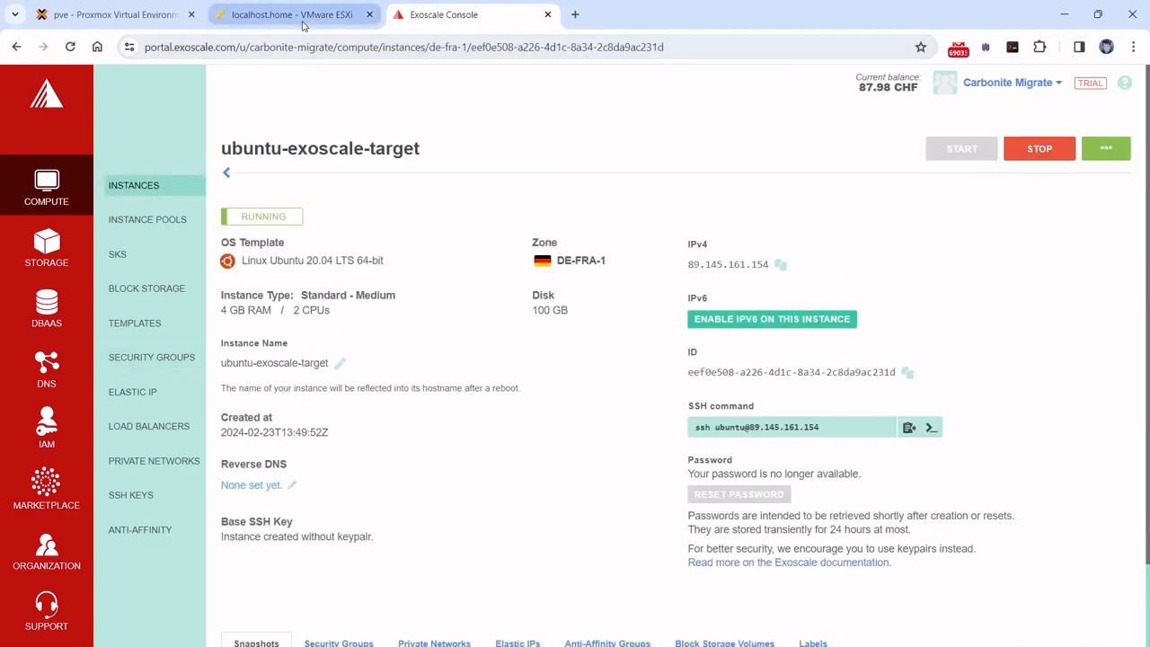
Switch to the ESXi Host Client to view ubuntu-esx-source's summary (192.168.1.160, 2 CPUs).
left_click(287, 15)
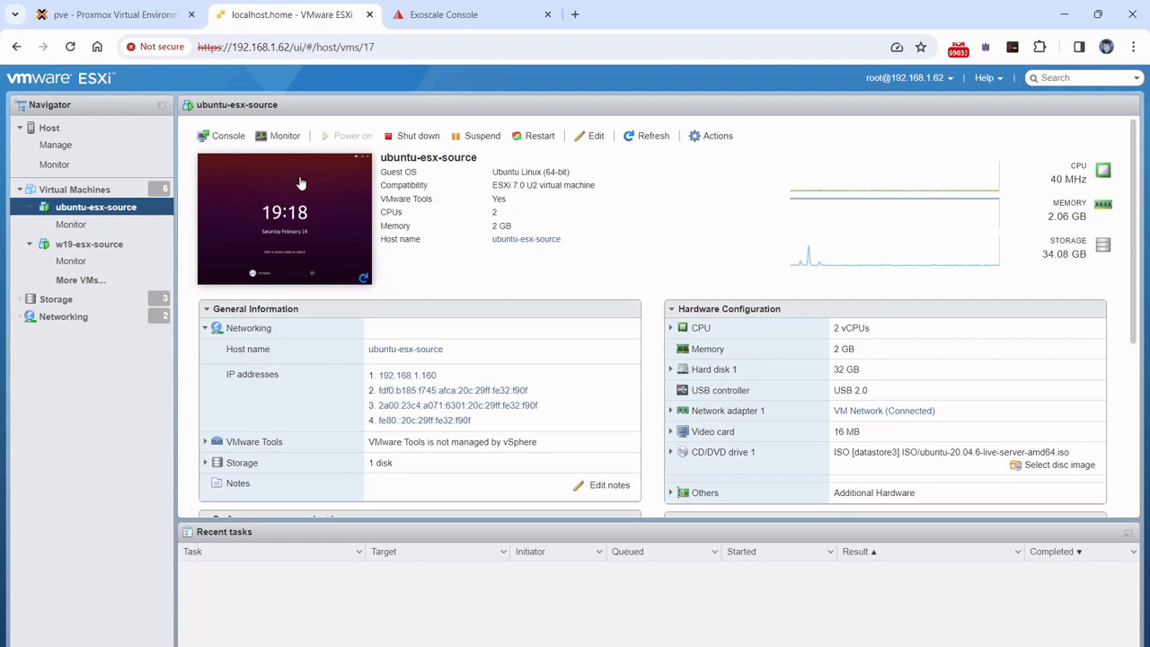
mouse_move(95, 207)
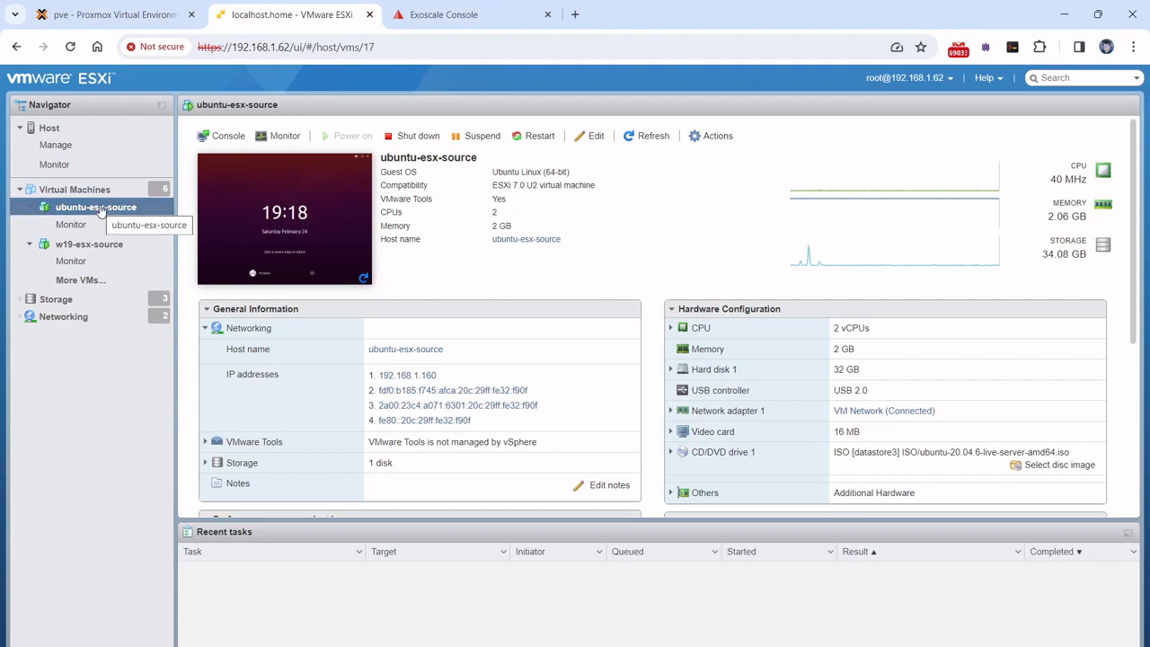
mouse_move(79, 212)
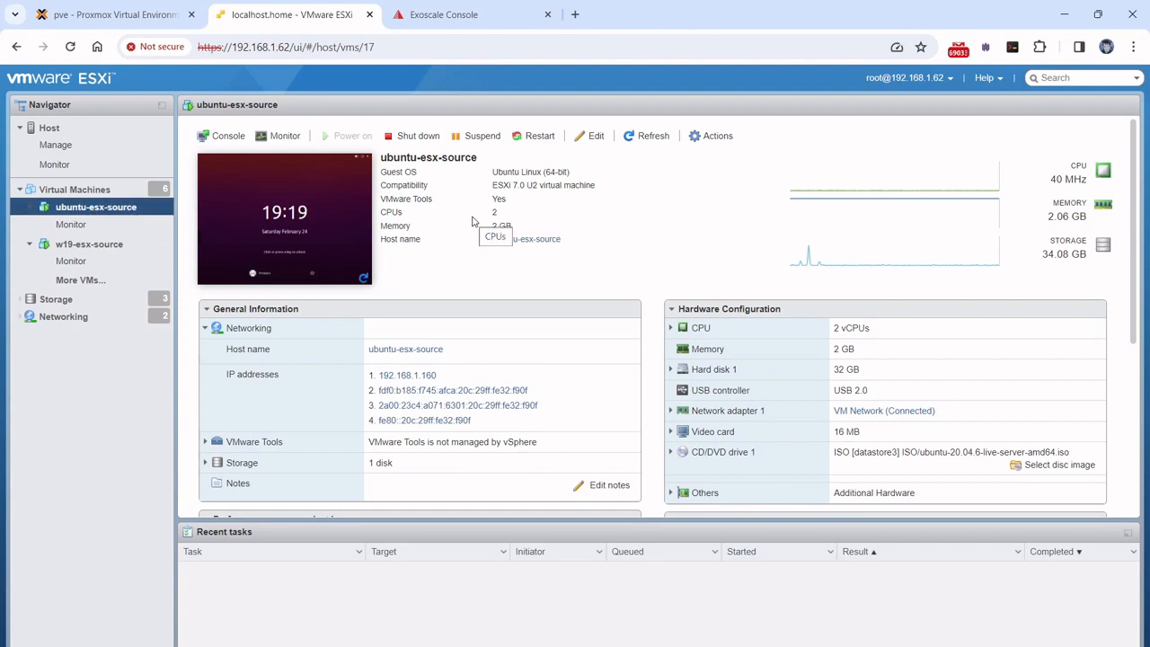
mouse_move(464, 283)
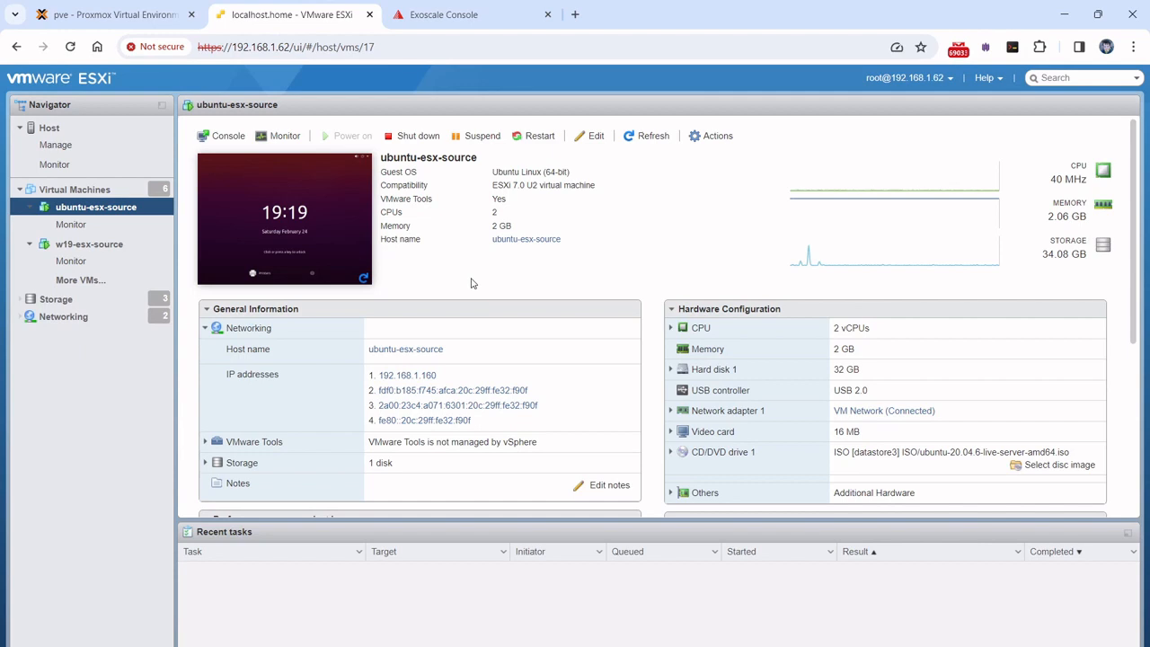
mouse_move(410, 287)
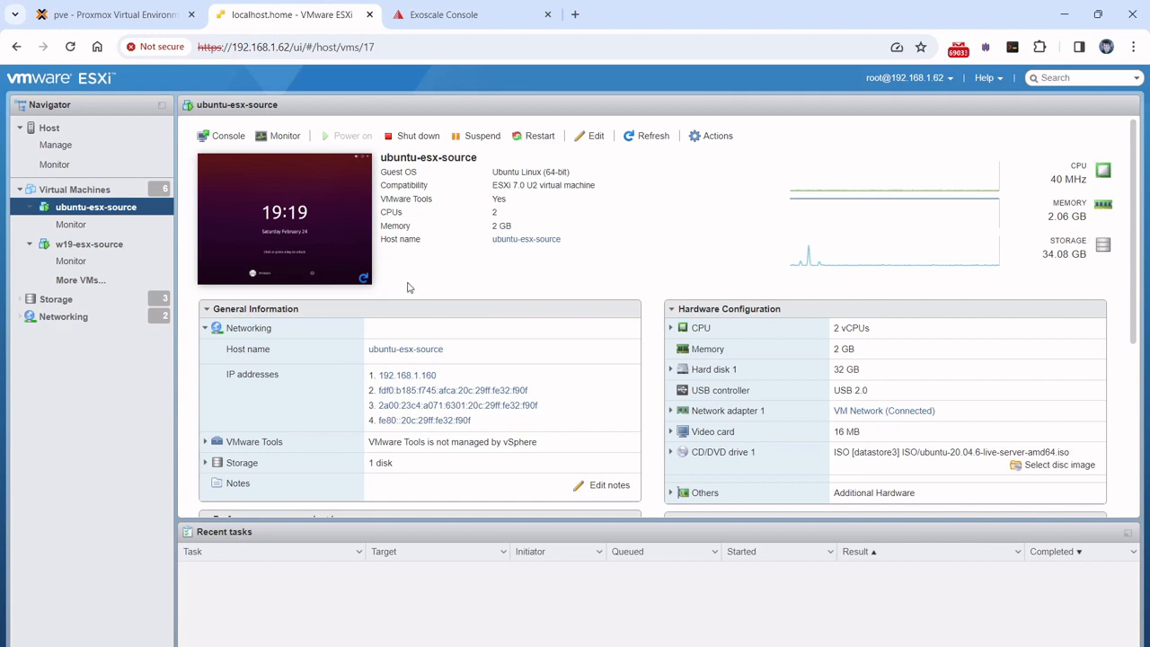
mouse_move(501, 280)
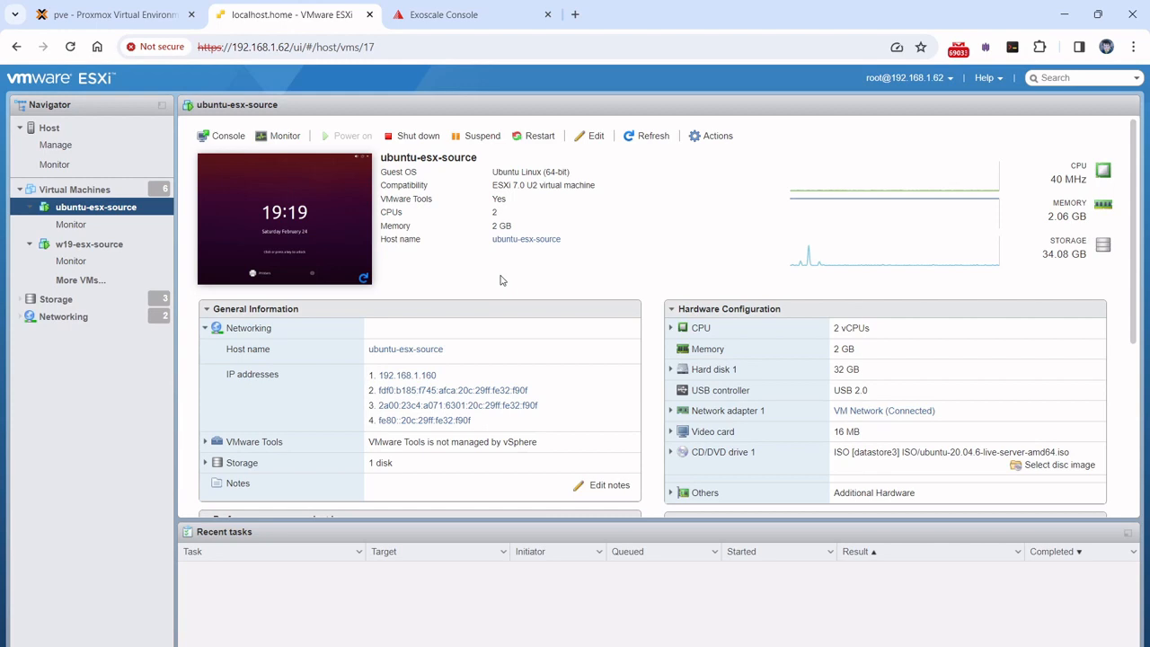
mouse_move(442, 401)
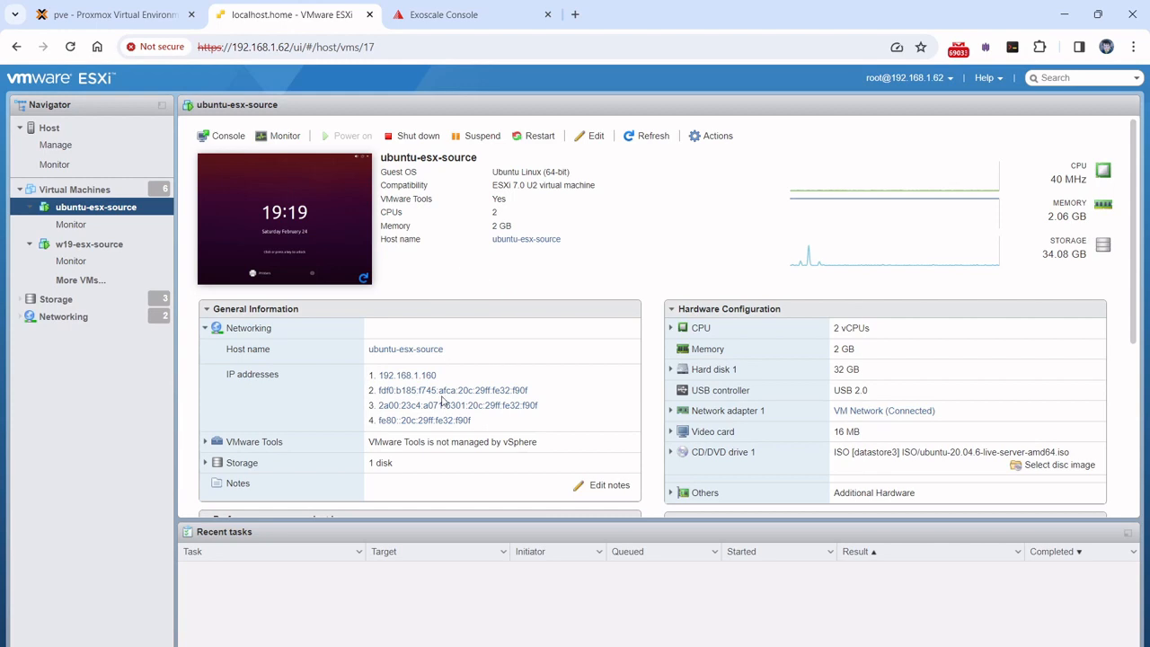
mouse_move(383, 576)
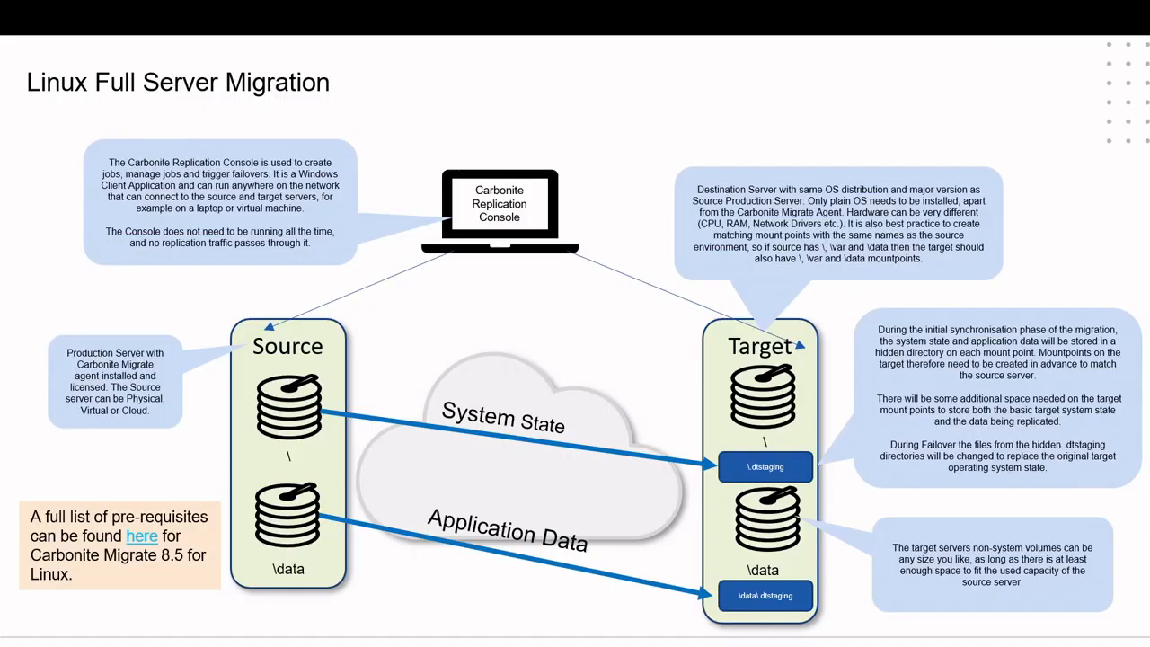
mouse_move(410, 355)
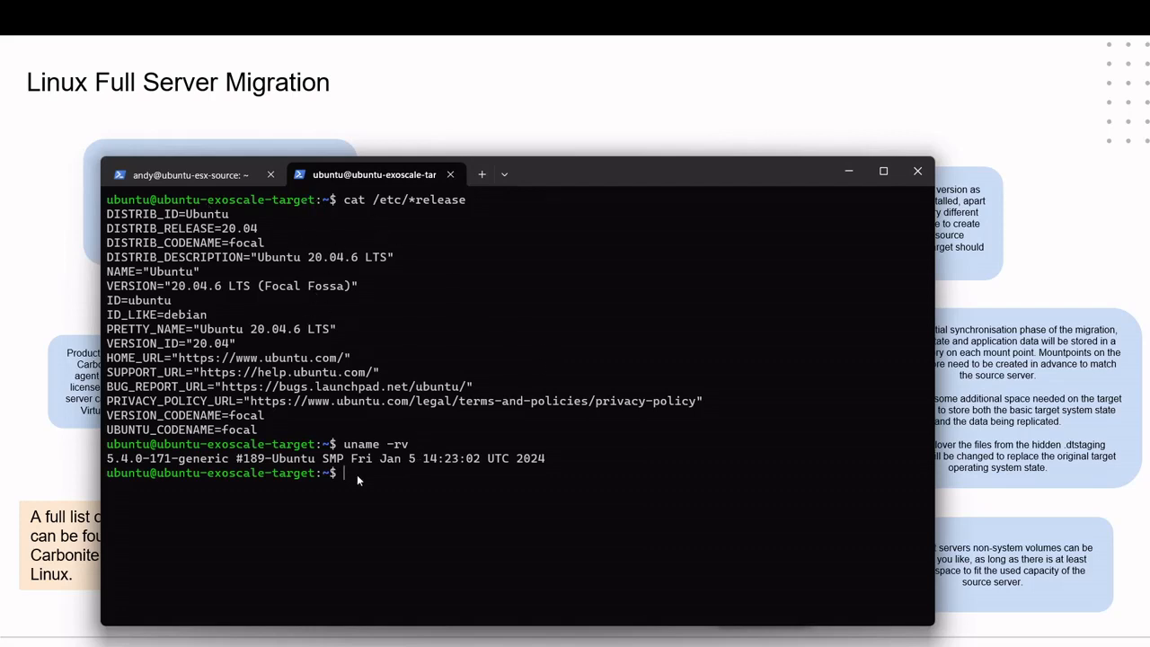
mouse_move(205, 191)
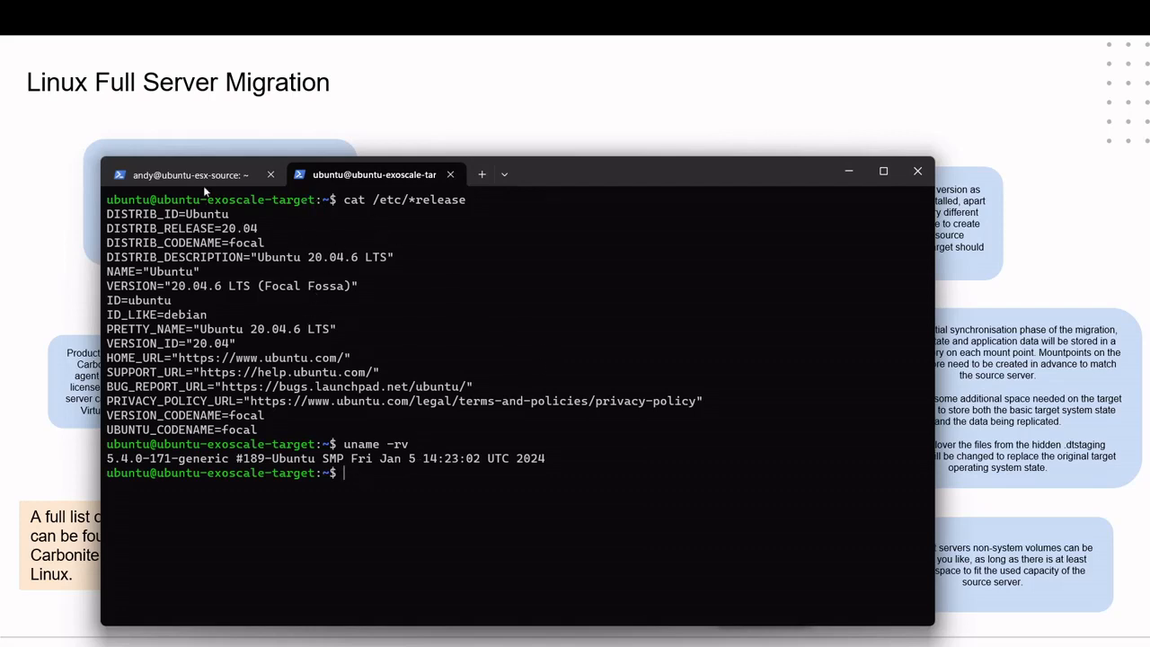
Compare source and target sessions, ending on ubuntu-esx-source reporting Ubuntu 20.04.6, kernel 5.4.0-172.
left_click(189, 174)
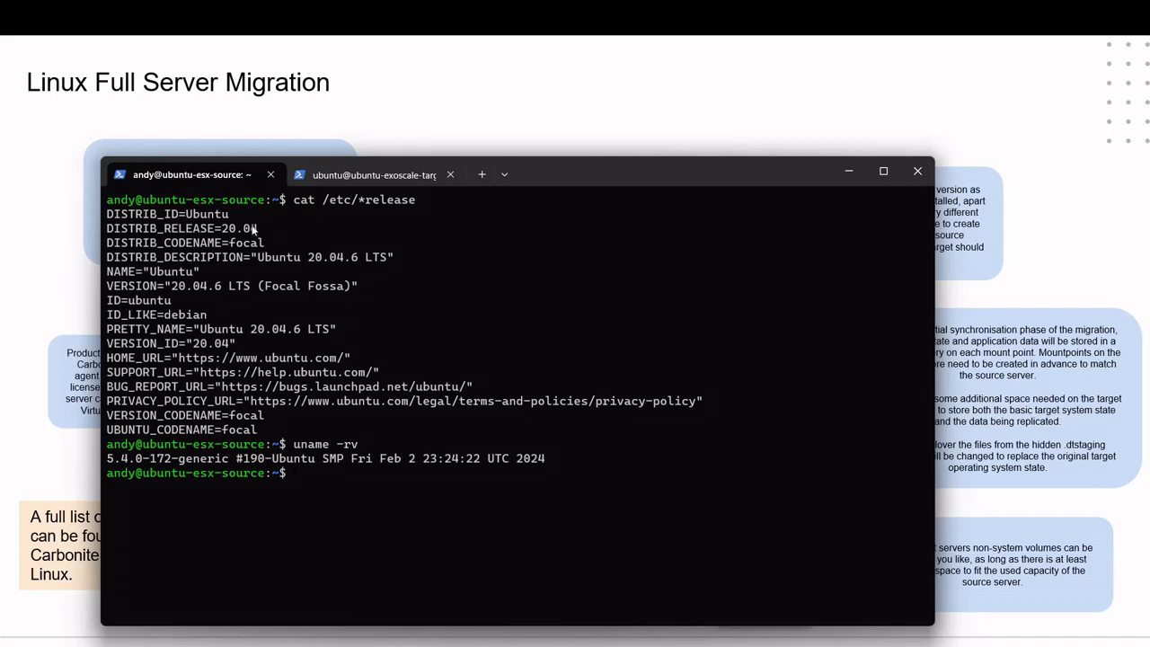
mouse_move(276, 219)
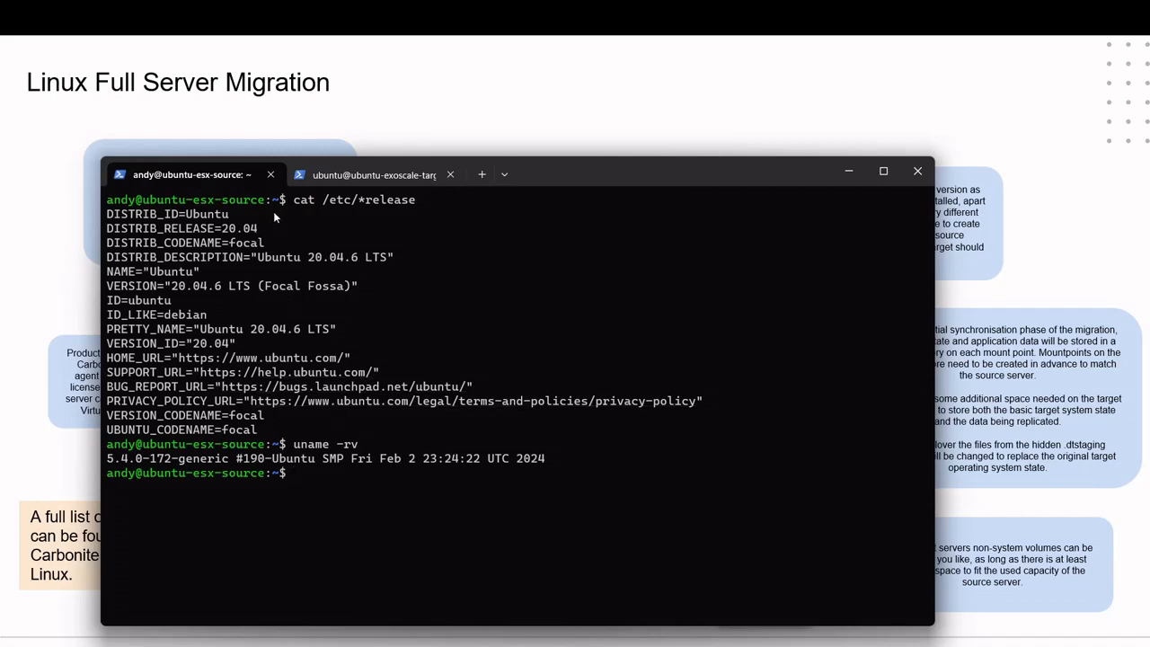
mouse_move(343, 207)
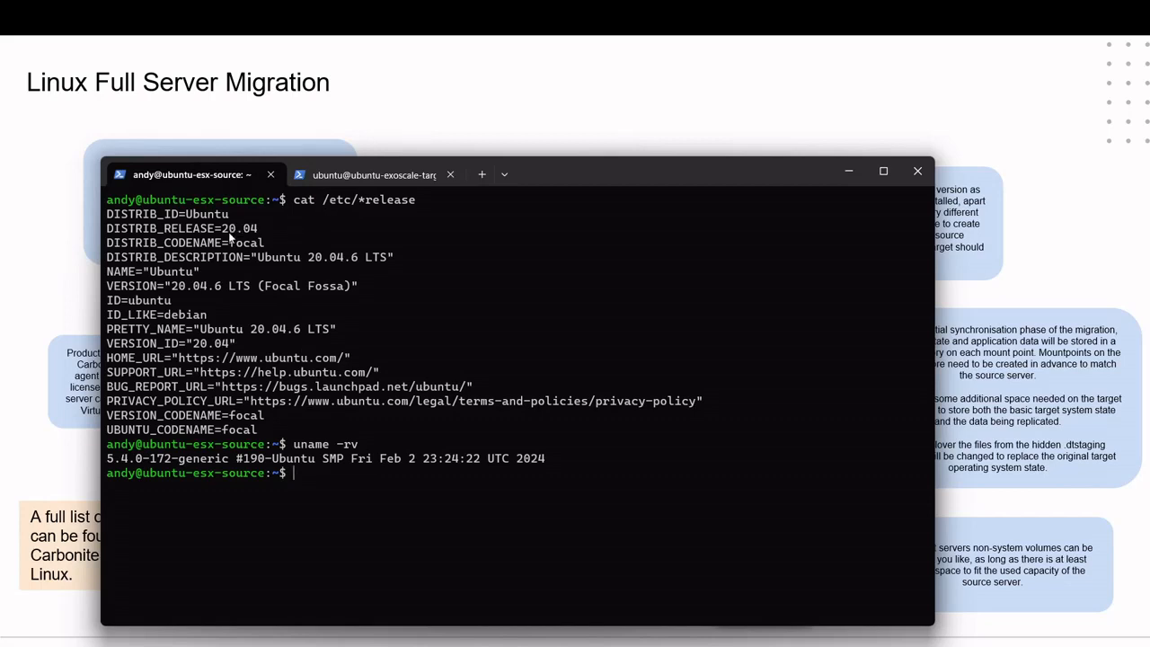
mouse_move(231, 236)
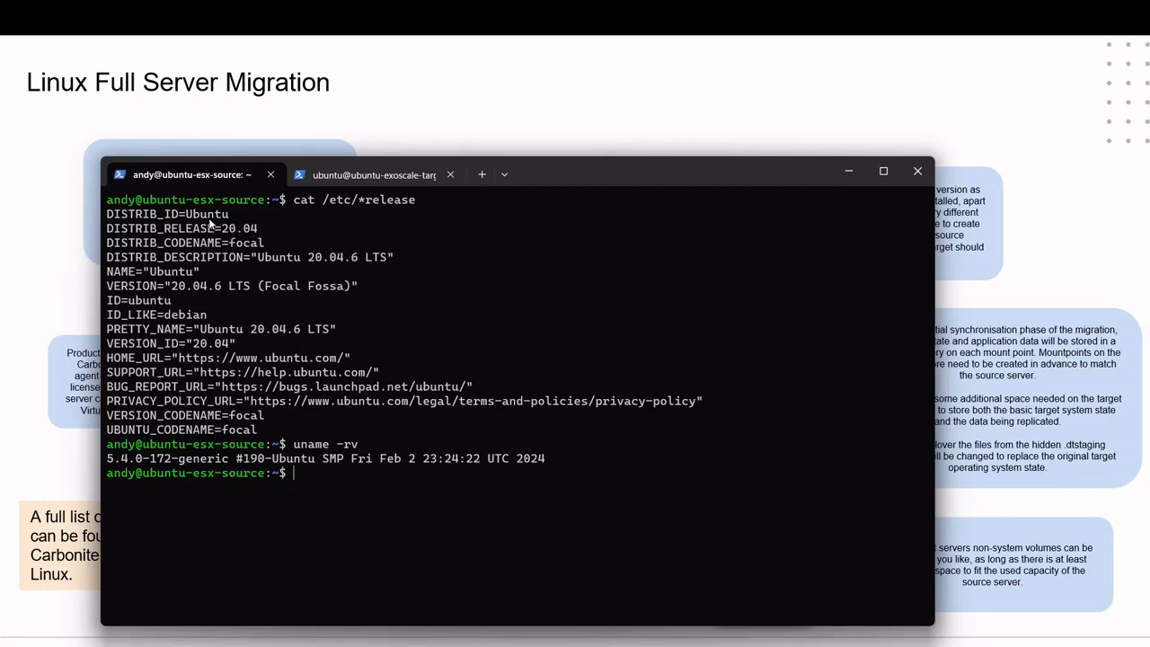
mouse_move(360, 266)
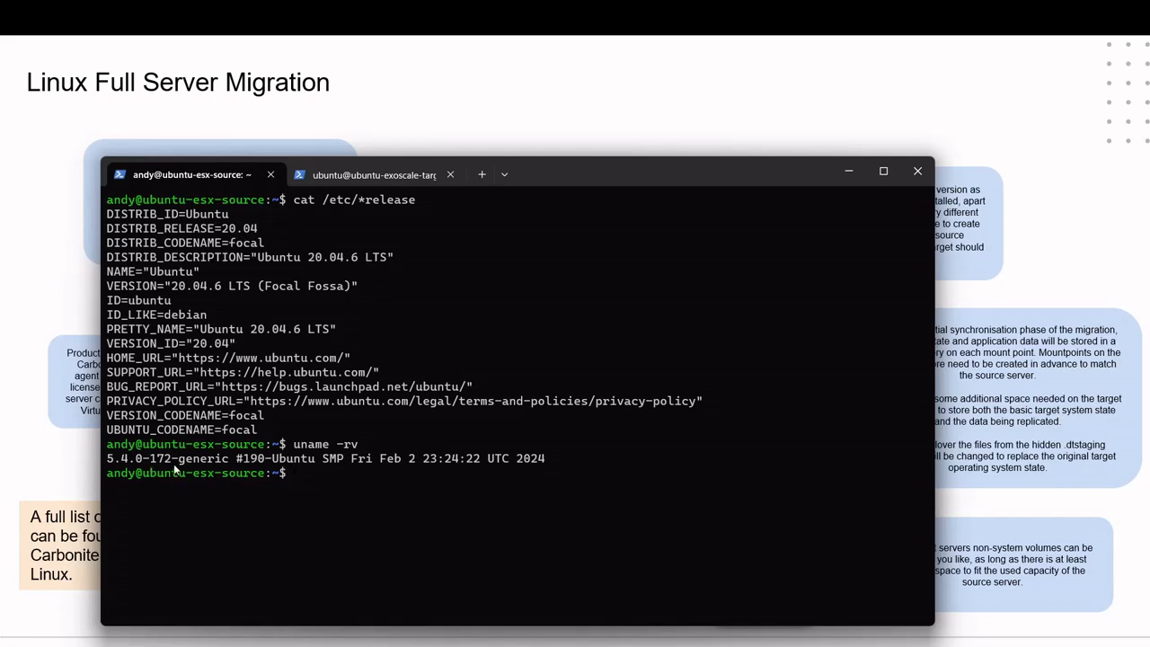
mouse_move(329, 467)
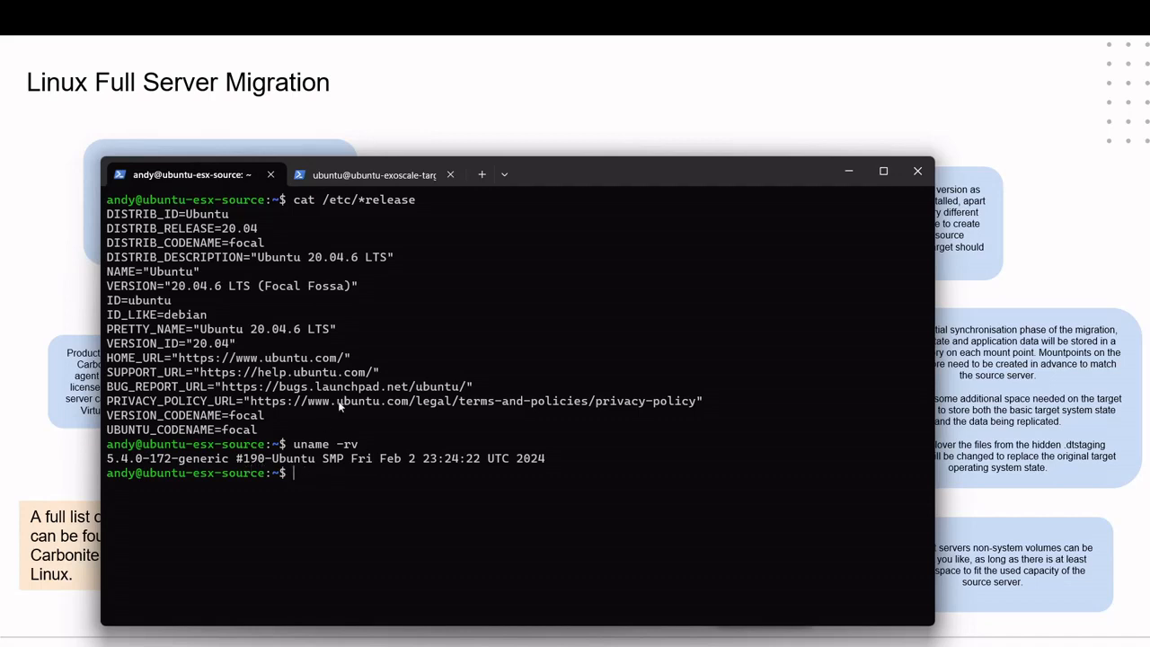
left_click(373, 174)
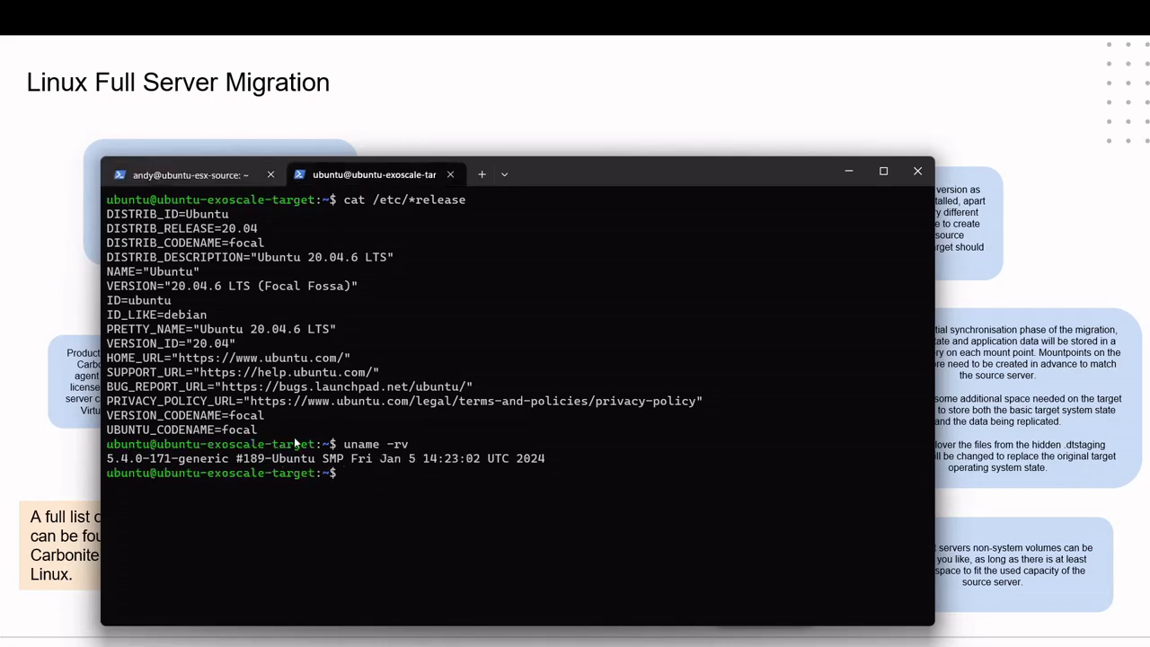
mouse_move(153, 467)
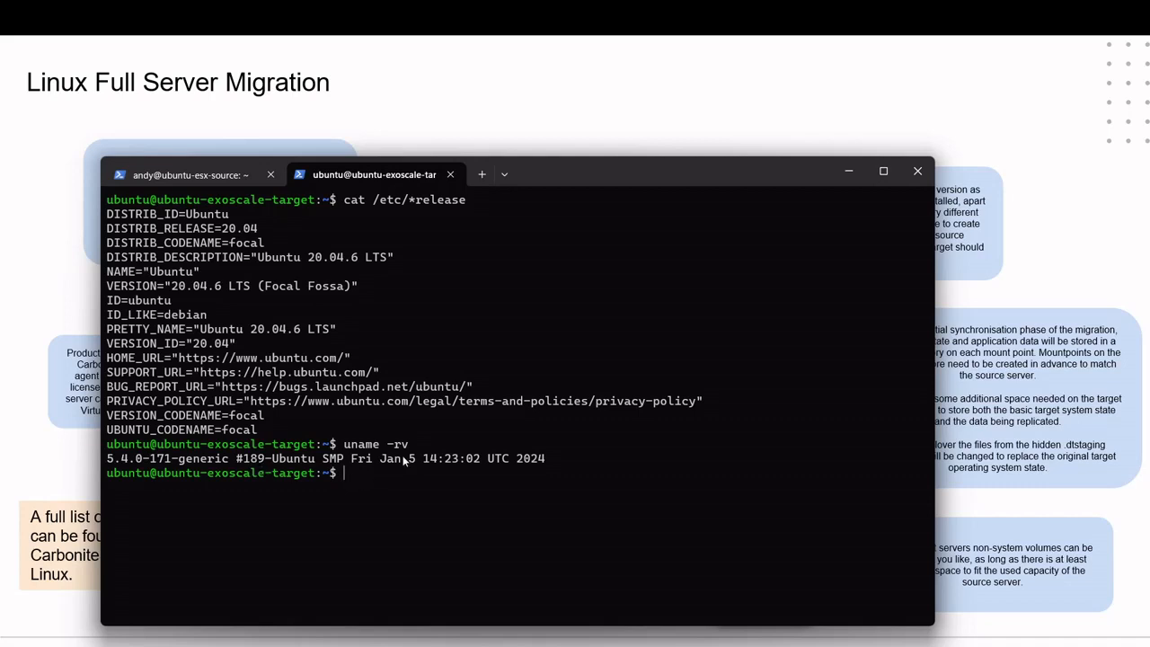
mouse_move(315, 266)
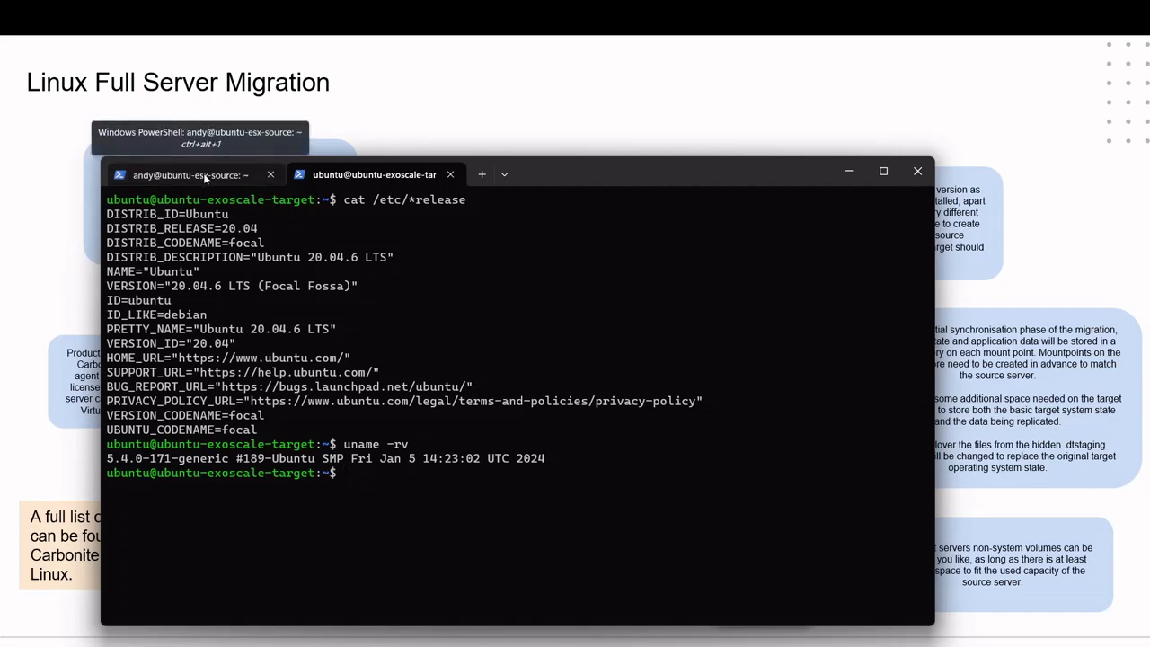
mouse_move(398, 174)
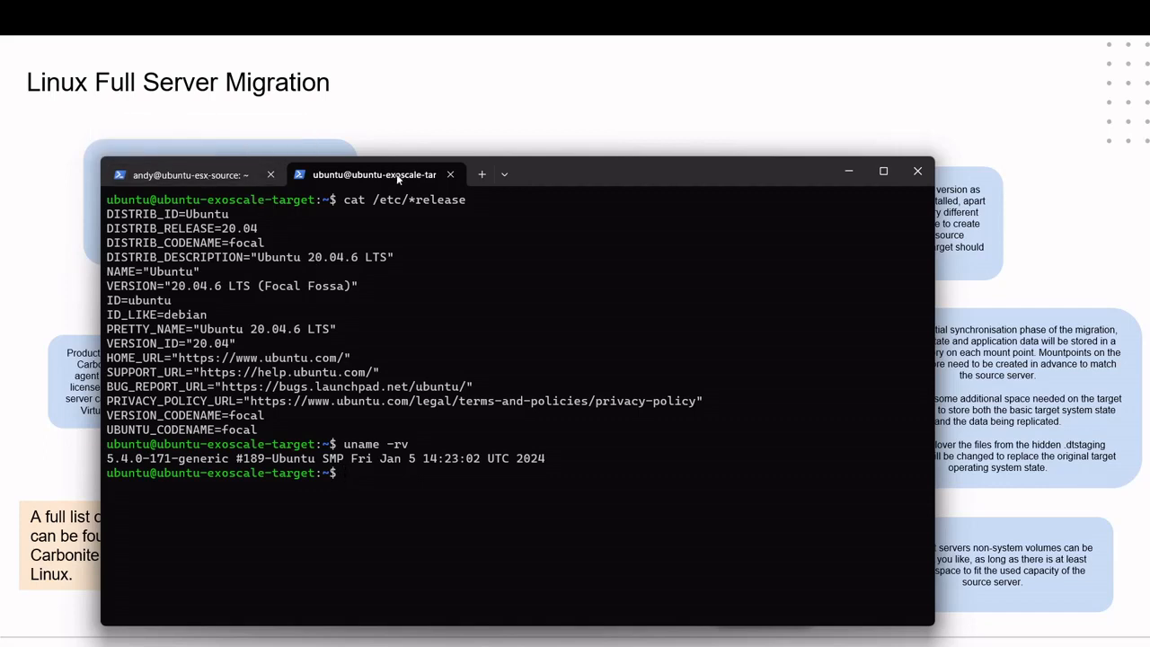
mouse_move(355, 312)
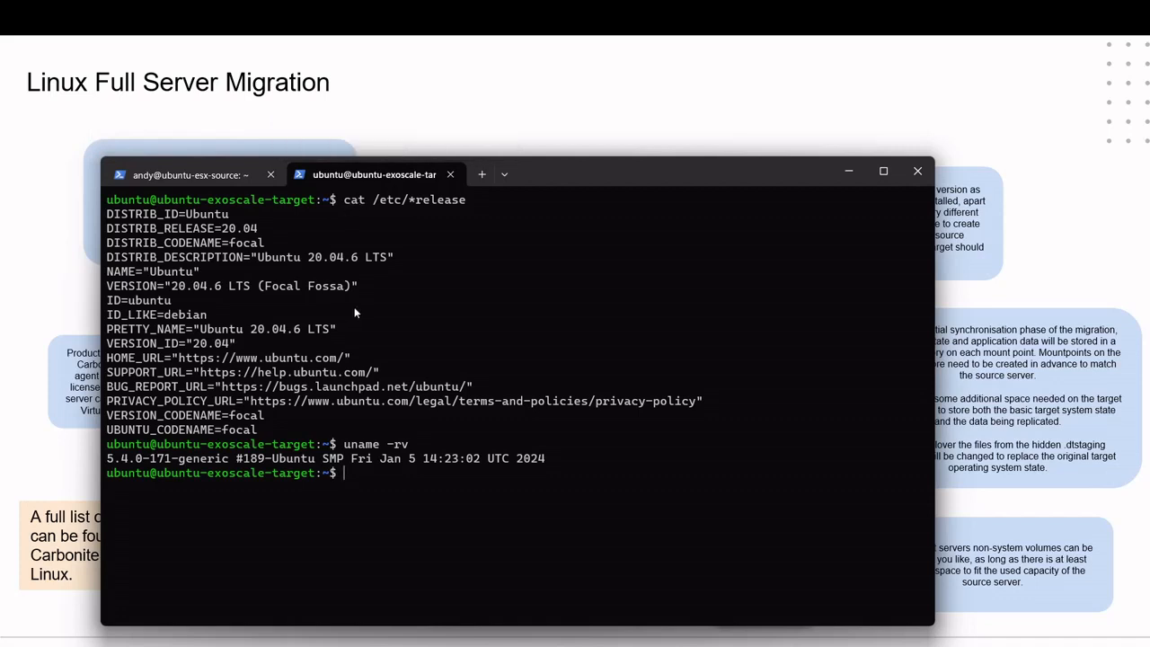
mouse_move(374, 174)
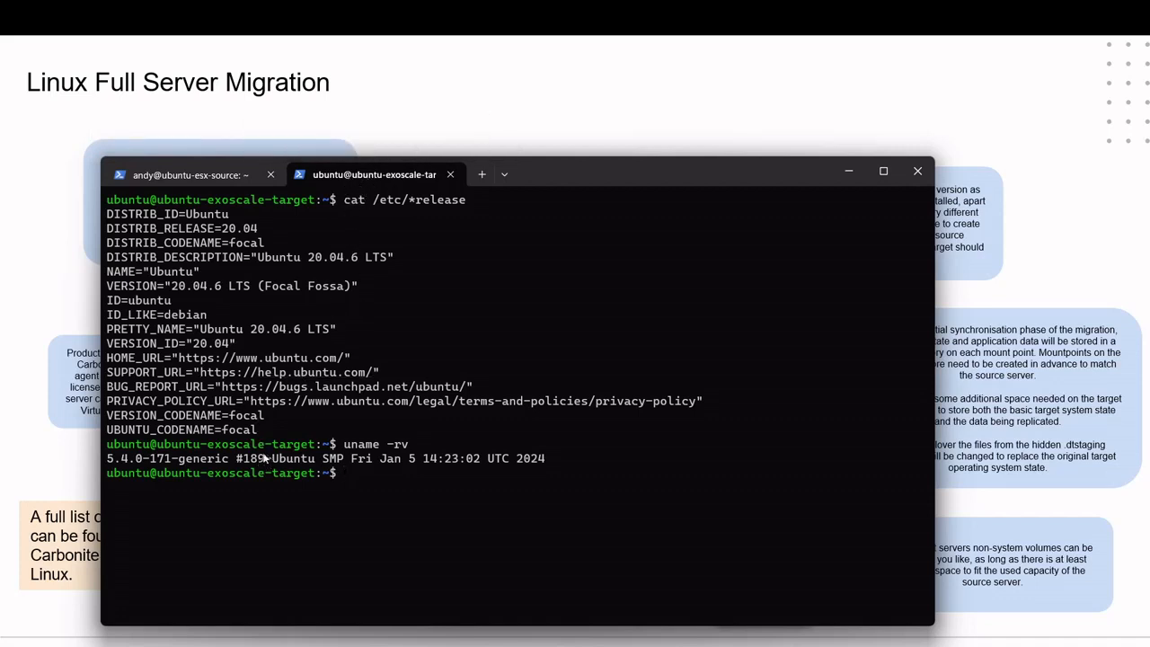
left_click(189, 174)
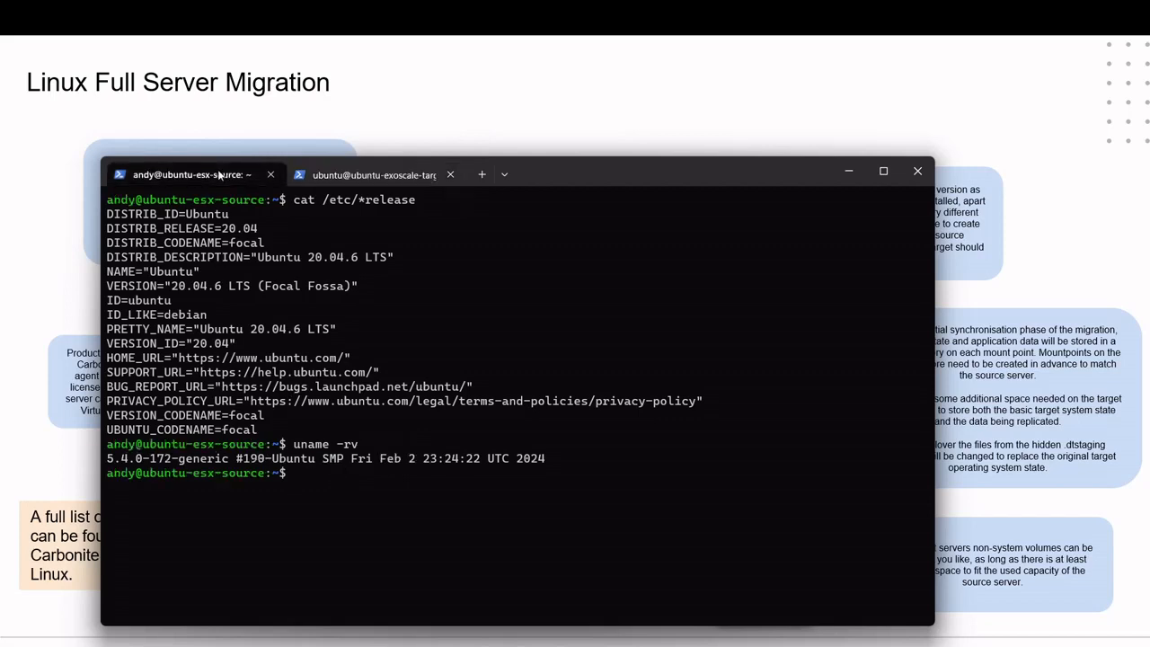
mouse_move(312, 476)
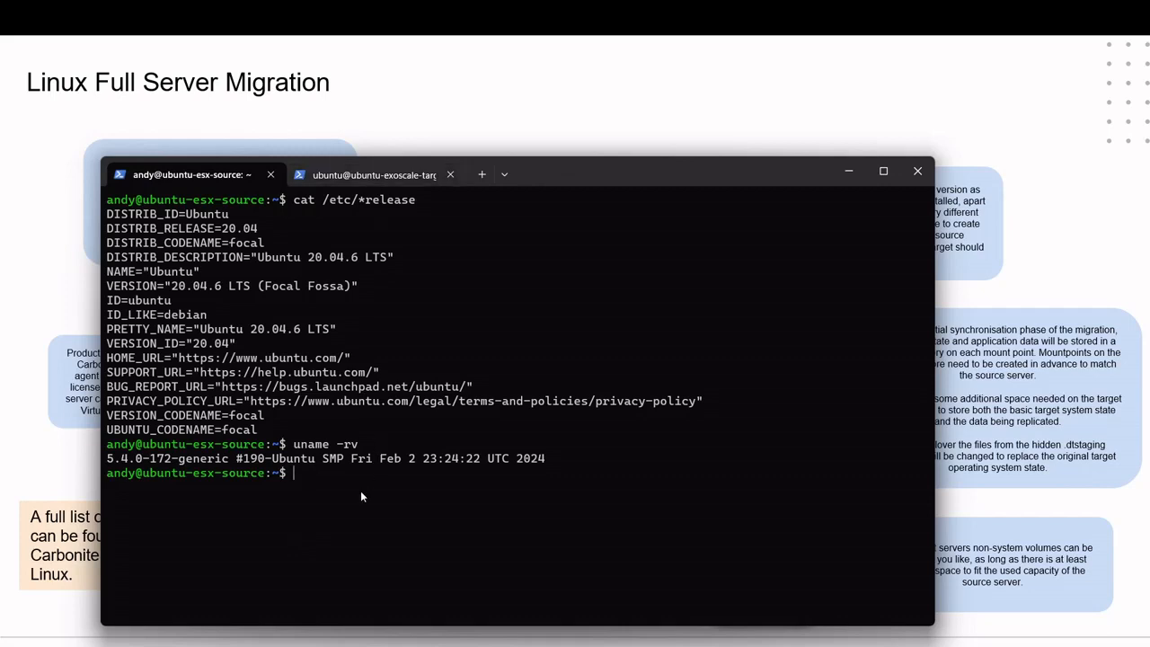
Create an empty demofile1 on the source with touch and list its home folder.
type("touch")
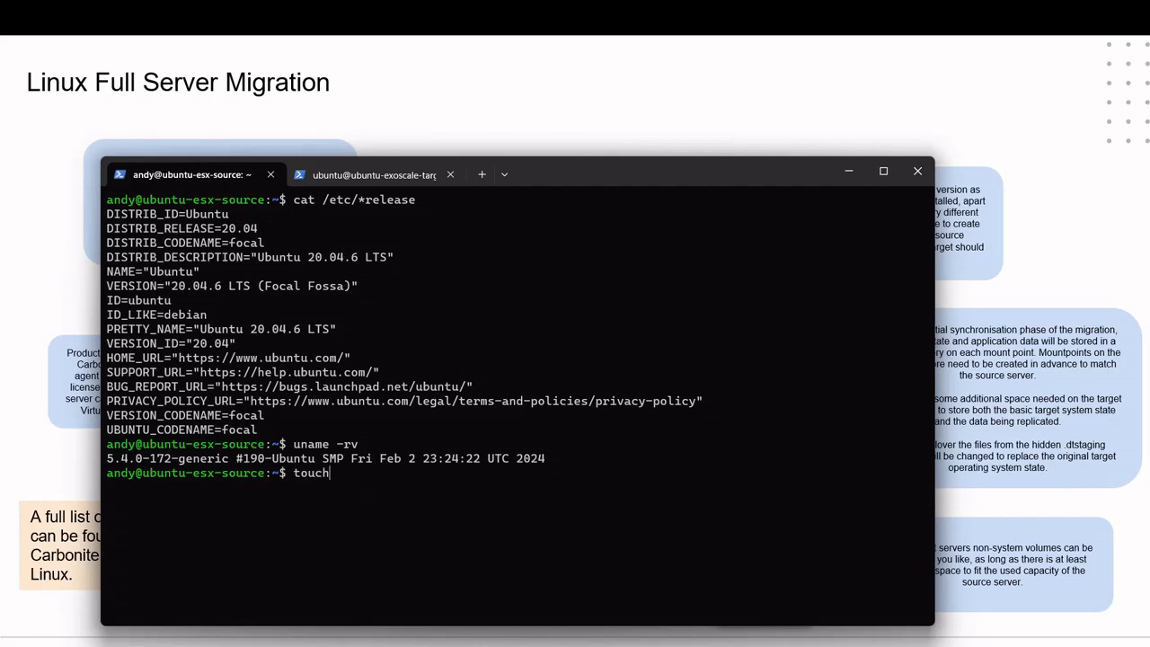
type("demofi")
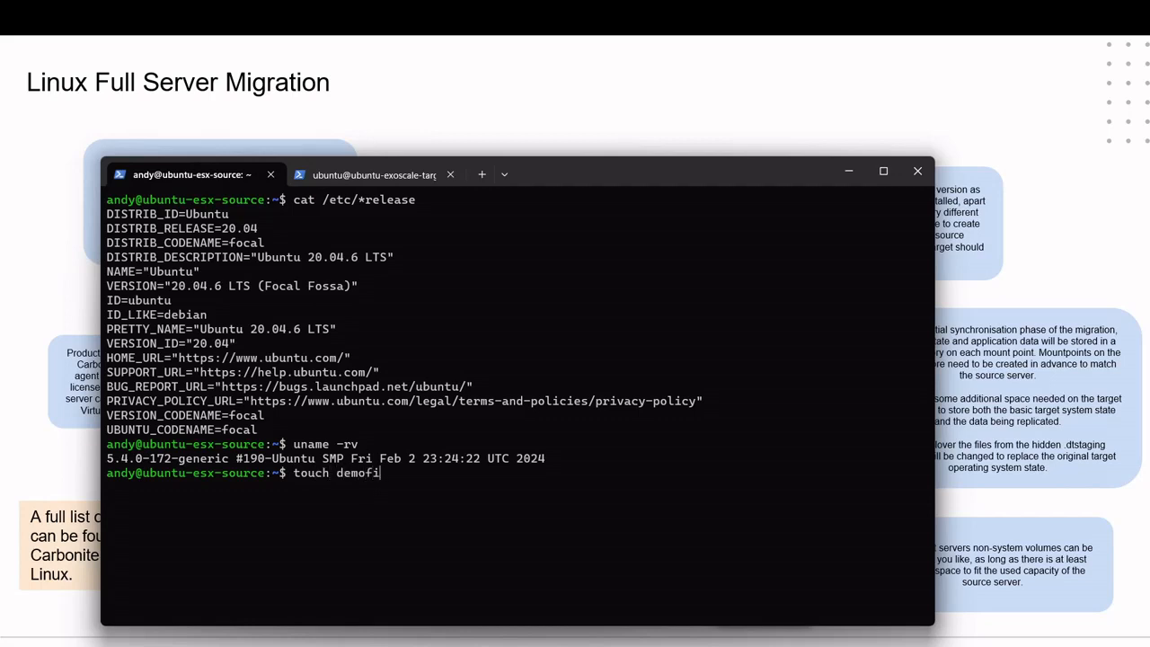
key("Return")
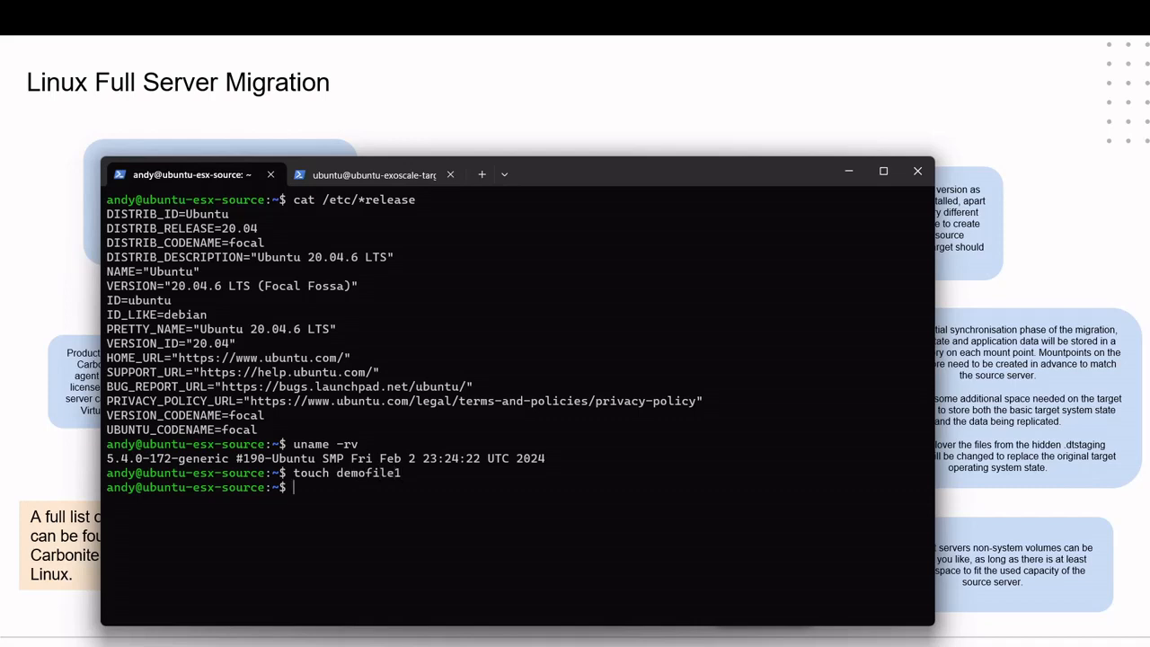
type("ls")
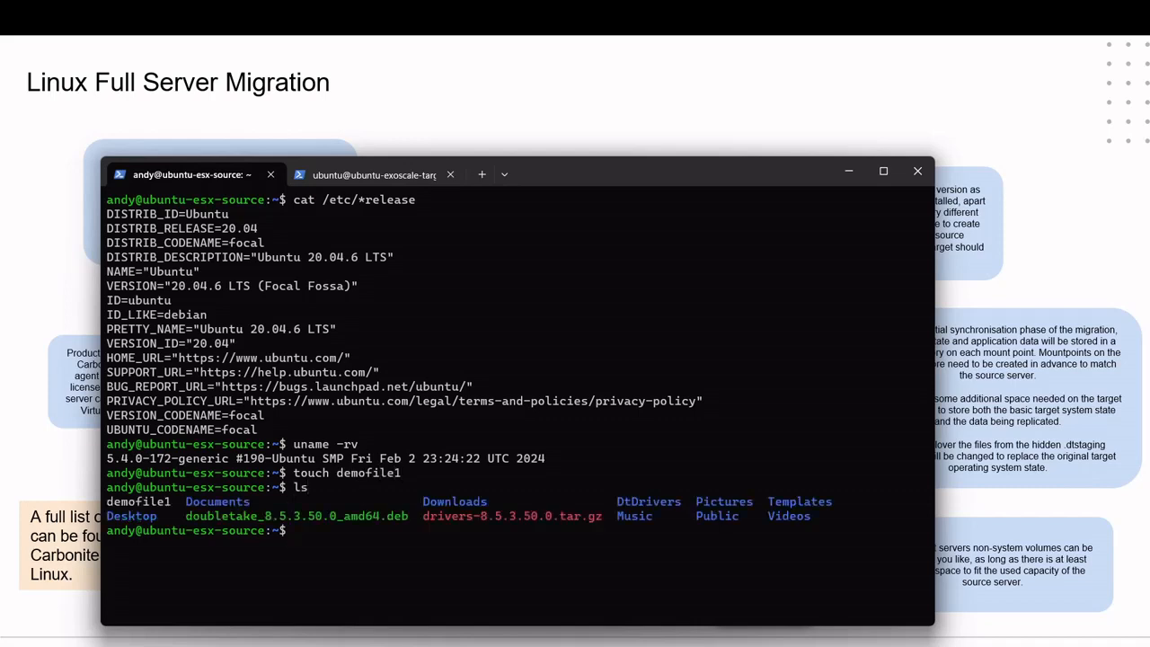
mouse_move(186, 505)
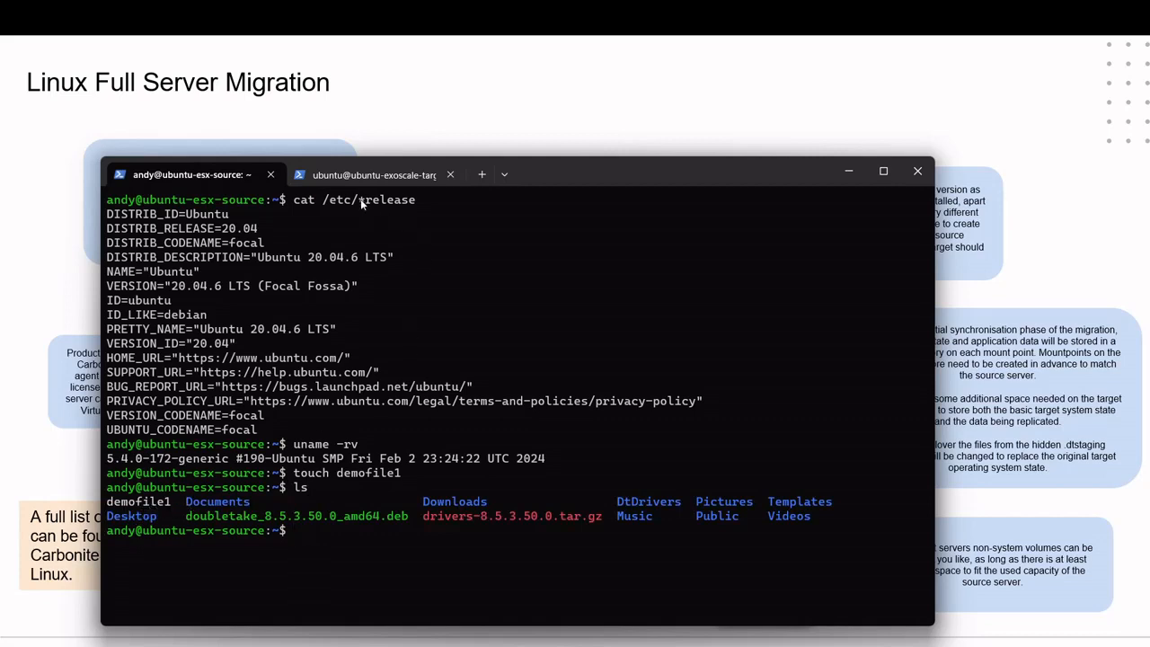
List the target's home folder to confirm demofile1 is absent, then return to the source session.
left_click(375, 175)
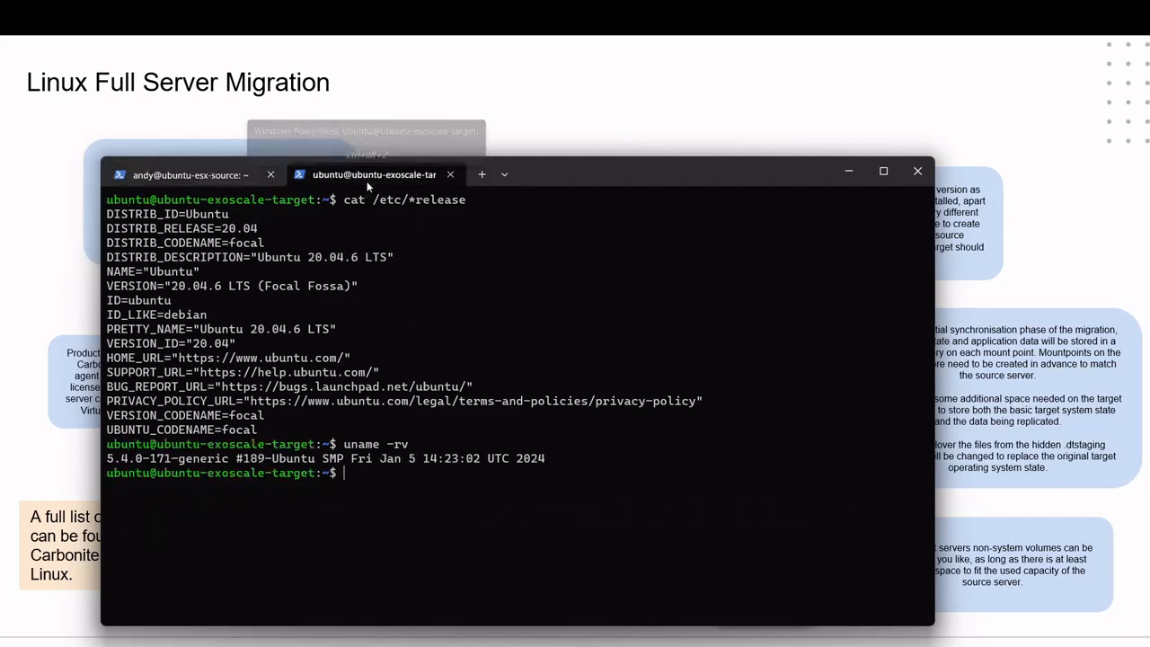
type("ls7")
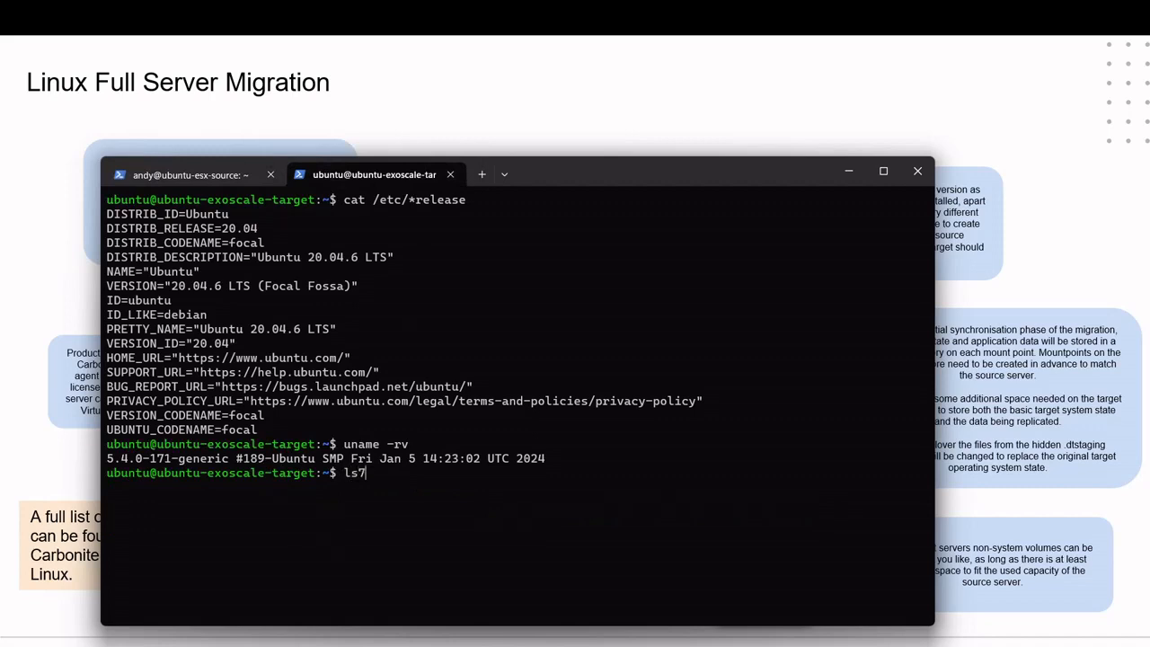
key("Return")
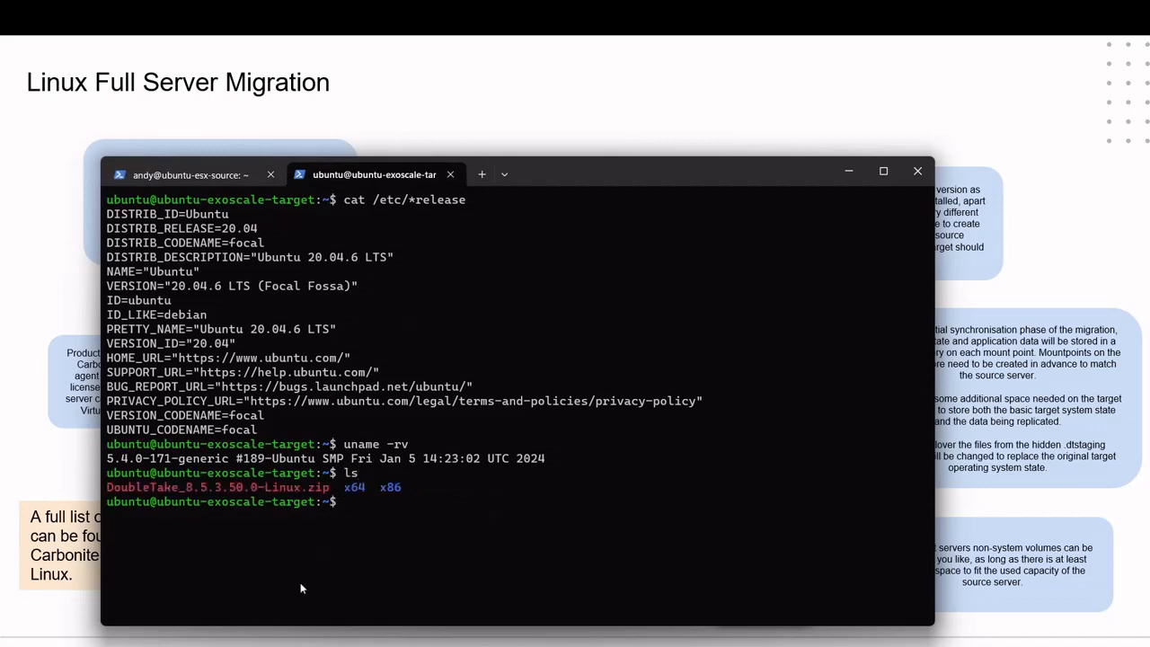
mouse_move(415, 583)
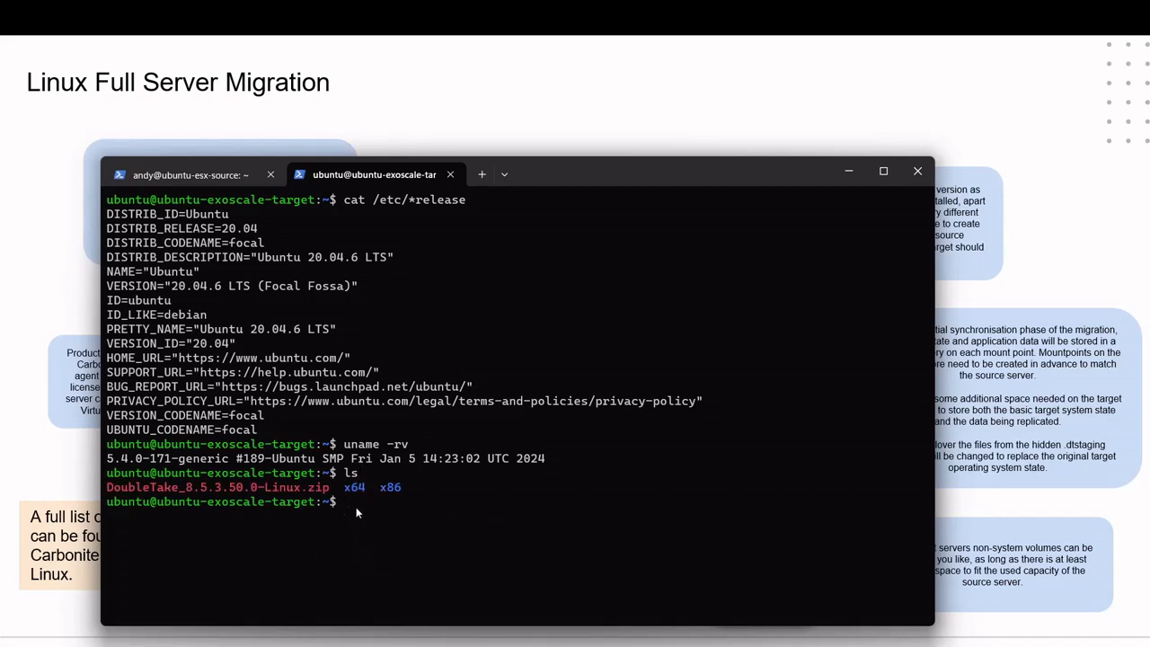
mouse_move(322, 502)
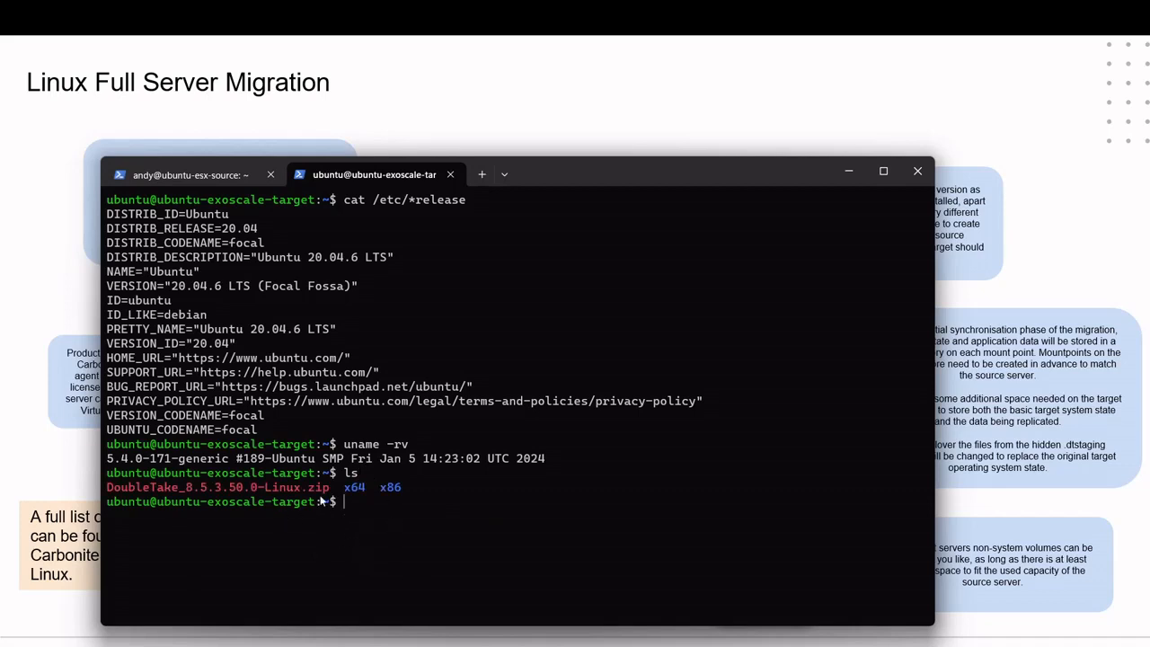
mouse_move(355, 513)
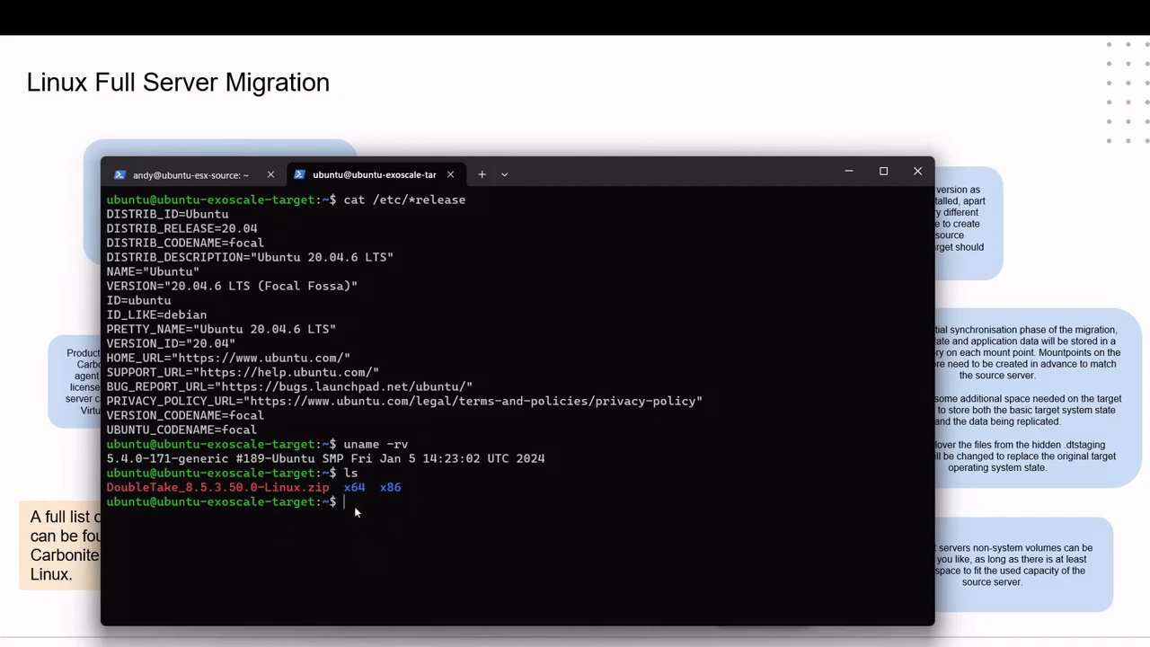
left_click(188, 174)
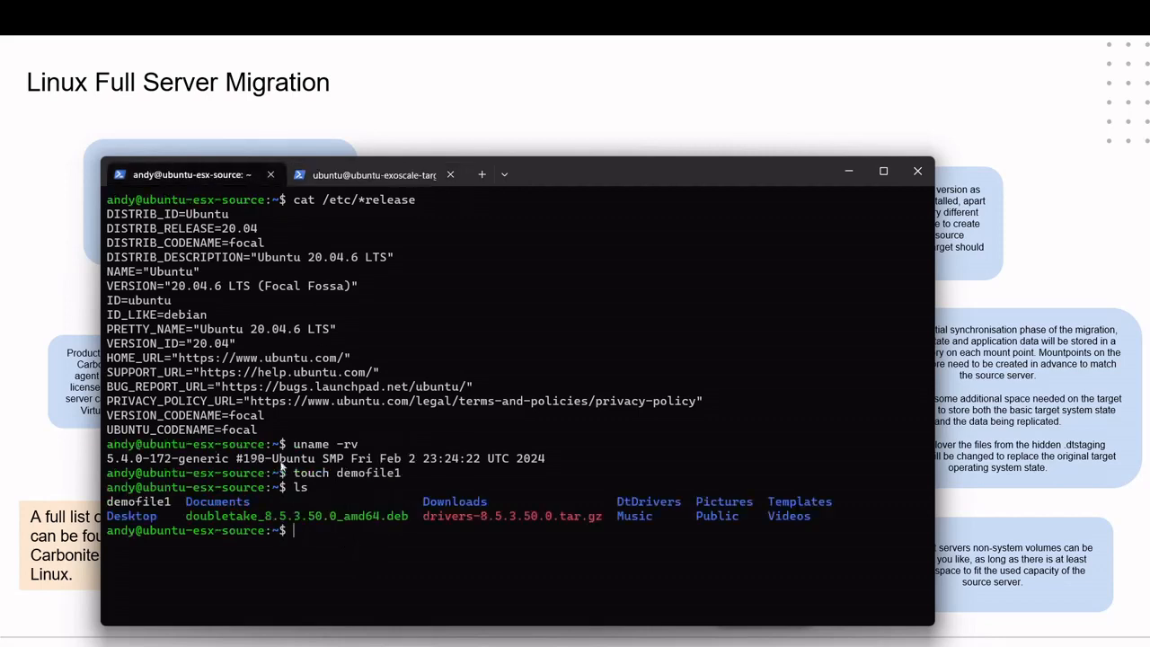
mouse_move(340, 318)
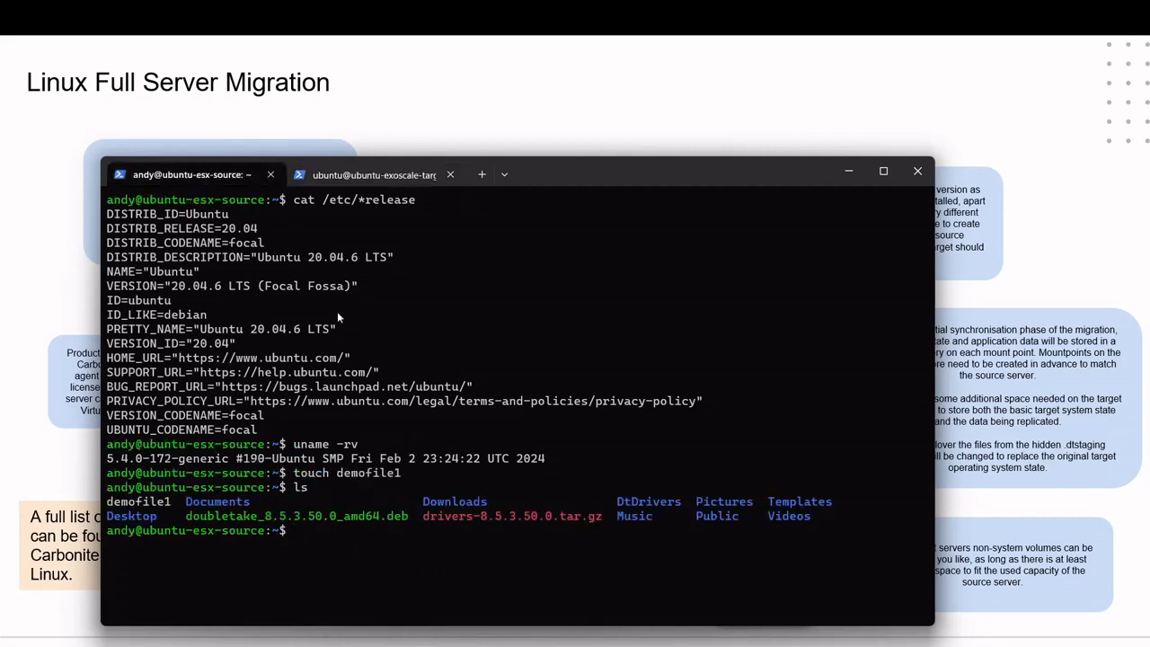
left_click(375, 175)
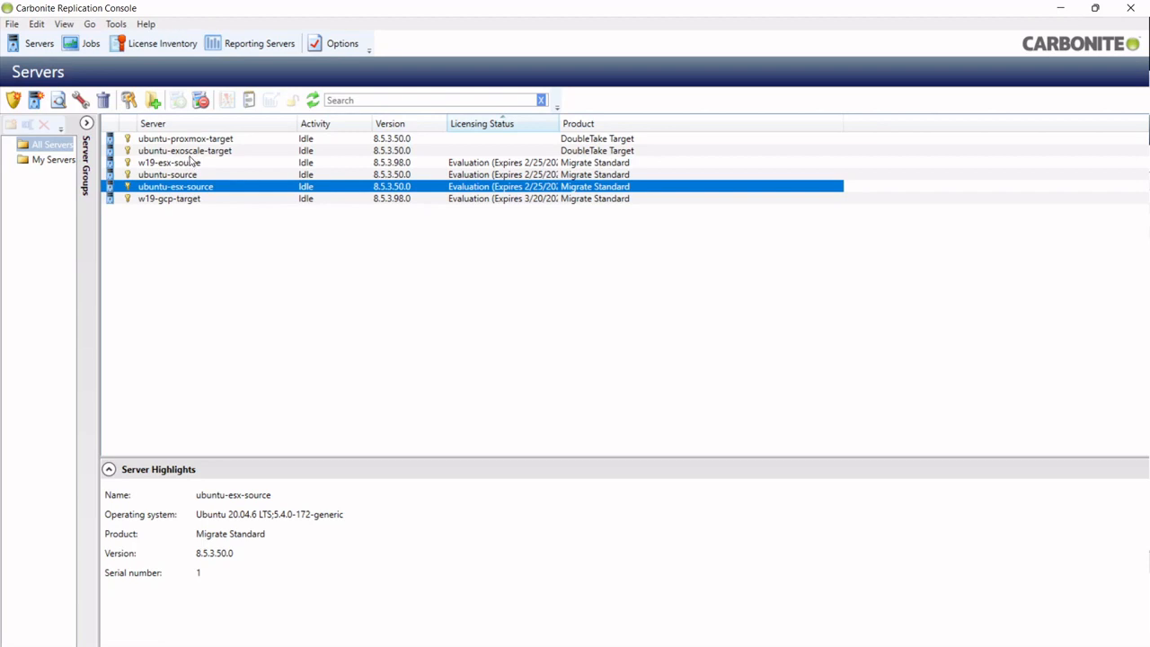
mouse_move(189, 187)
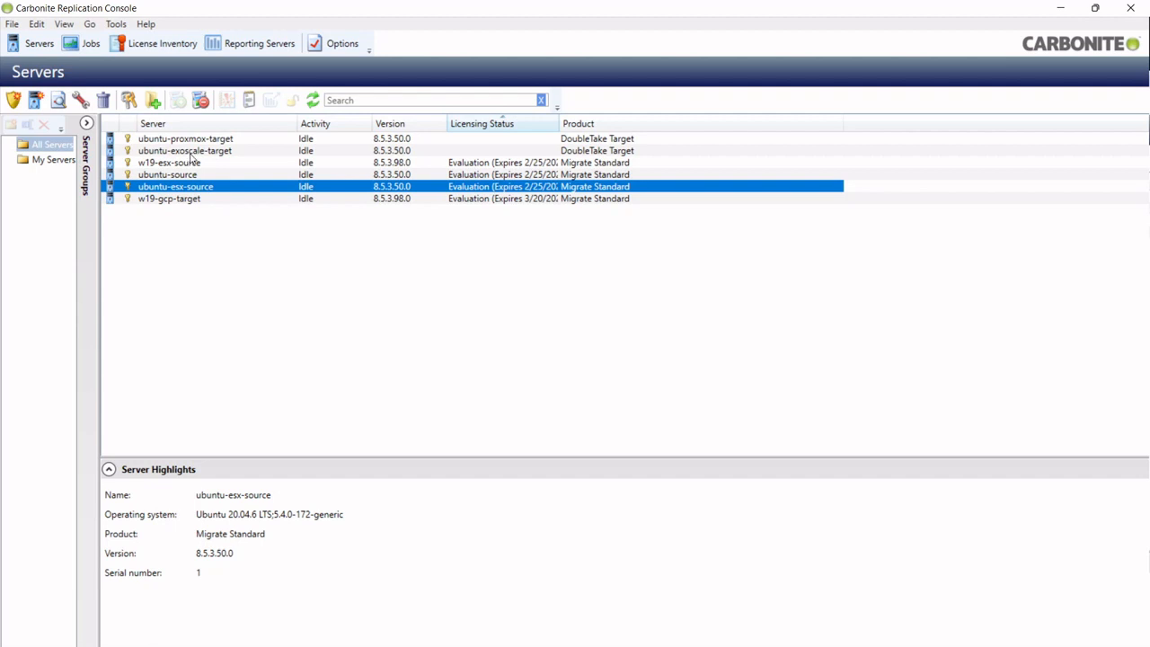
Check Server Highlights for ubuntu-exoscale-target and ubuntu-esx-source, both idle on 8.5.3.50.0.
left_click(185, 151)
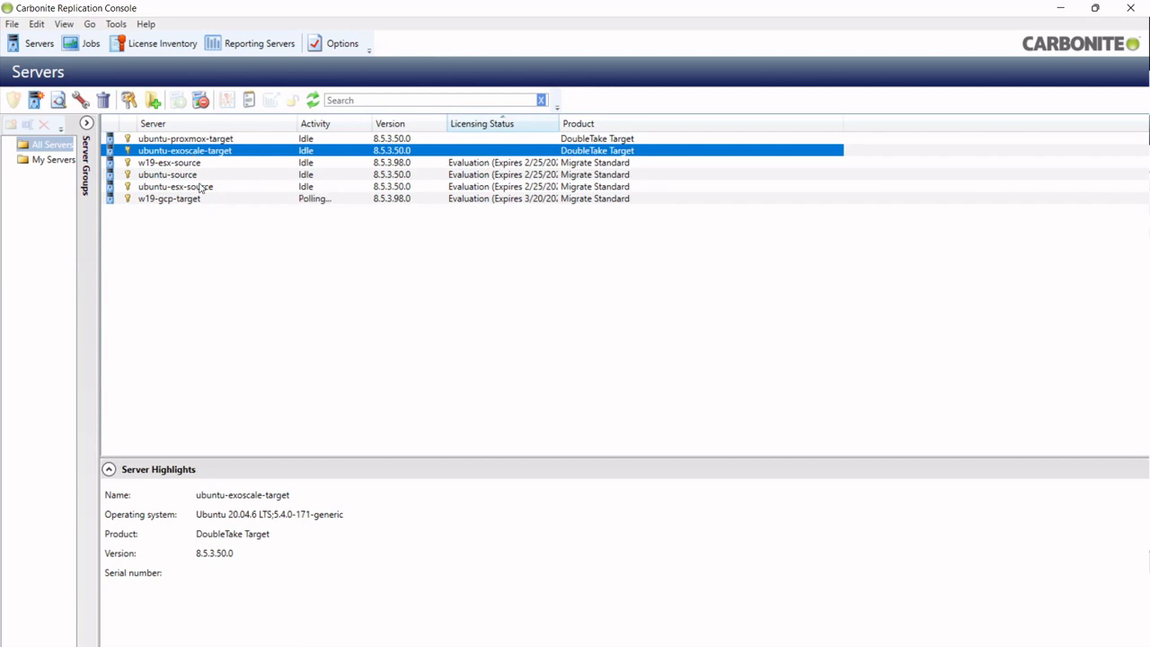
left_click(176, 186)
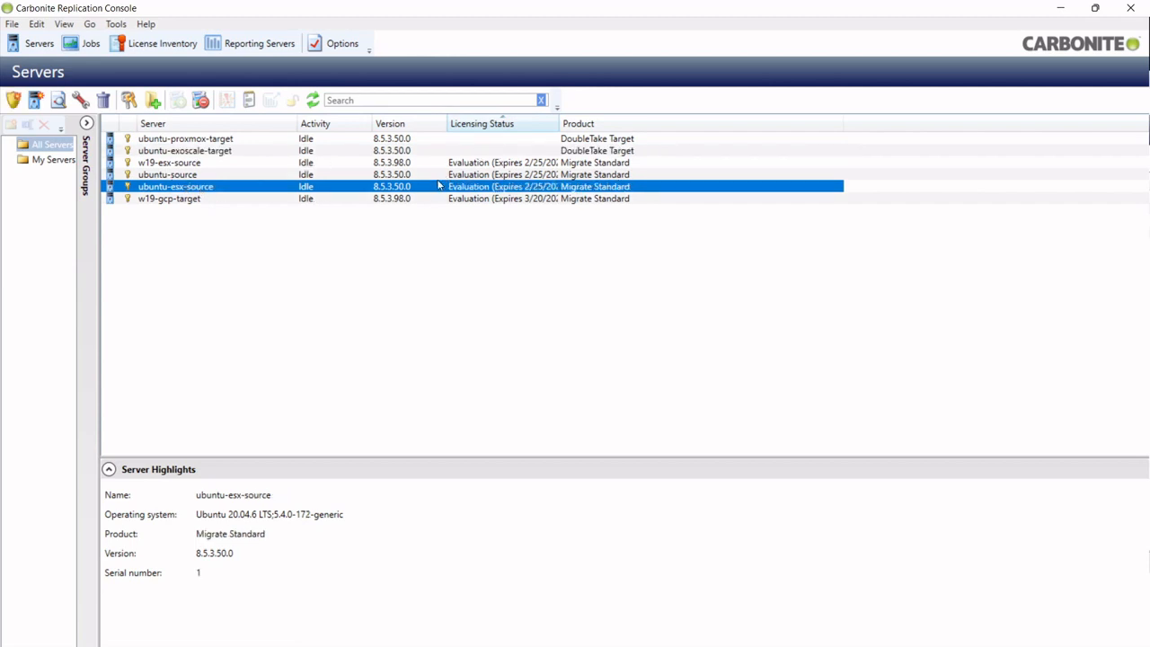
mouse_move(214, 187)
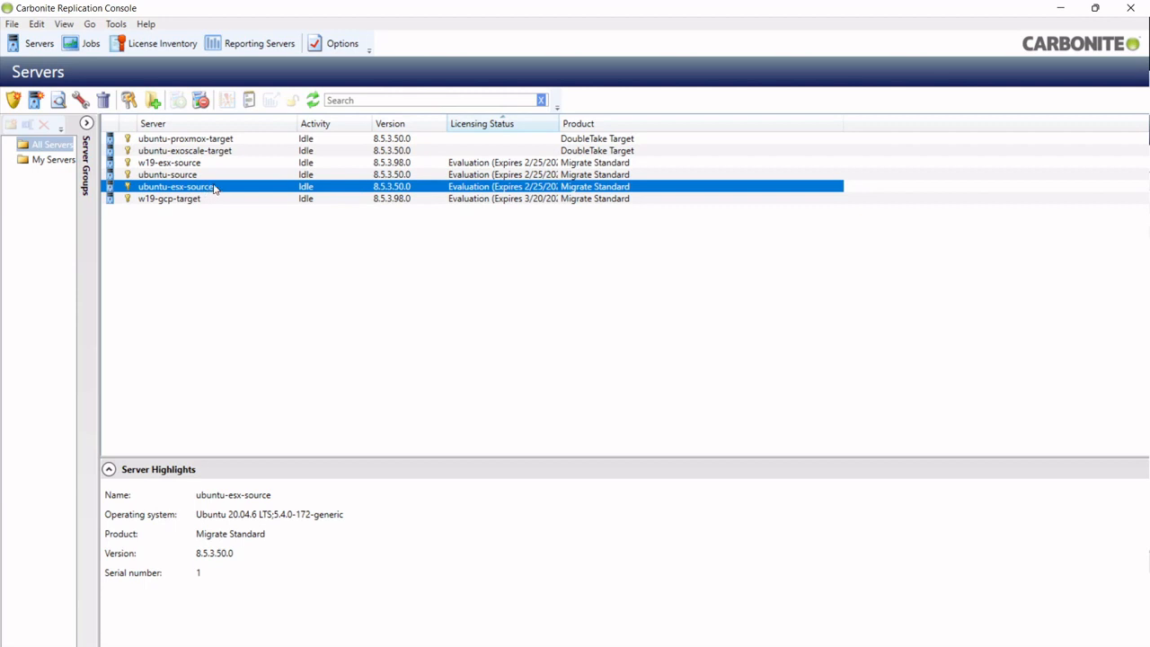
Start a Full Server Migration job for ubuntu-esx-source.
right_click(177, 186)
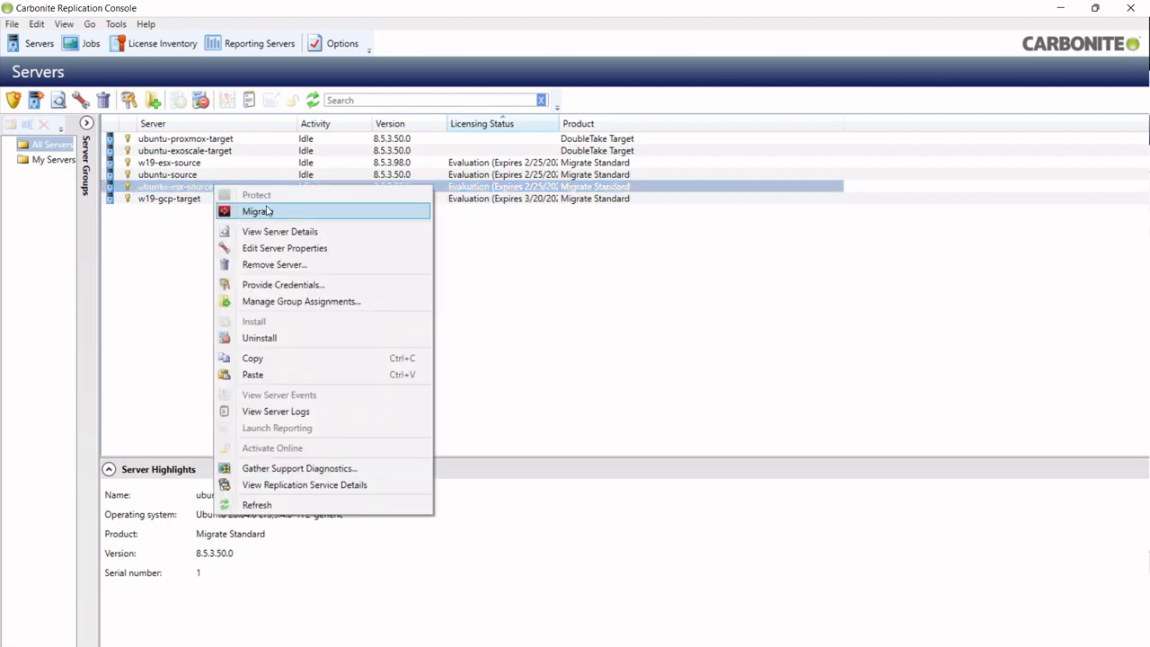
left_click(257, 210)
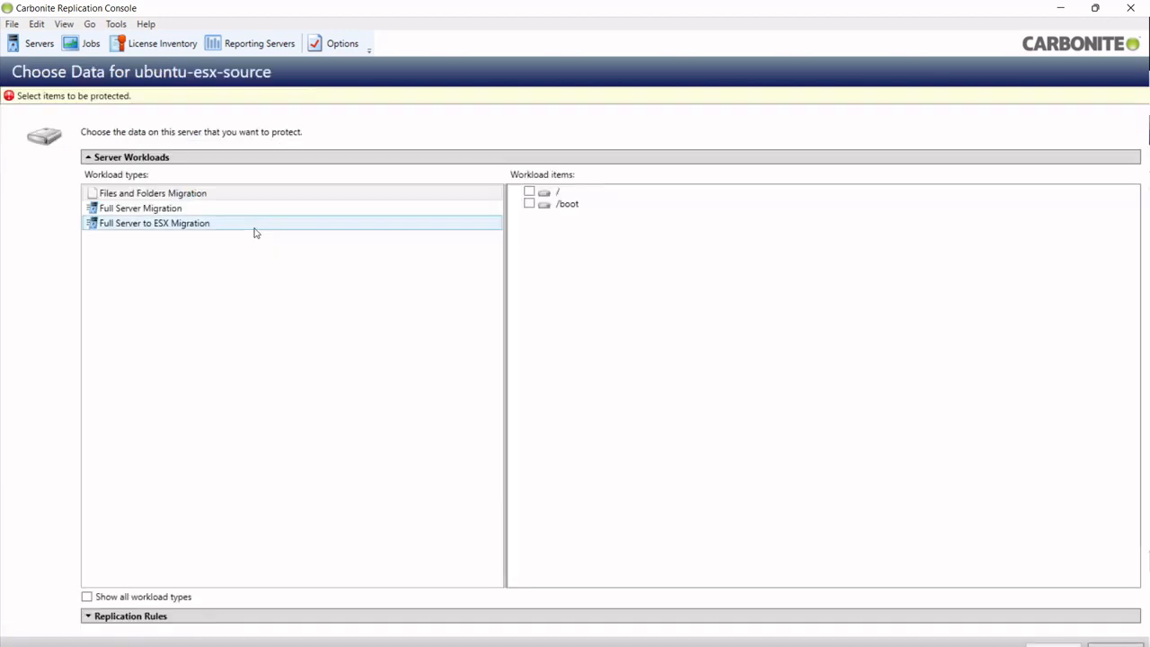
left_click(140, 208)
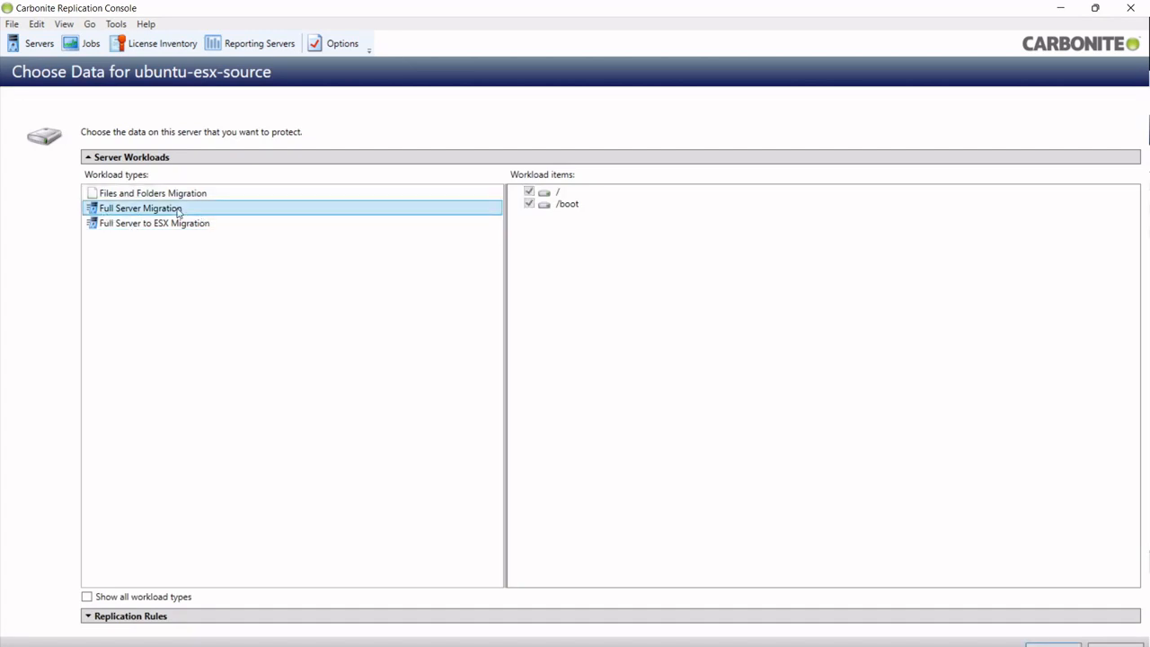
mouse_move(558, 281)
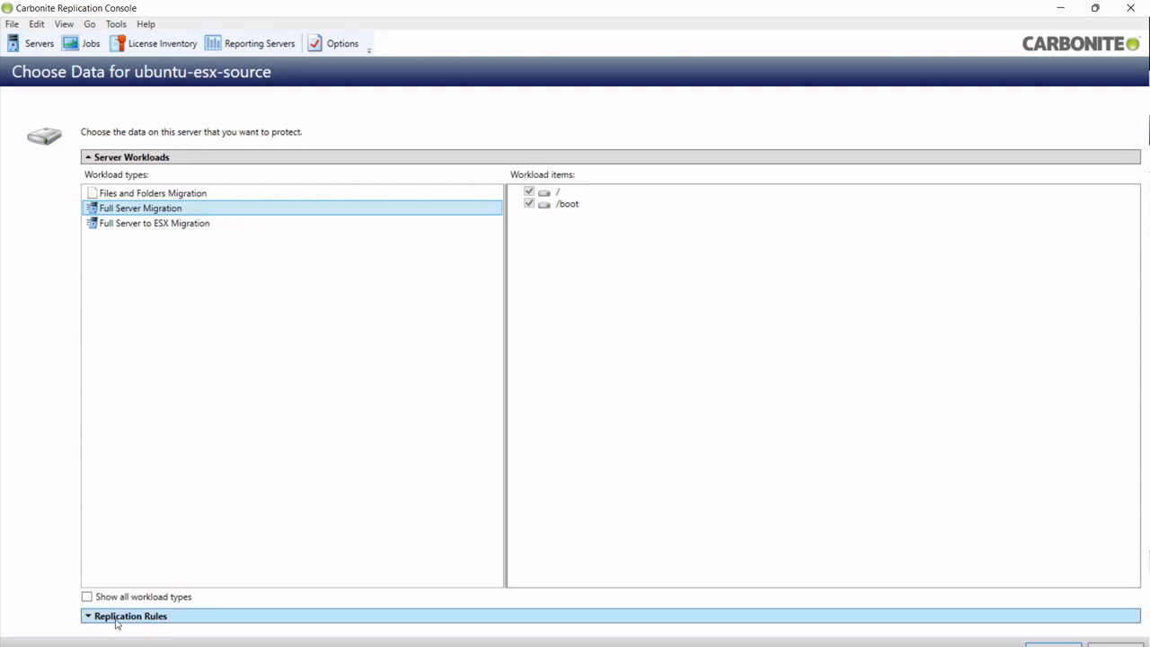
Review the replication rules, including the /home folder, and accept them.
left_click(130, 616)
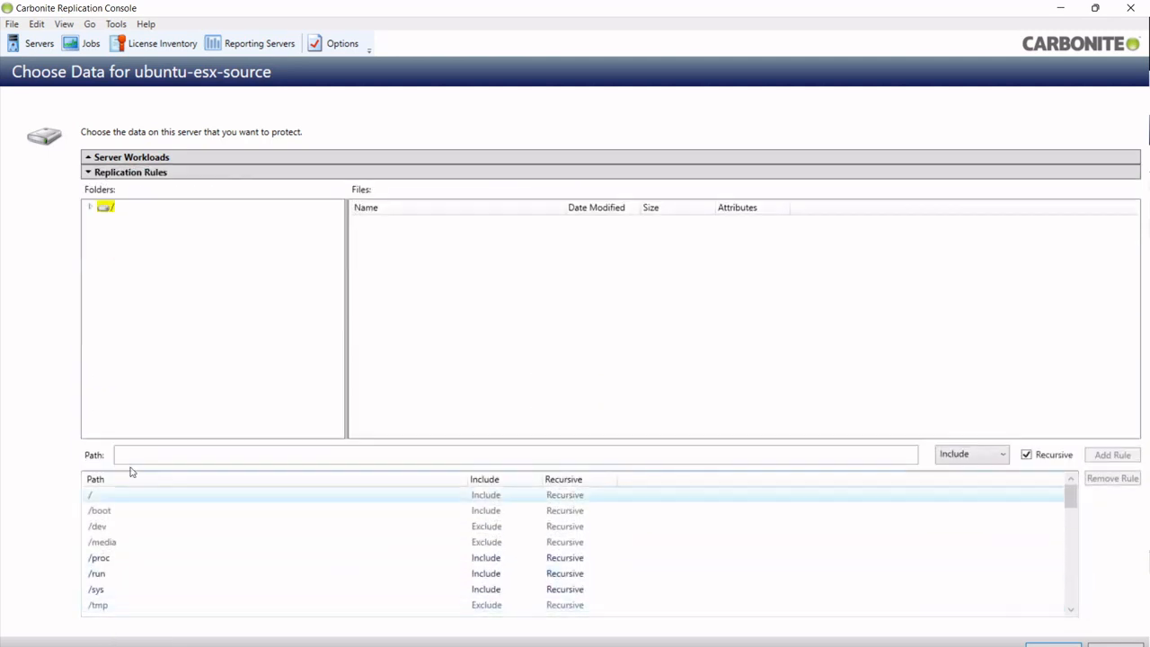
left_click(89, 206)
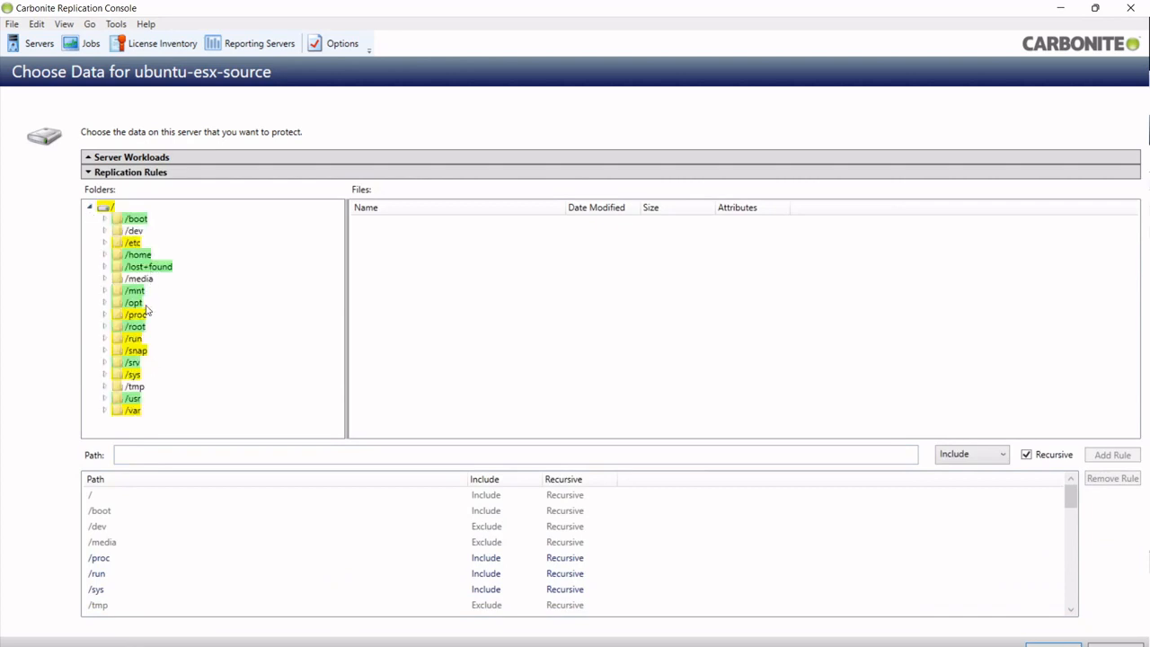
mouse_move(143, 342)
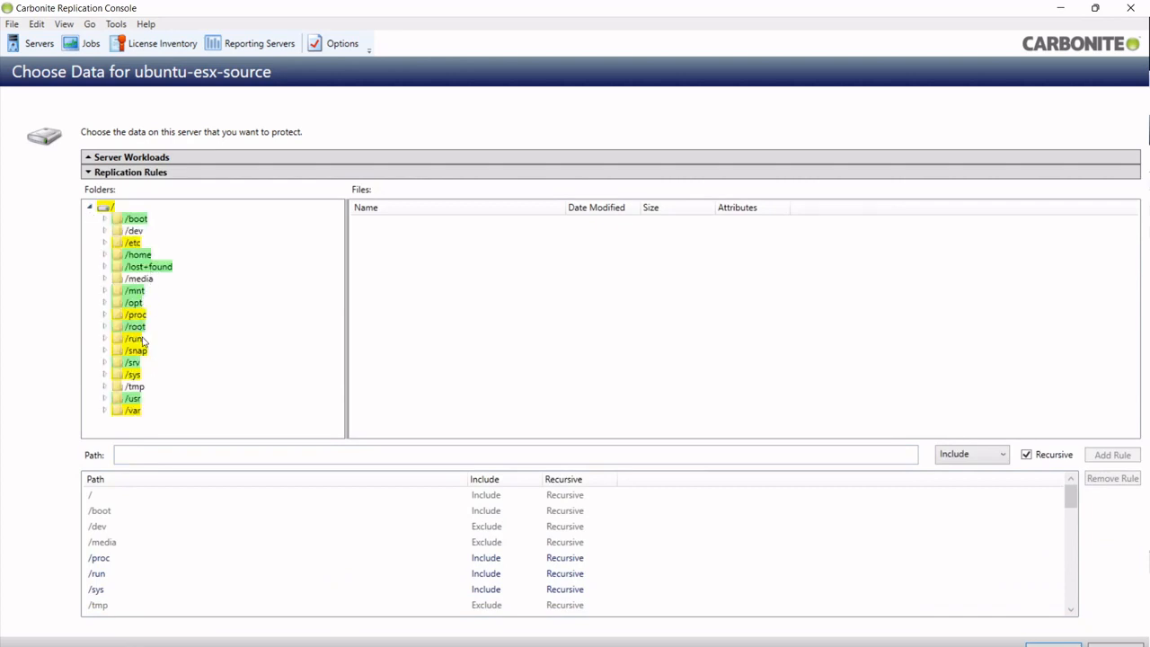
left_click(133, 363)
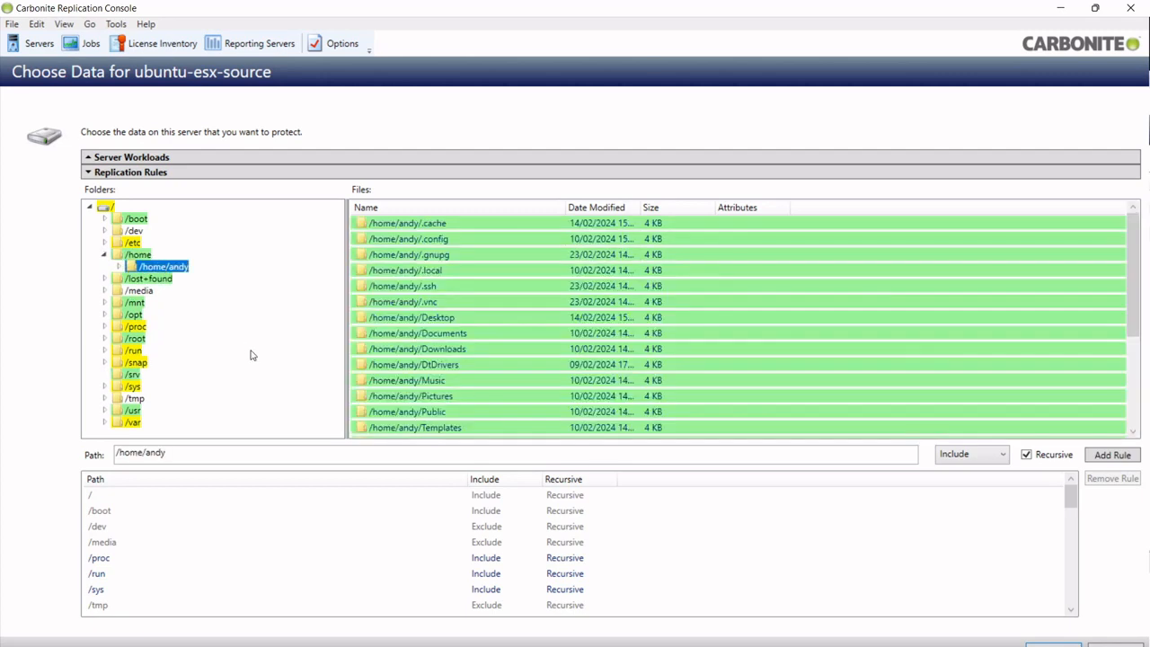
mouse_move(1013, 463)
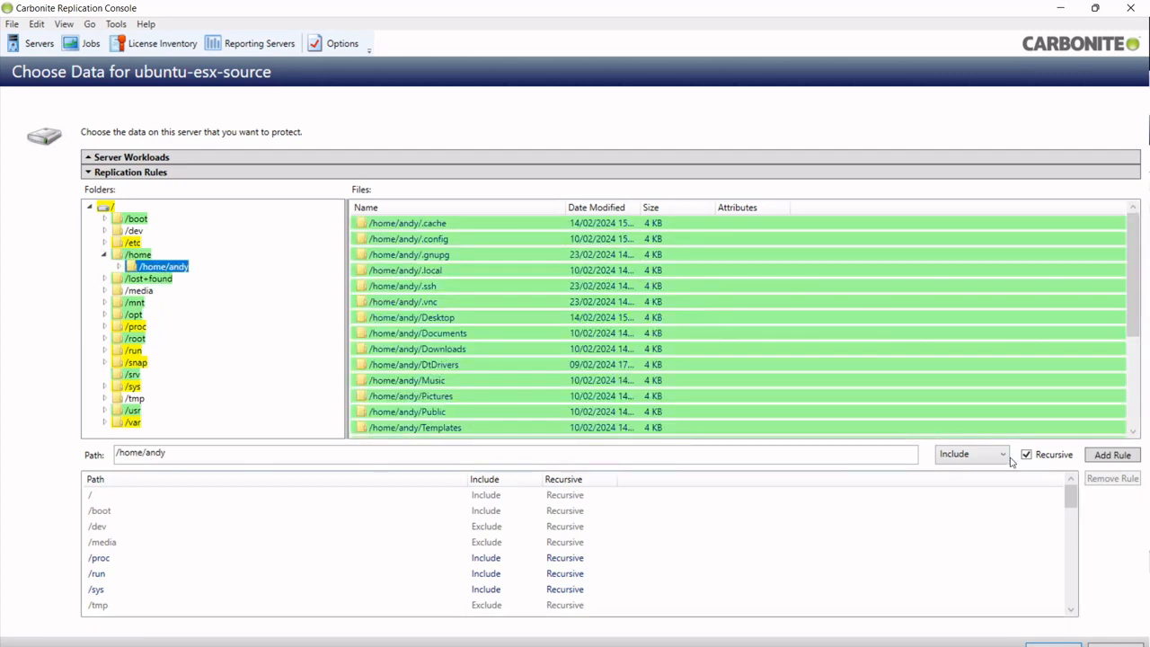
left_click(971, 454)
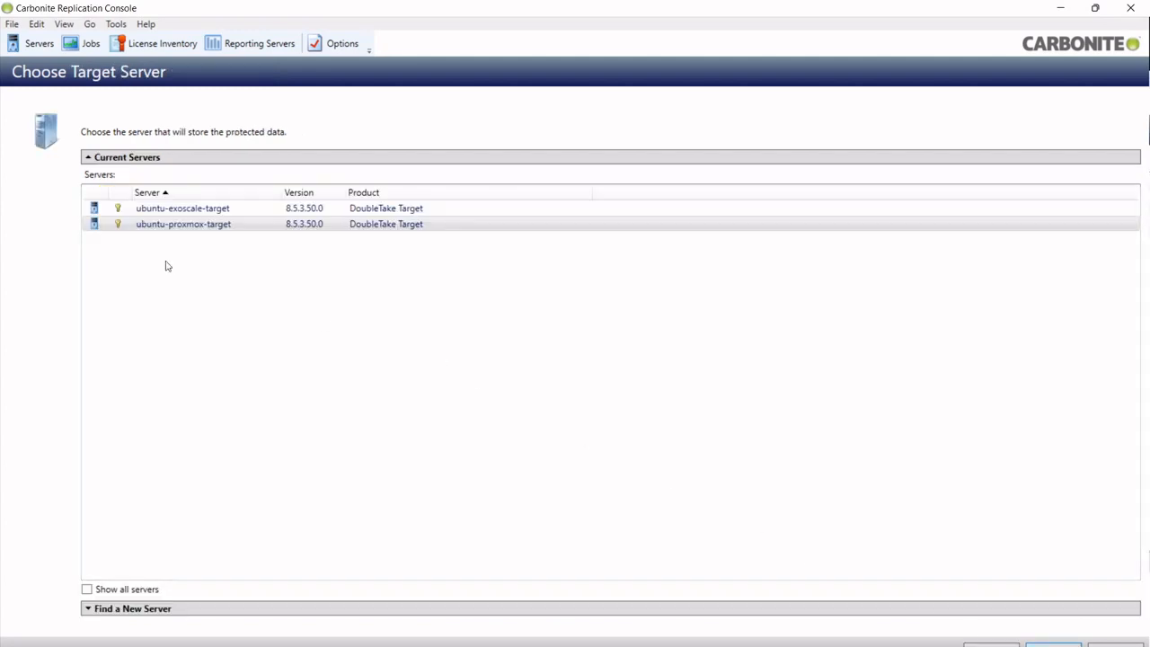
Pick ubuntu-exoscale-target from Current Servers as the migration destination.
left_click(182, 208)
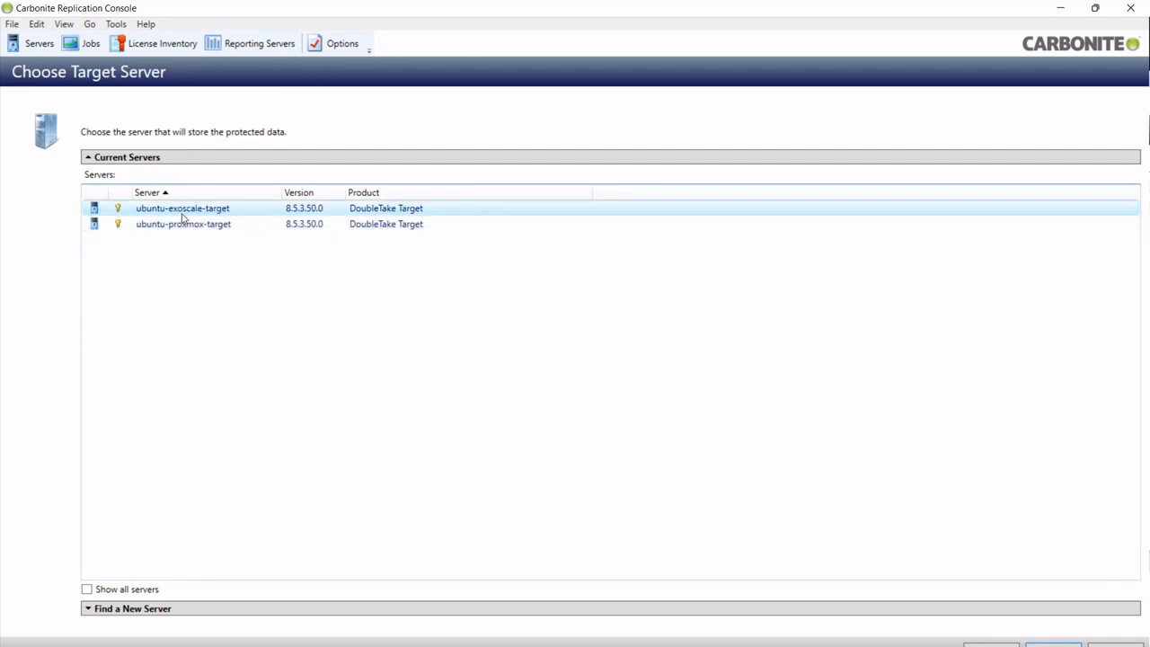
mouse_move(194, 213)
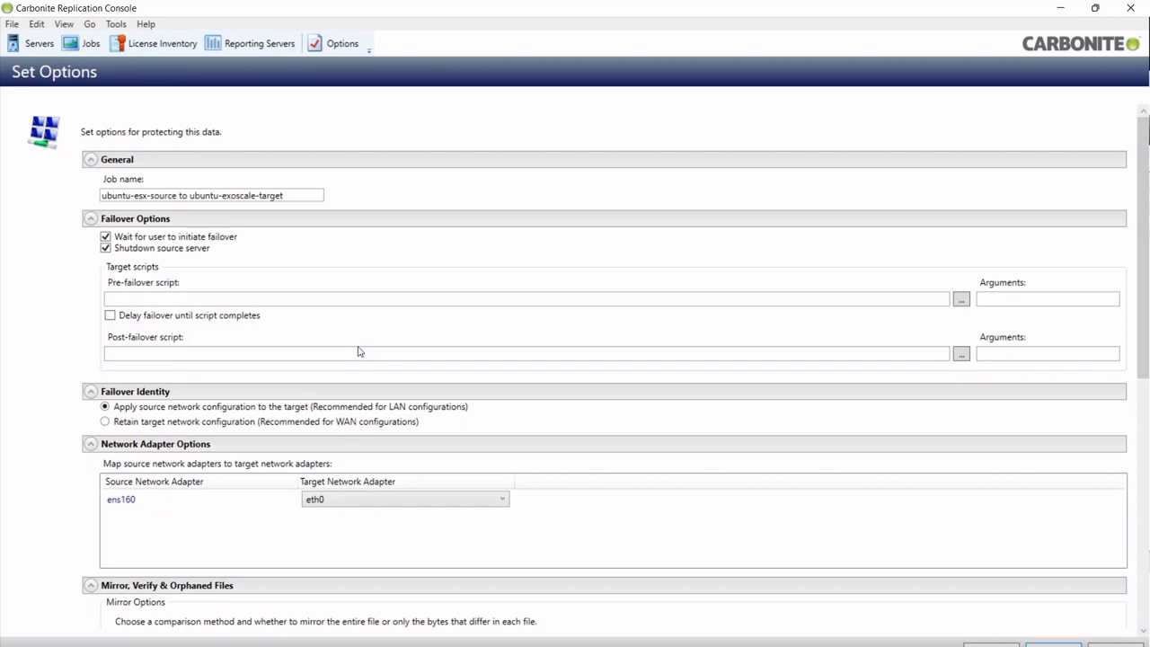
mouse_move(308, 269)
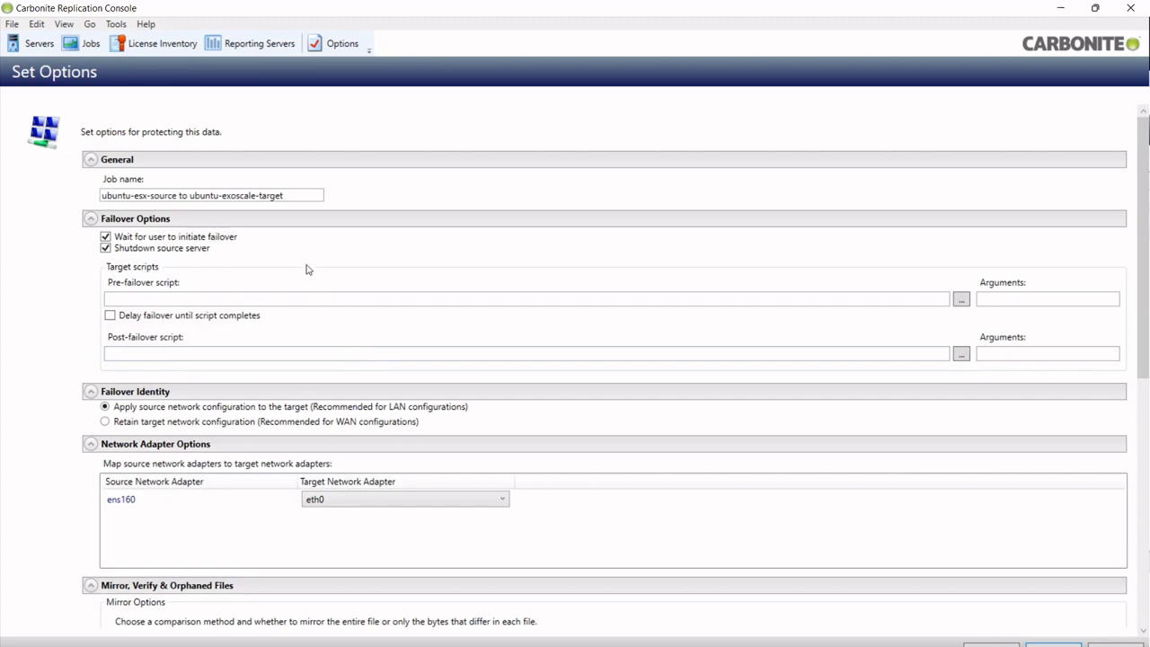
mouse_move(167, 354)
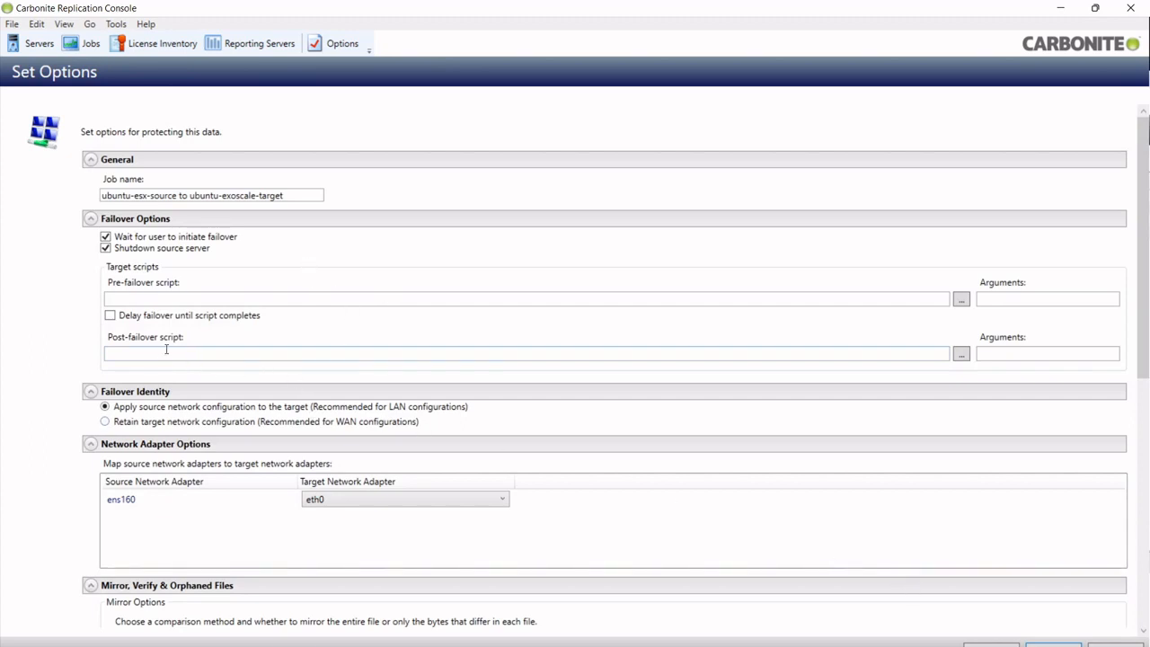
Set Failover Identity to 'Retain target network configuration'.
scroll("down", 3)
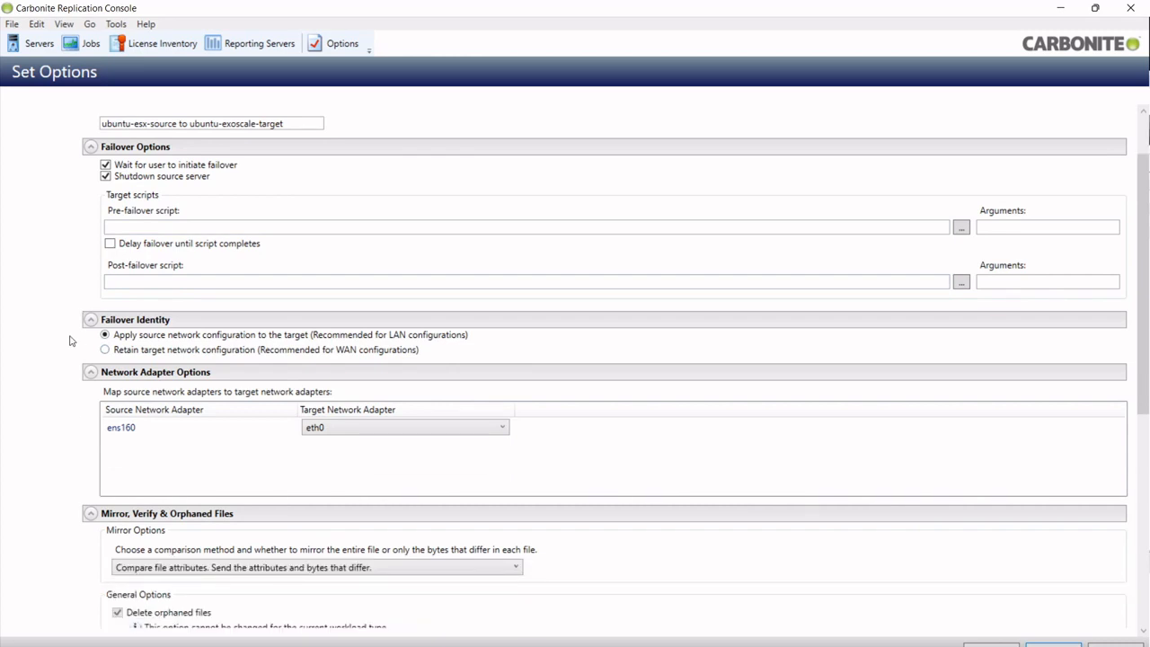
left_click(105, 350)
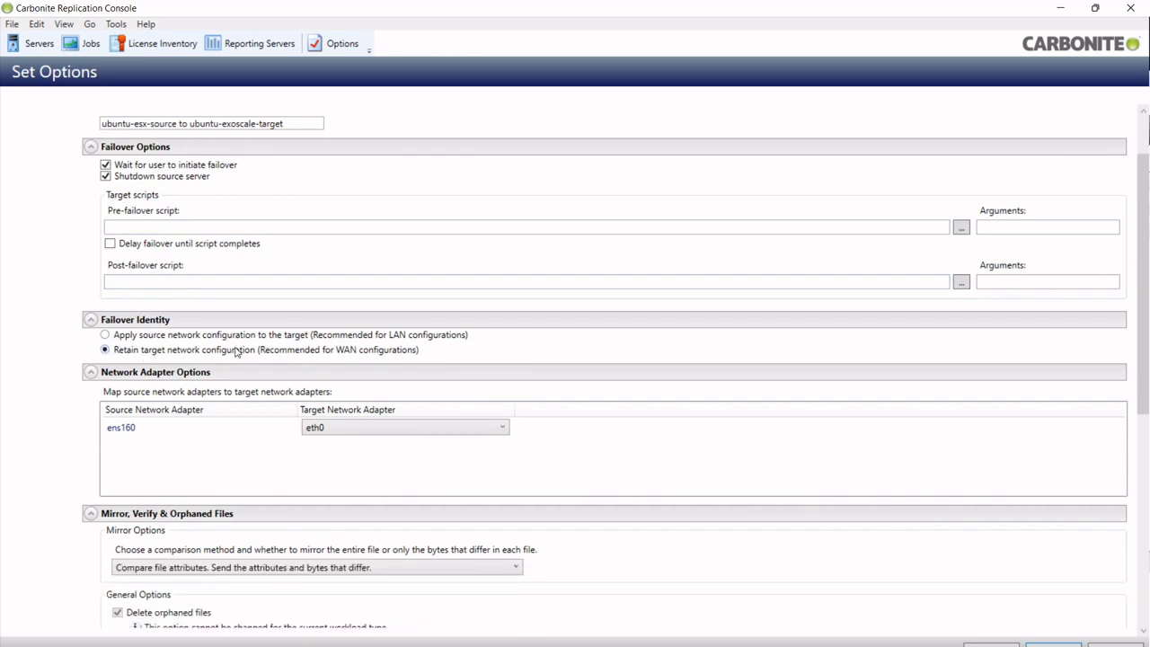
mouse_move(270, 355)
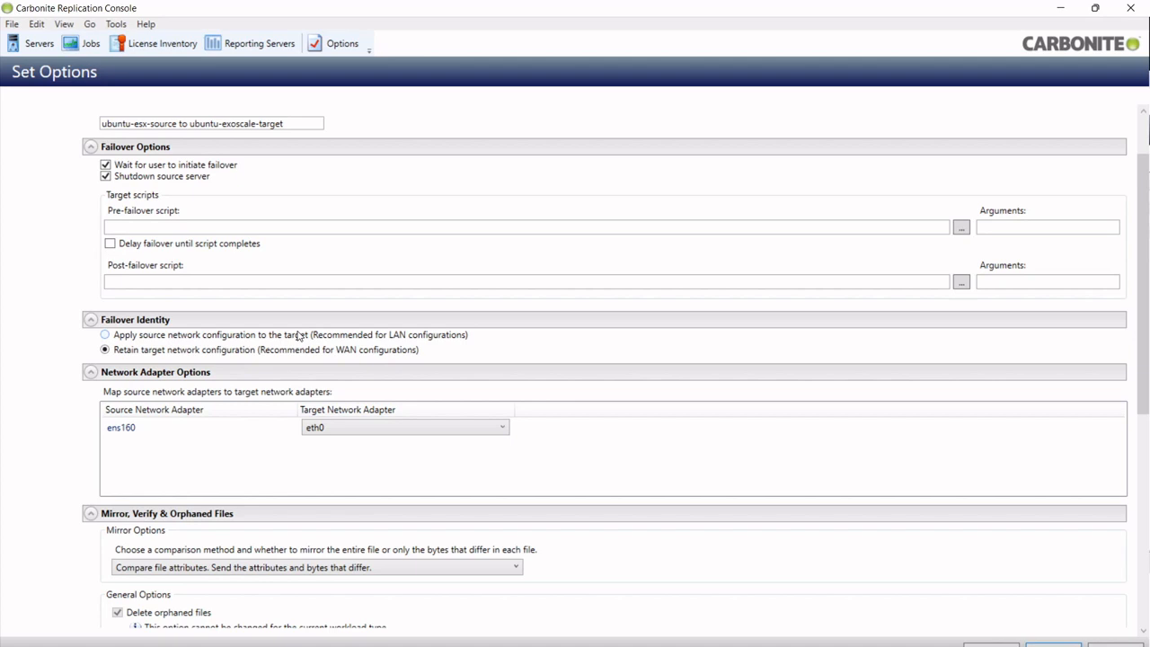
mouse_move(295, 358)
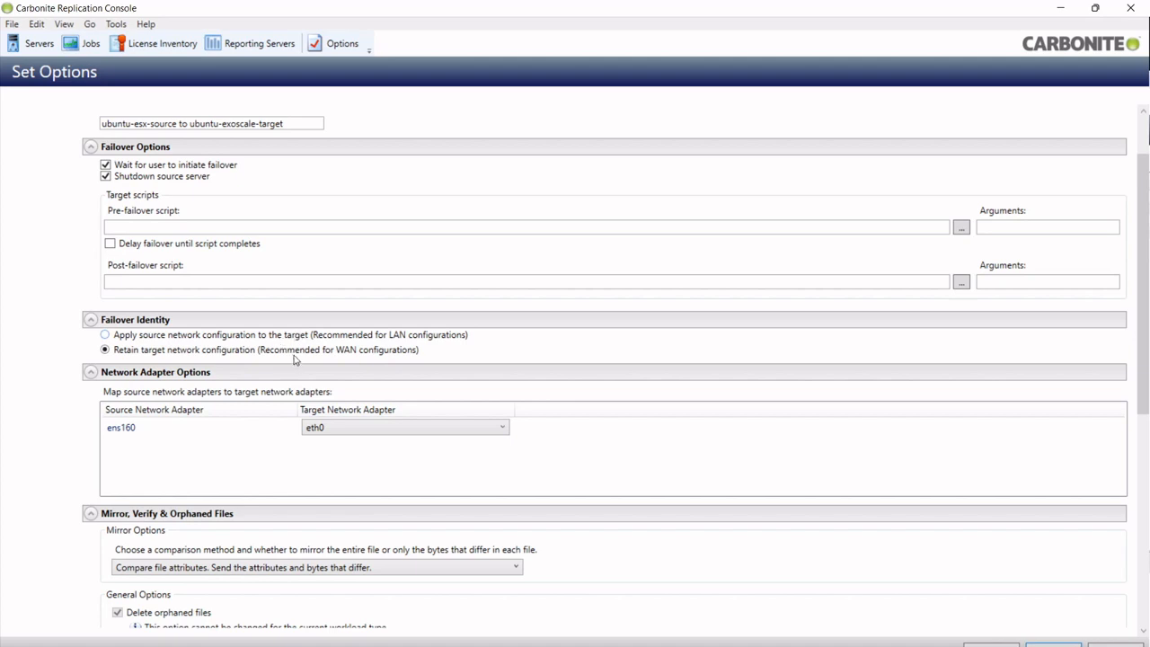
mouse_move(242, 358)
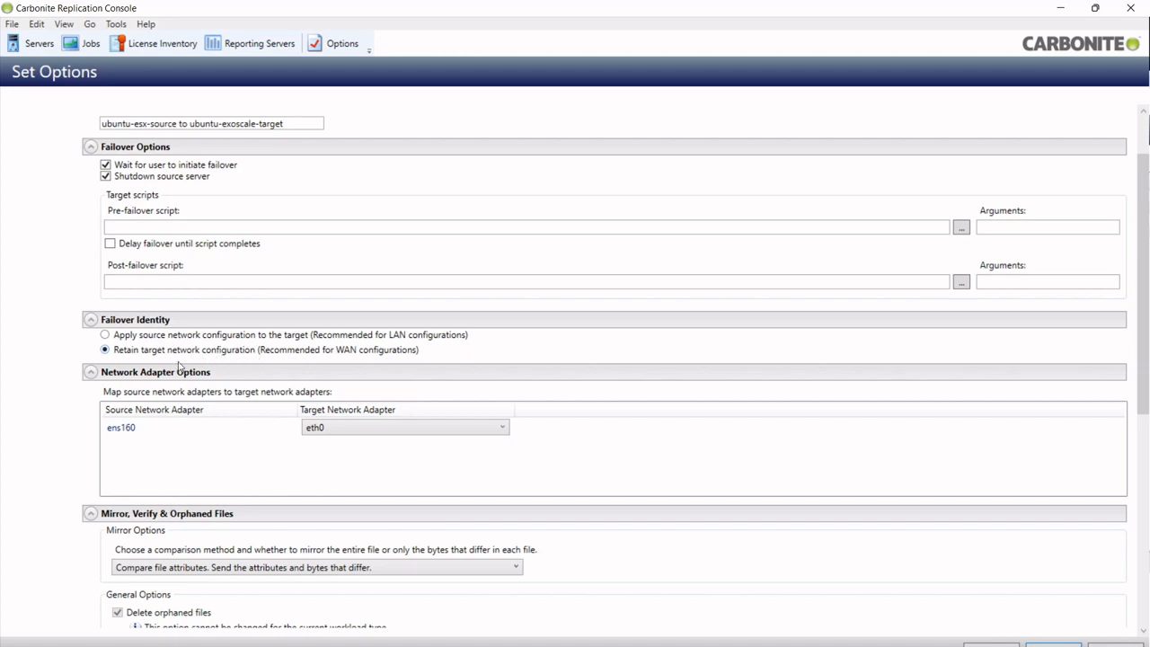
Enable compression for the migration job, keeping the level at Medium.
scroll("down", 3)
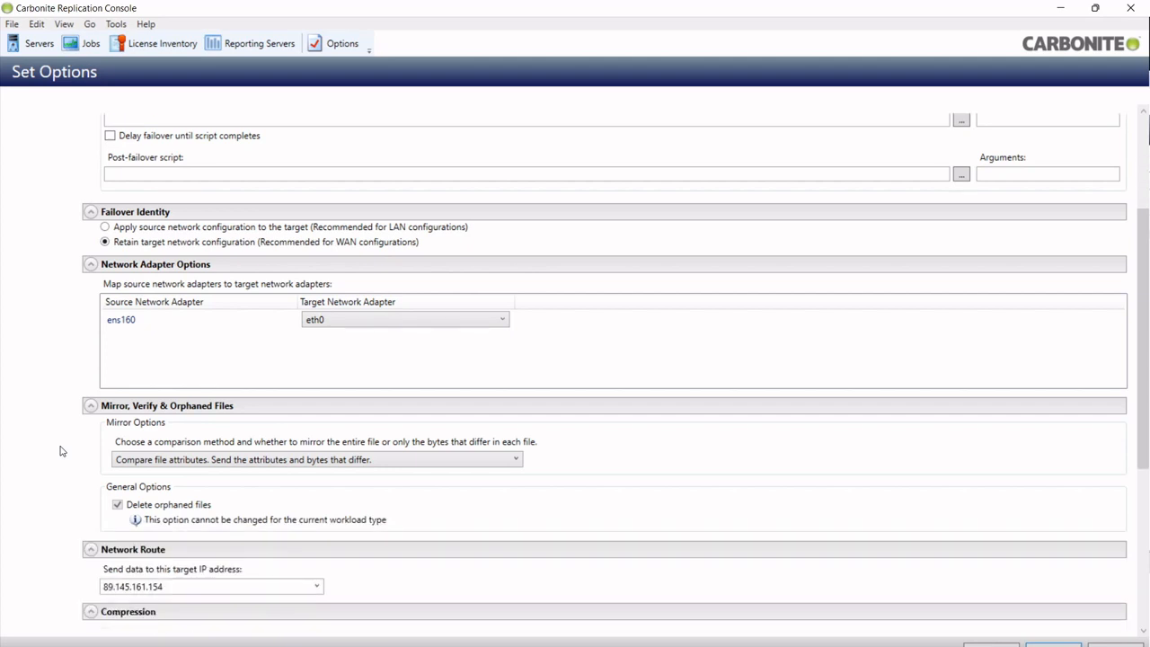
scroll("down", 3)
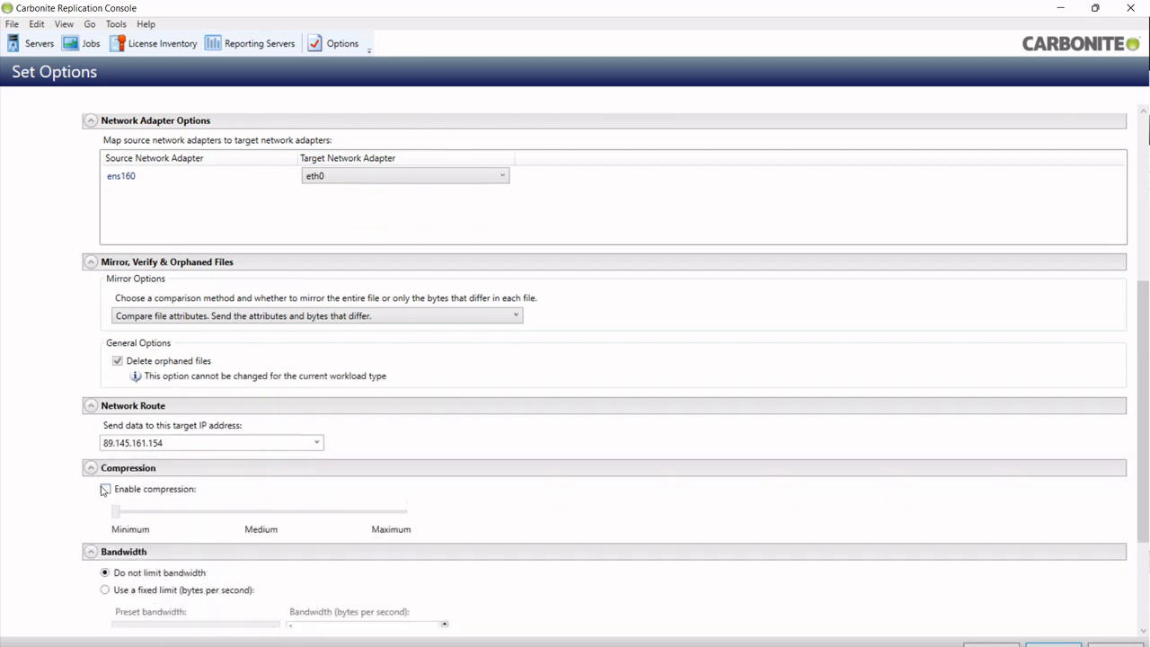
left_click(105, 488)
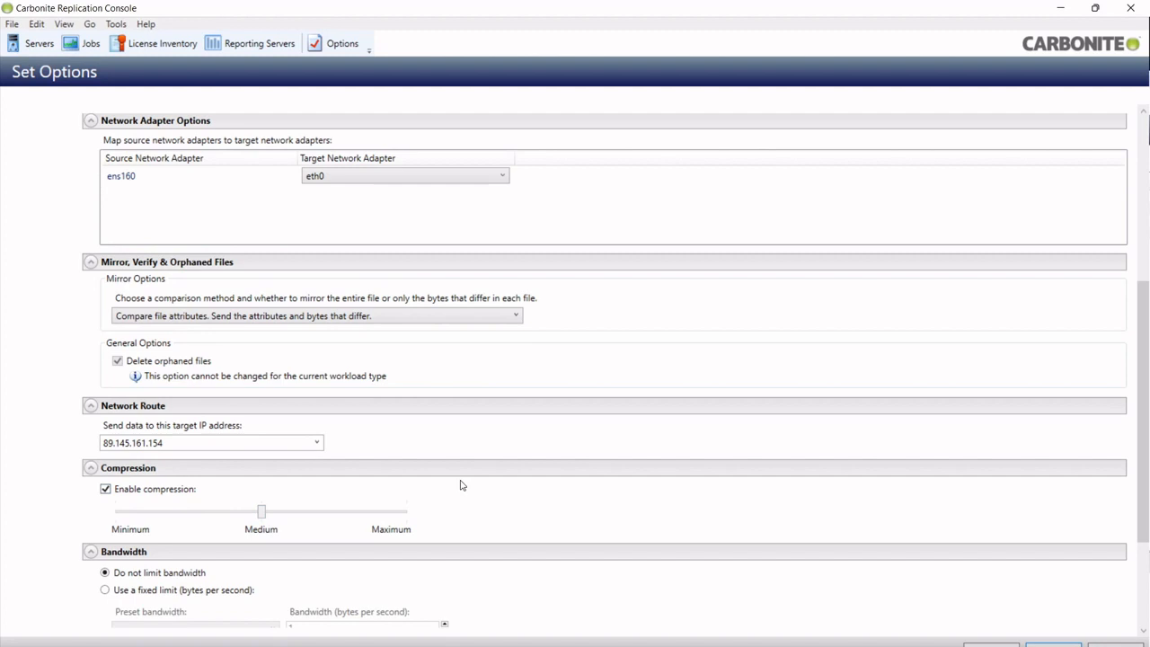
mouse_move(265, 538)
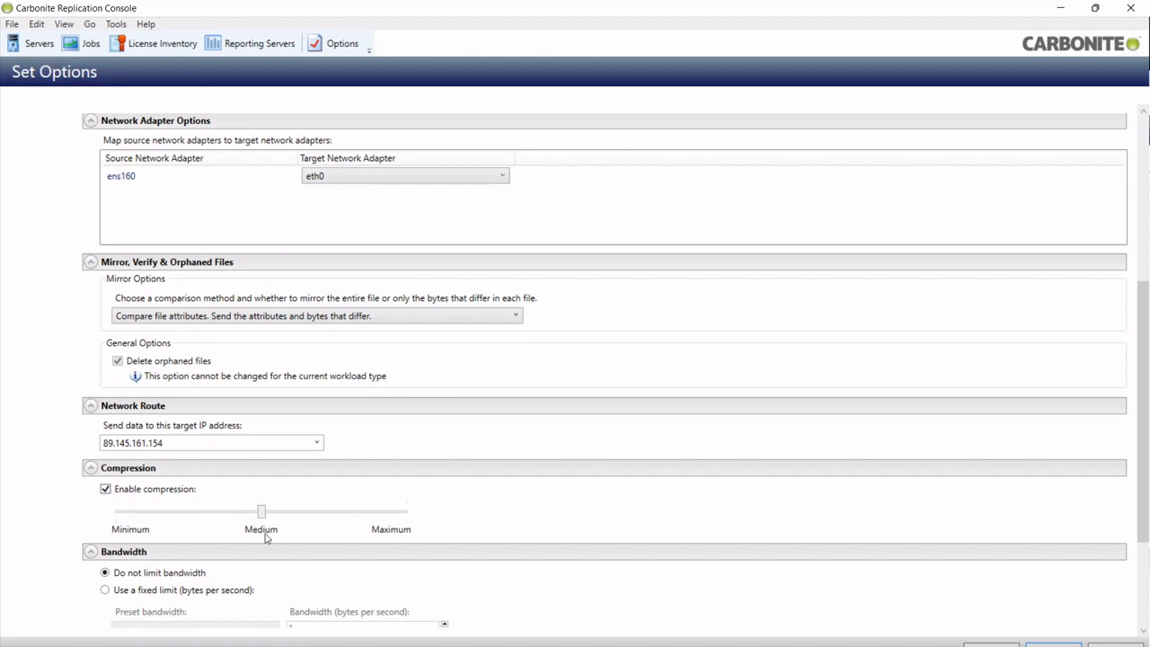
mouse_move(282, 535)
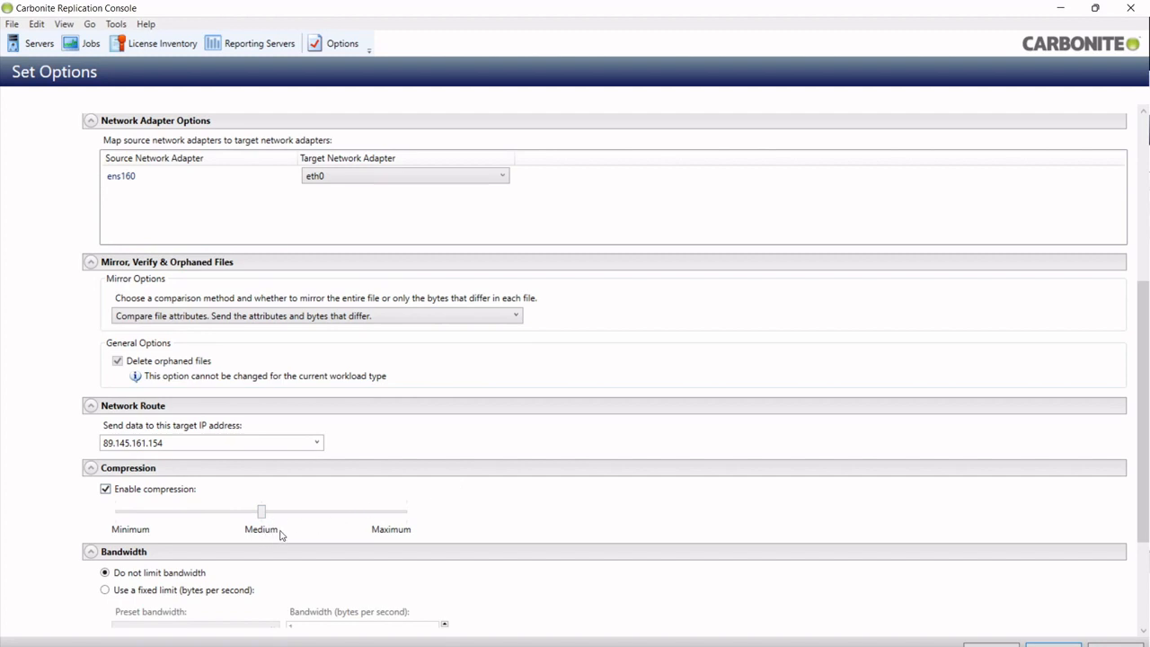
mouse_move(854, 592)
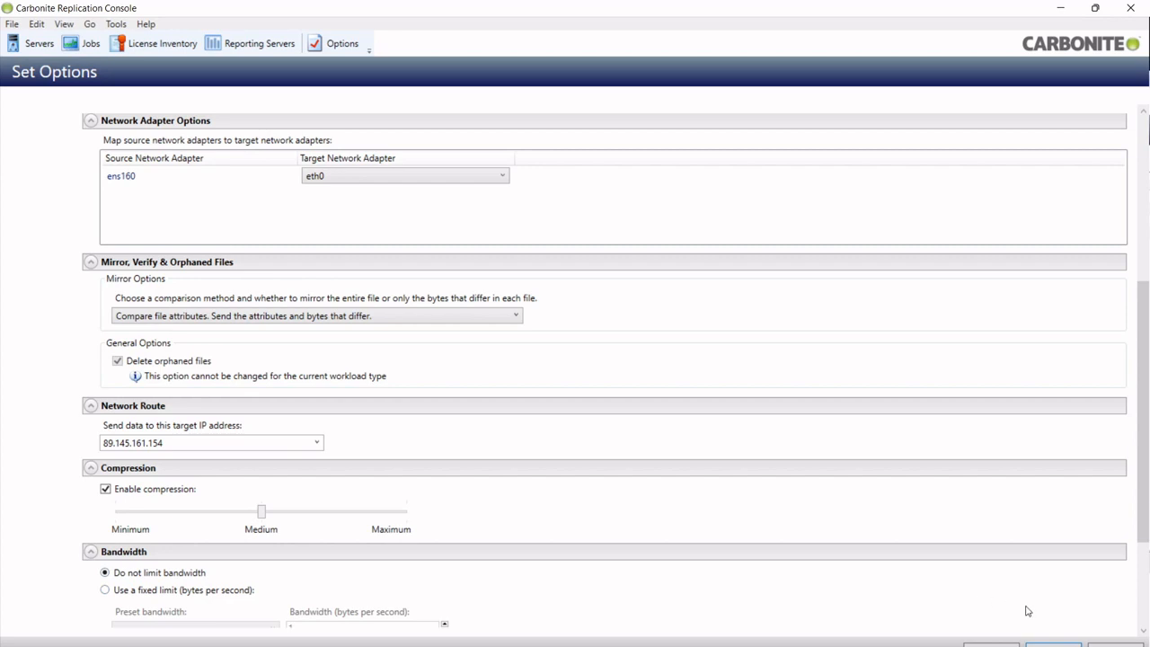
mouse_move(1038, 618)
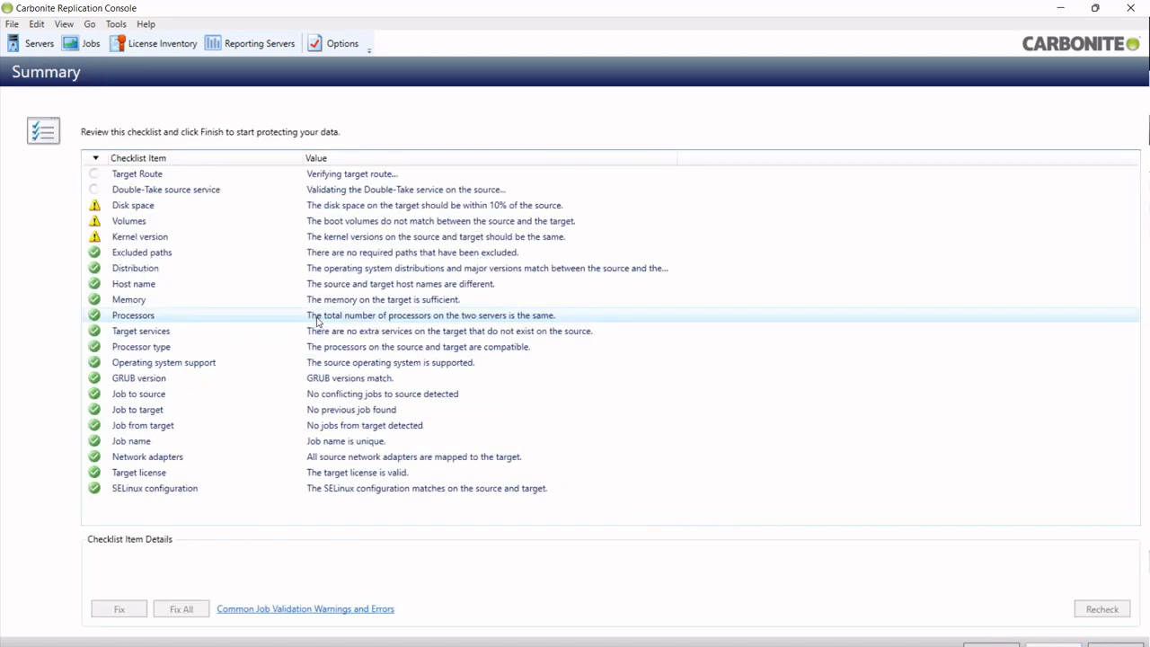
Read the Kernel version, Volumes and Disk space warning details on the Summary page.
left_click(1102, 608)
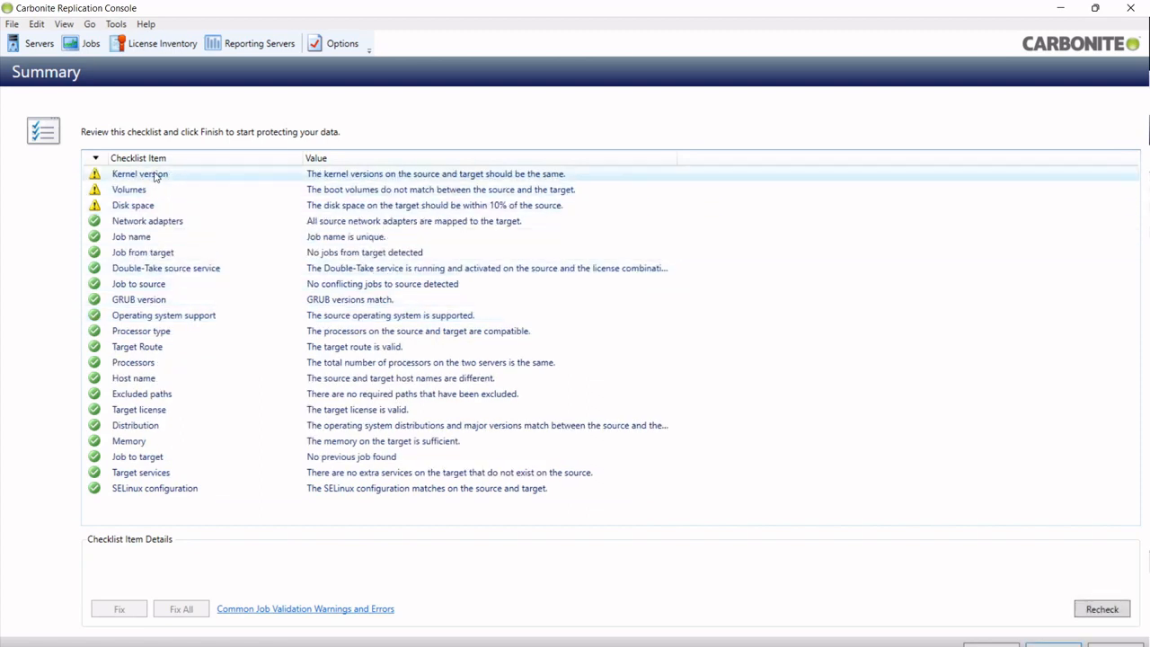
left_click(139, 174)
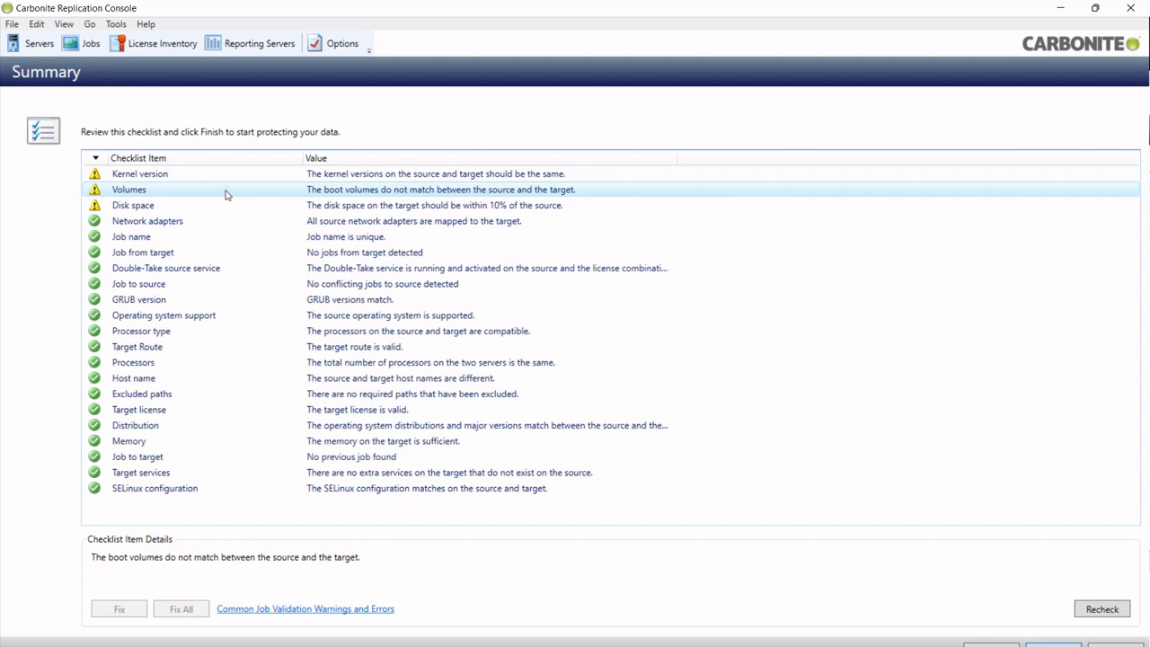
mouse_move(352, 194)
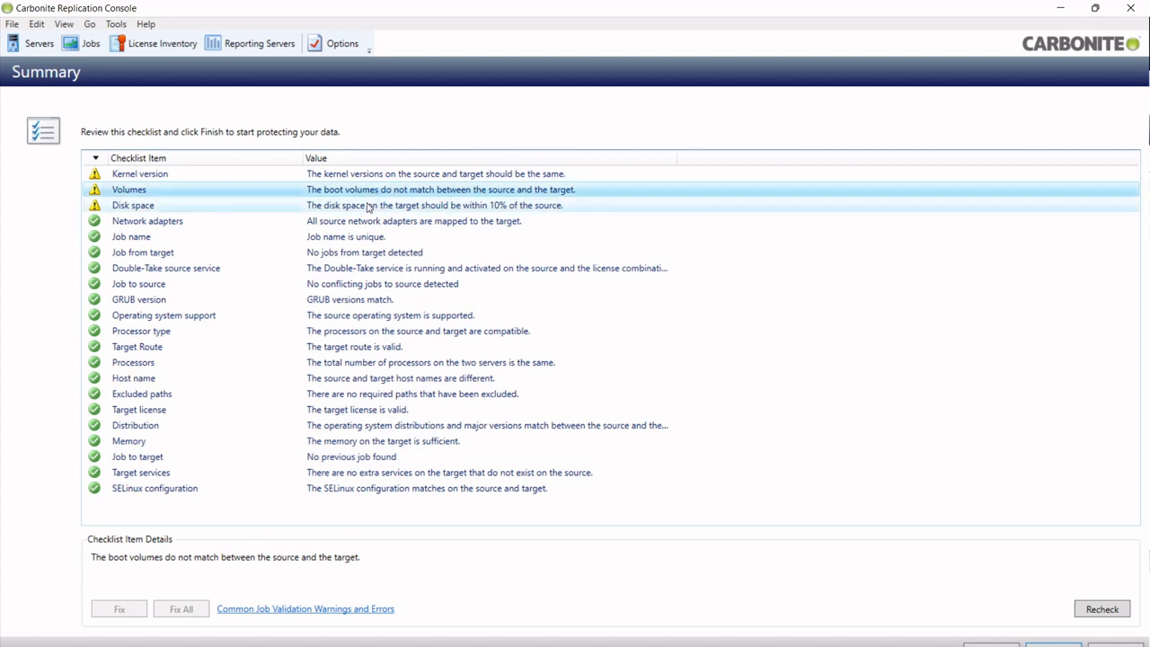
left_click(132, 204)
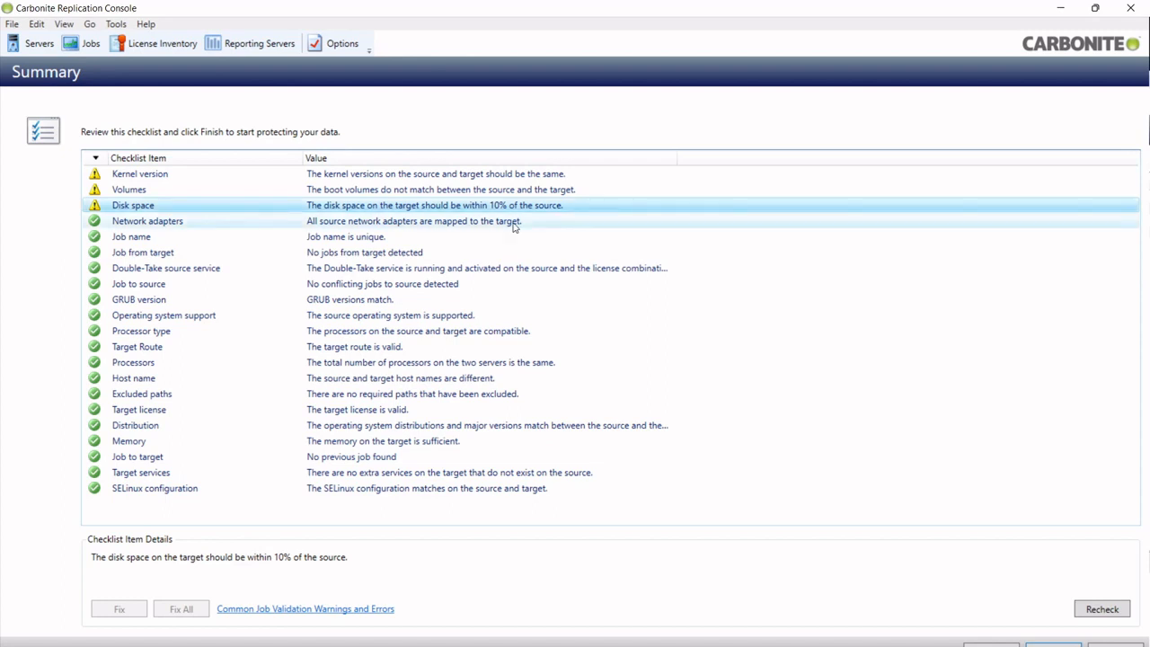
mouse_move(456, 362)
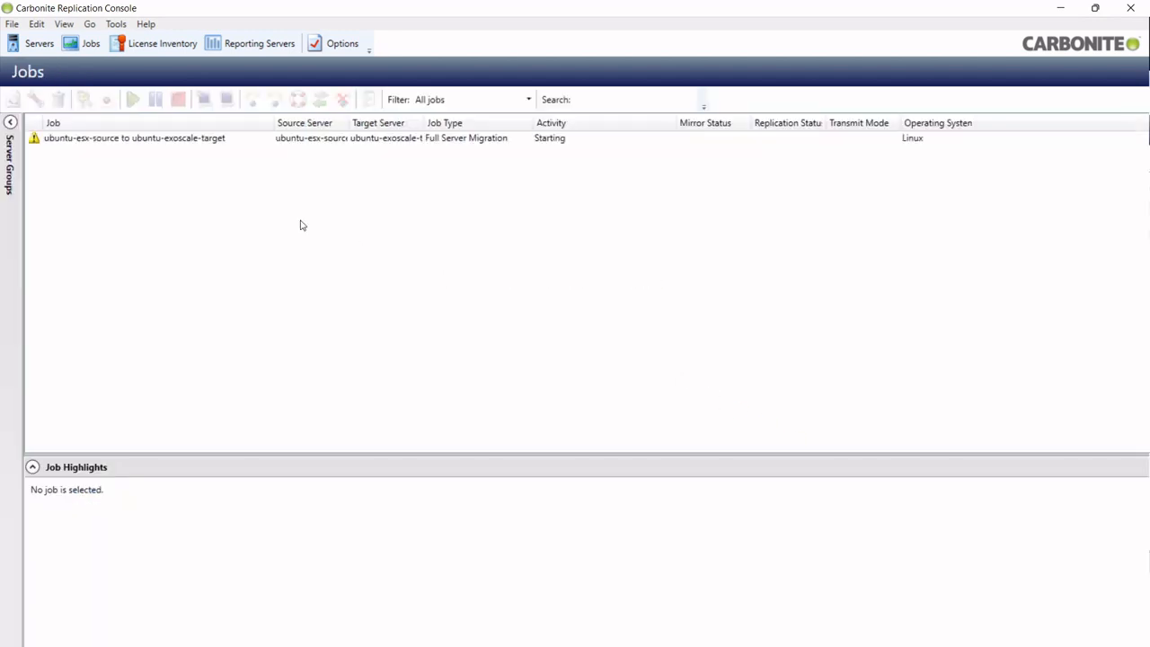
Select the new ubuntu-esx-source to ubuntu-exoscale-target migration job to view its Job Highlights.
left_click(135, 137)
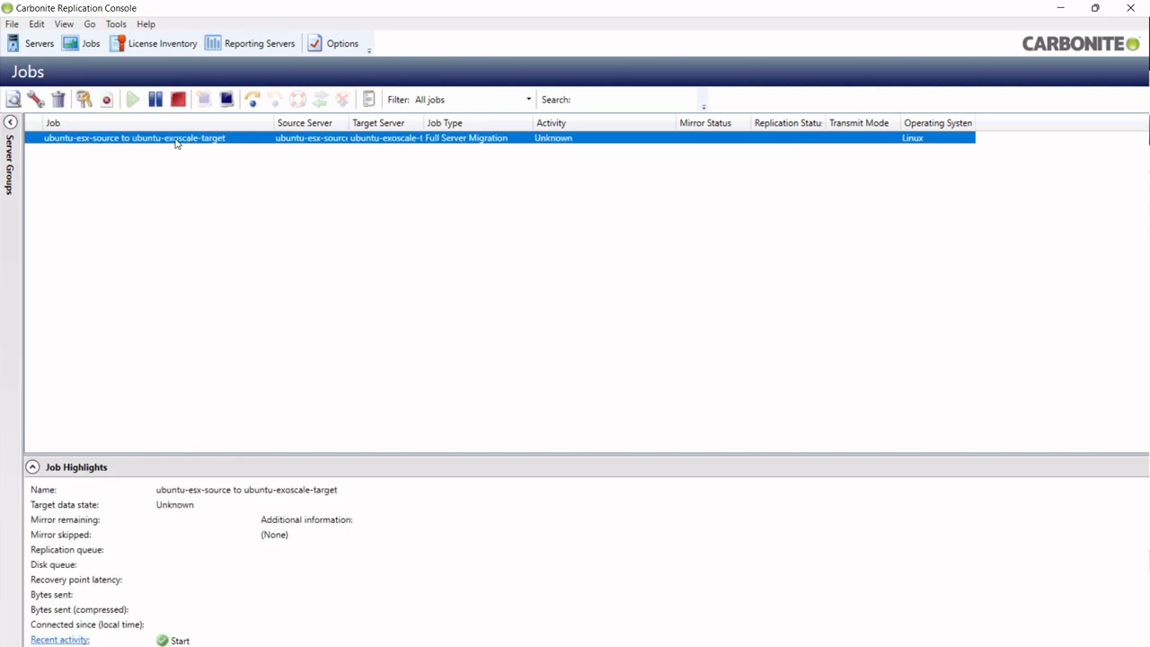
mouse_move(234, 137)
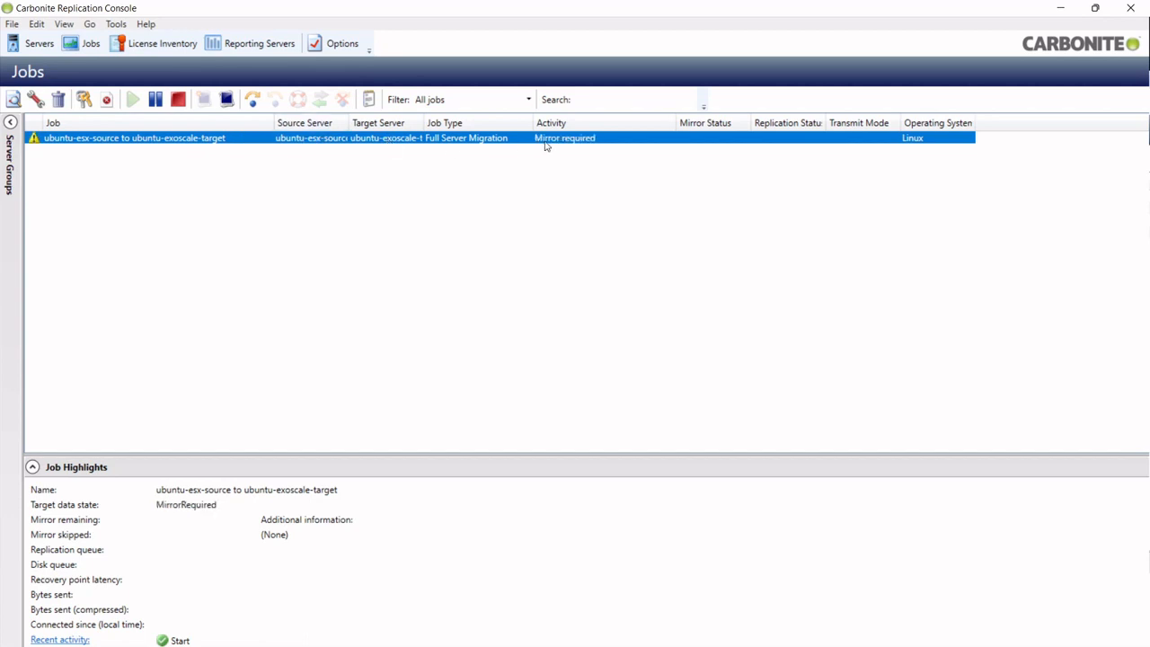
mouse_move(559, 144)
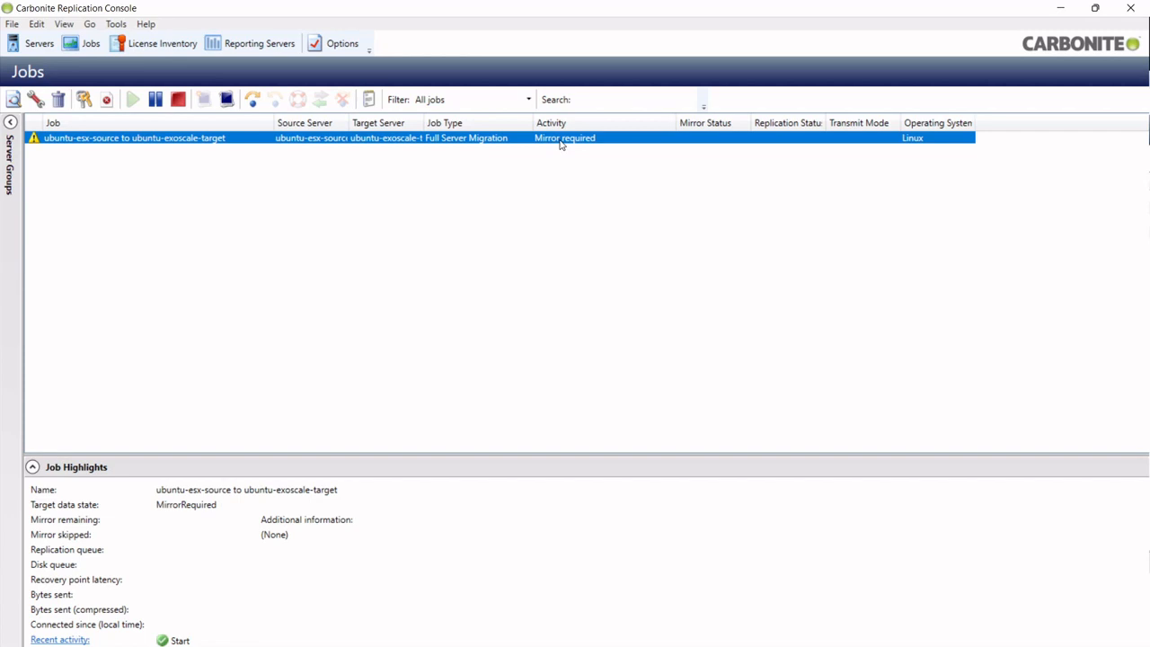
mouse_move(560, 149)
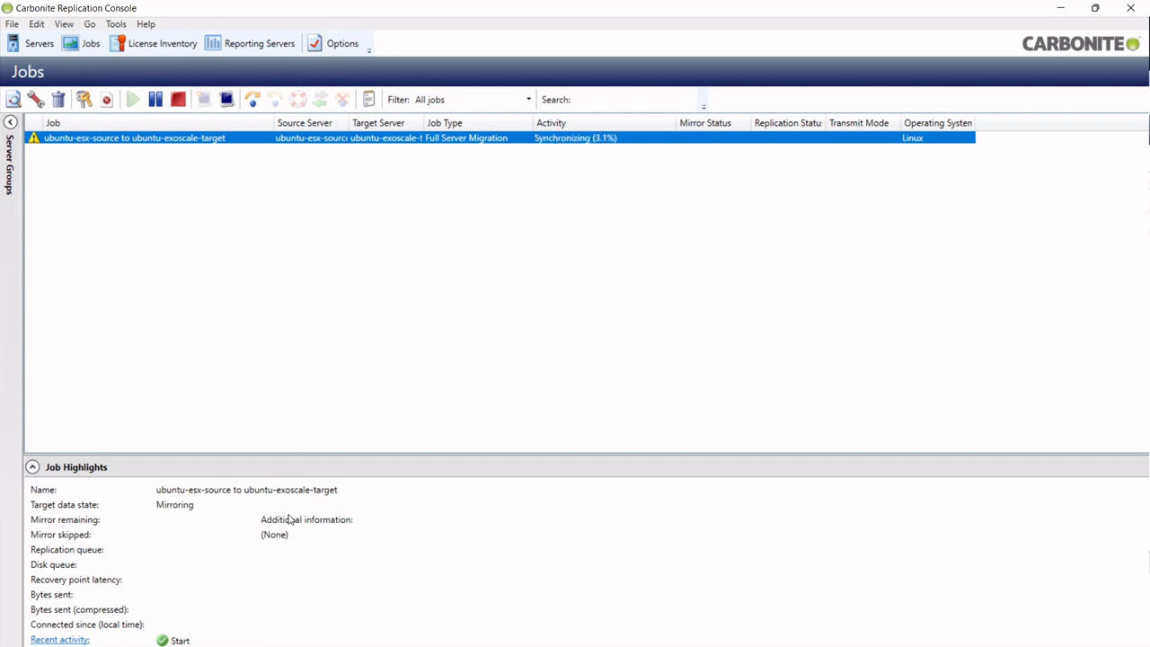
mouse_move(213, 510)
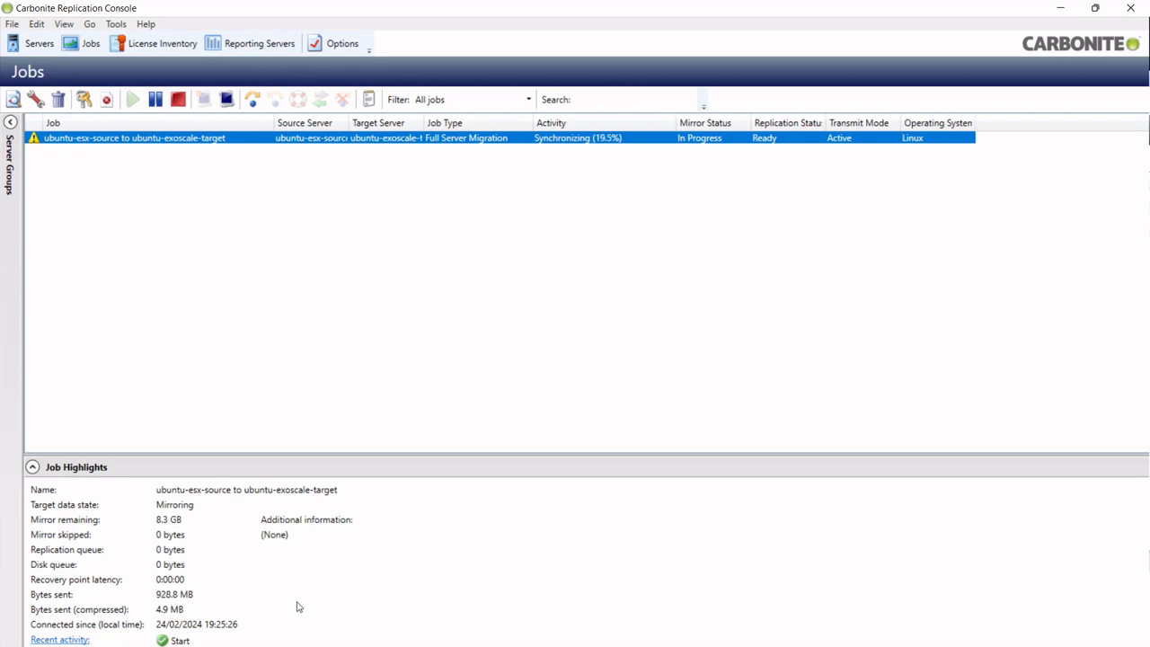
mouse_move(360, 553)
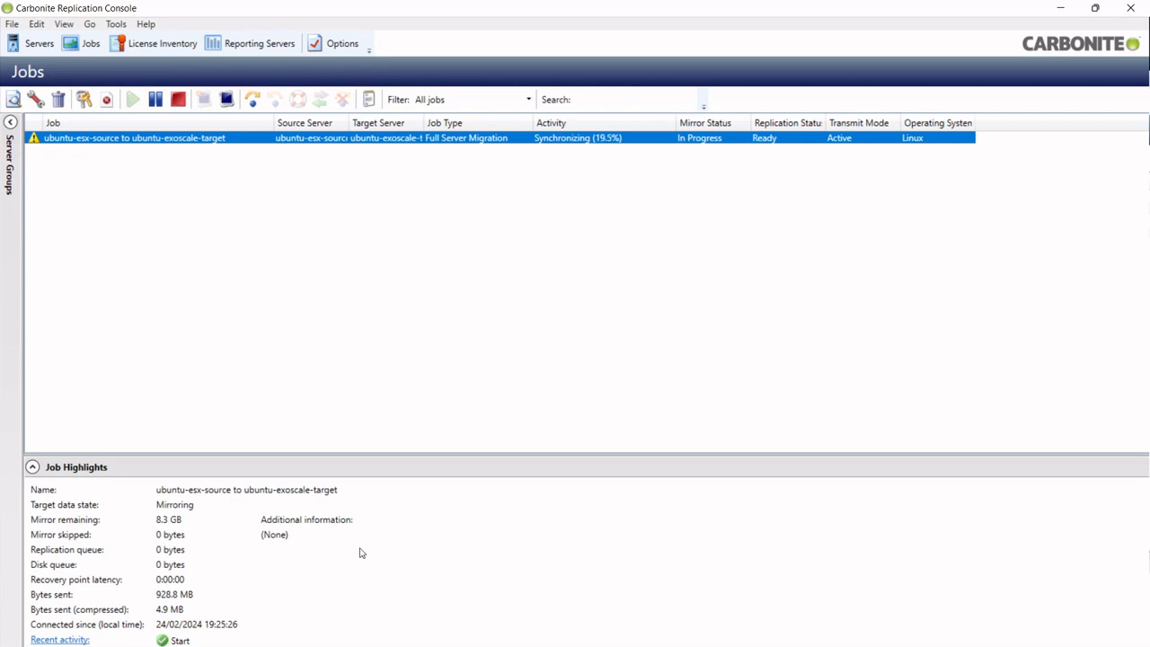
mouse_move(541, 339)
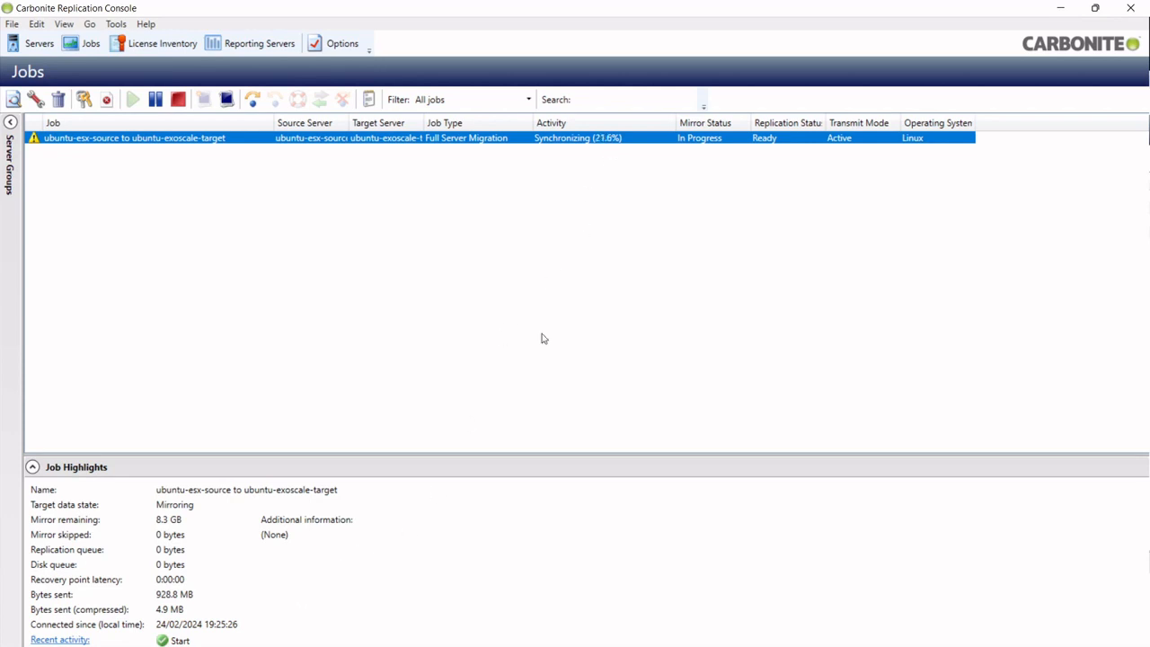
mouse_move(189, 615)
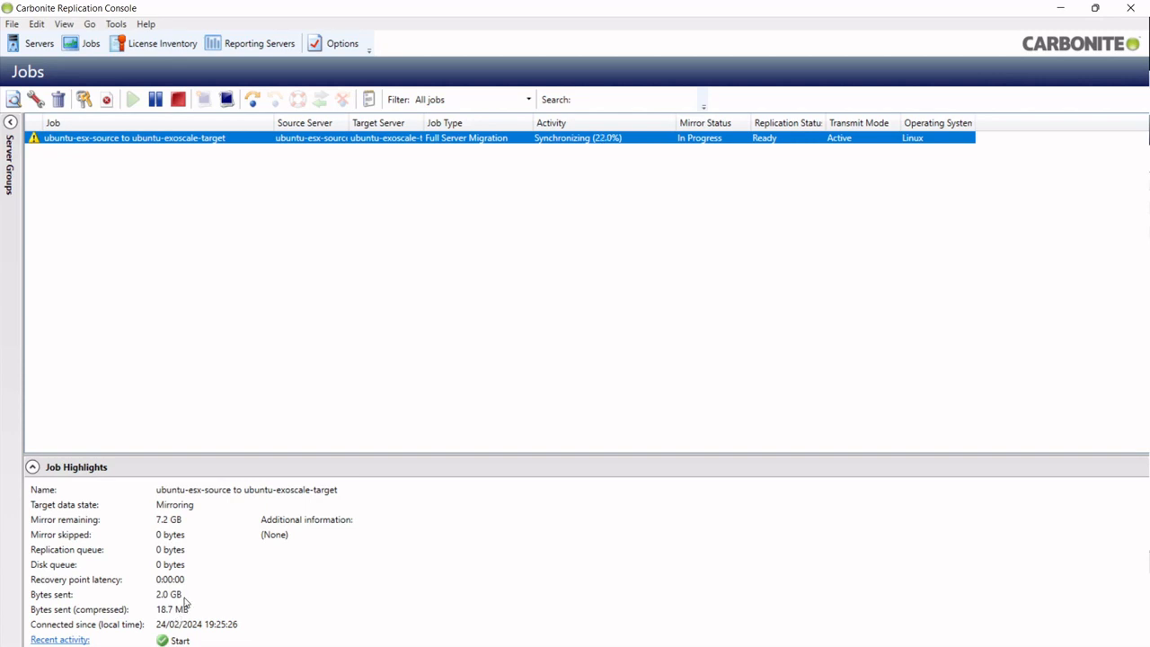
mouse_move(156, 607)
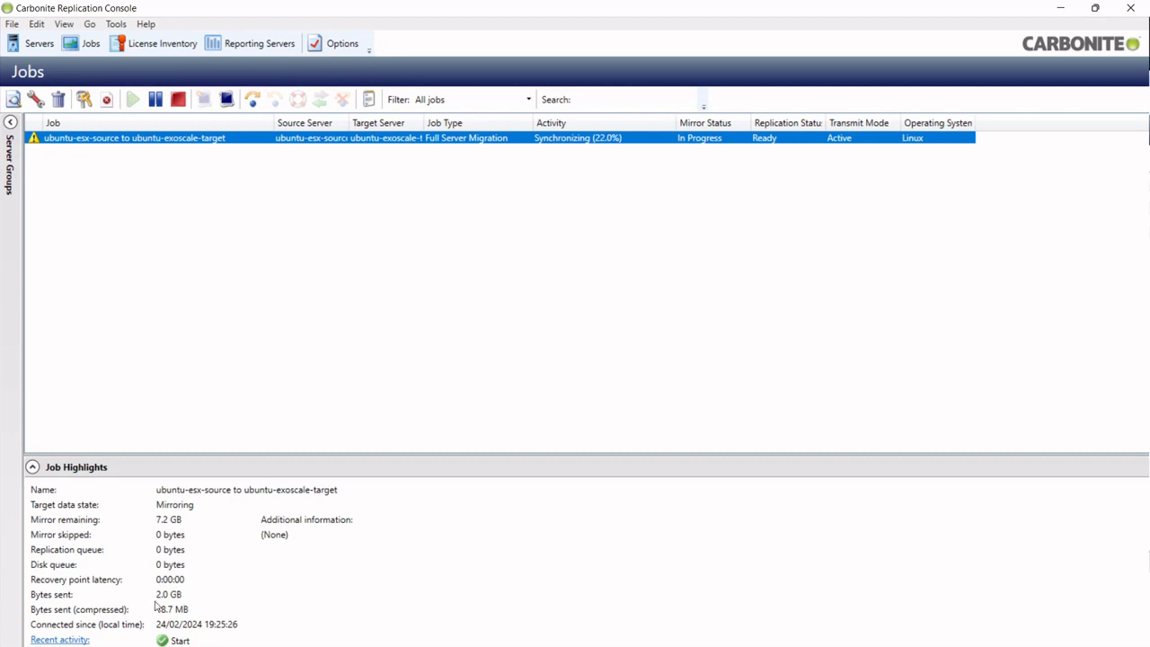
mouse_move(386, 572)
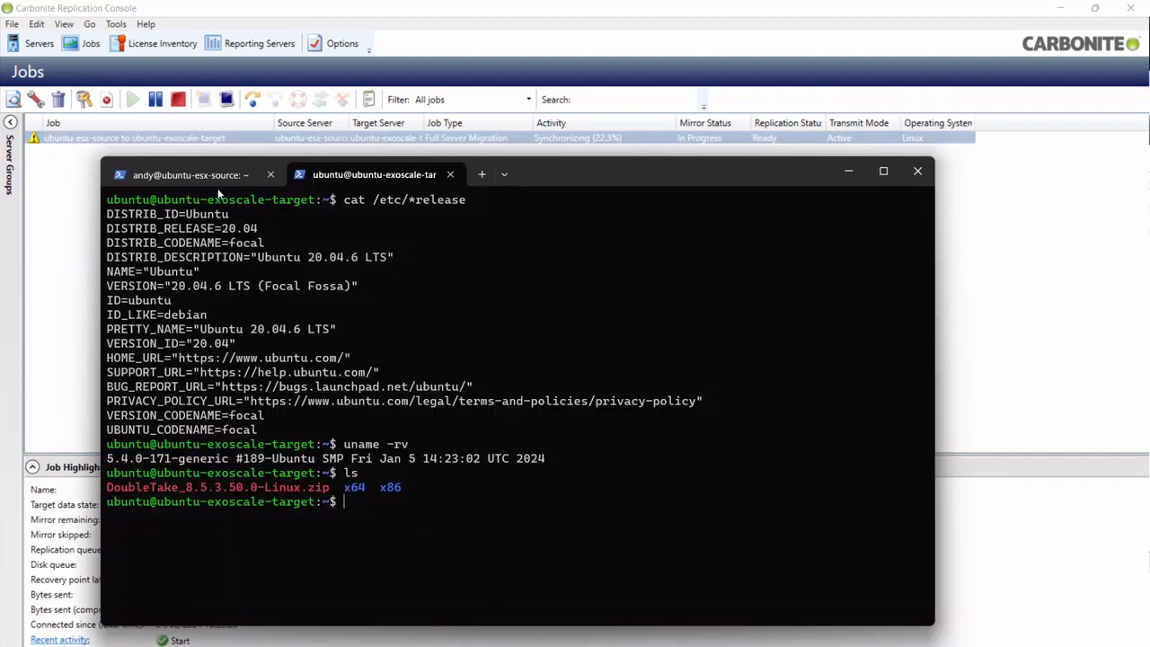
mouse_move(256, 192)
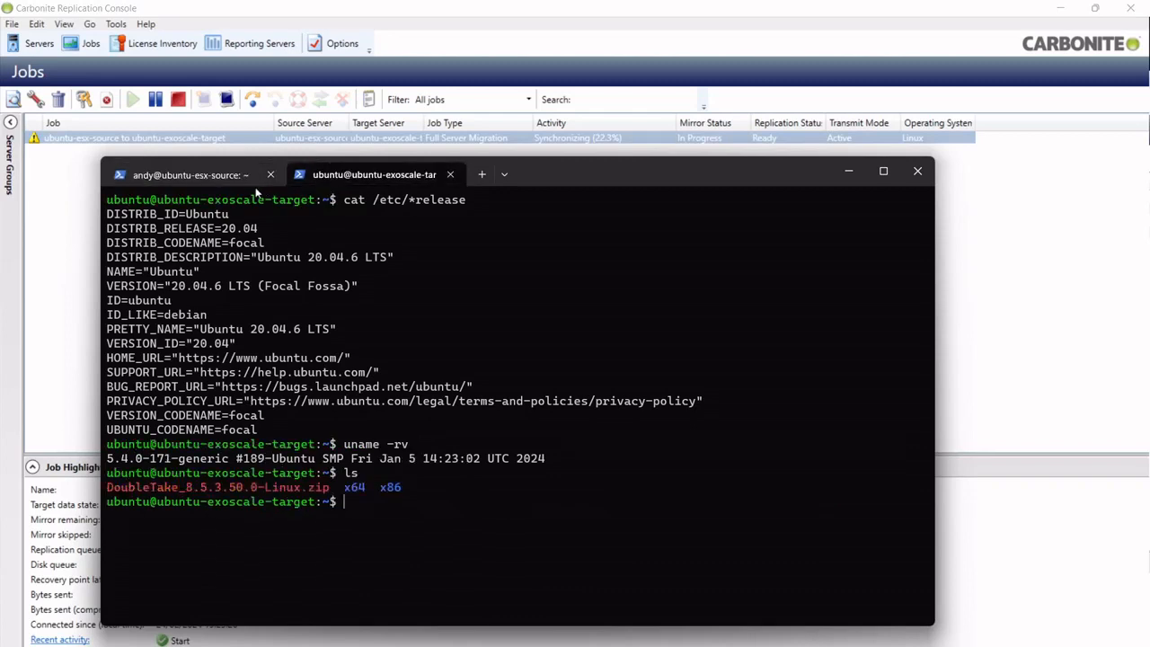
Create demofile2 on the source server, then go to the target server session.
left_click(188, 174)
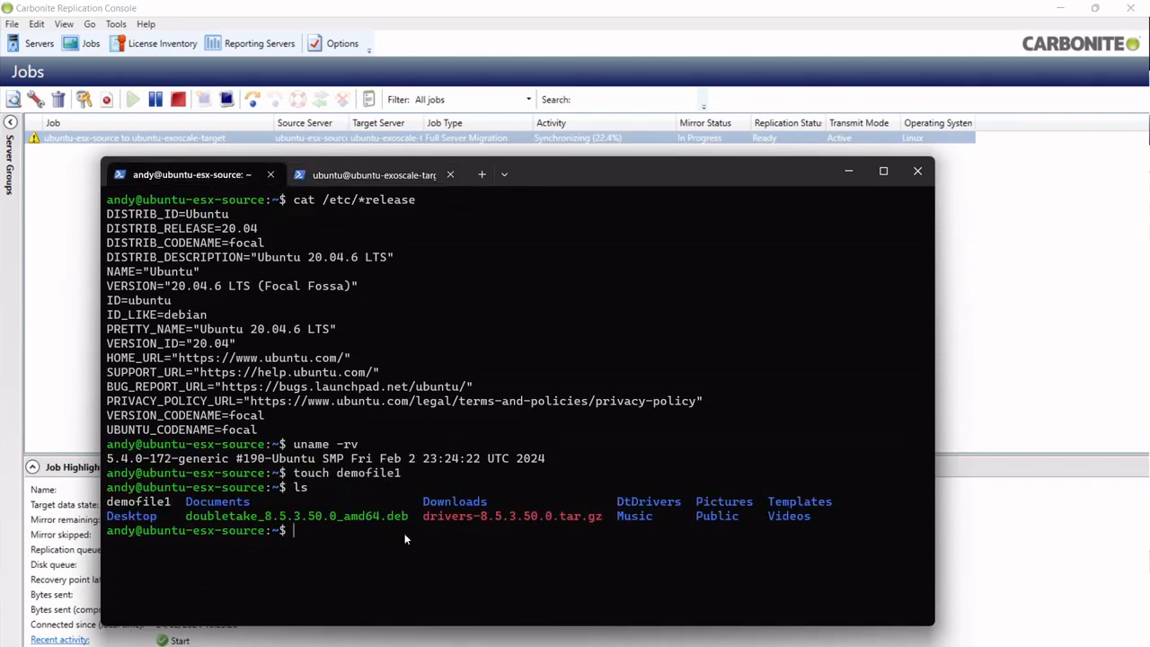
type("ls")
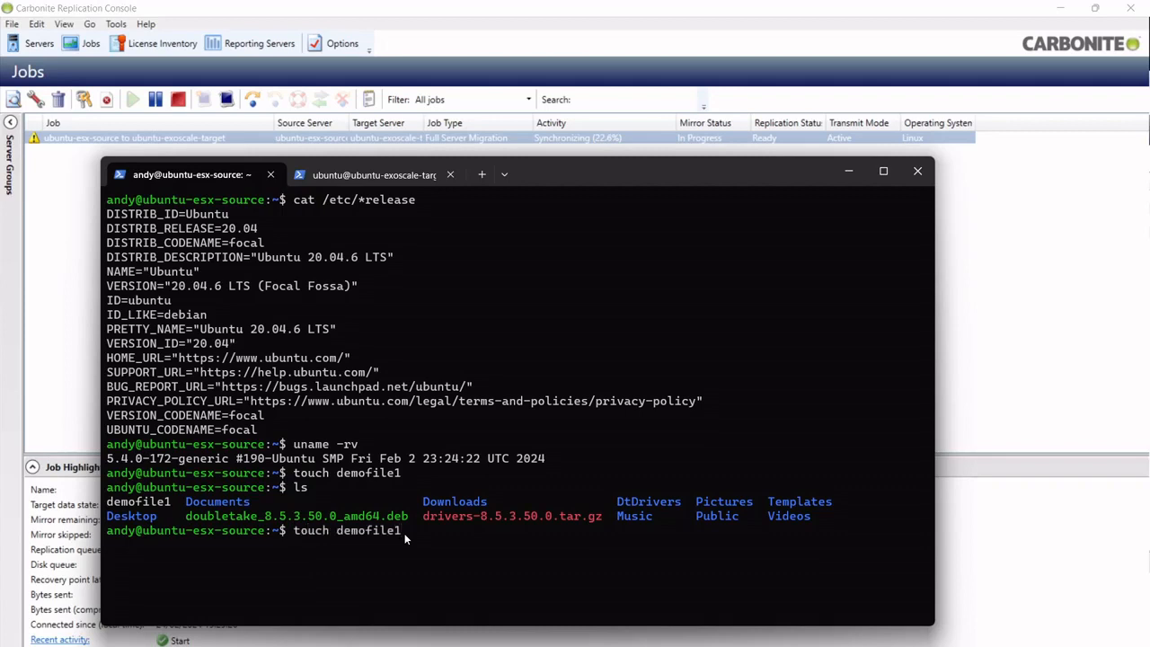
key("Return")
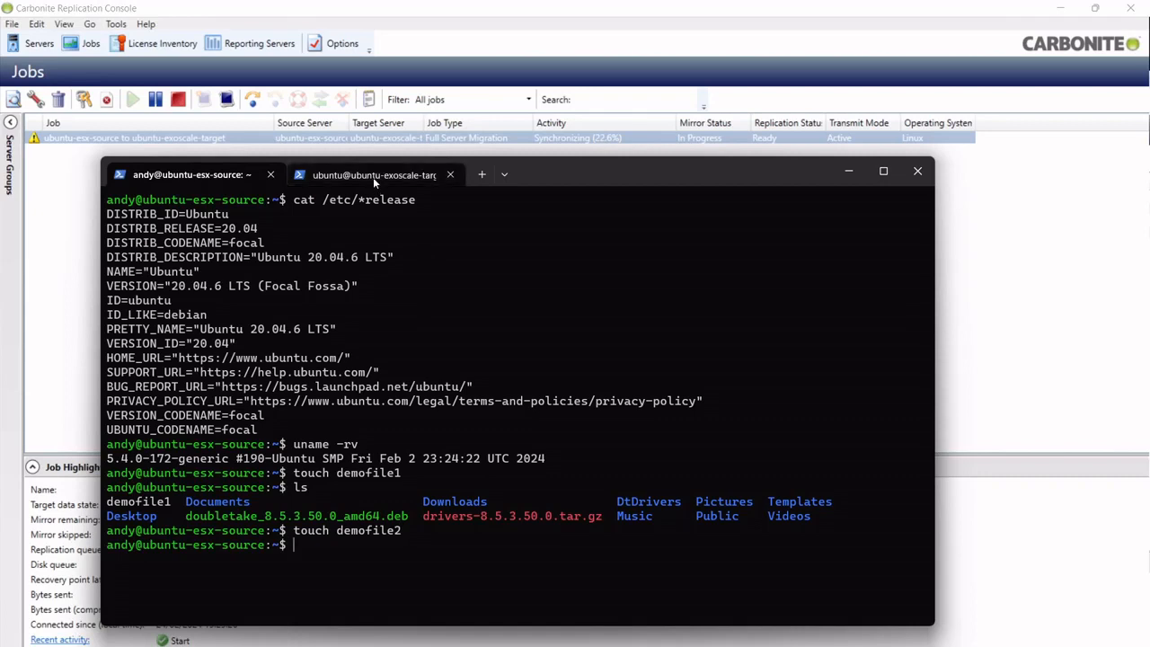
left_click(374, 174)
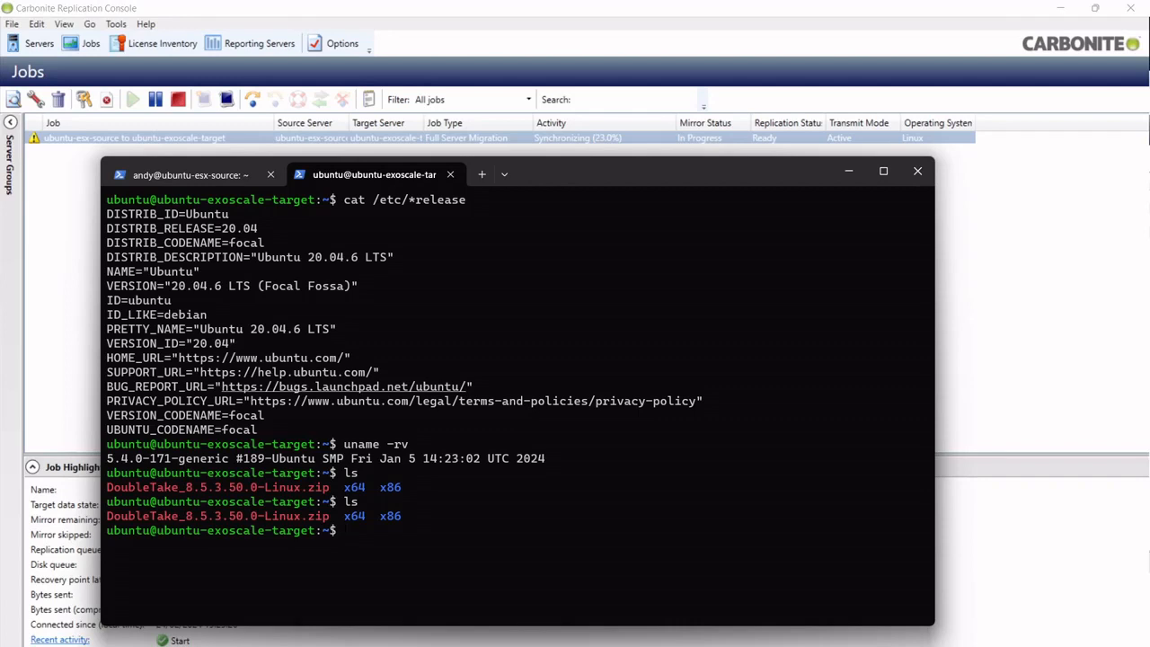
Try entering /.dtstaging/ on the target server, which is permission-denied.
type("cd")
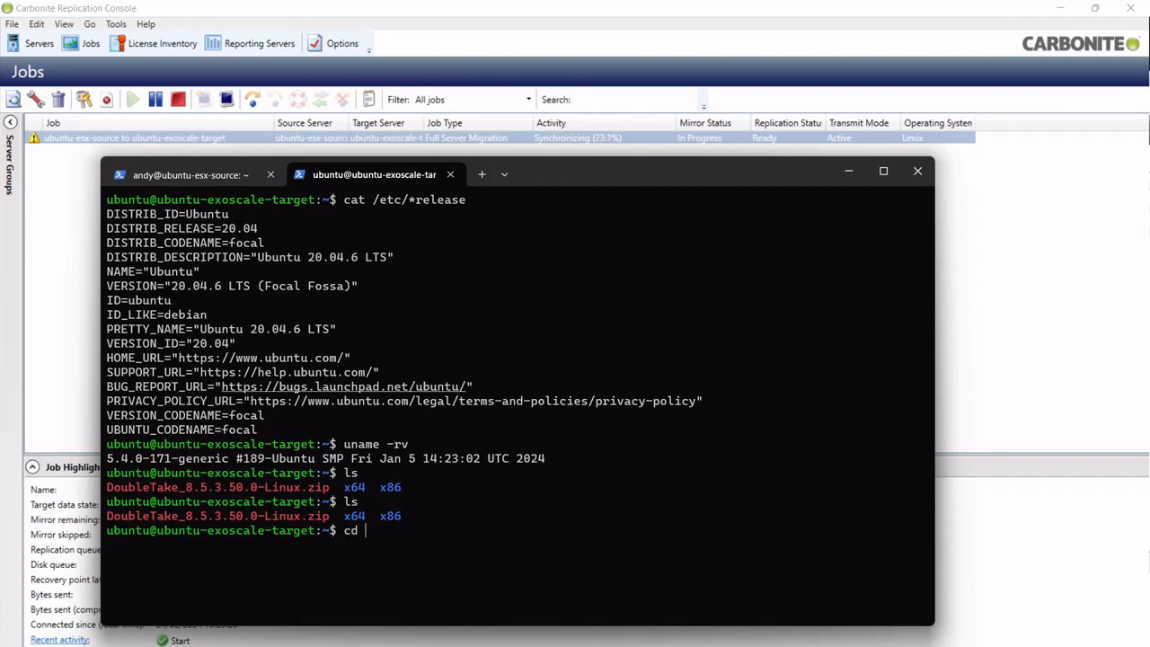
type(".")
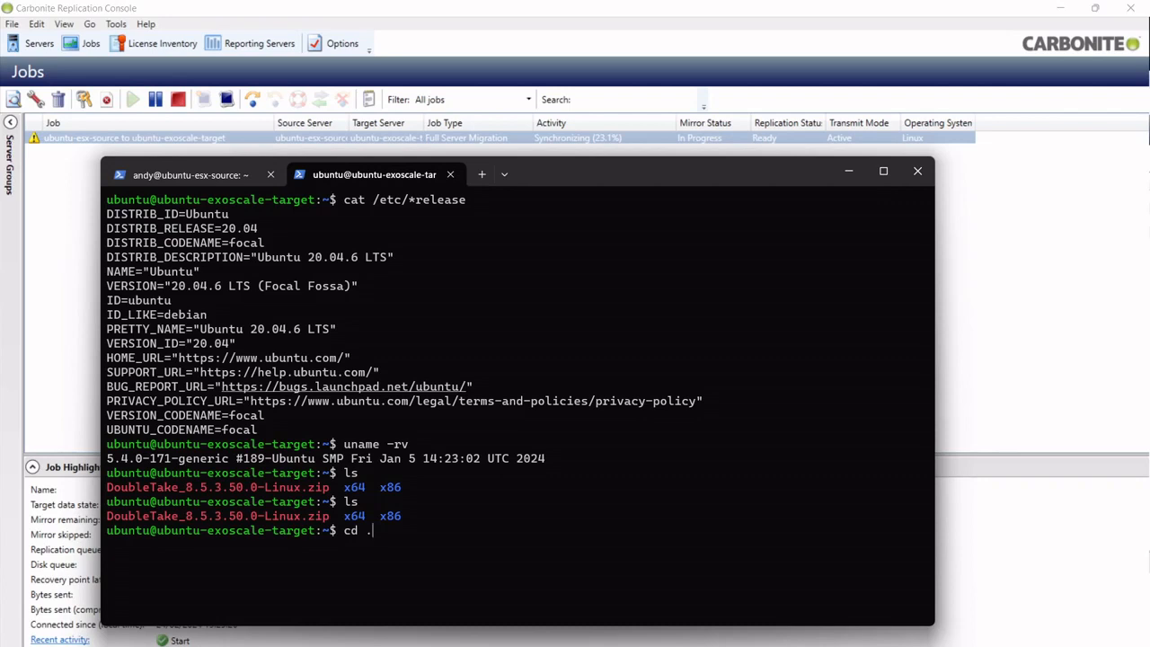
key("backspace")
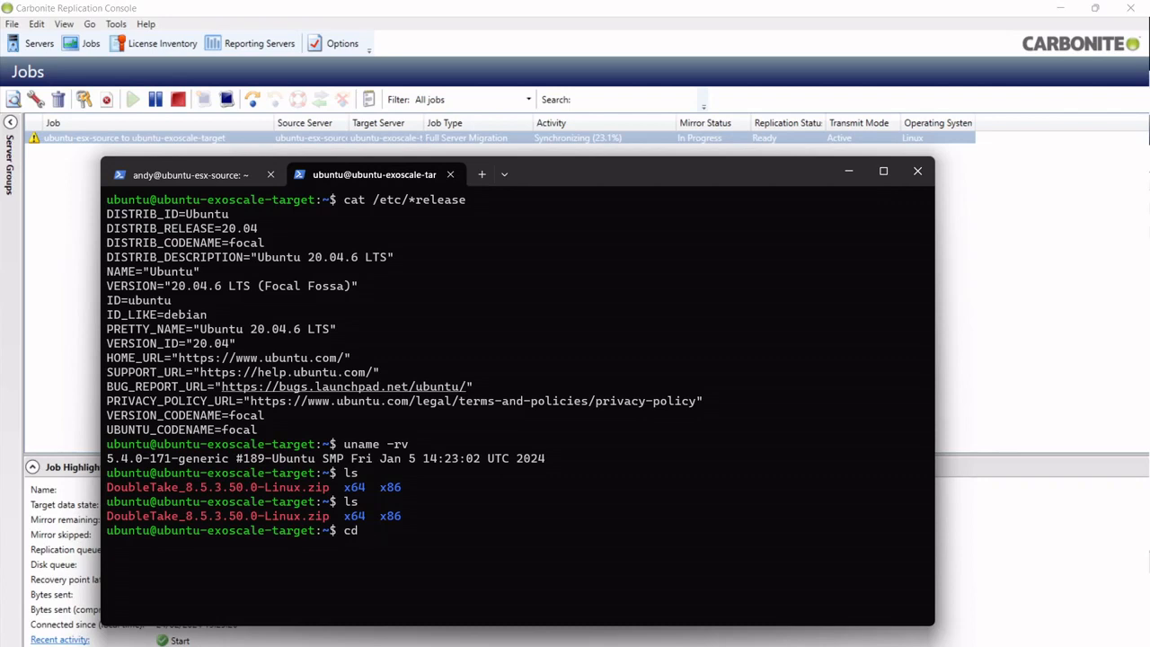
type("/")
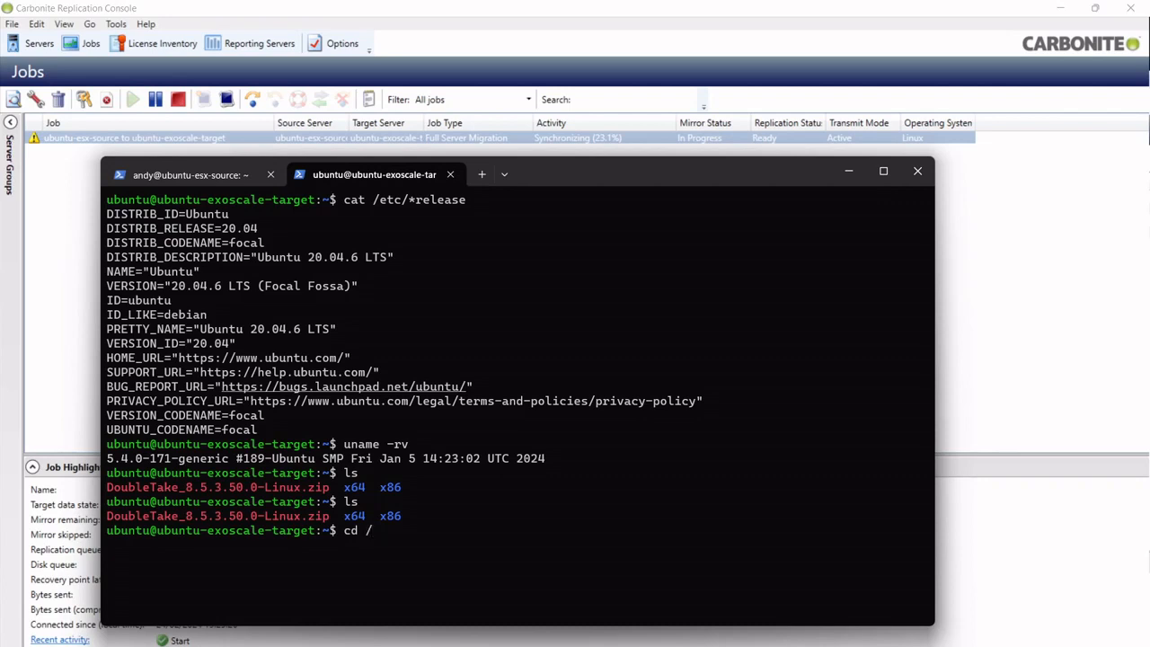
type(".dtsta")
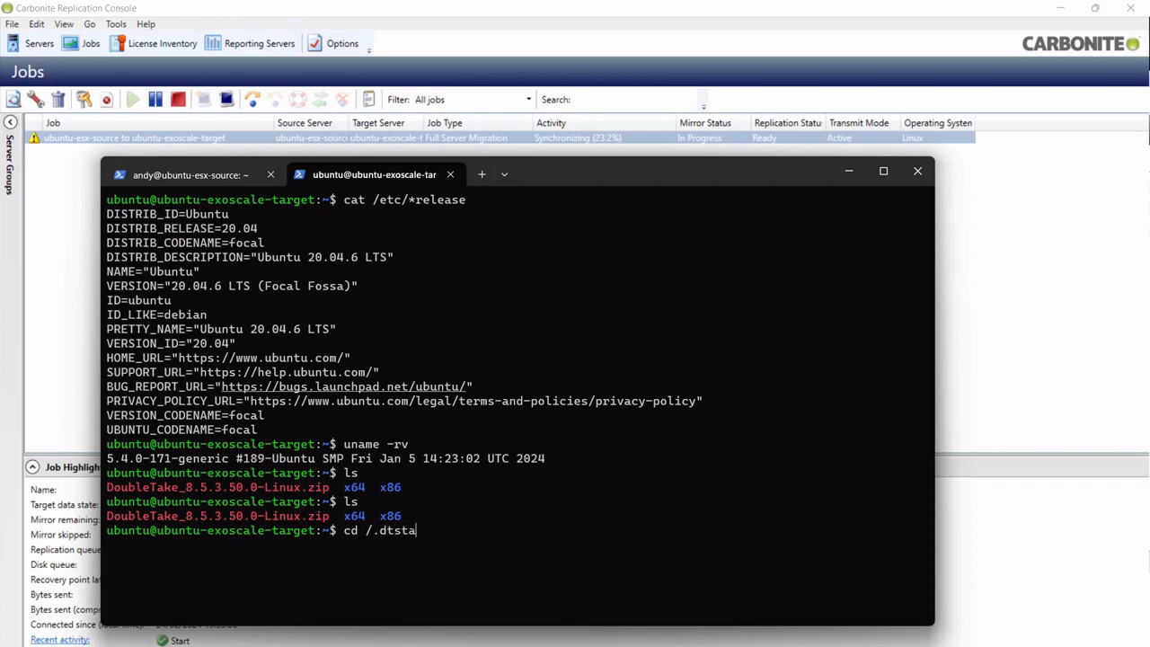
type("ging")
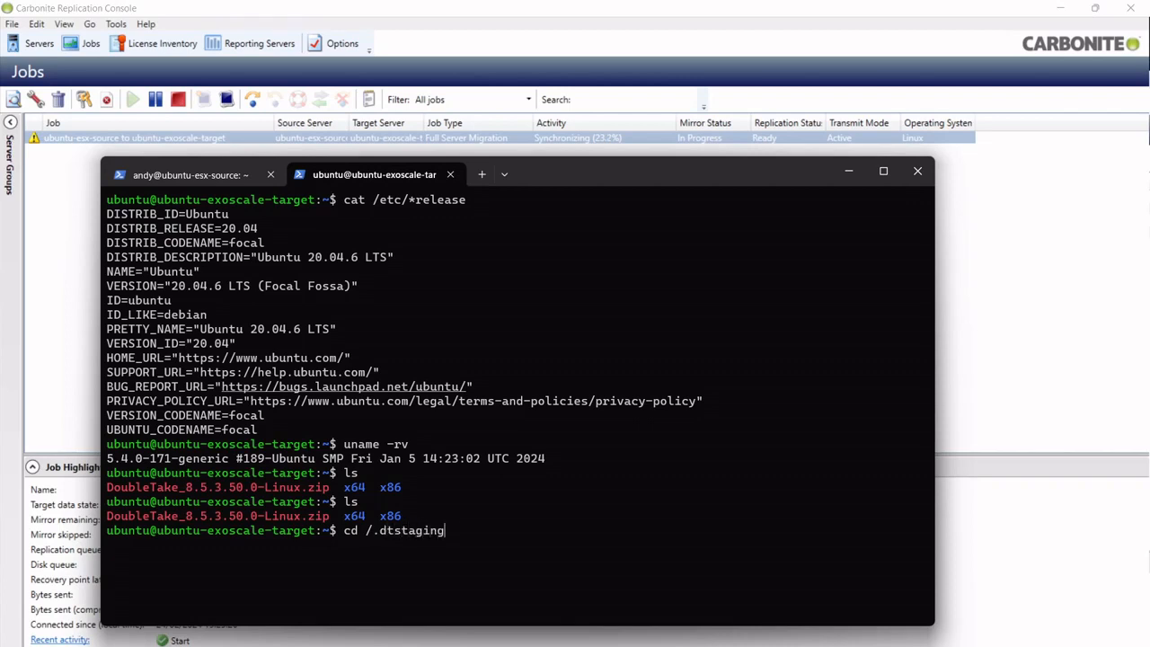
type("/")
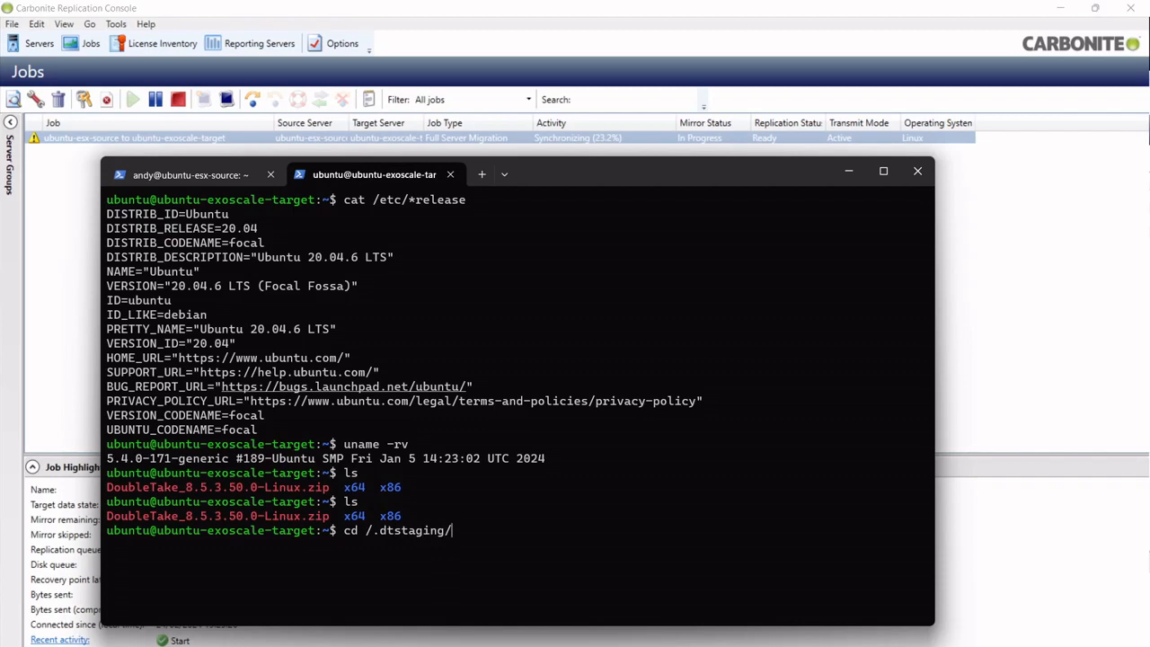
key("Return")
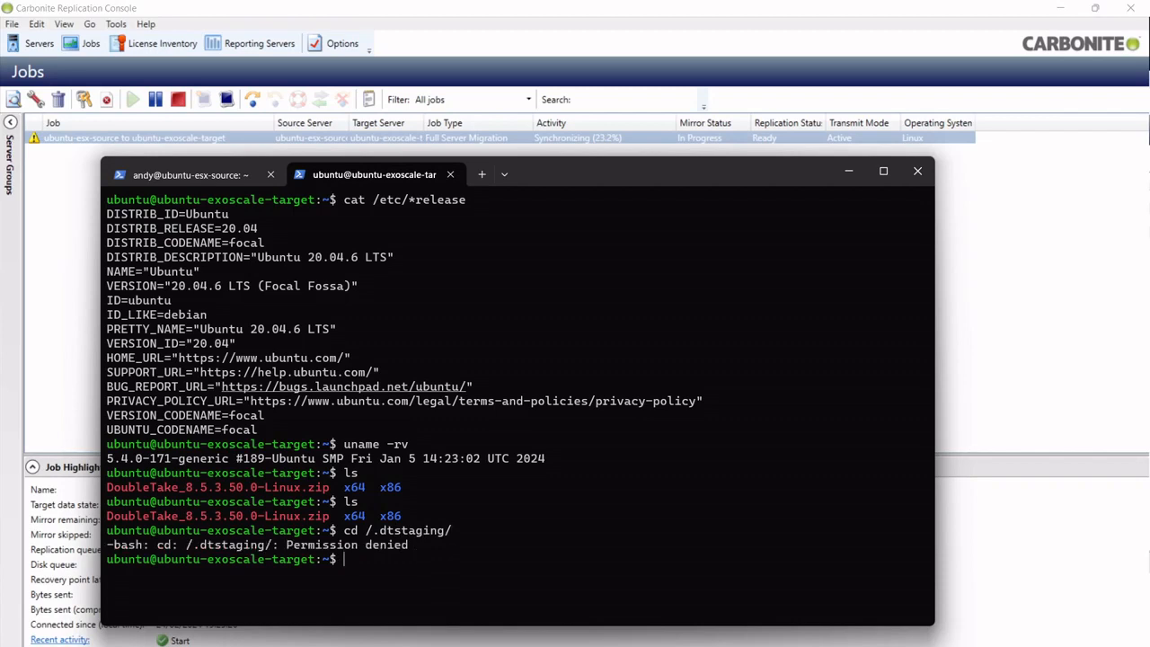
Retry /.dtstaging with sudo cs and sudo cd, noting the errors, then start sudo.
type("sudo")
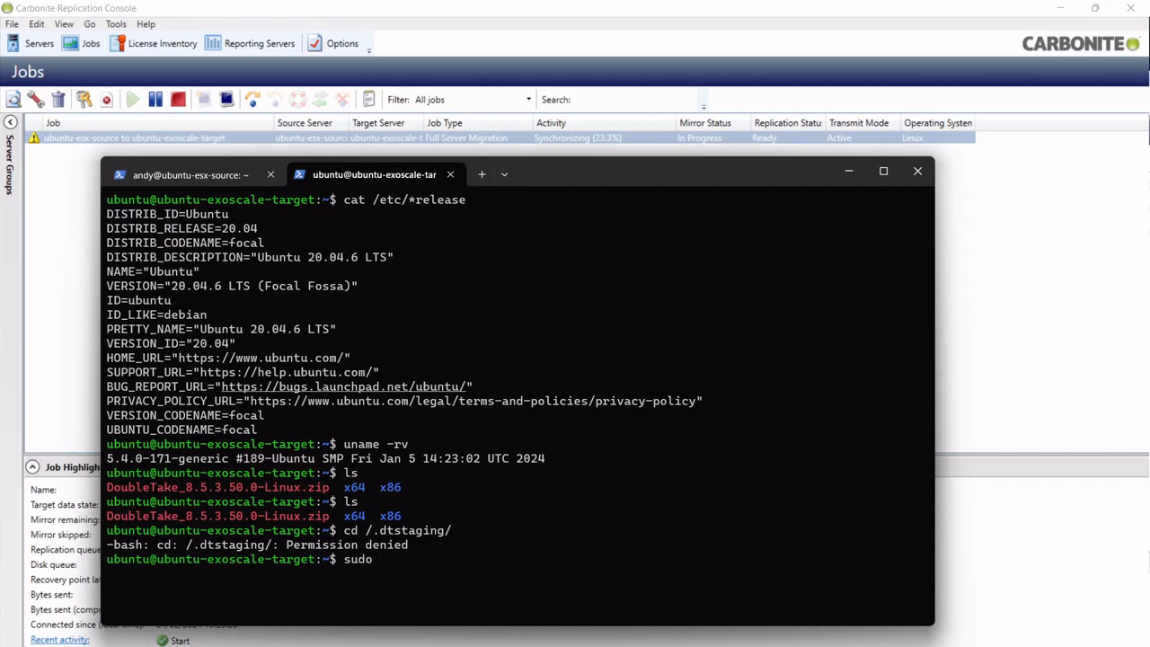
type("cs")
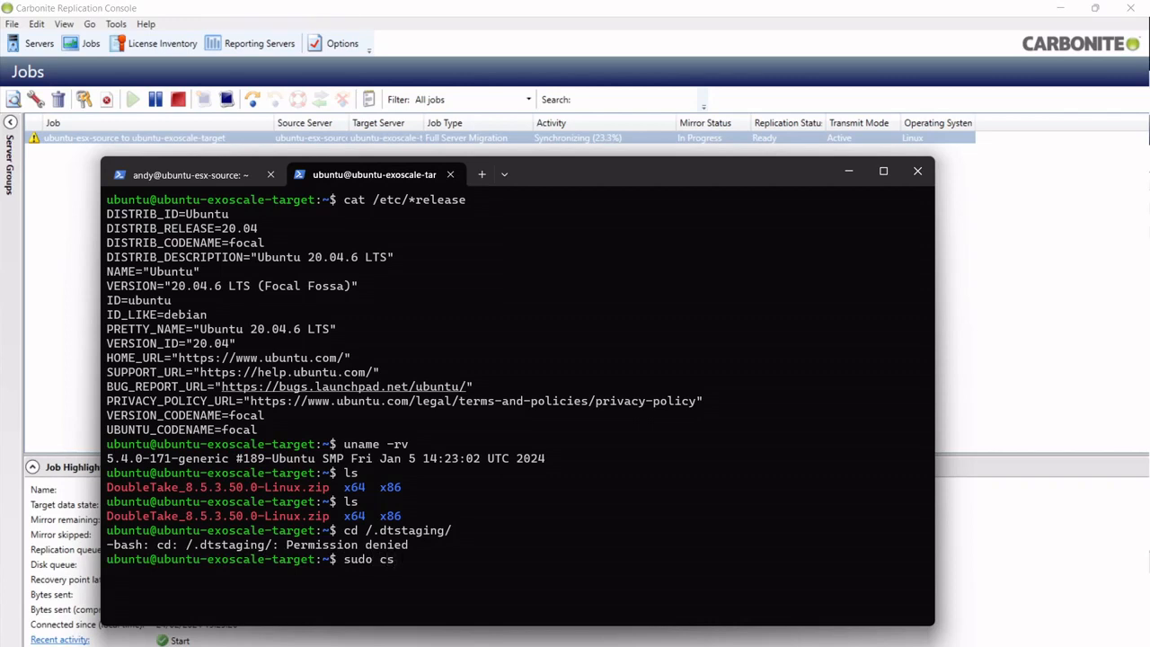
type("/.dt")
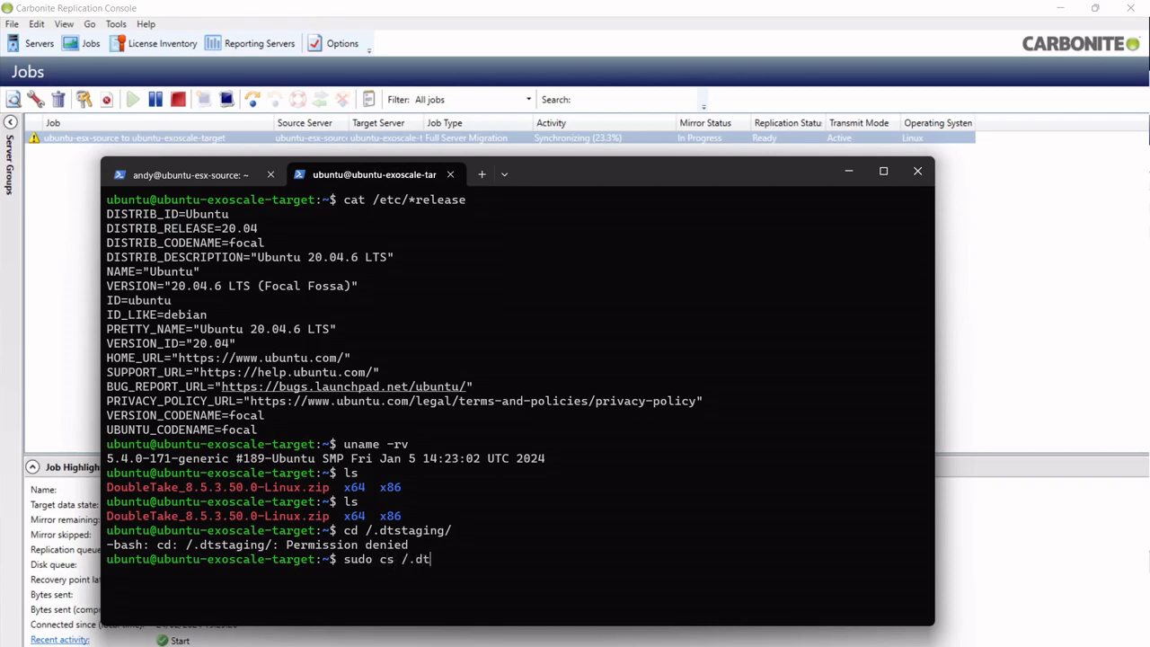
type("staging")
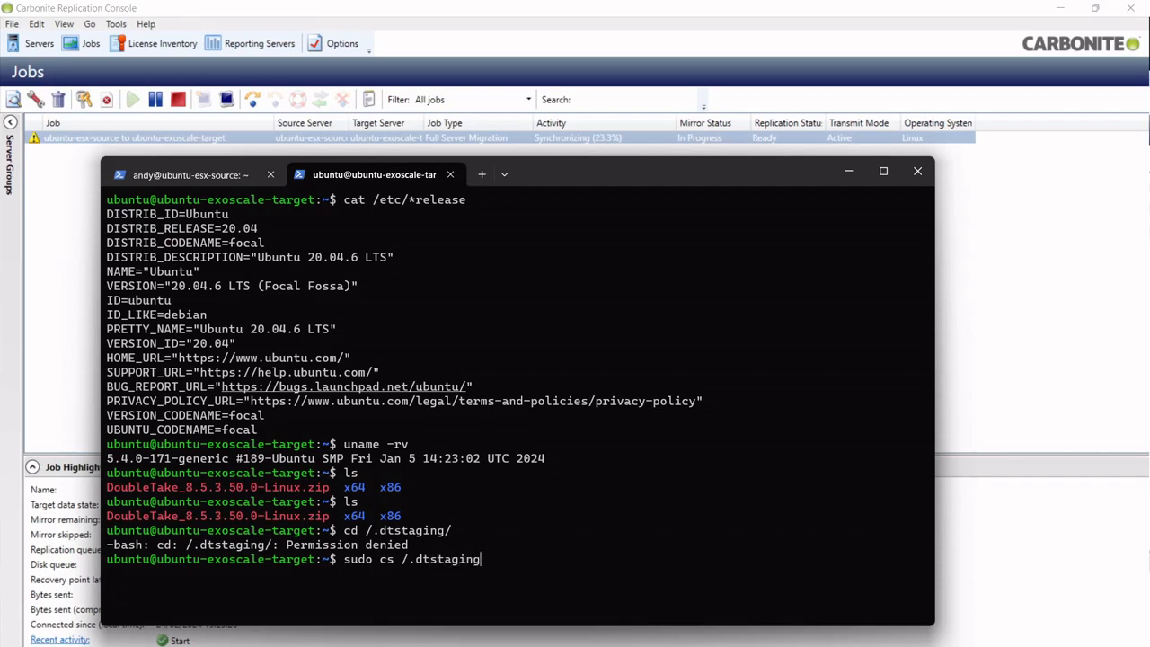
key("Return")
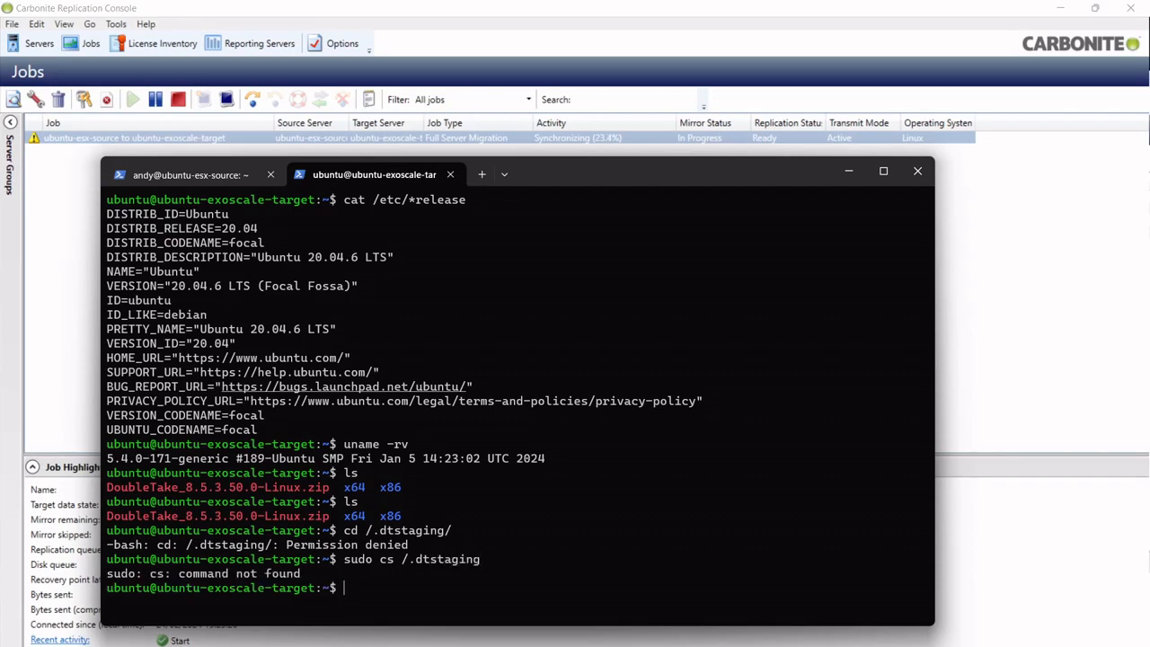
type("sudo cs /.dtstaging")
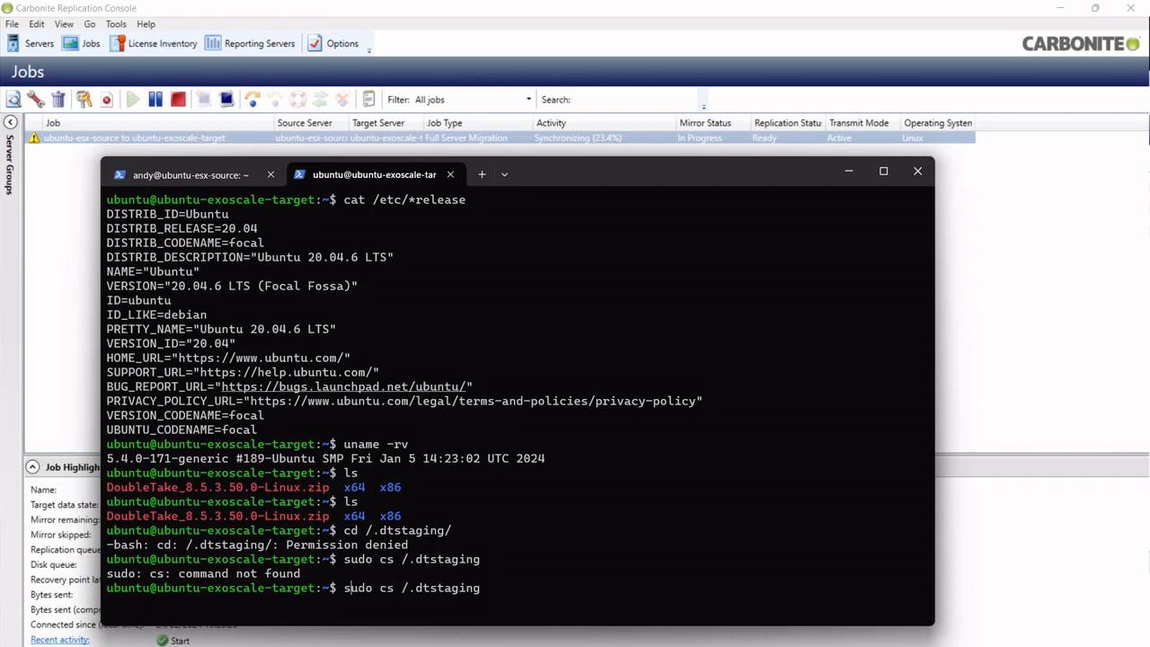
type("cd")
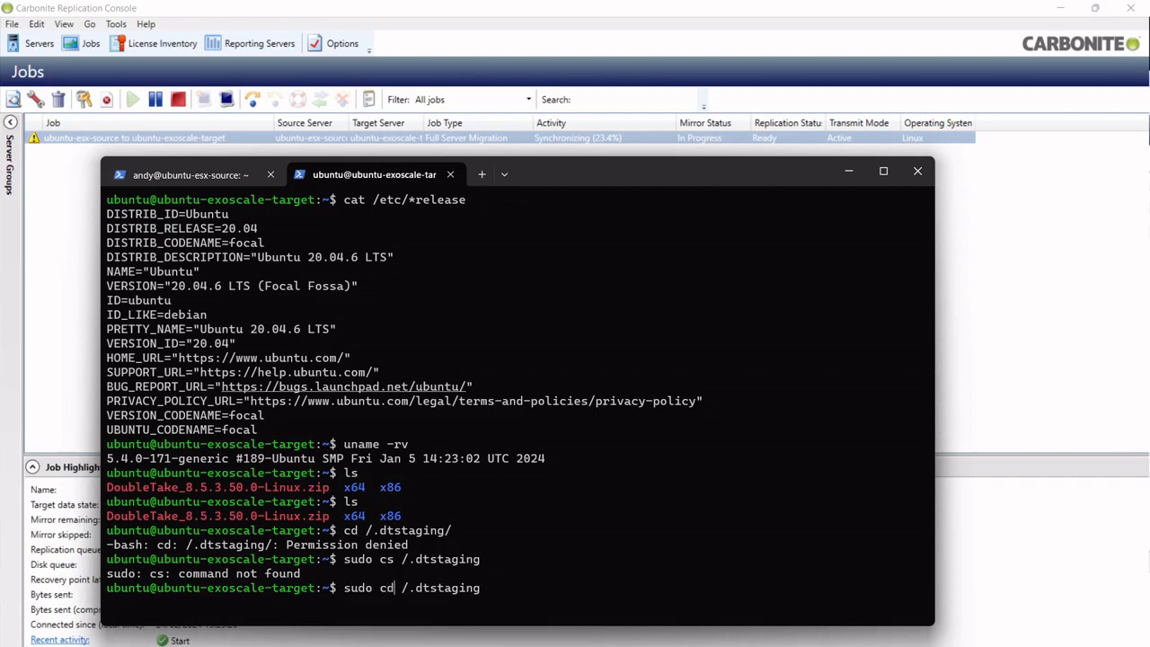
key("Return")
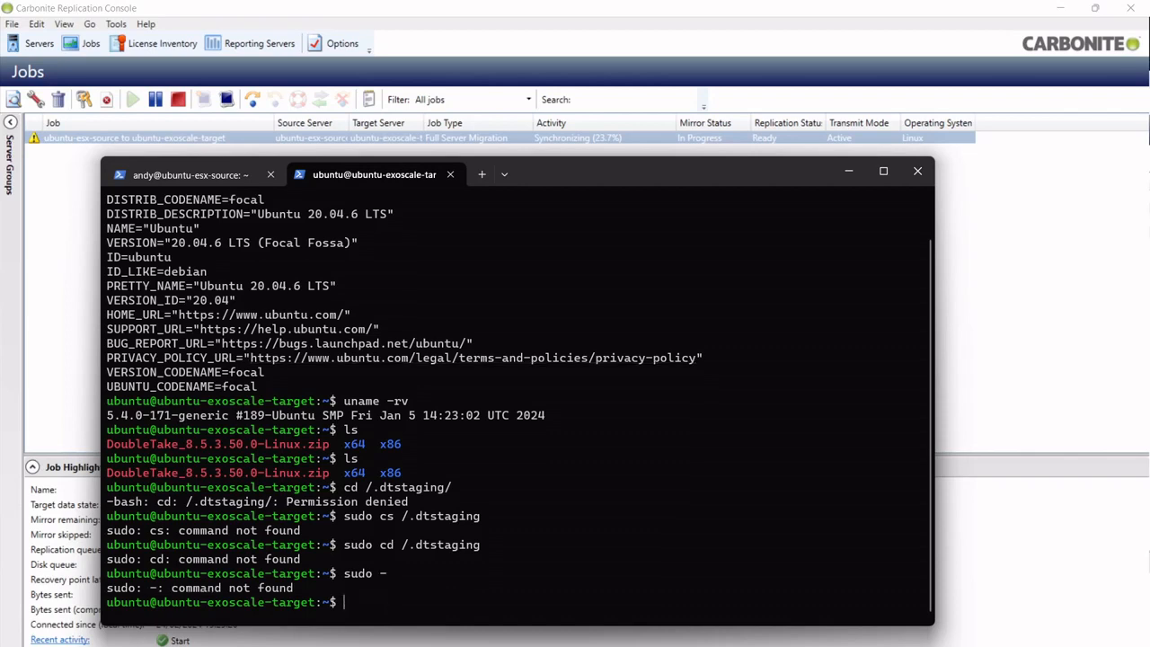
type("sudo su")
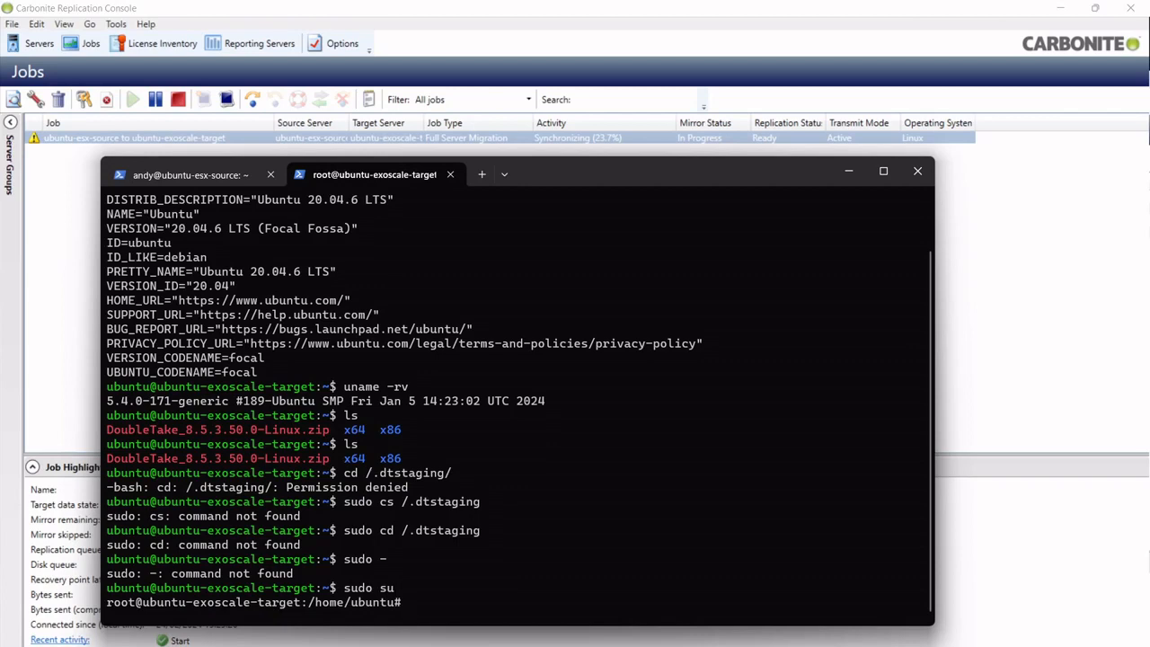
Enter the target's .dtstaging folder, list it, and move into home/andy.
type("cd/")
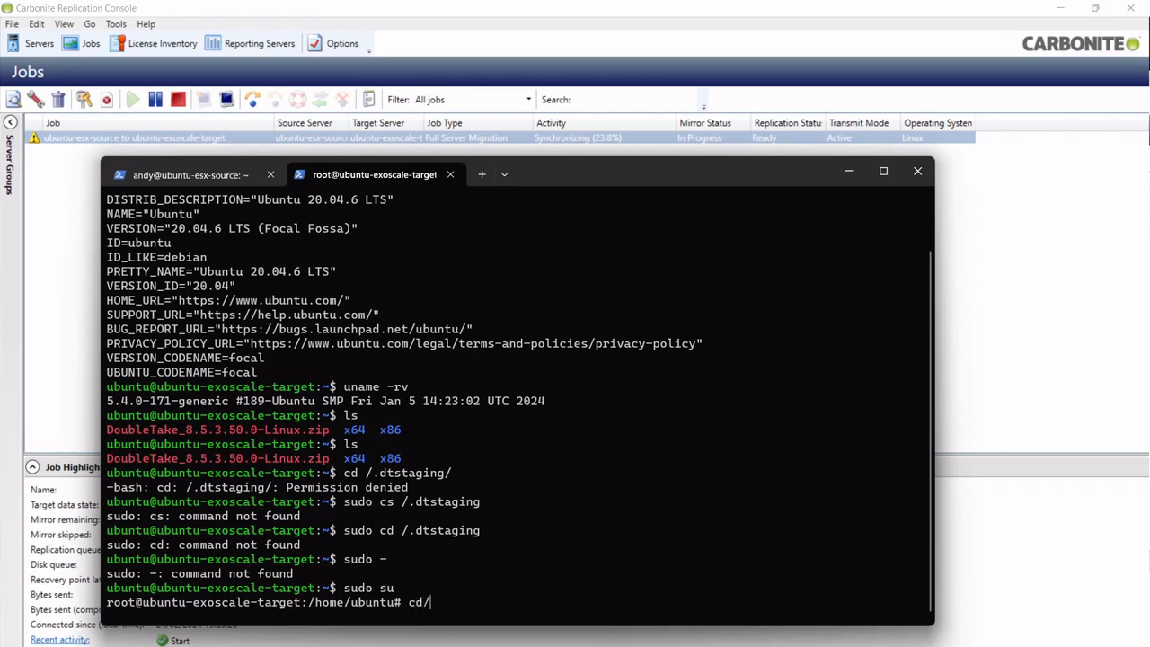
type("/d")
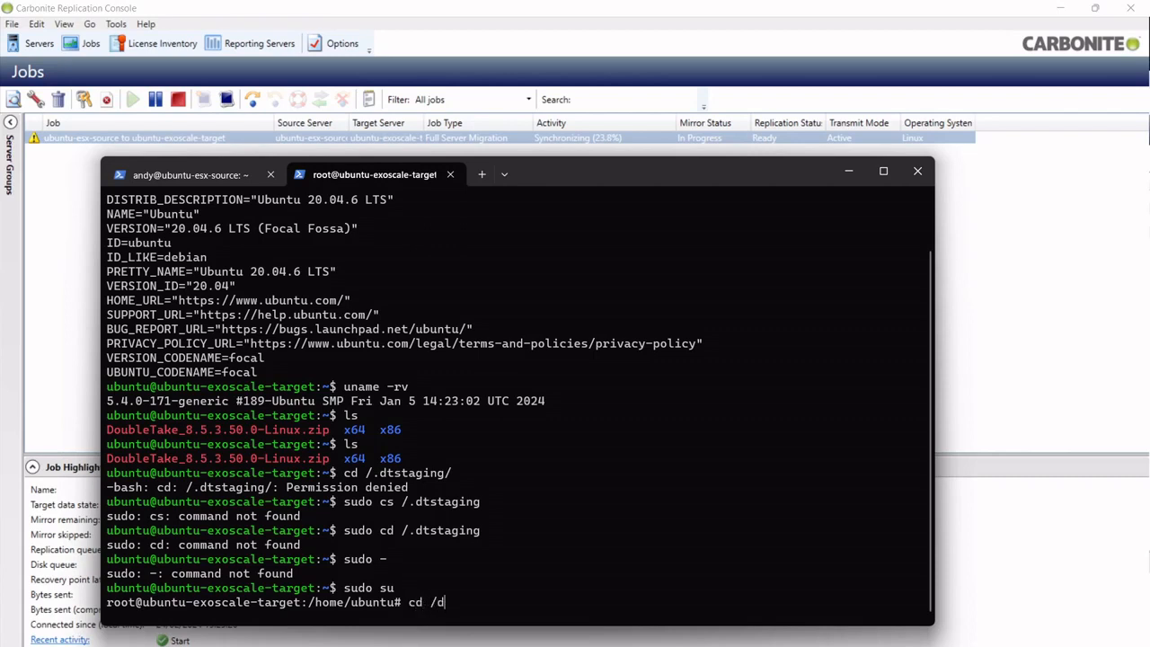
key("Backspace")
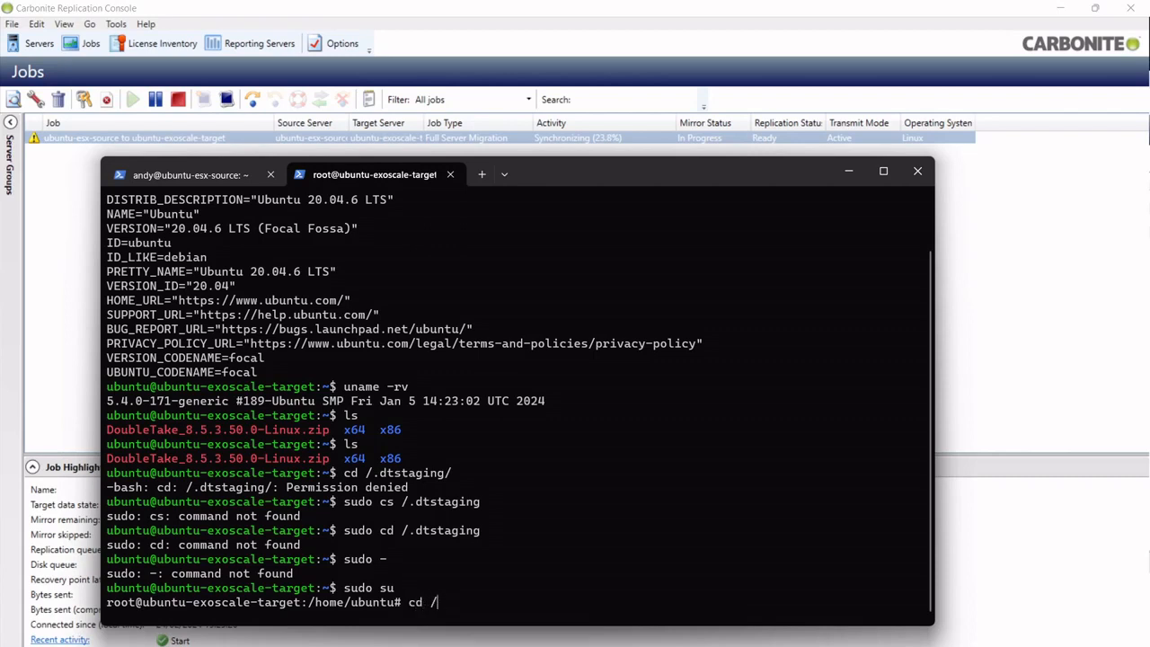
type(".d")
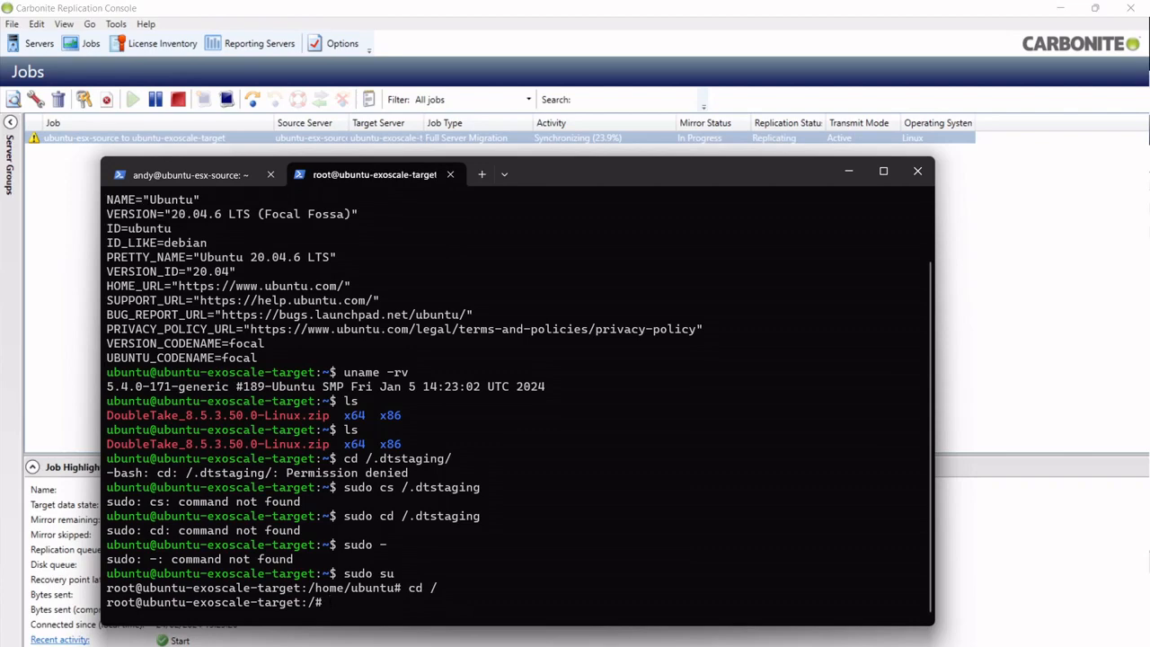
type("ls -sail")
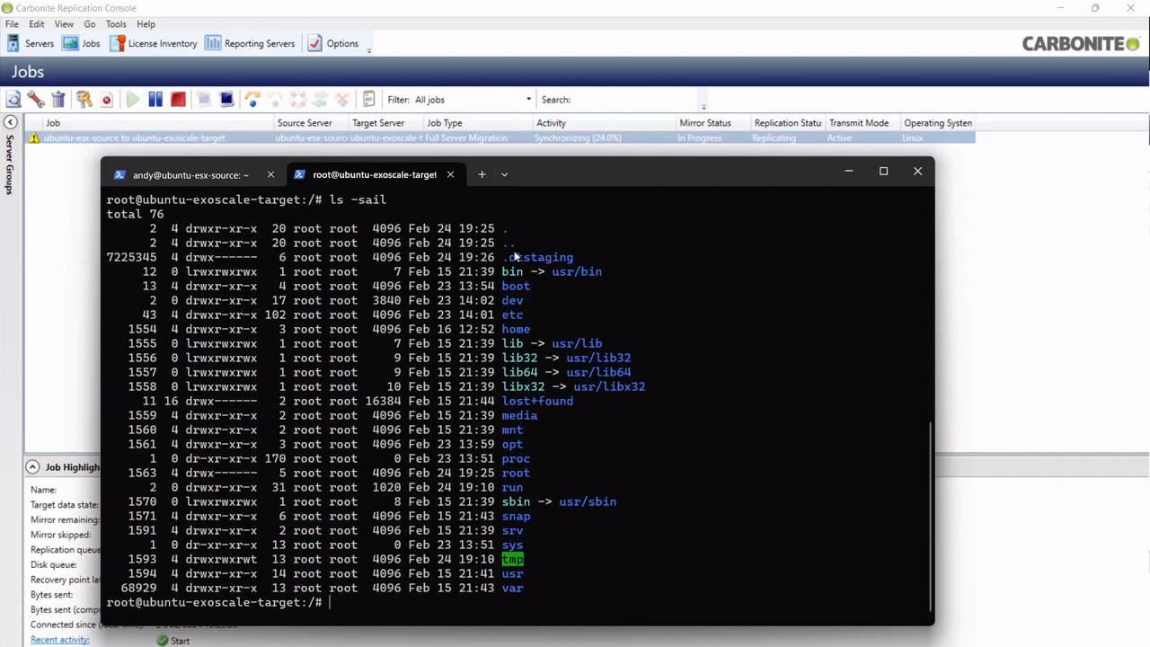
mouse_move(609, 432)
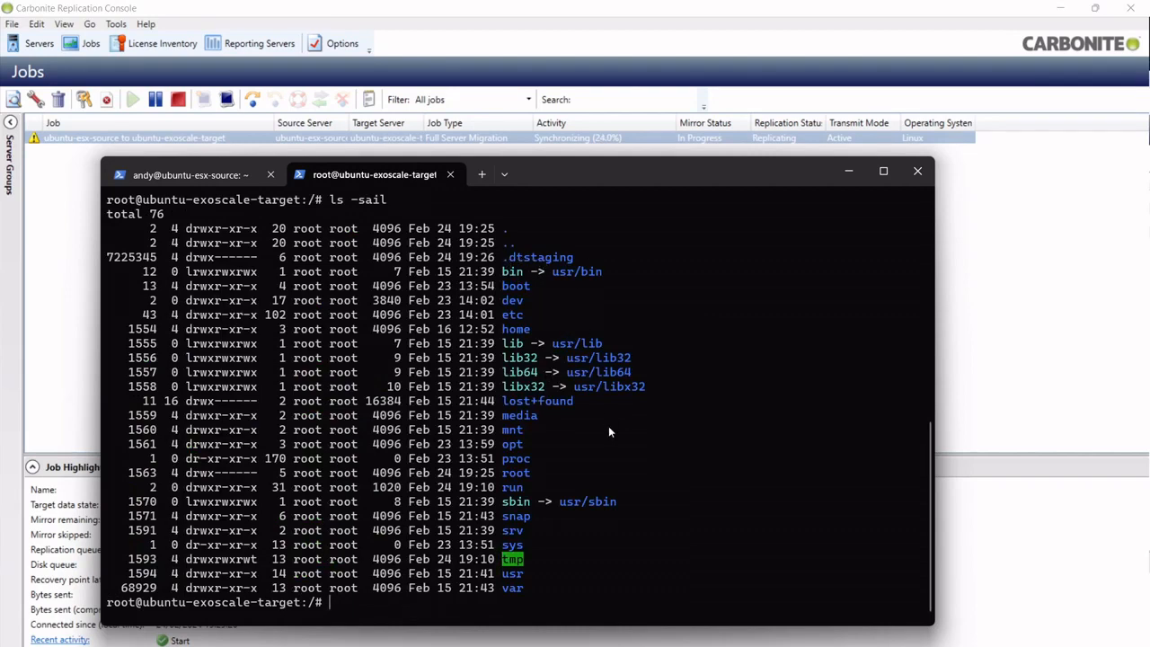
type("cd .")
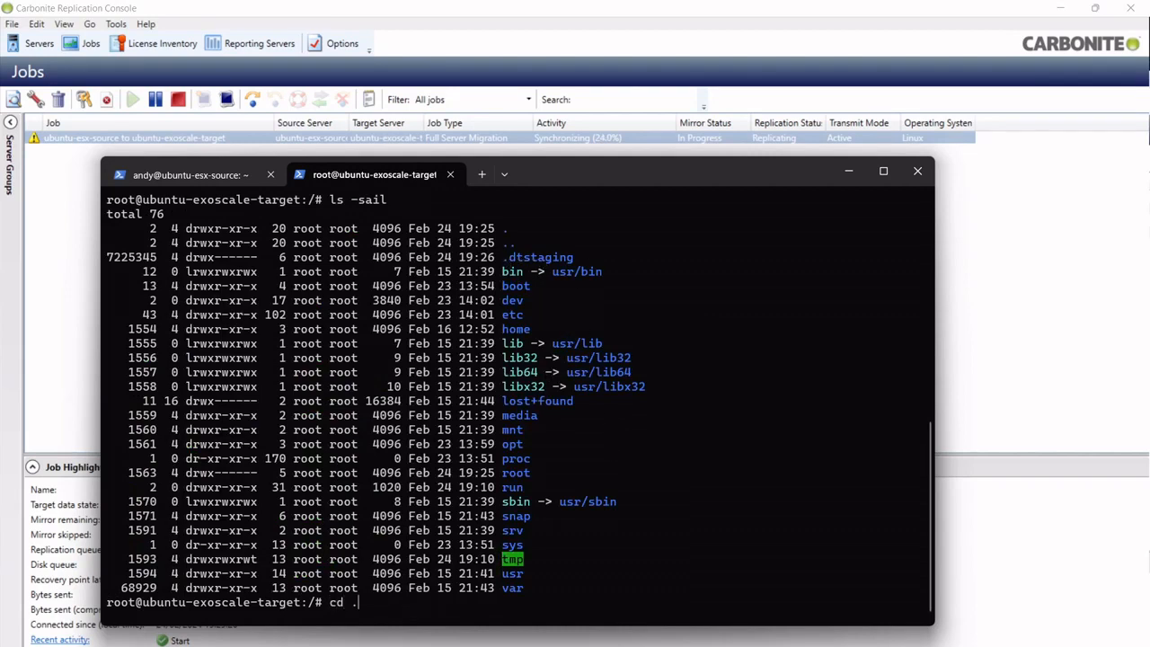
type("dtstaging/")
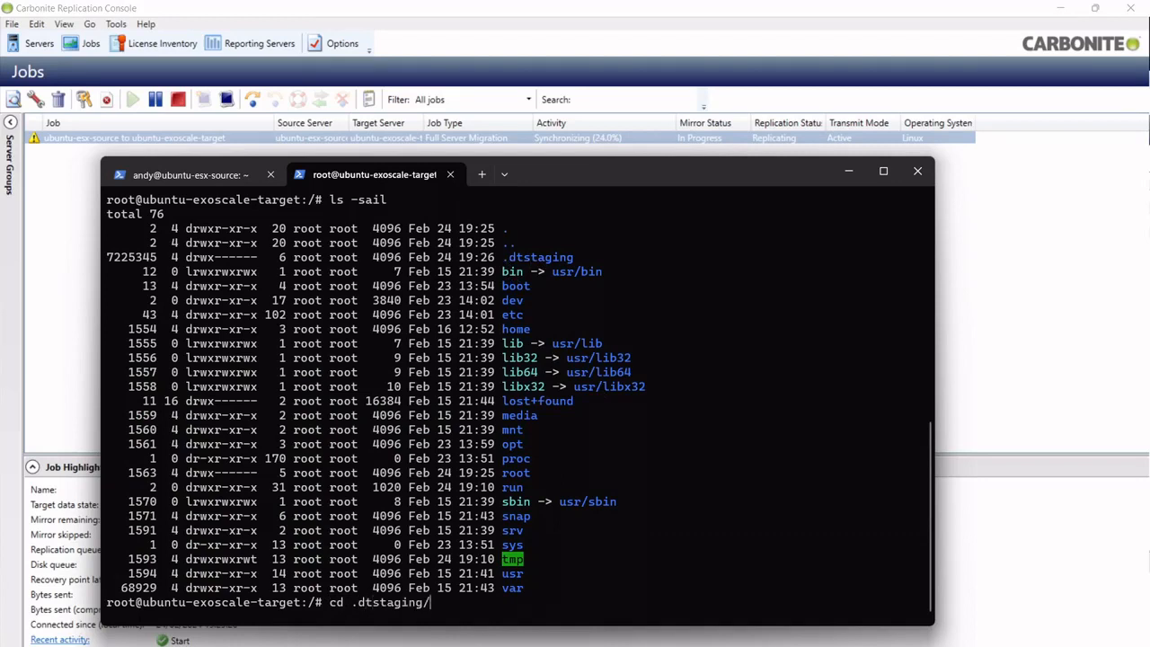
key("Return")
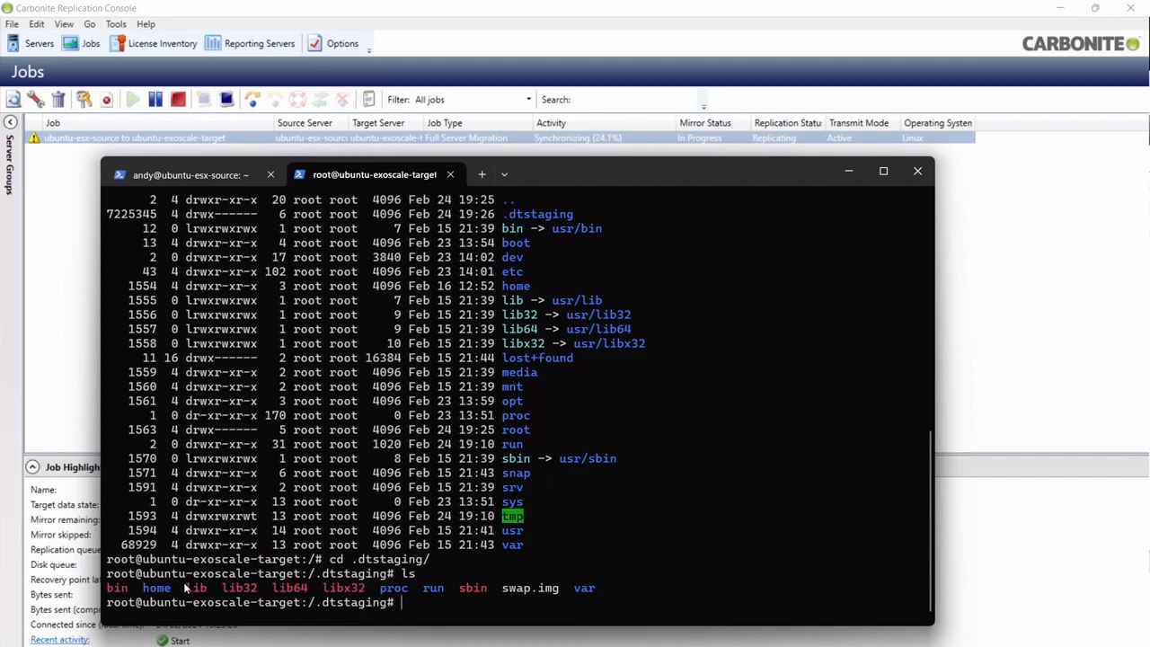
type("cd")
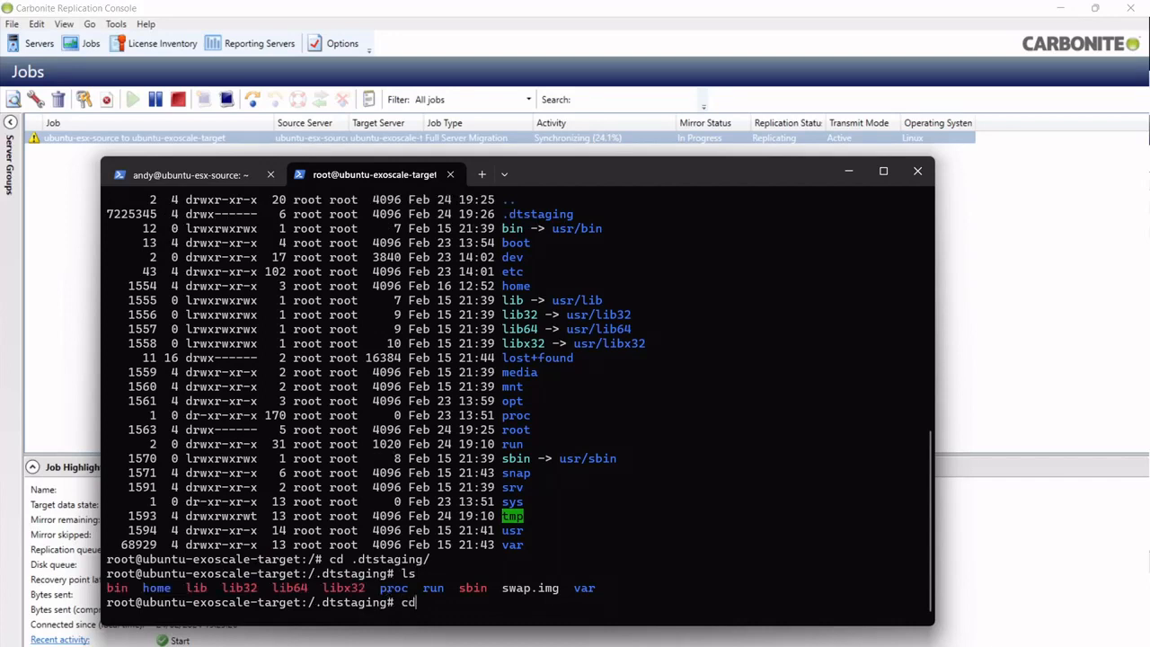
type("home")
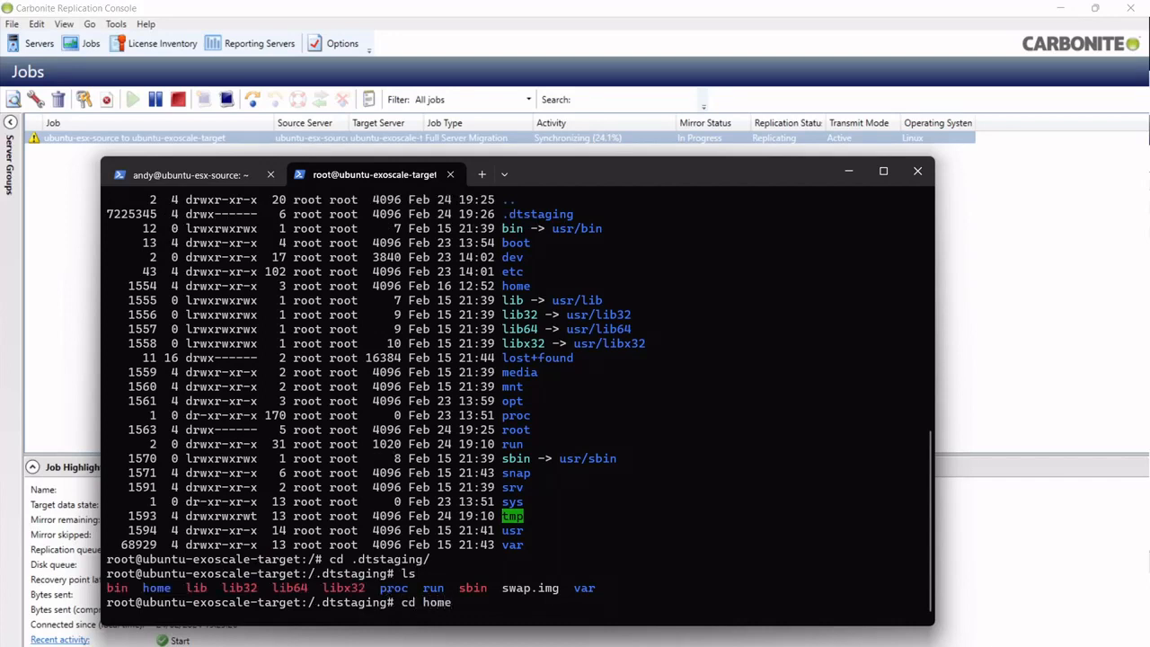
type("andy/")
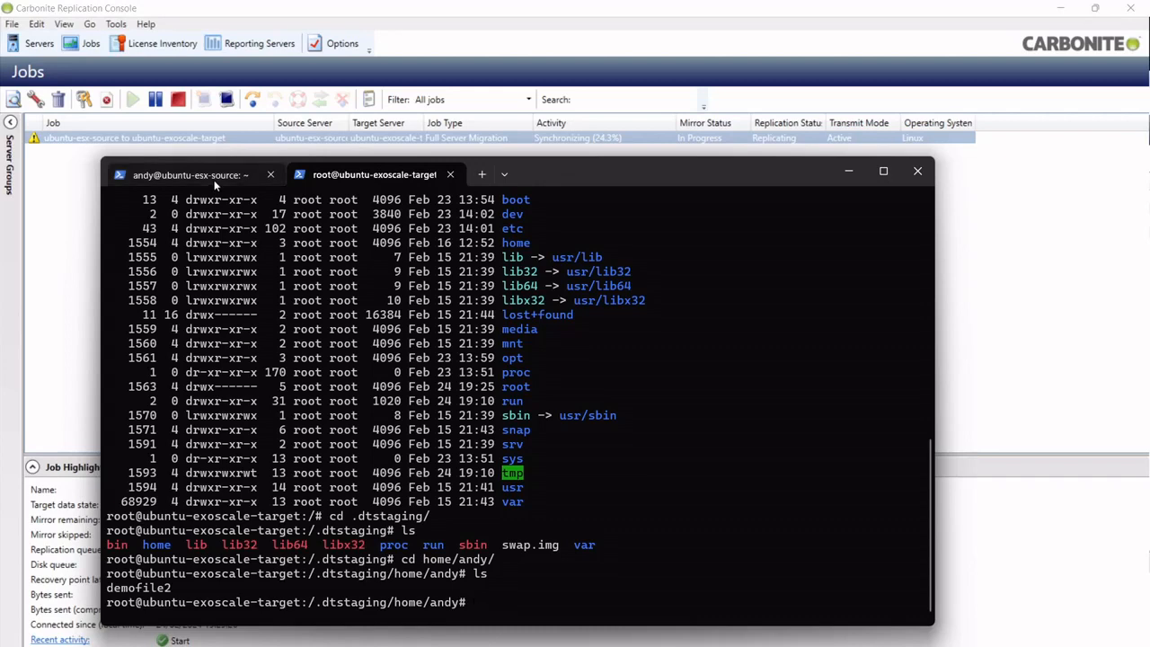
mouse_move(189, 175)
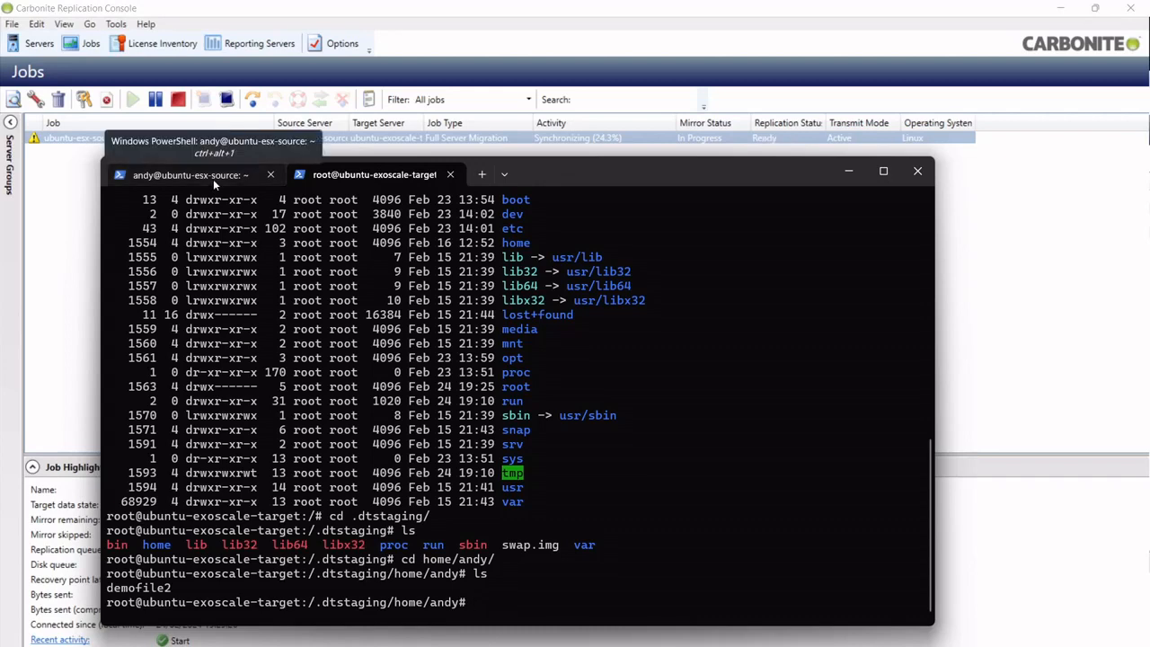
mouse_move(614, 135)
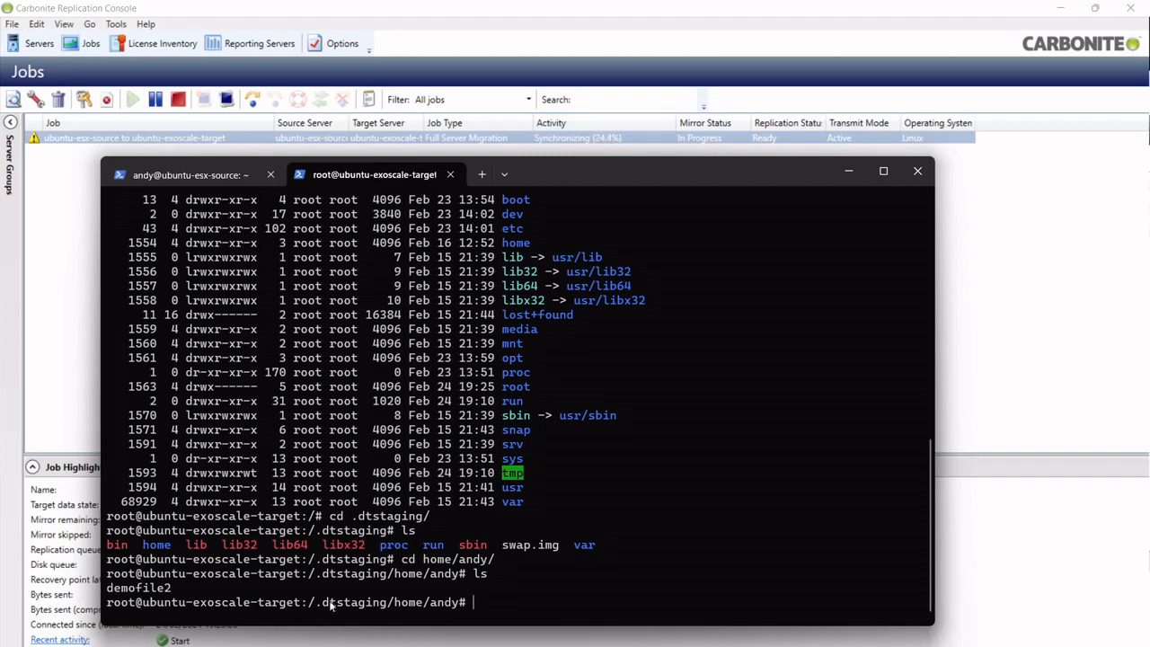
mouse_move(410, 498)
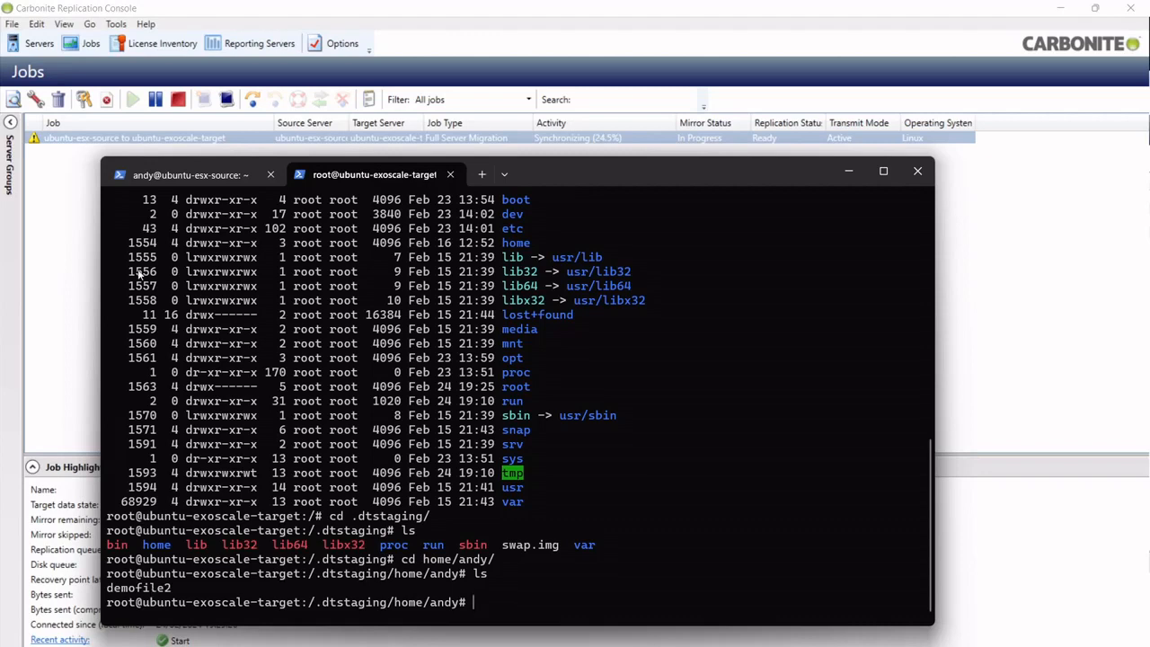
Create demofile3 on the source and confirm it replicated in the target session.
left_click(188, 174)
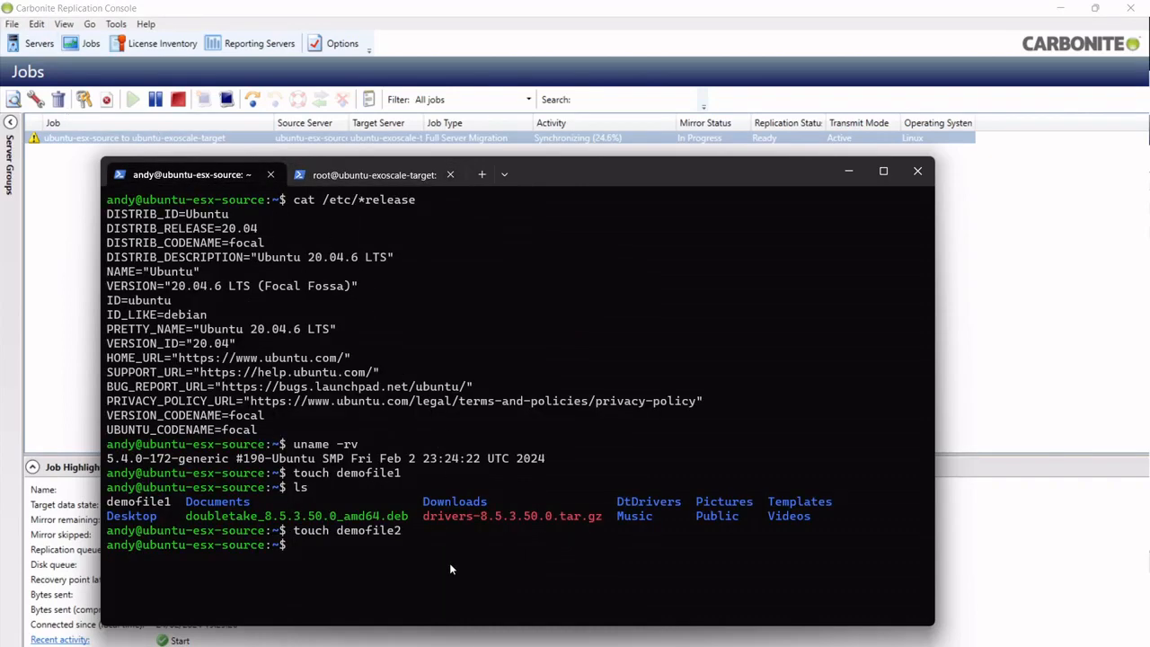
type("touch demofile2")
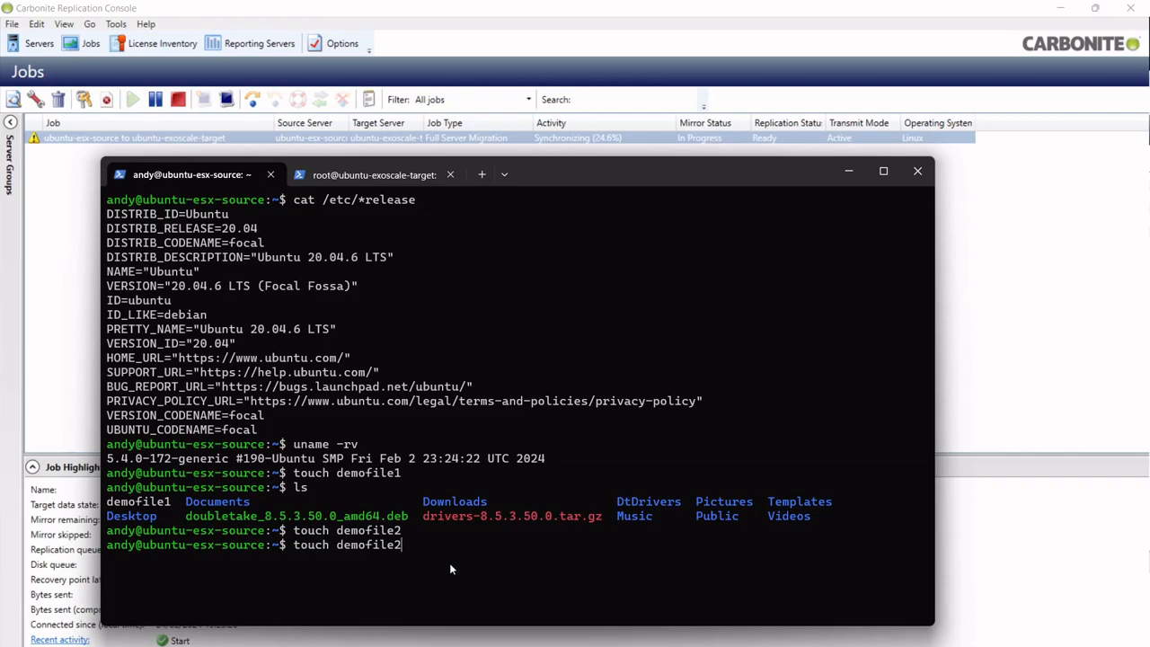
key("Return")
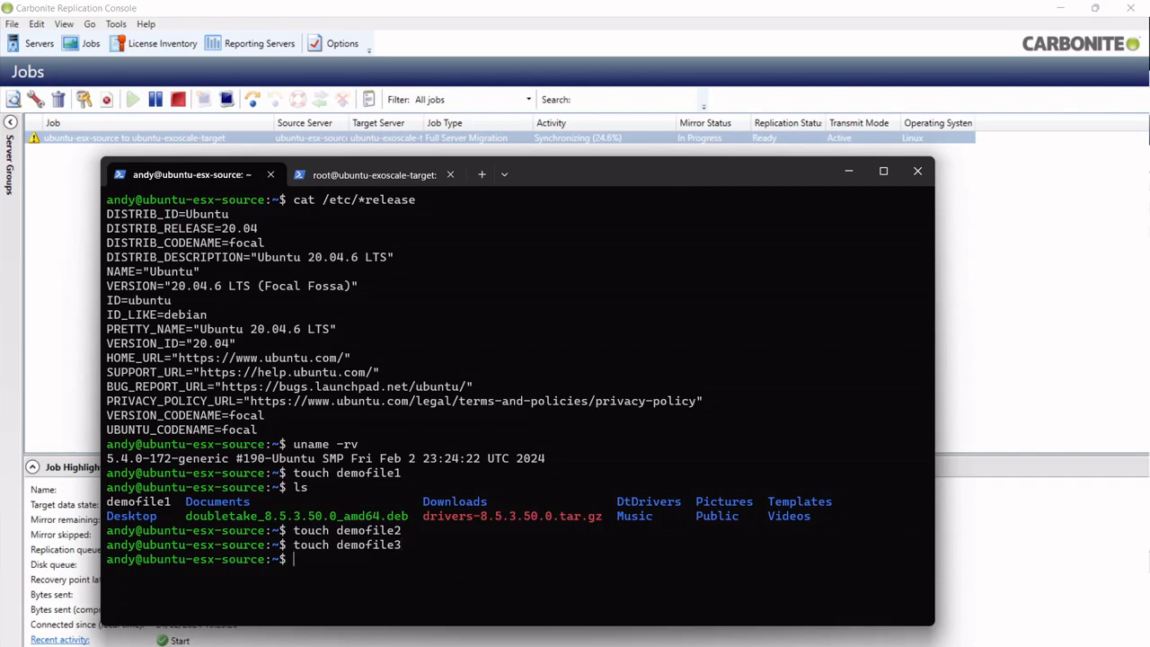
left_click(374, 174)
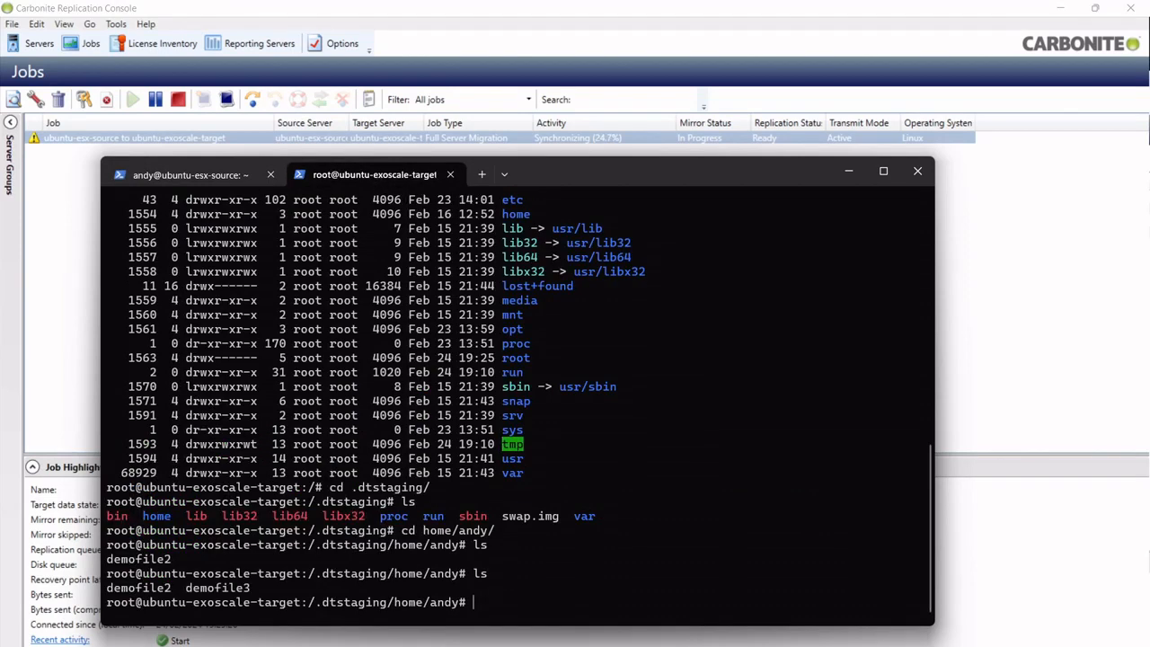
mouse_move(623, 139)
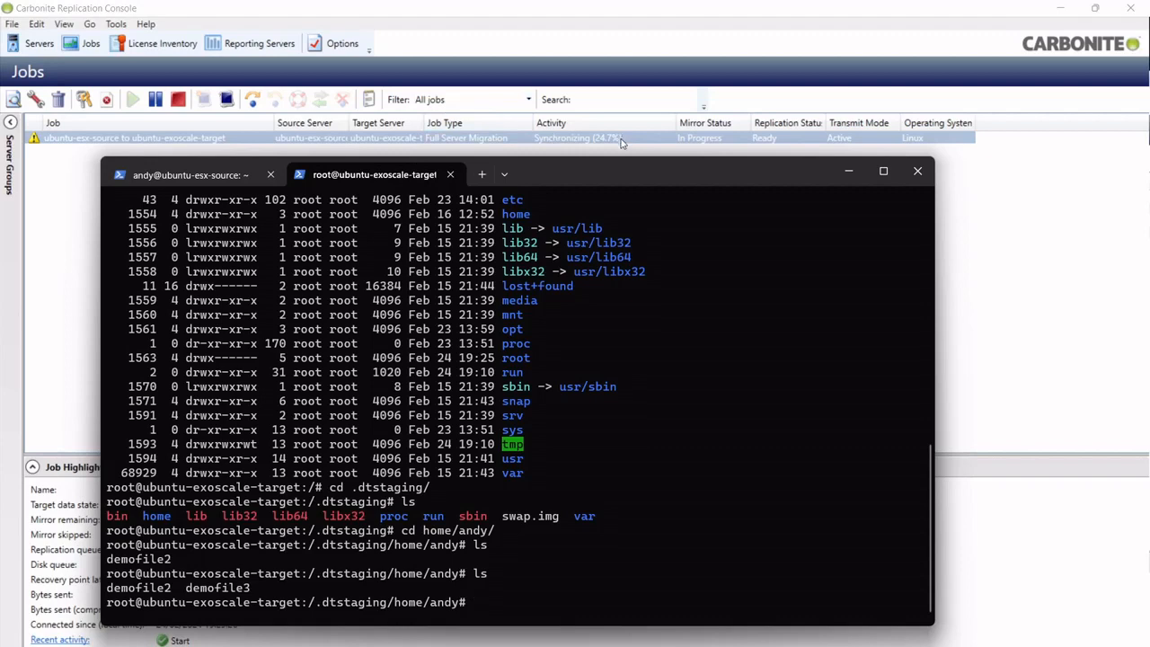
mouse_move(555, 475)
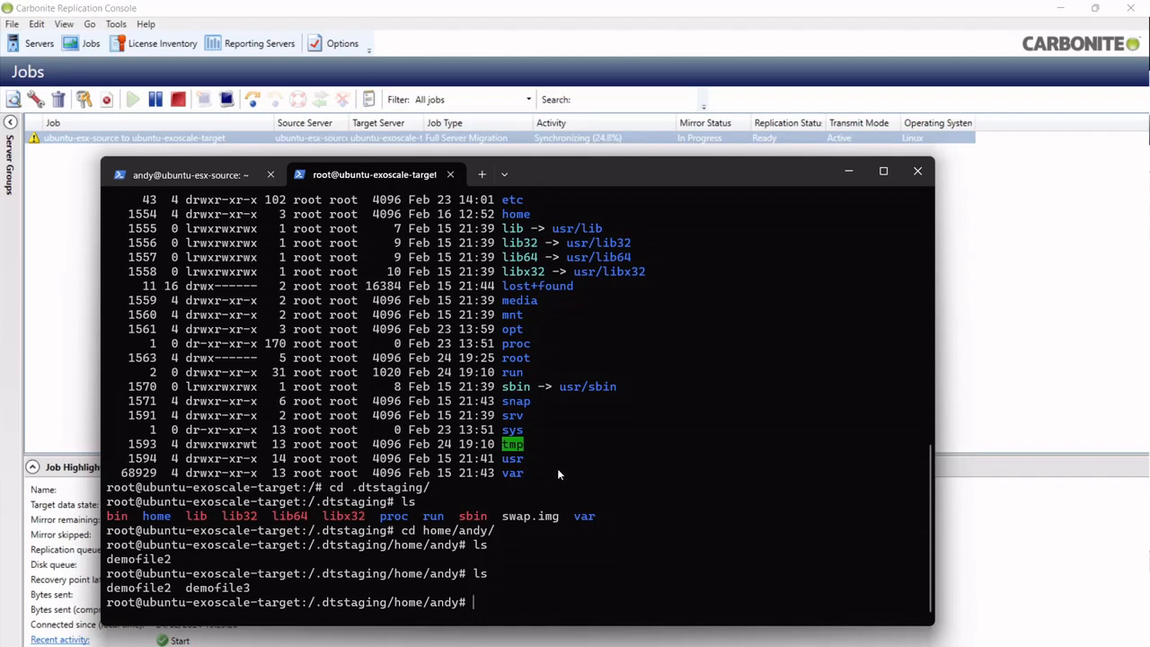
mouse_move(151, 607)
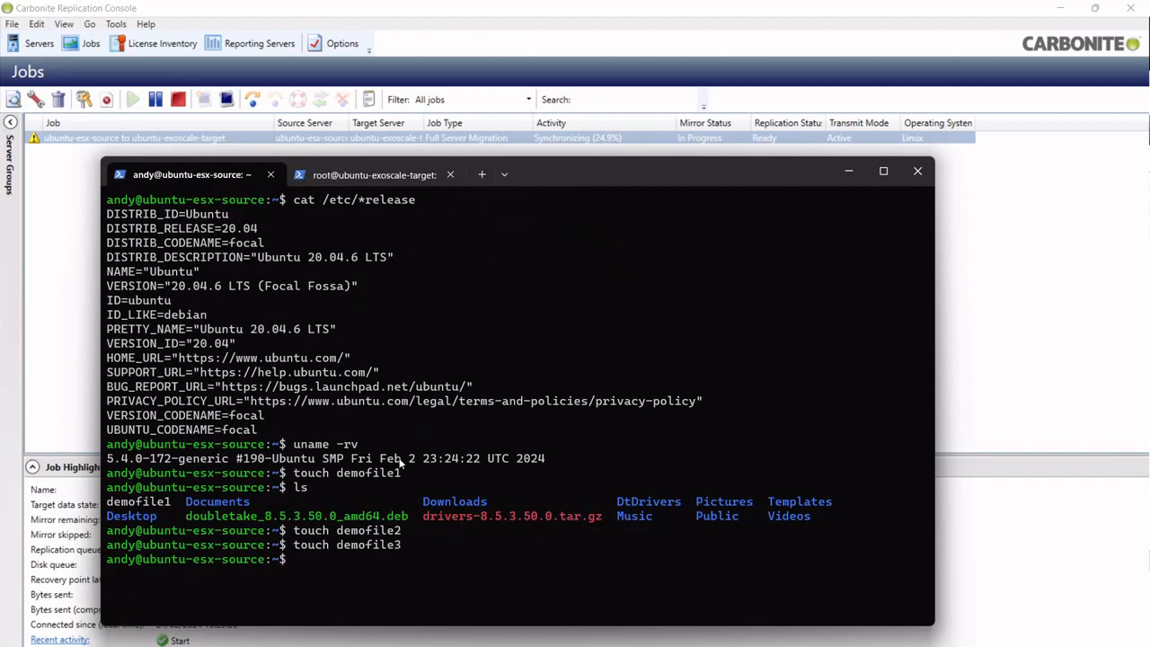
left_click(374, 174)
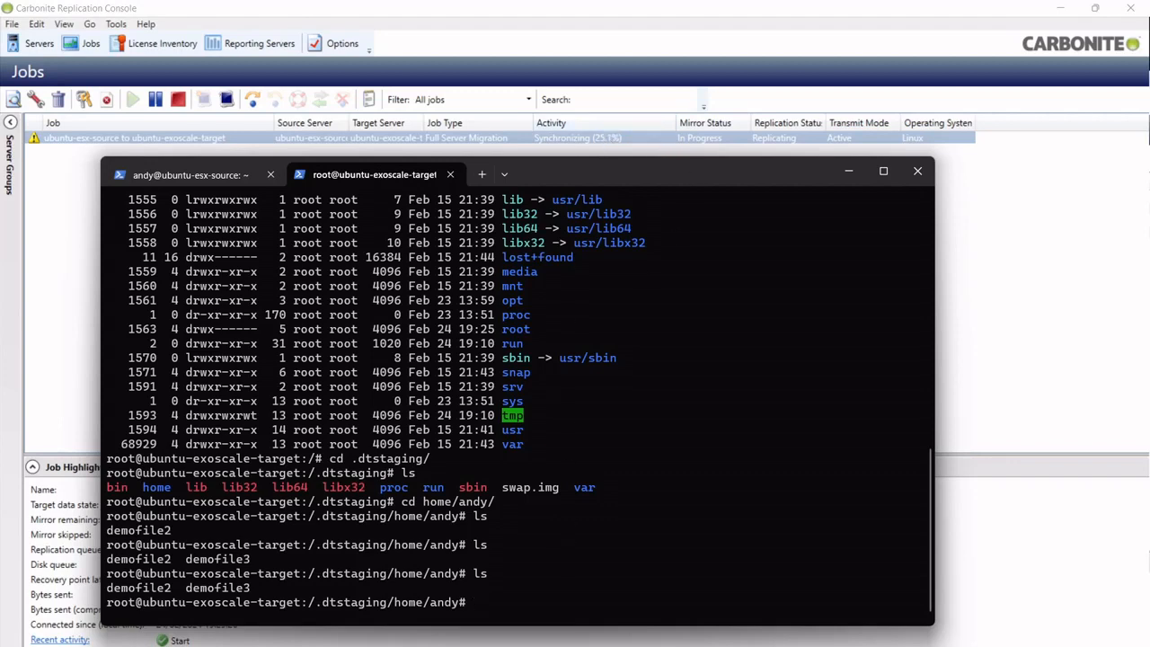
left_click(917, 171)
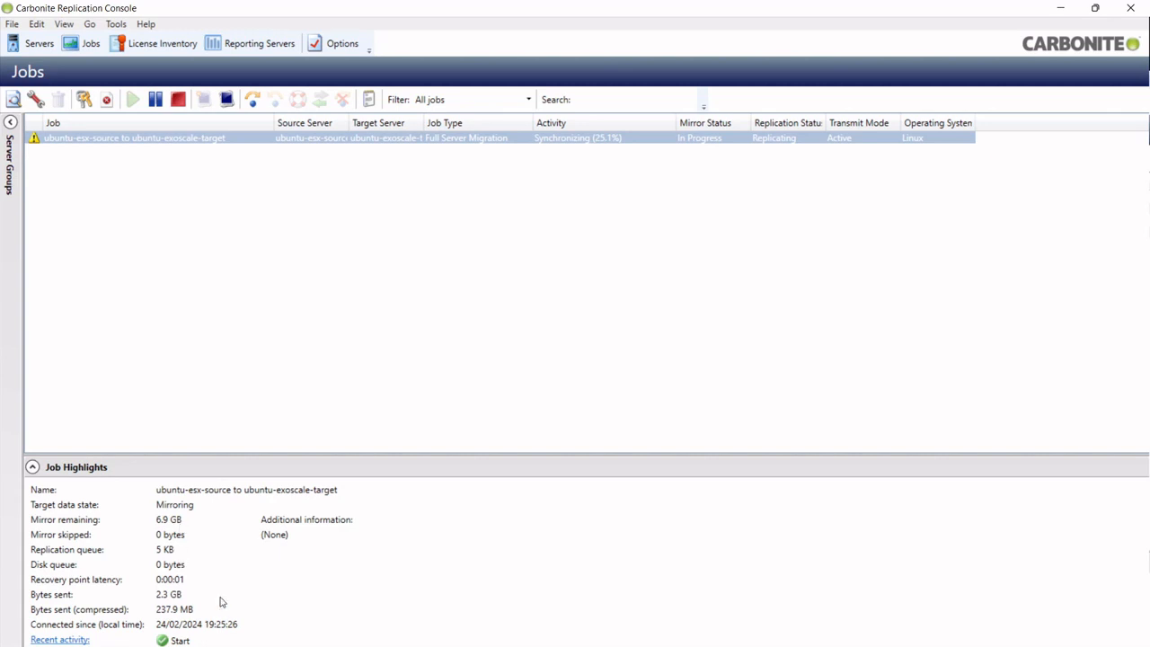
mouse_move(228, 561)
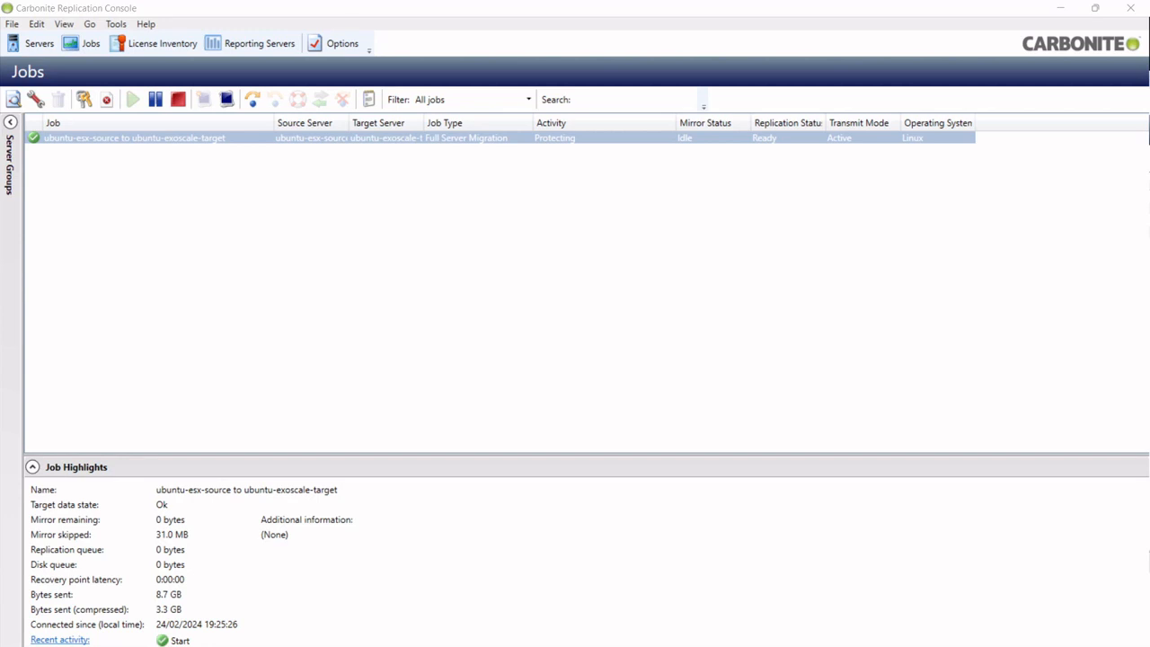
mouse_move(36, 164)
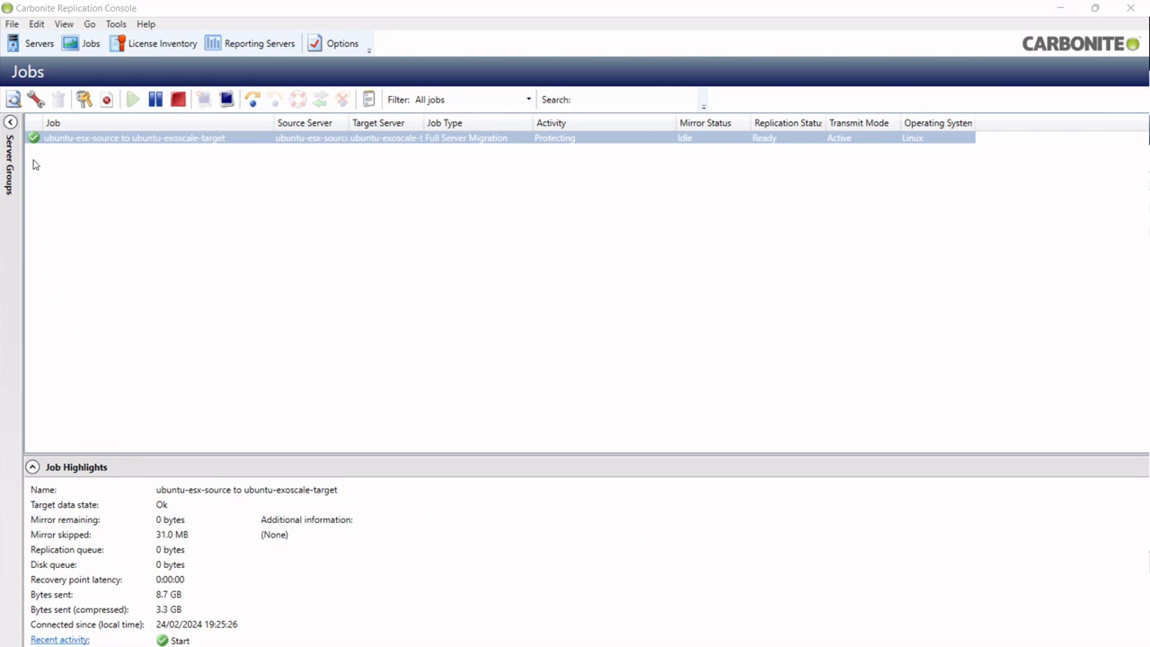
mouse_move(276, 527)
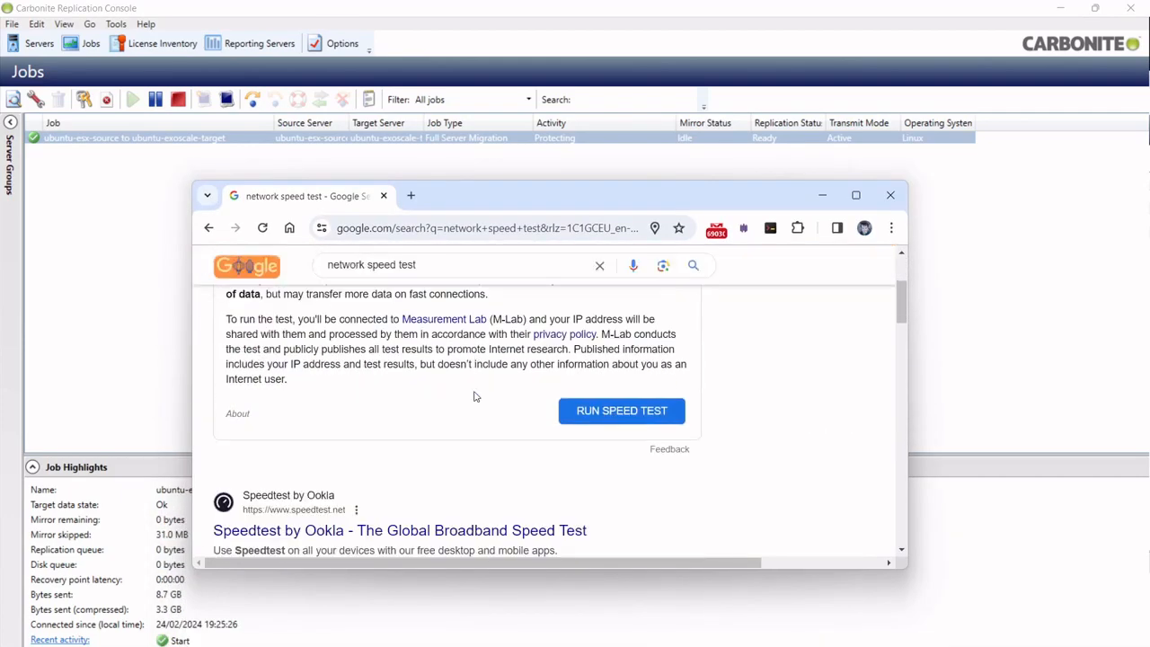
Run Google's internet speed test (33.3 Mbps down, 9.34 Mbps up, 11 ms latency).
left_click(621, 411)
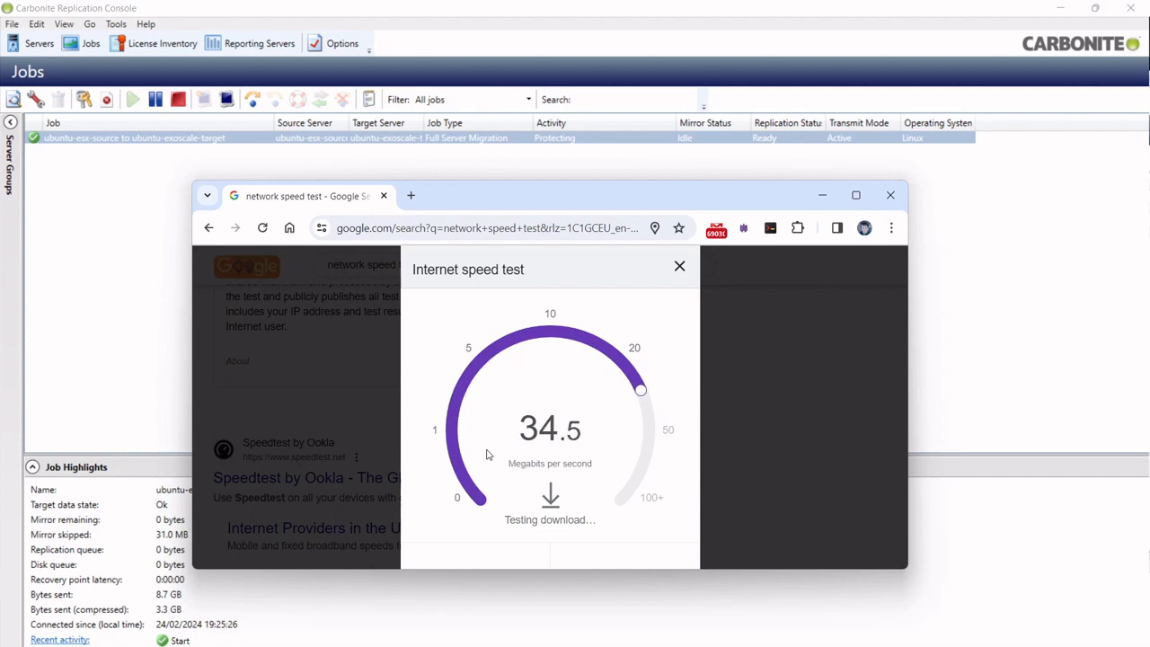
mouse_move(549, 456)
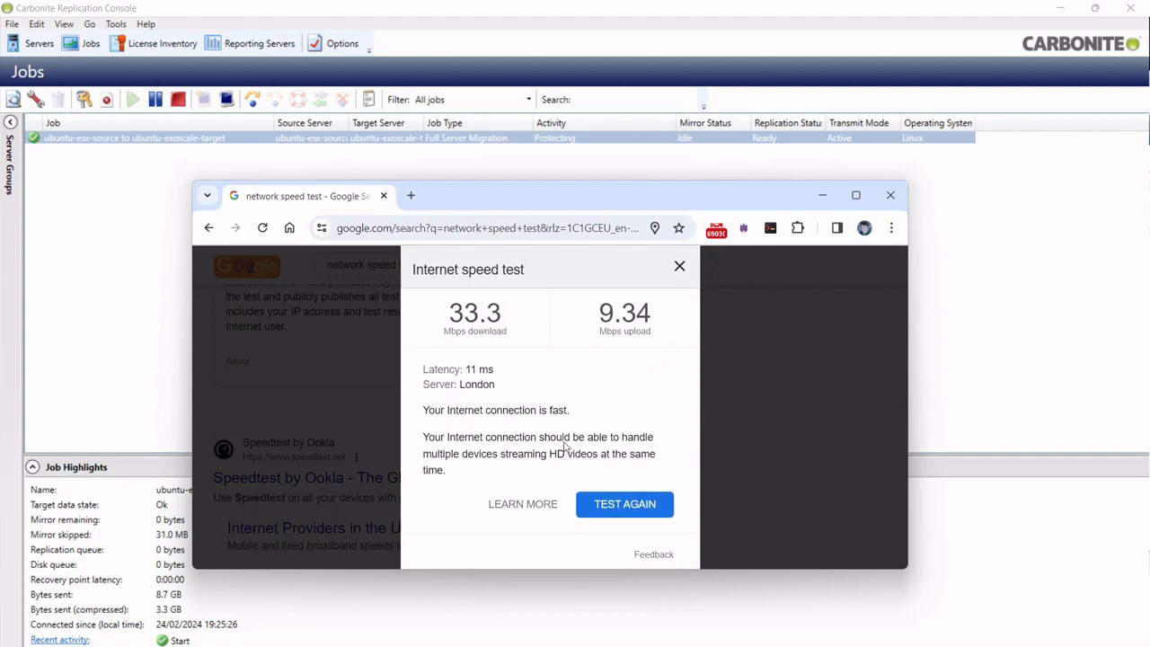
mouse_move(618, 347)
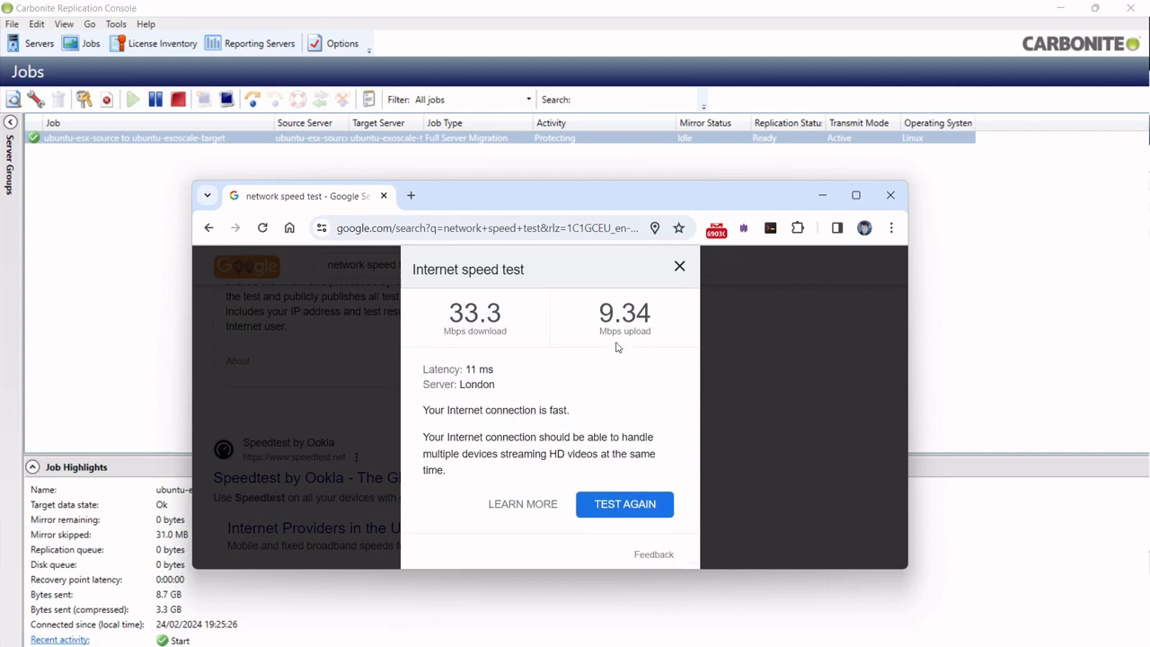
mouse_move(617, 348)
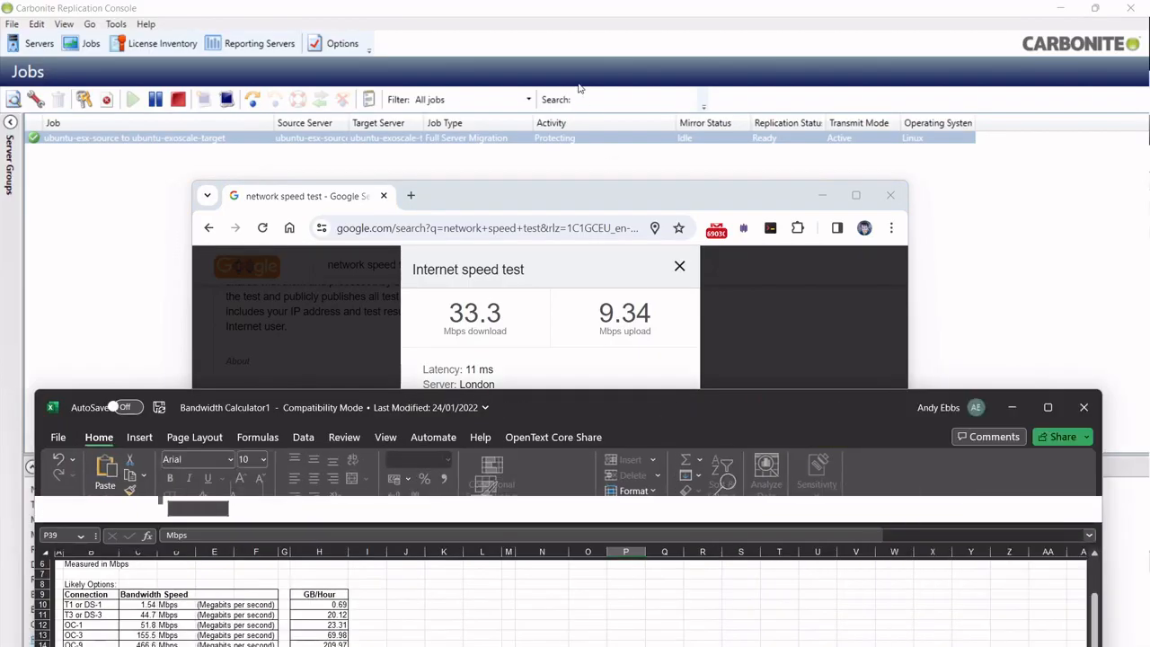
Maximise the Bandwidth Calculator and enter 3 as Option #3's capacity in O37.
left_click(1048, 407)
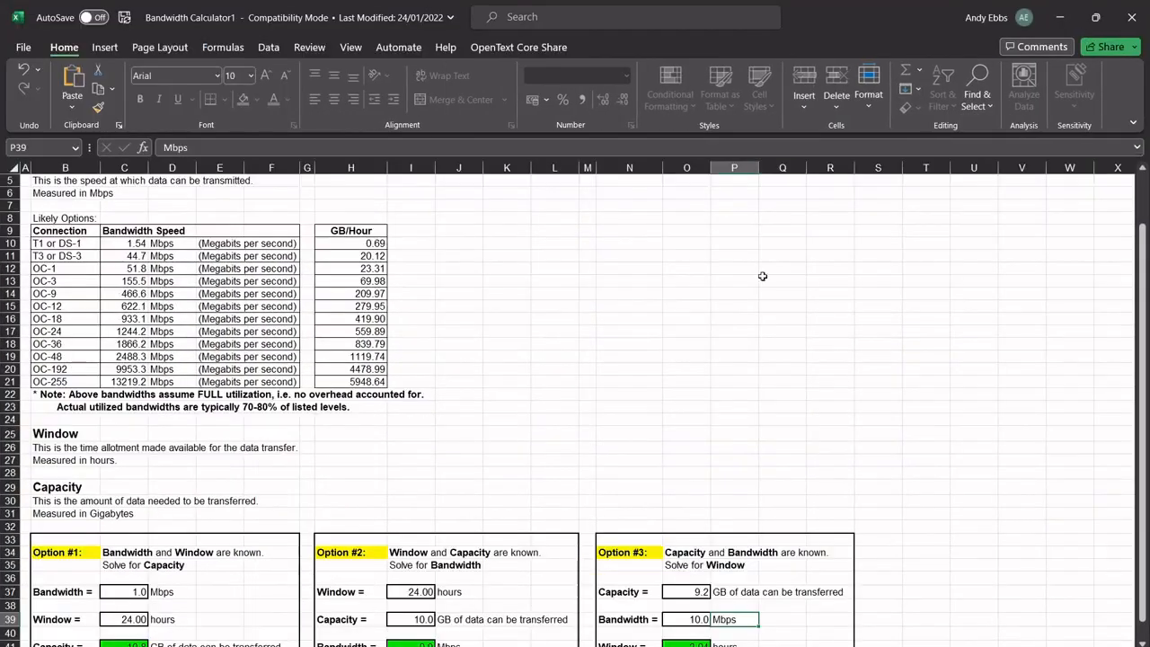
scroll("down", 3)
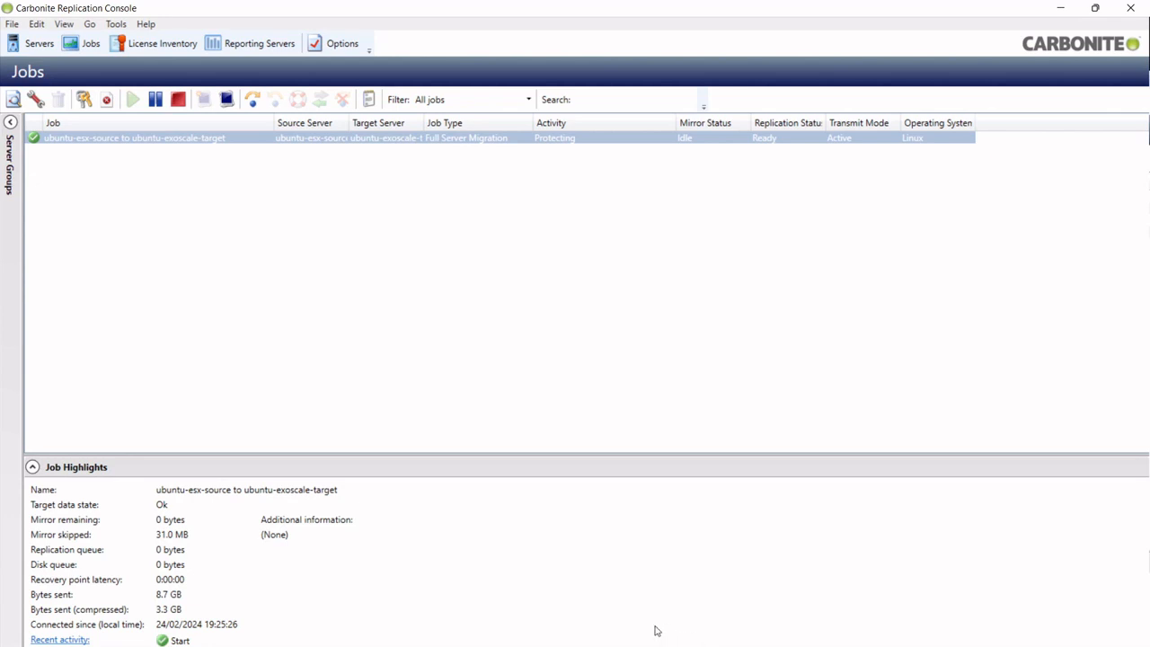
mouse_move(436, 573)
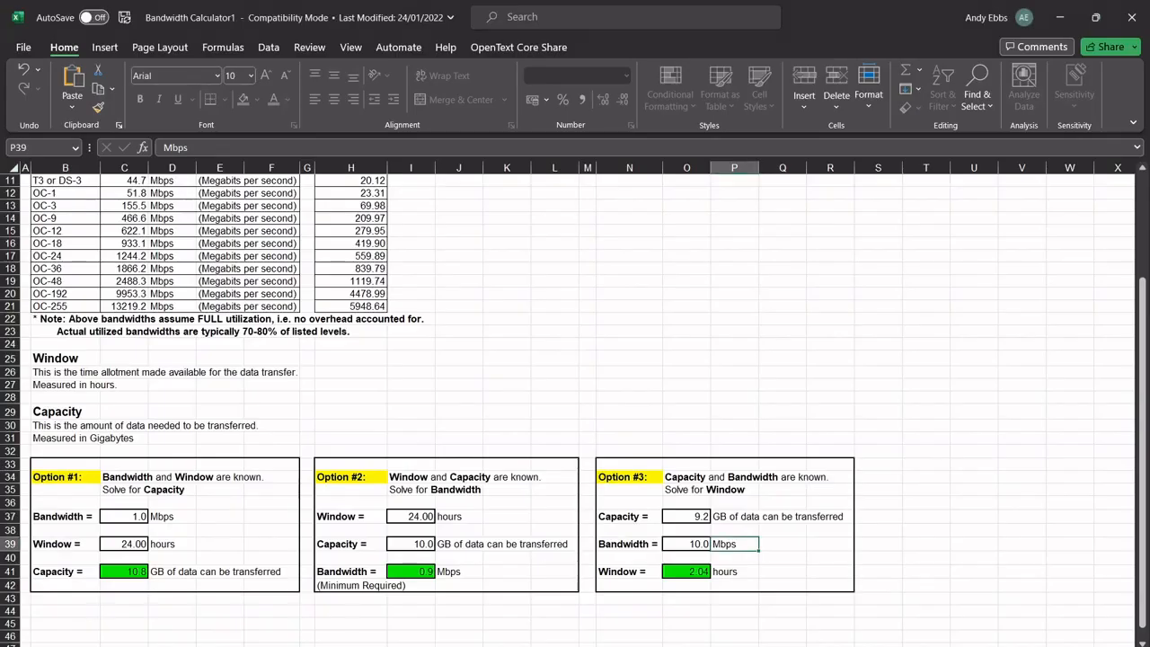
left_click(688, 516)
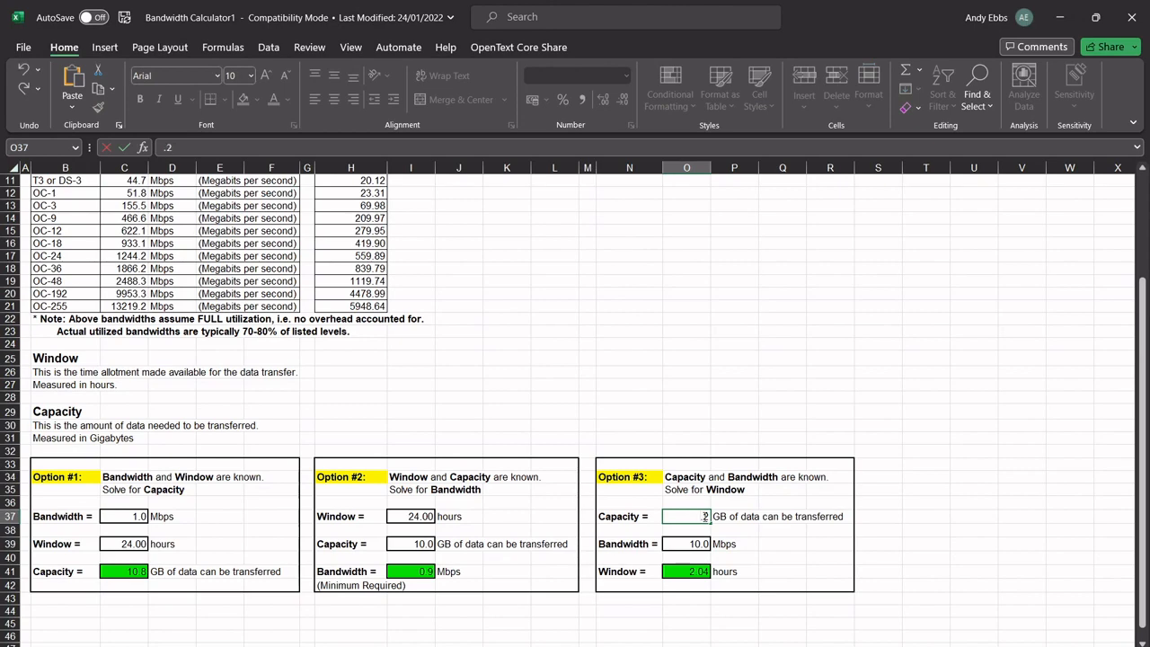
type("3")
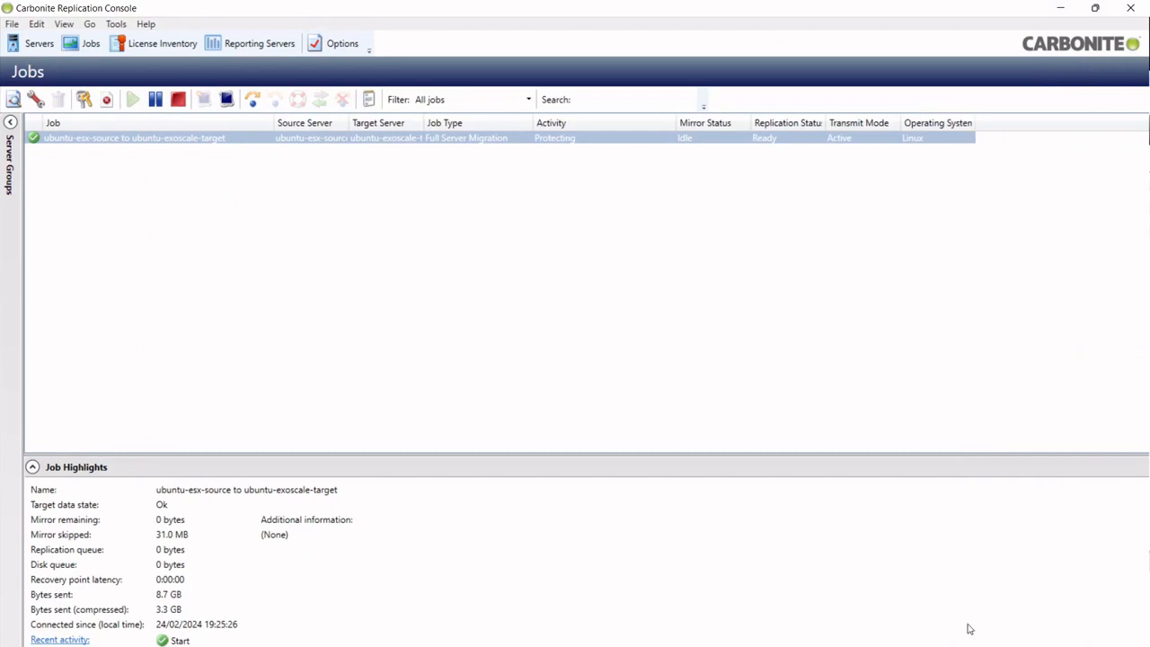
mouse_move(416, 567)
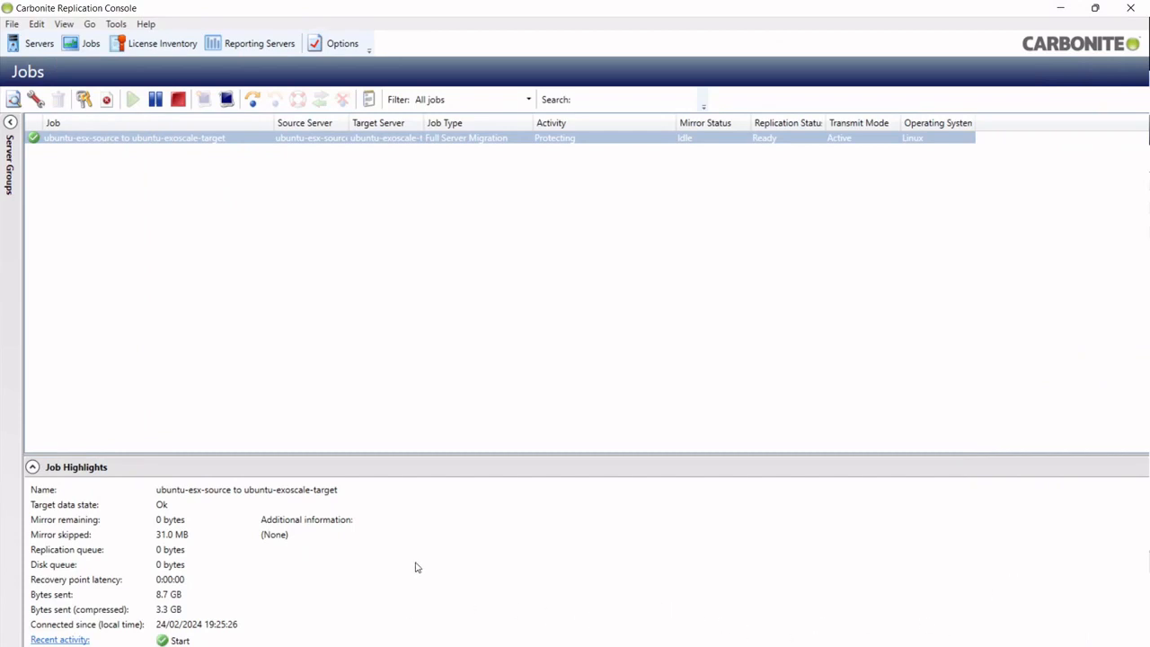
mouse_move(439, 557)
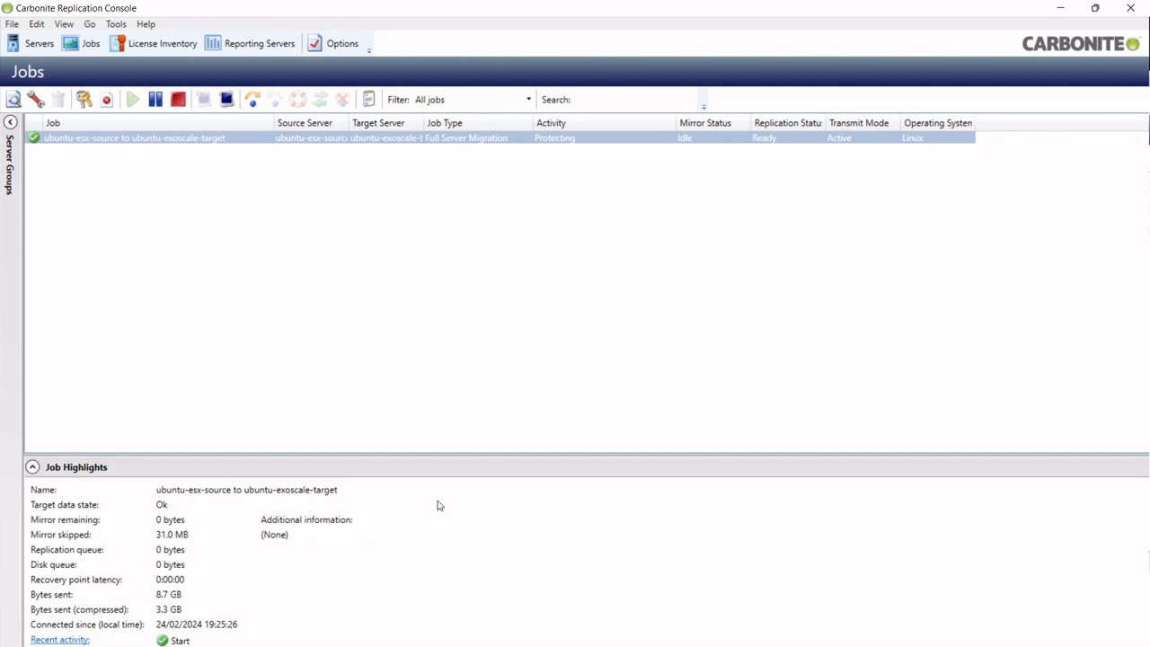
mouse_move(384, 264)
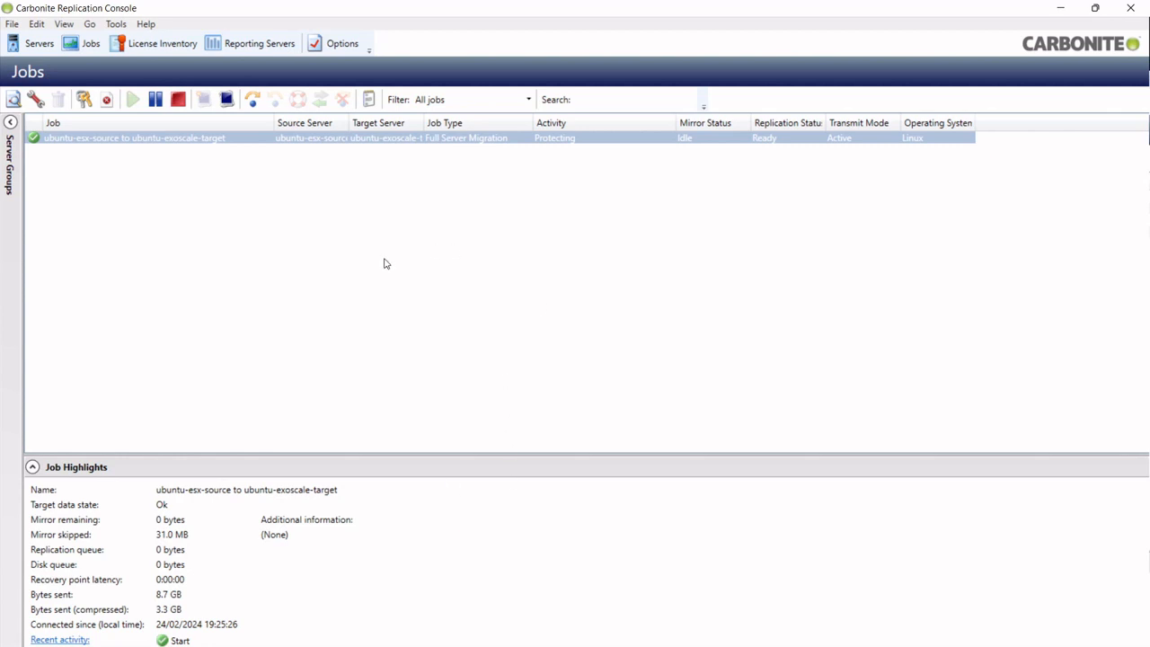
mouse_move(420, 150)
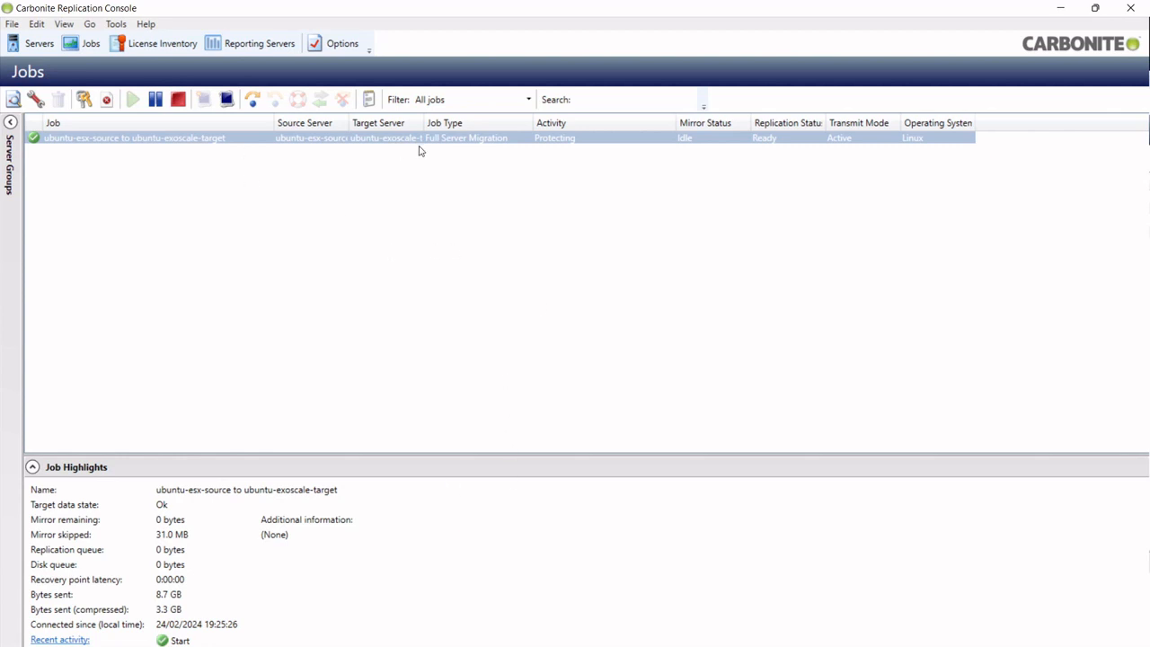
mouse_move(196, 137)
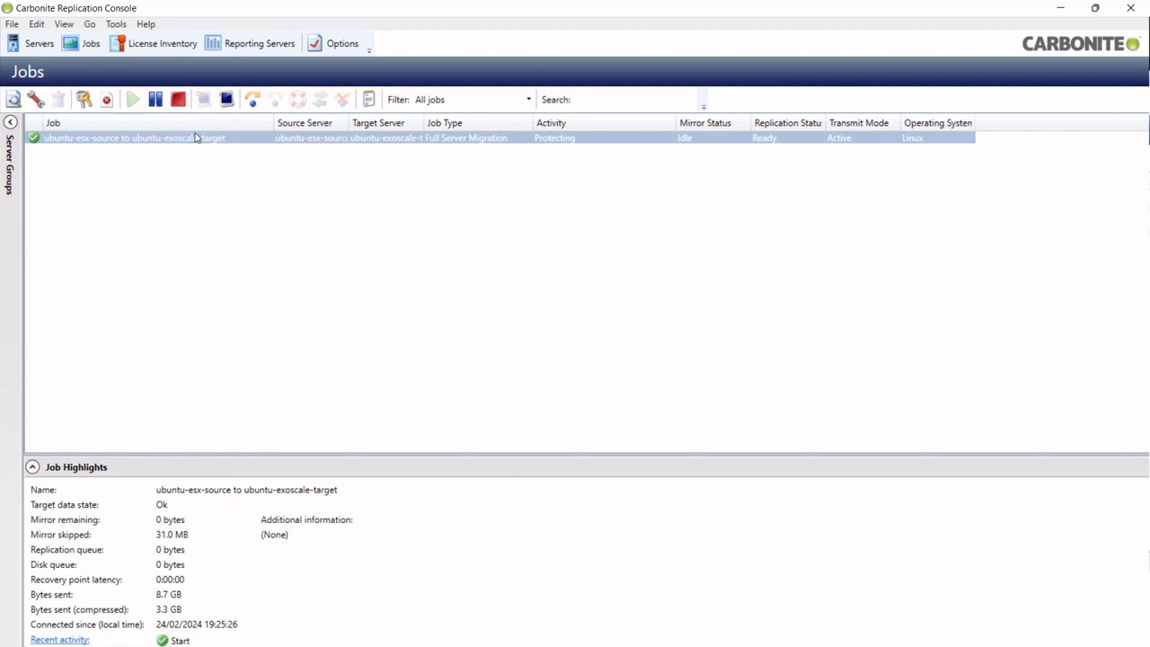
mouse_move(574, 314)
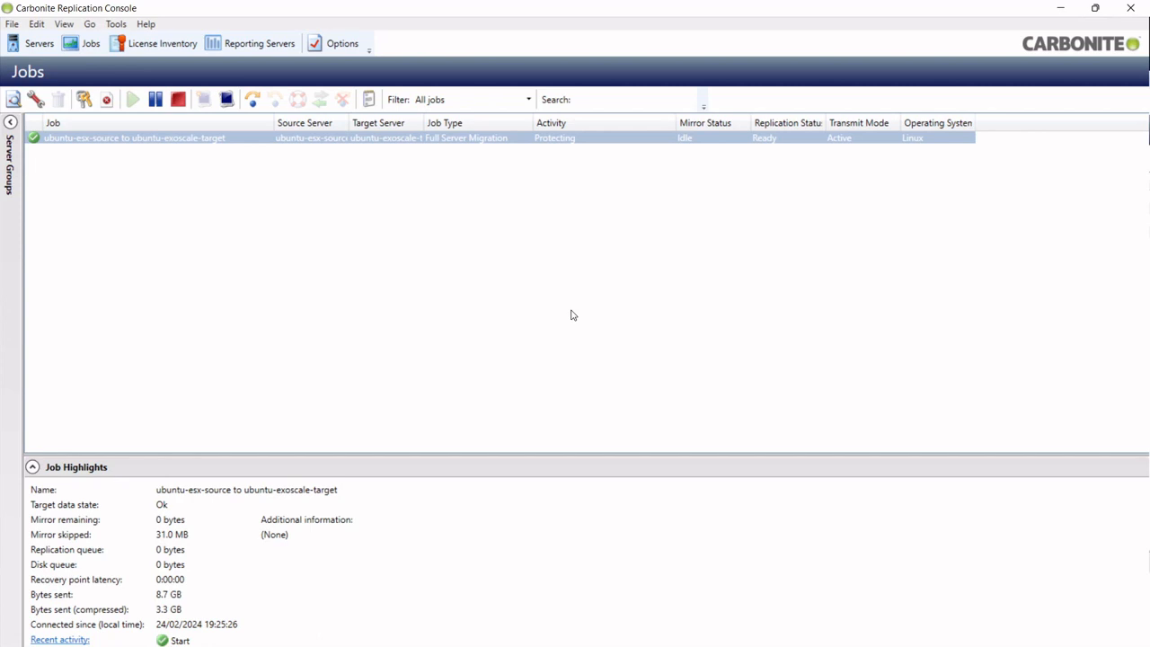
mouse_move(633, 475)
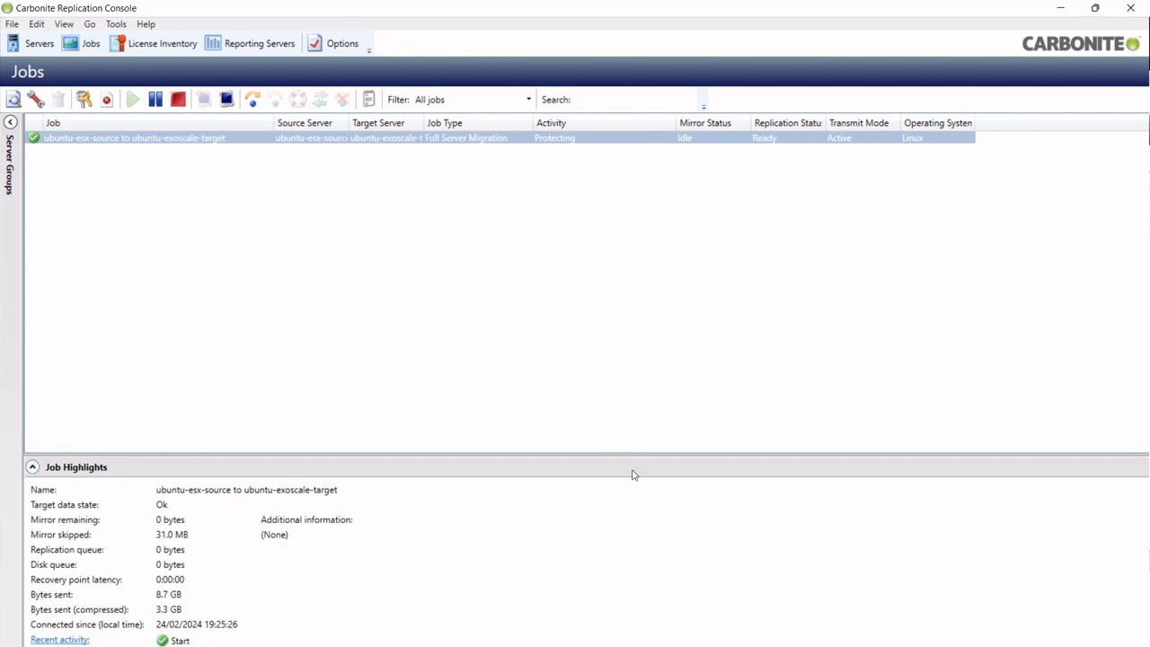
mouse_move(632, 475)
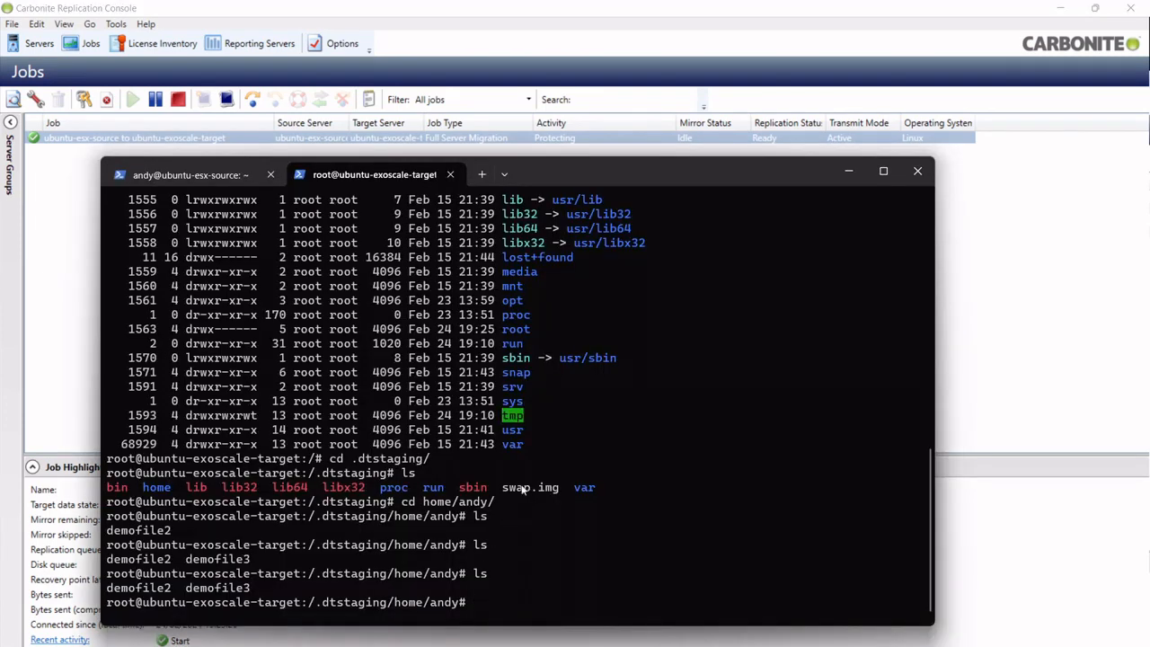
Create demofile4 on the source server and go to the target session.
left_click(189, 174)
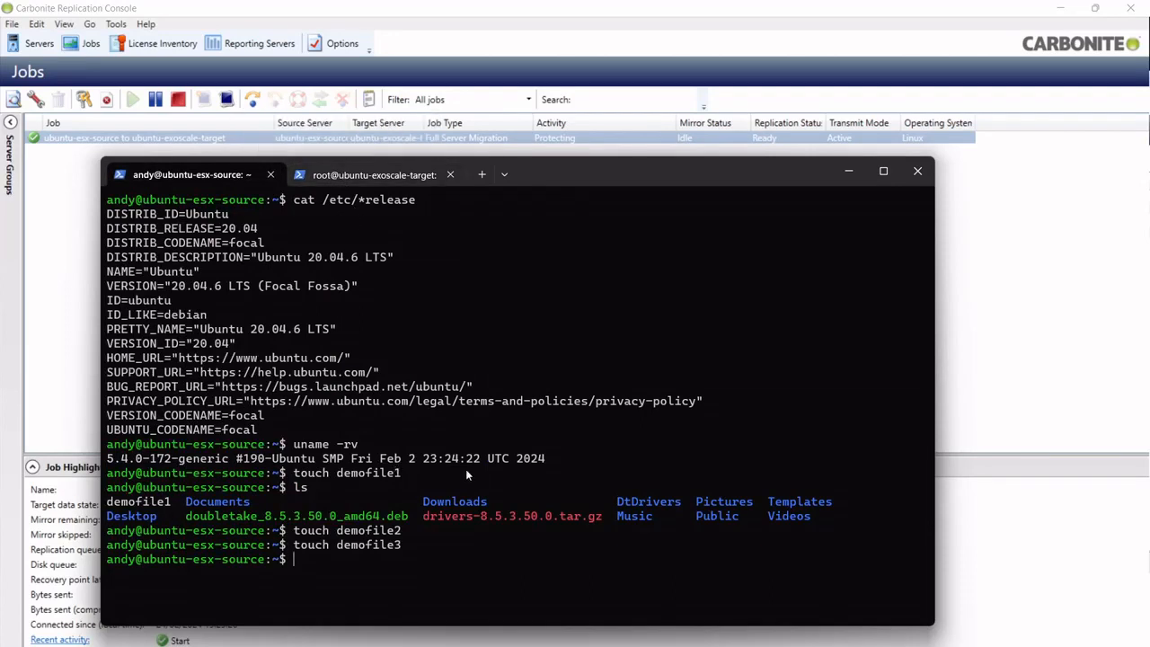
type("touch")
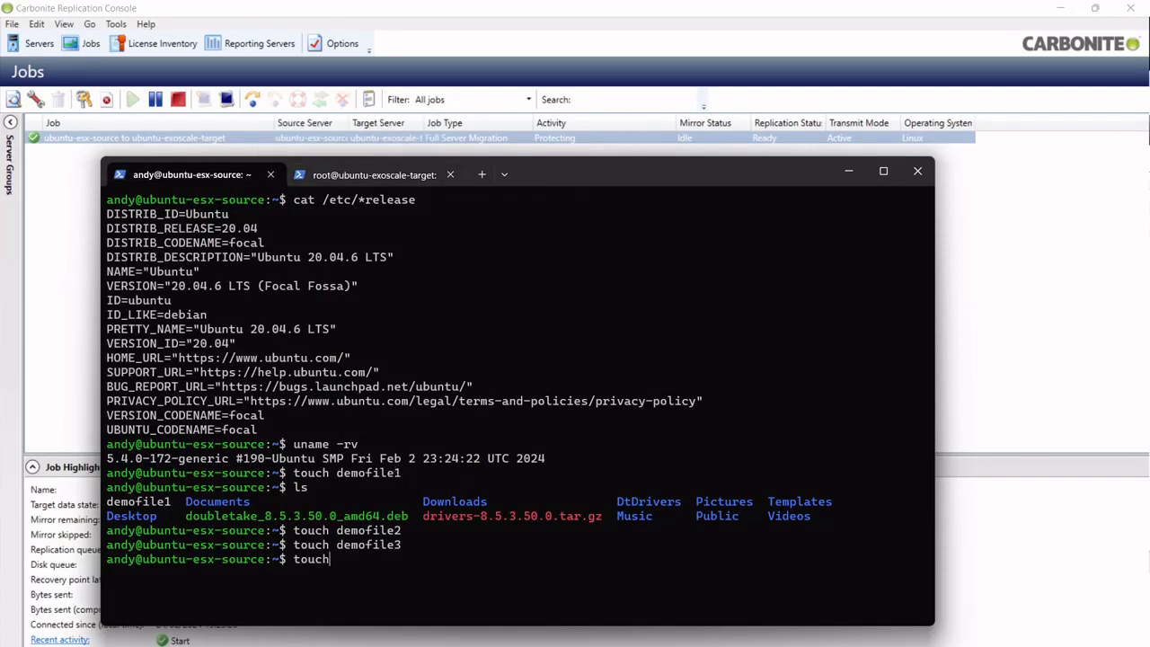
type("d")
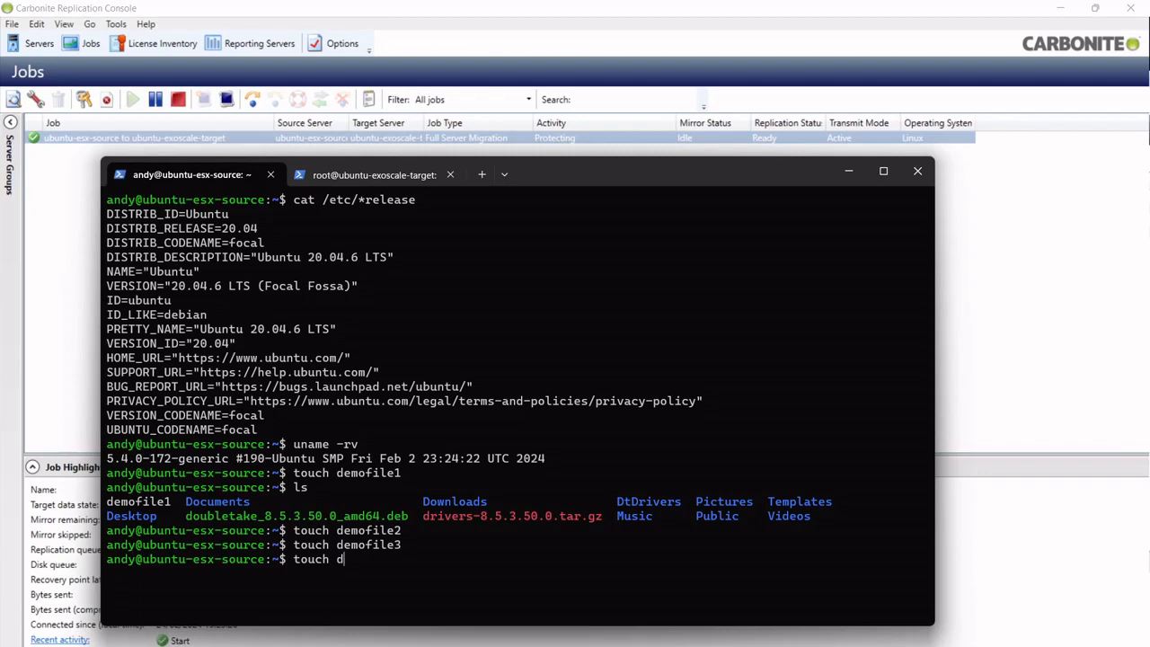
type("emofile3")
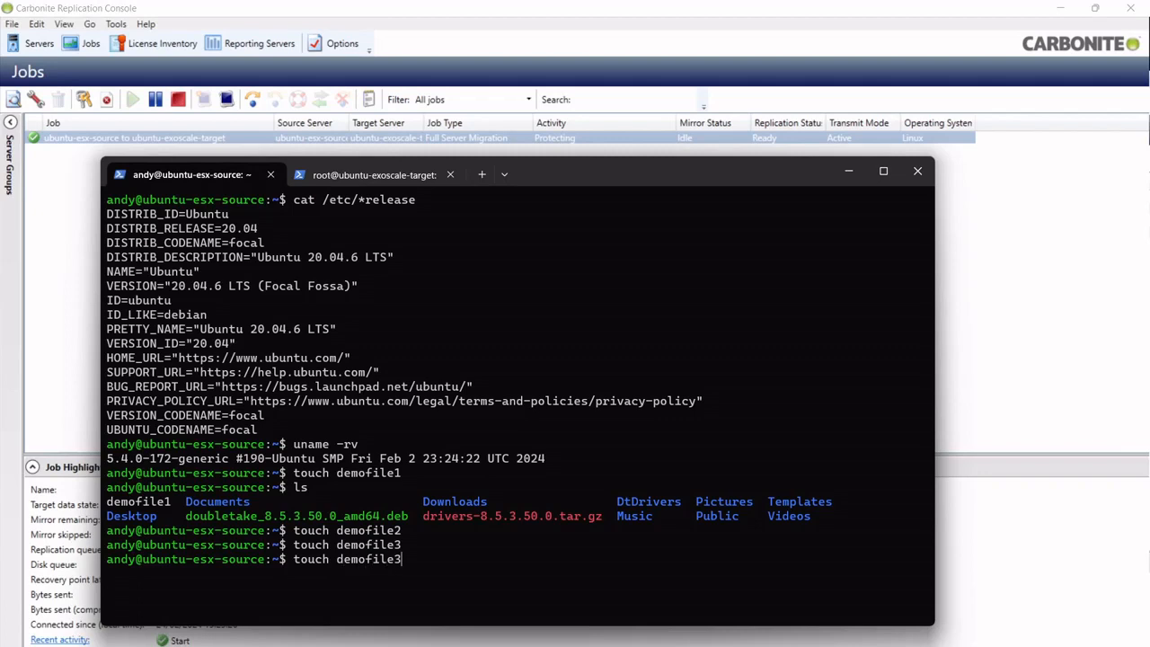
key("Return")
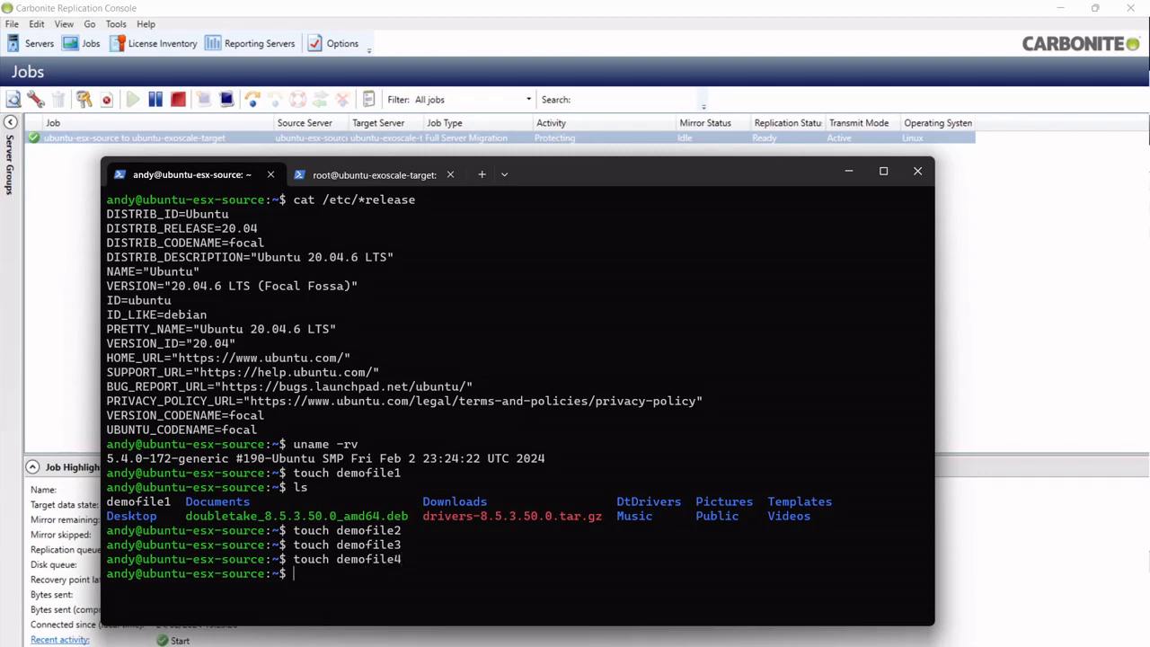
left_click(375, 174)
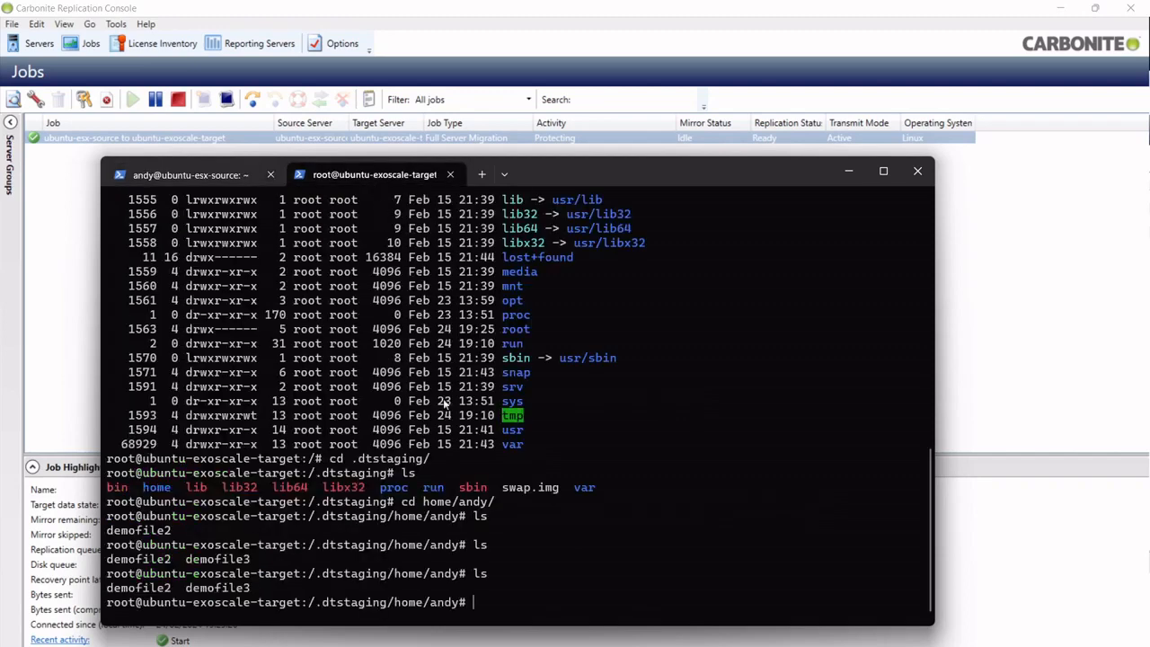
mouse_move(334, 618)
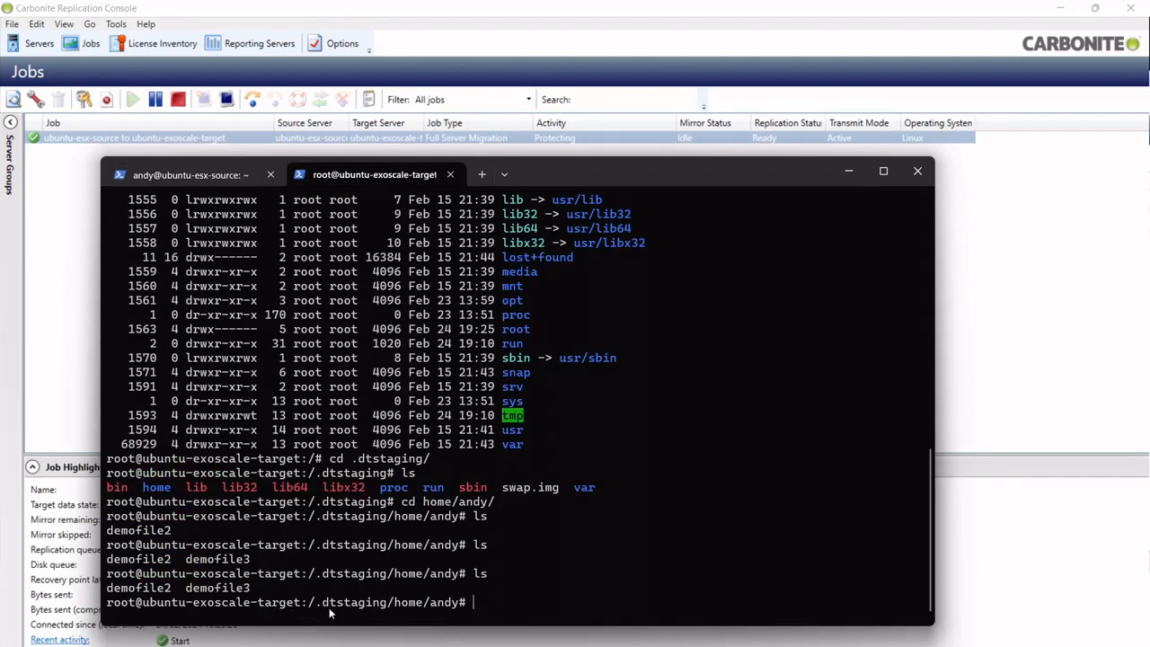
mouse_move(492, 618)
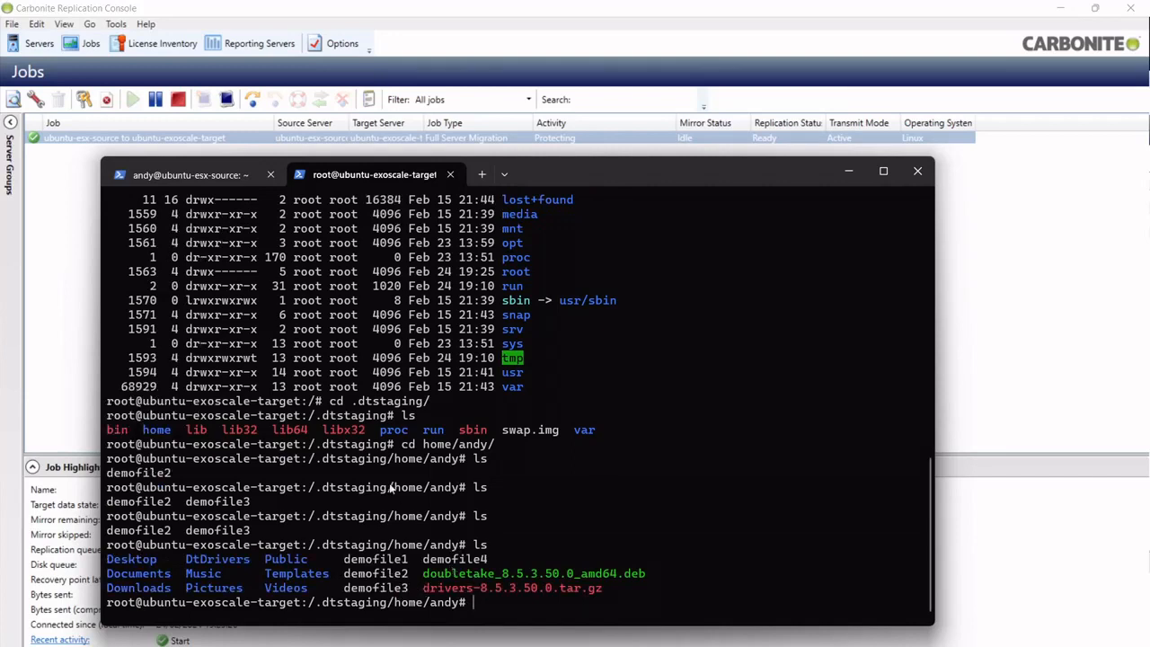
Switch between the server sessions and bring the Exoscale Console page forward.
left_click(188, 175)
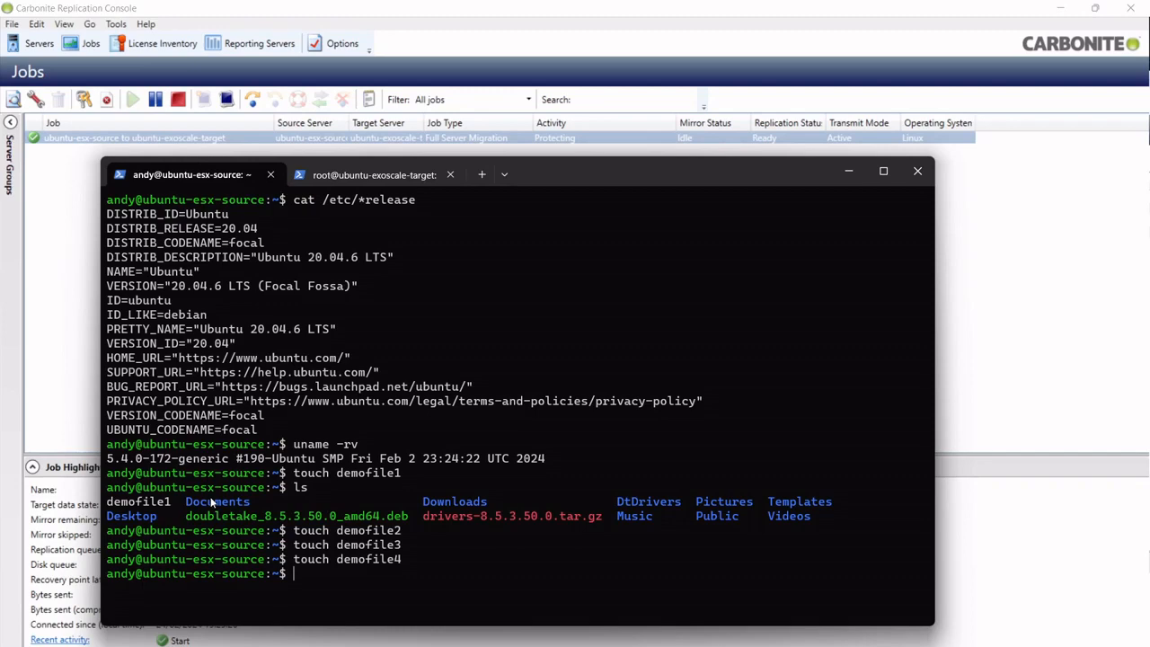
left_click(374, 175)
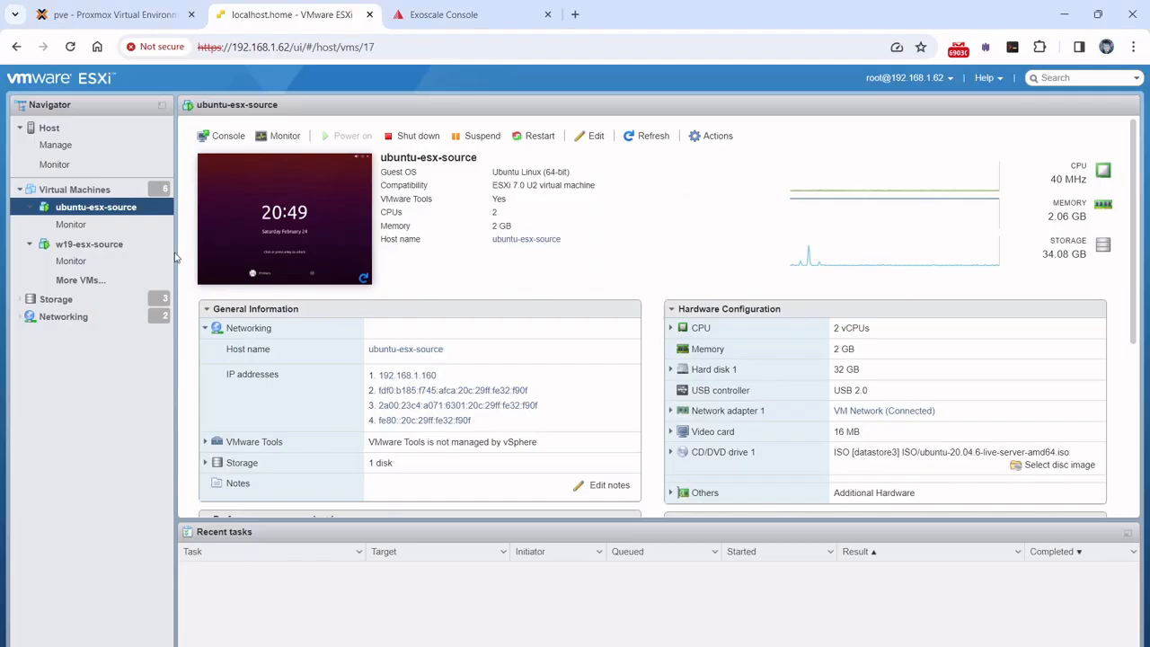
mouse_move(467, 14)
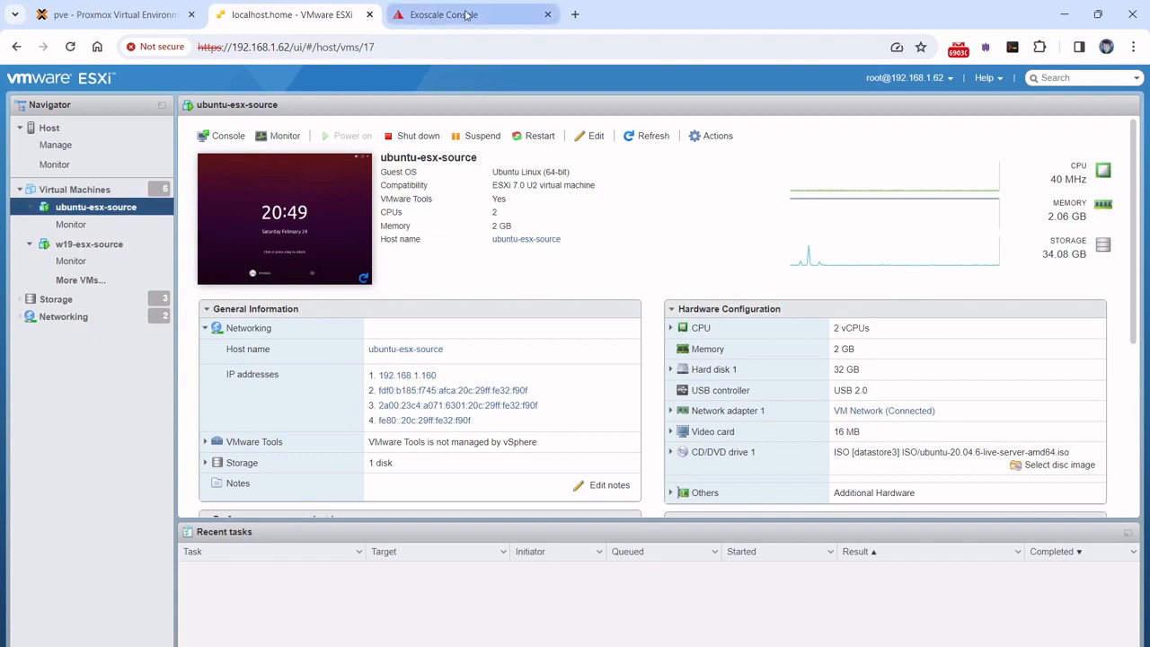
left_click(443, 15)
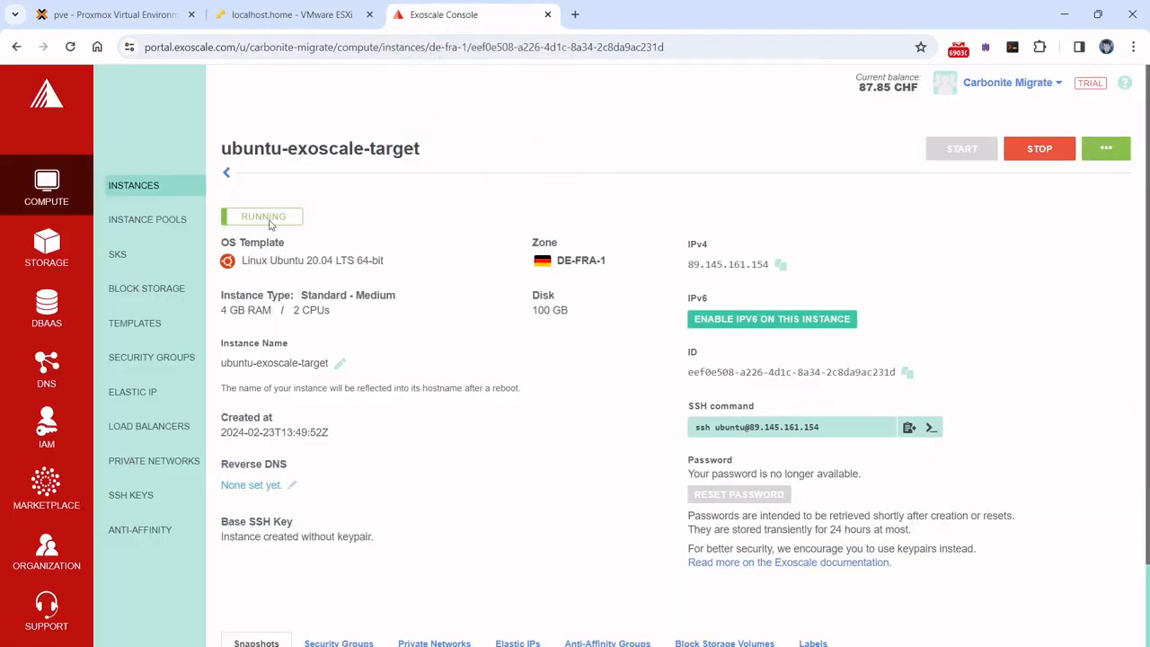
mouse_move(314, 220)
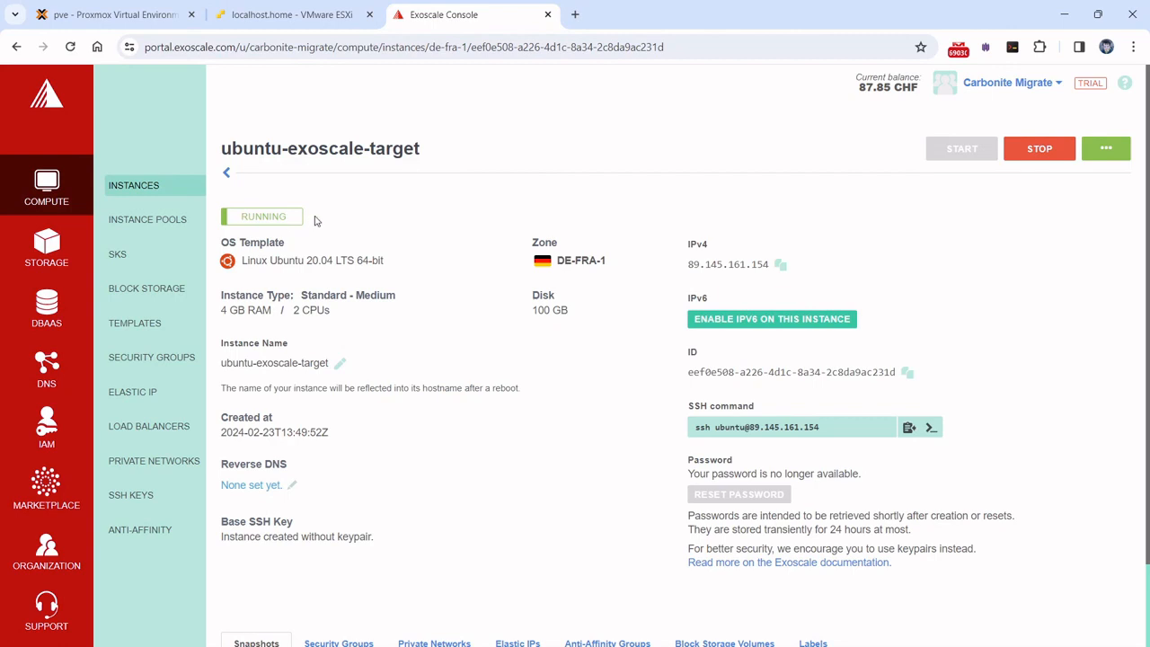
left_click(291, 15)
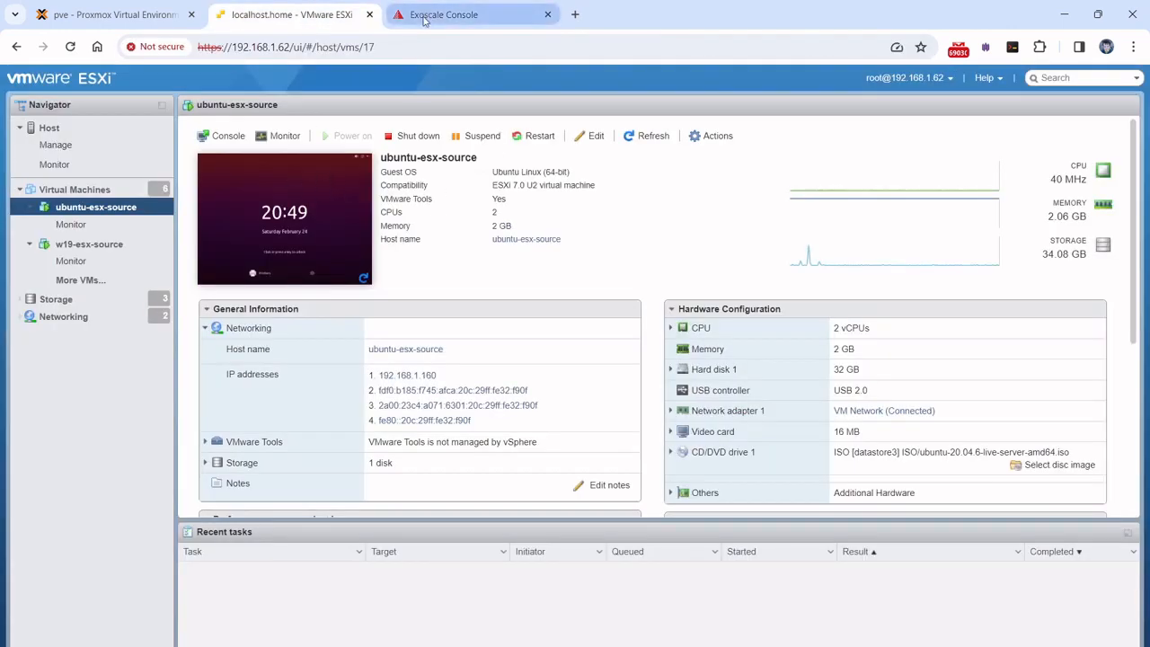
mouse_move(443, 14)
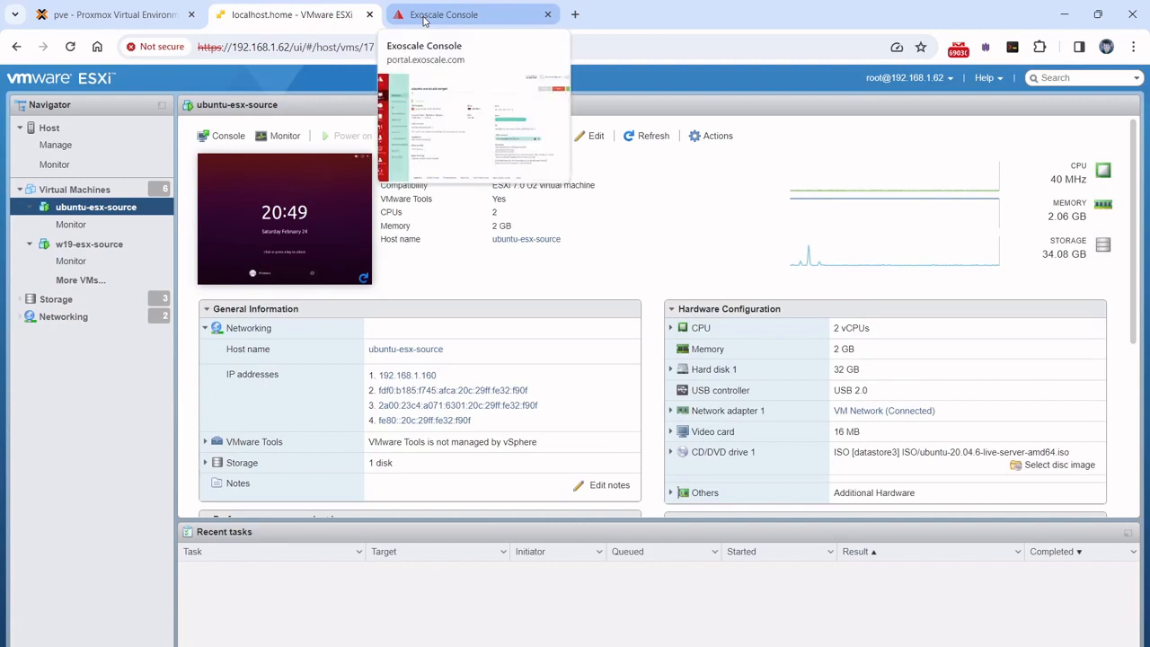
left_click(472, 14)
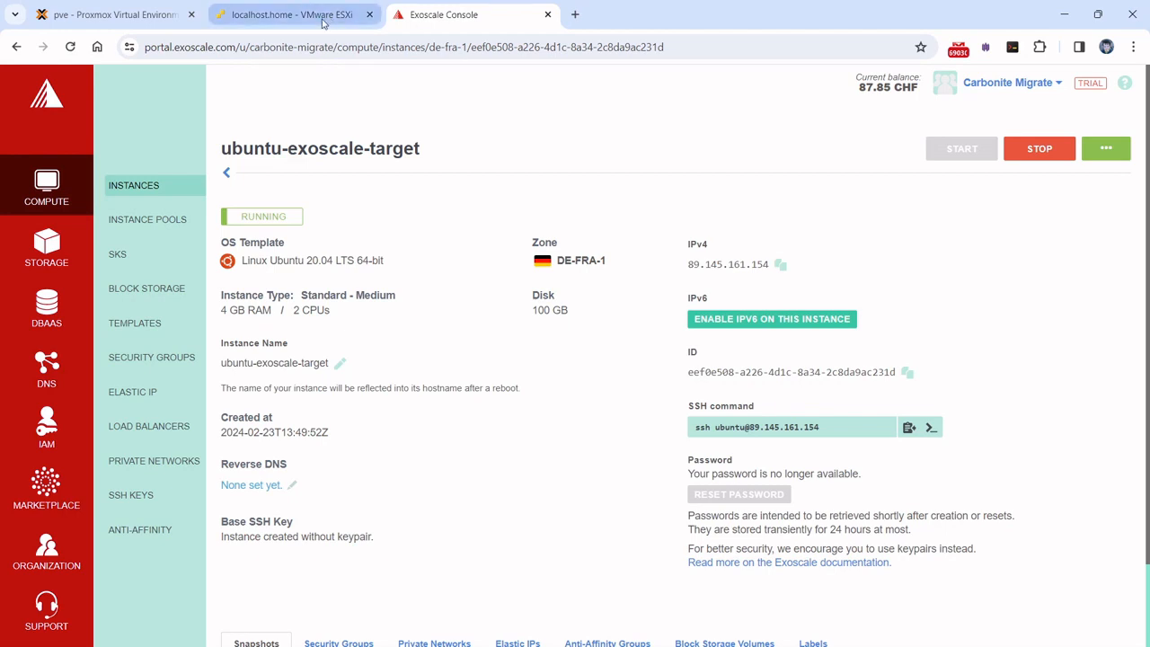
left_click(288, 14)
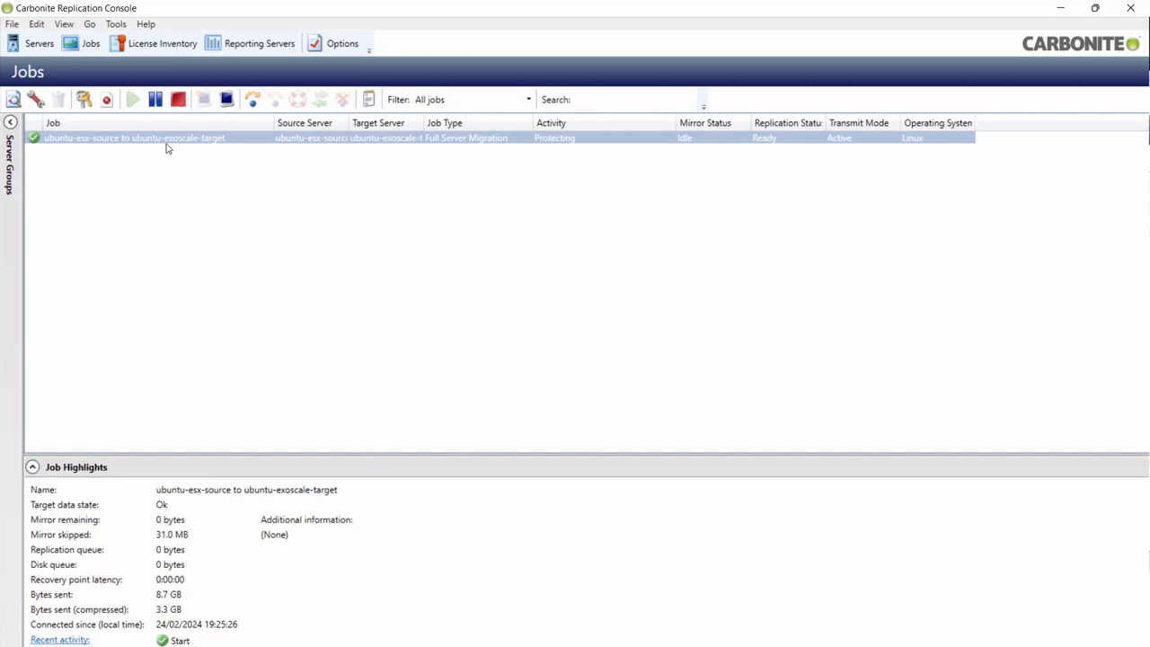
Cut the migration job over to live data from its Failover or Cutover dialog.
right_click(166, 138)
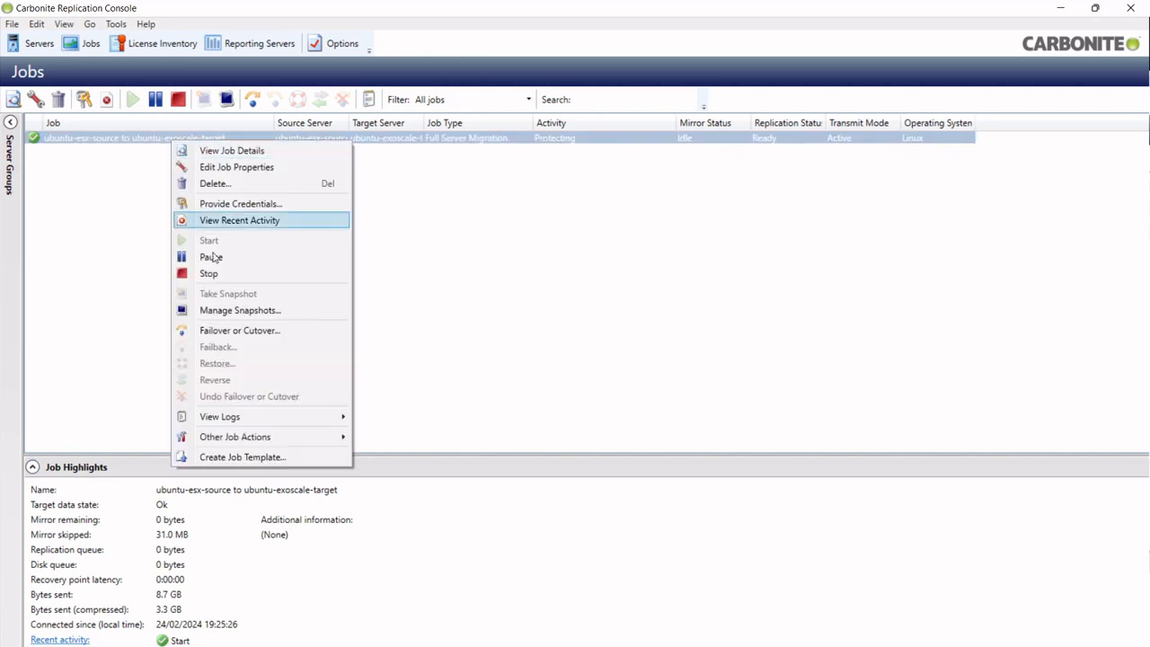
left_click(240, 330)
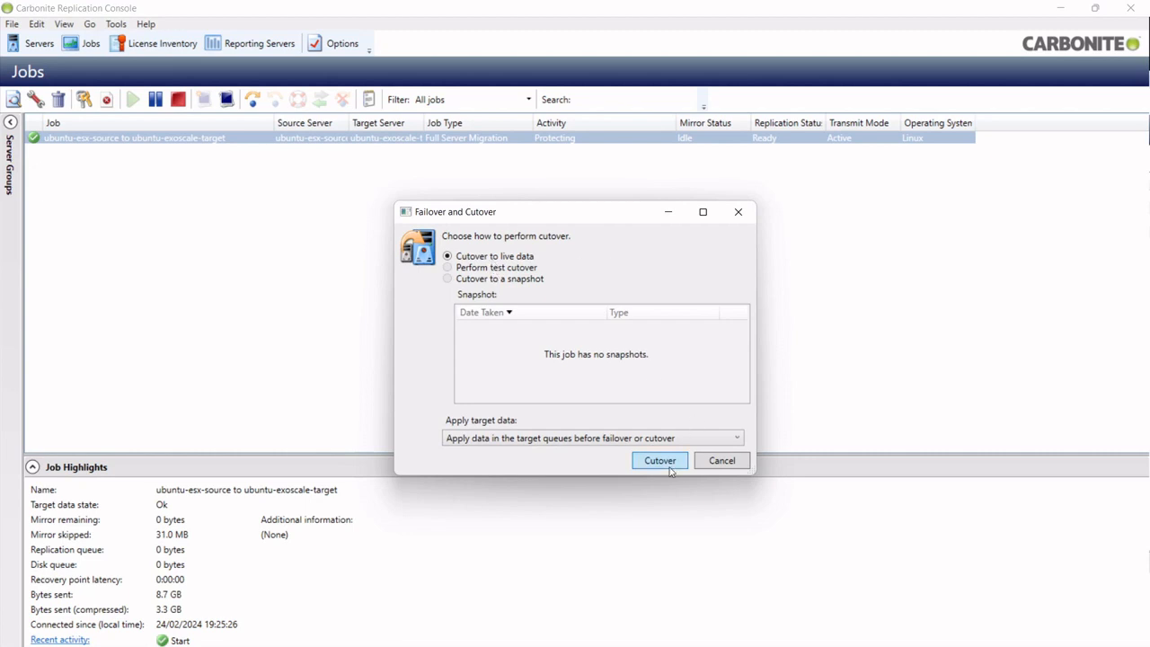
left_click(659, 460)
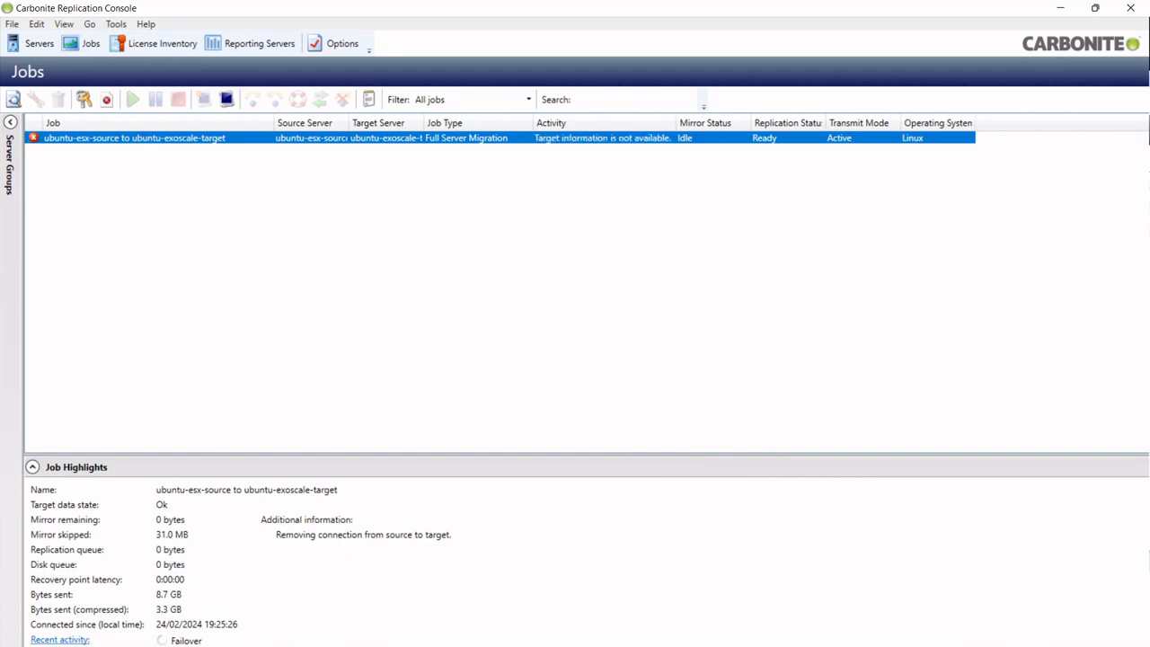
mouse_move(675, 551)
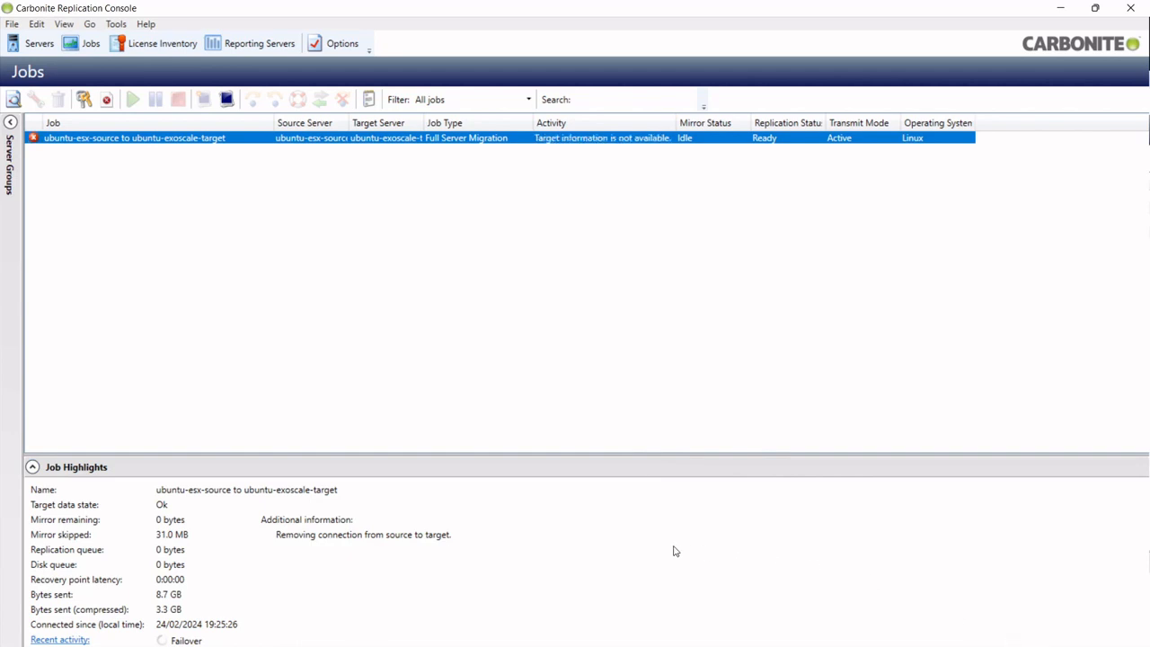
mouse_move(528, 438)
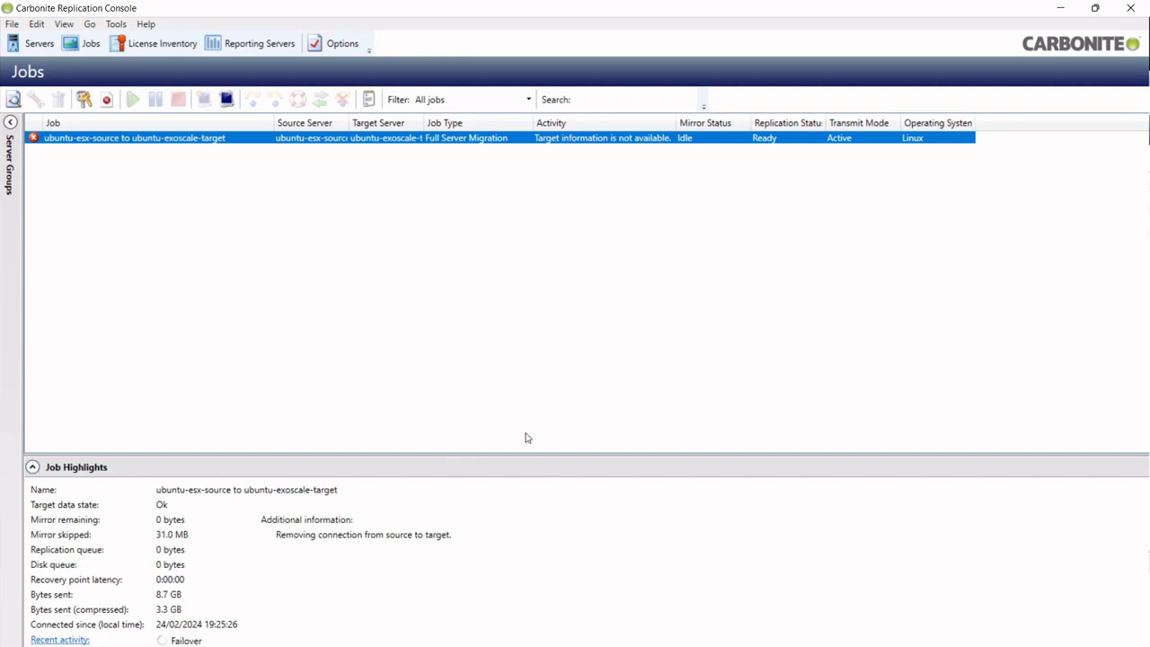
mouse_move(653, 145)
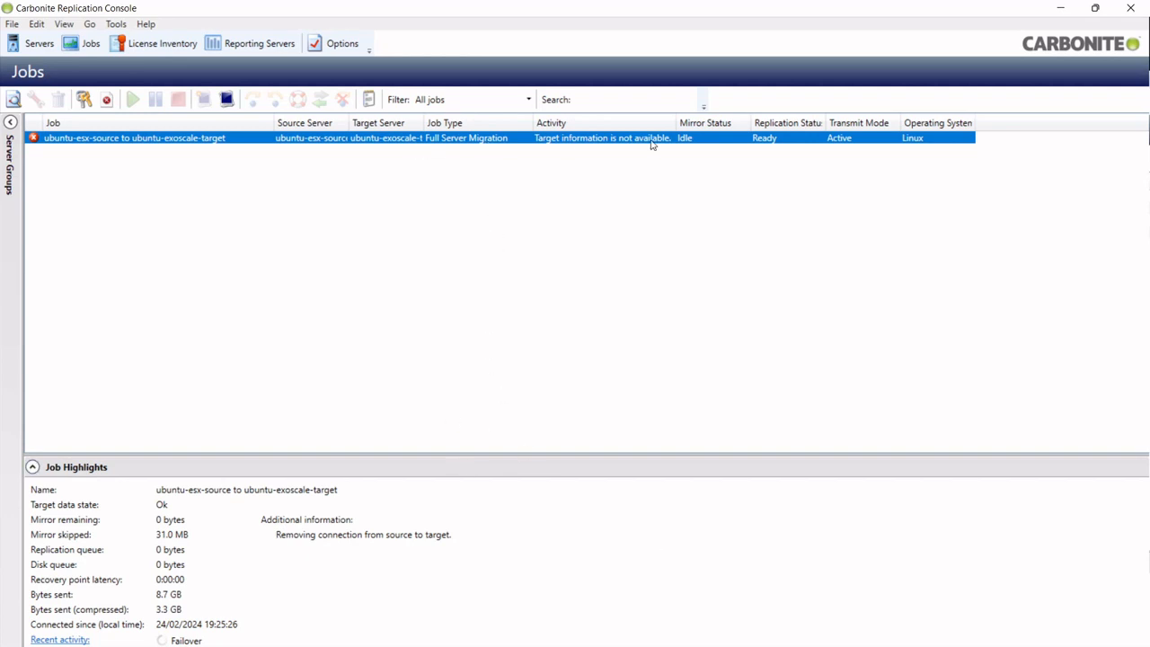
mouse_move(617, 152)
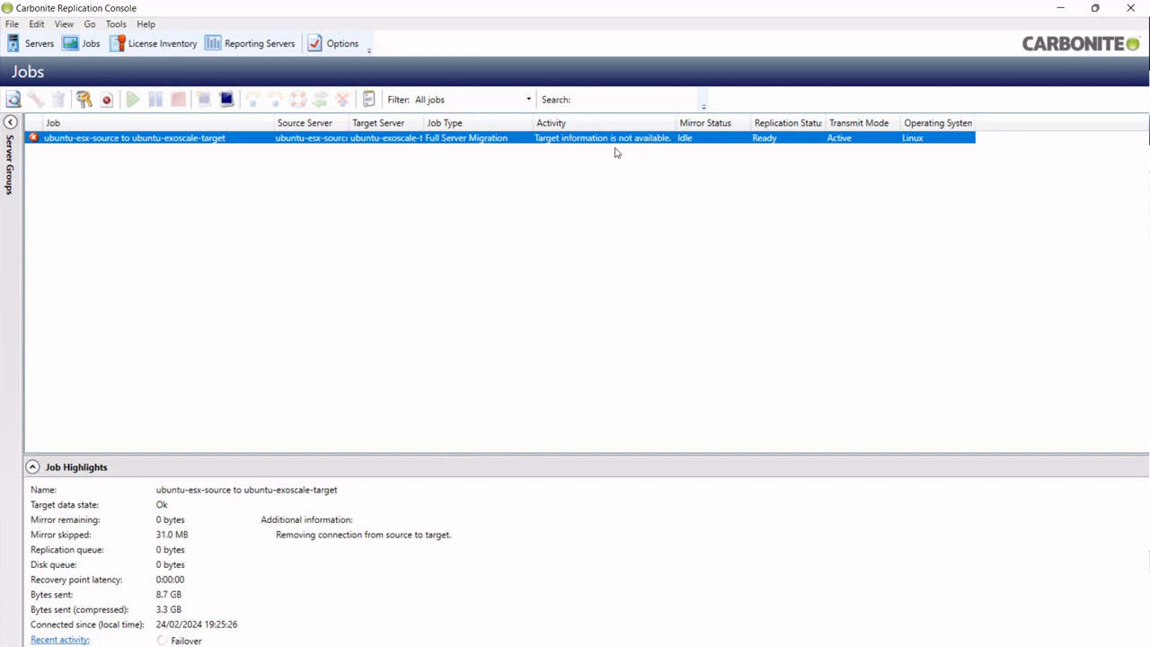
mouse_move(826, 148)
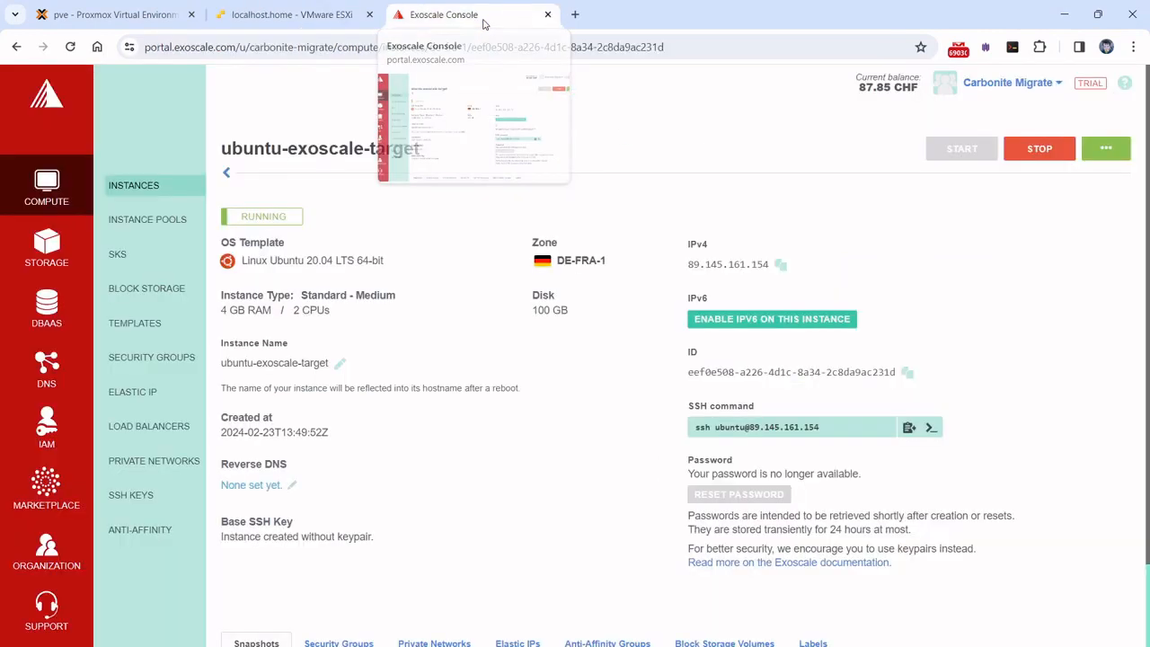
mouse_move(396, 243)
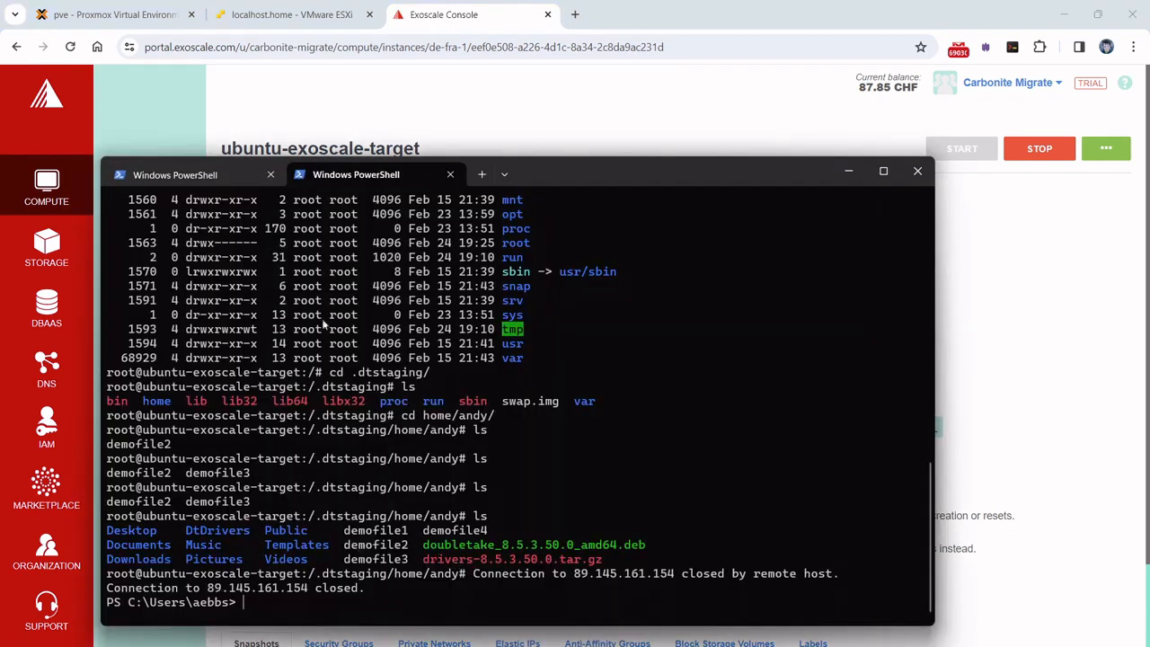
mouse_move(245, 598)
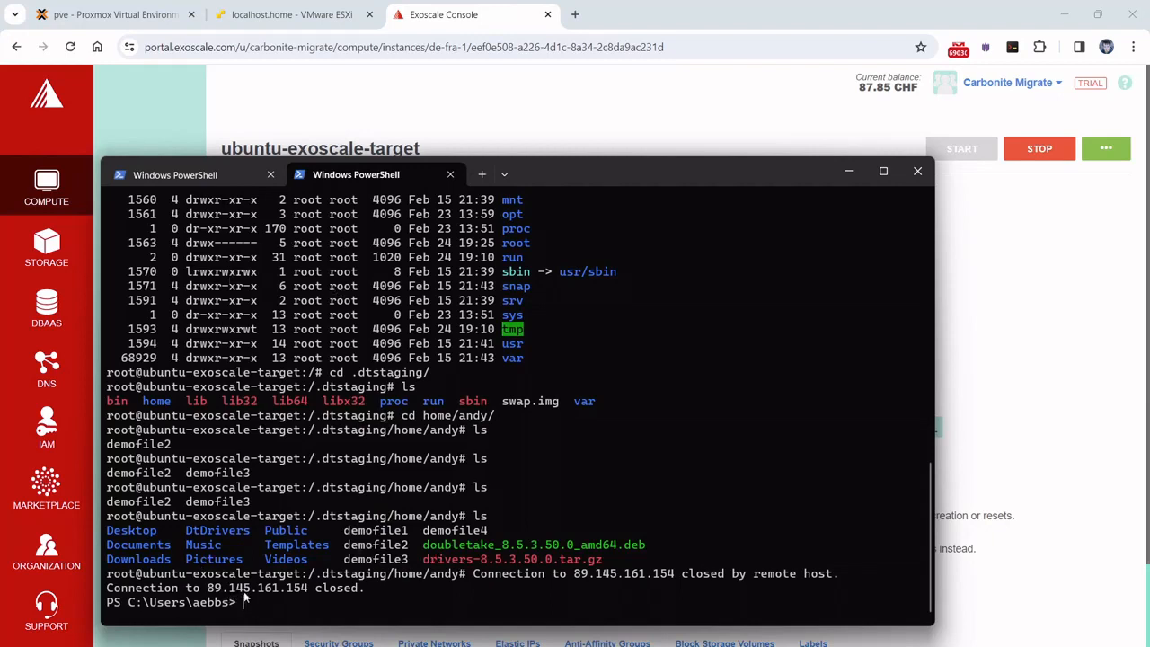
mouse_move(310, 590)
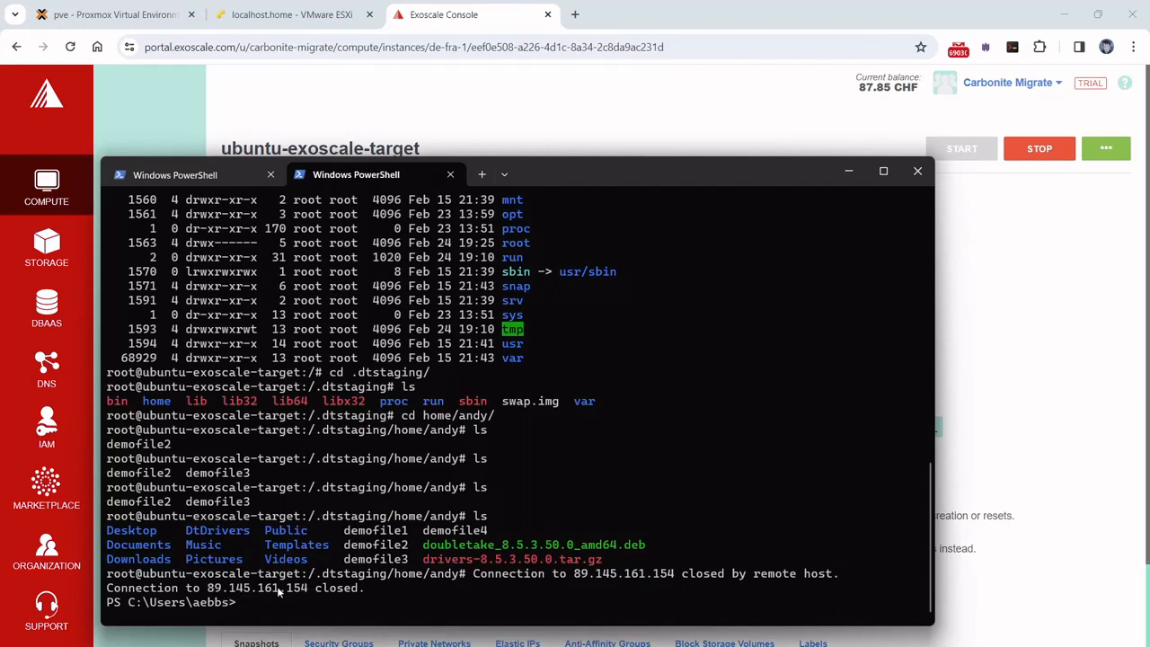
left_click(176, 175)
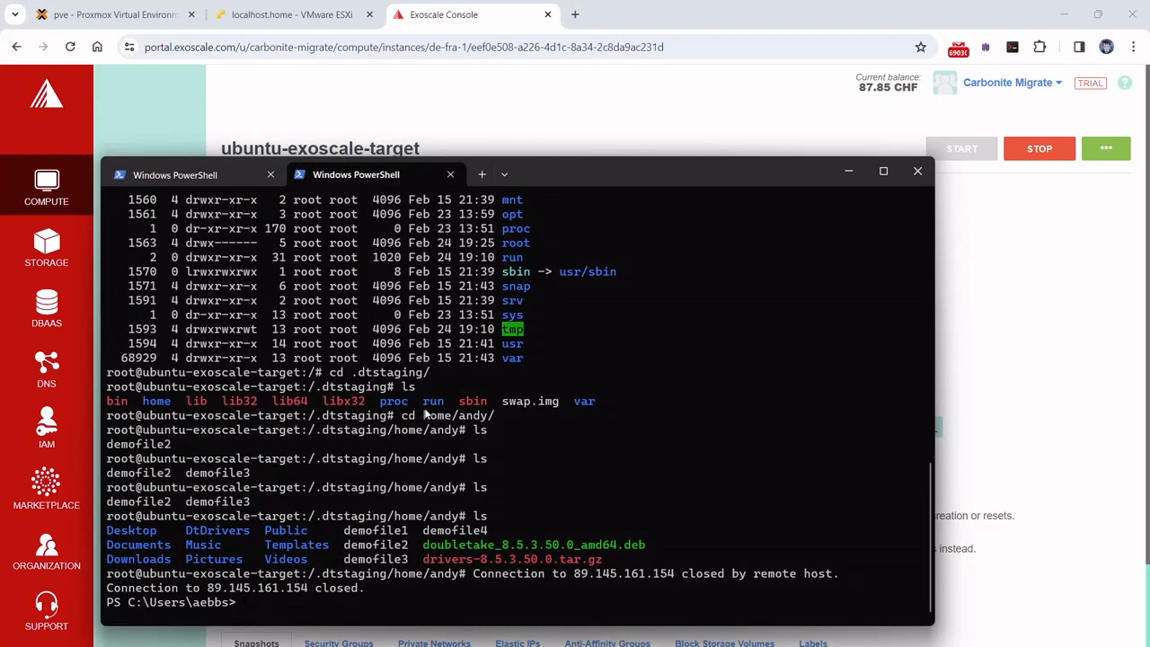
type("ssh ubuntu@89.145.161.154")
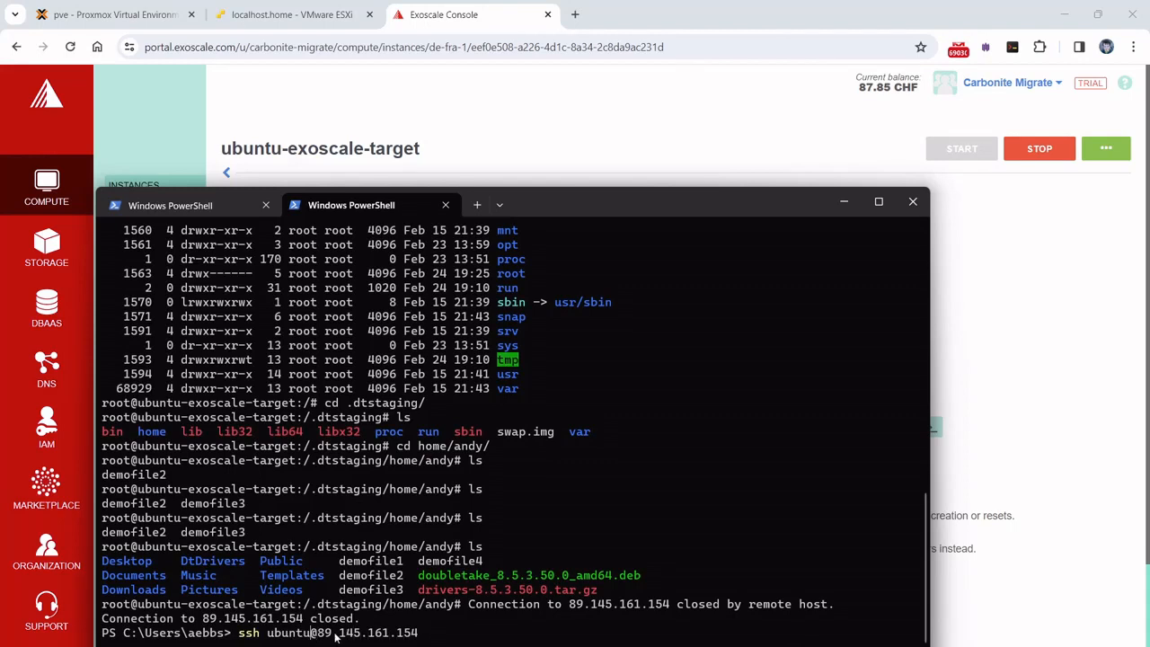
Retry ssh to 89.145.161.154 as andy; it fails on a changed host key, so retype the command.
key("BackSpace")
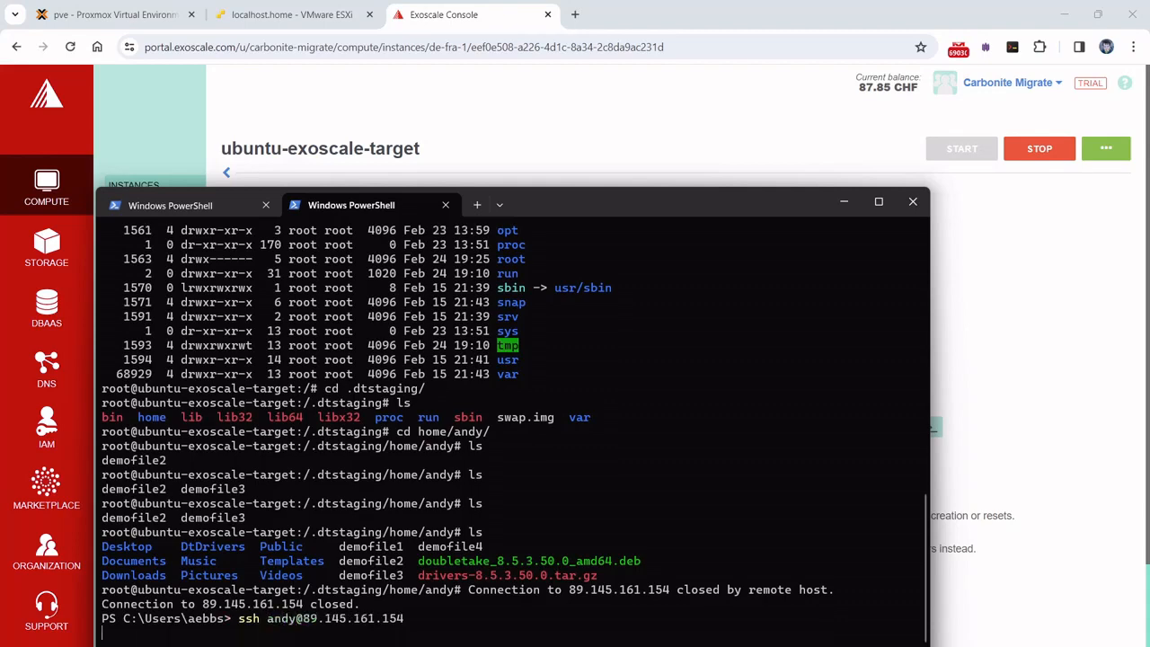
key("Return")
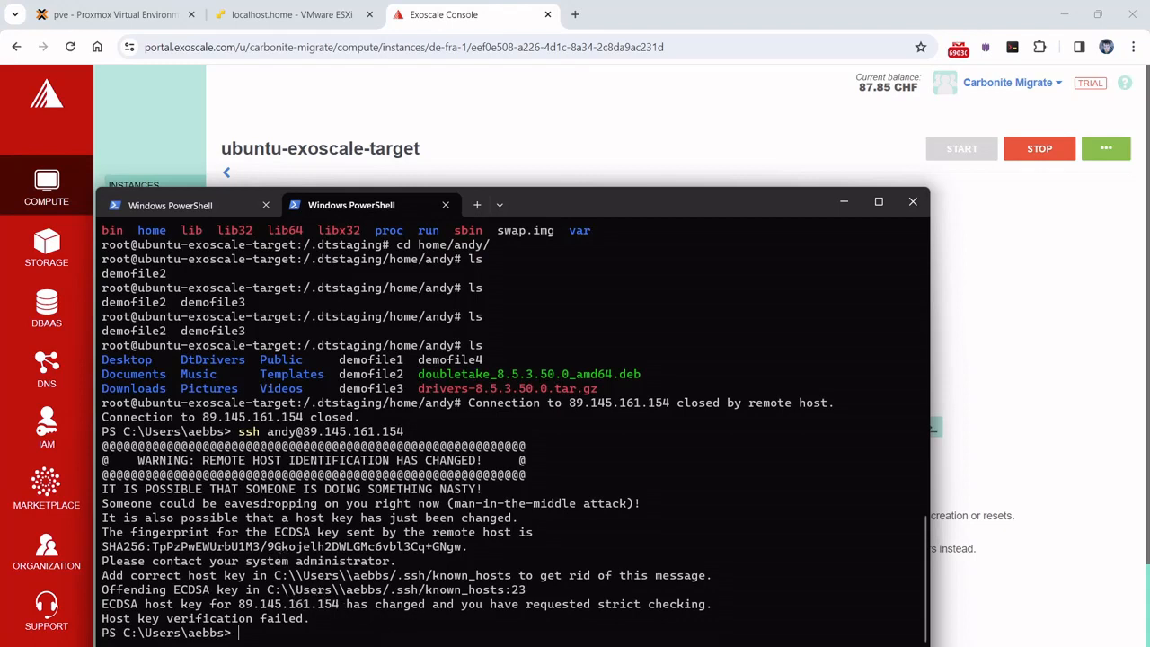
mouse_move(494, 621)
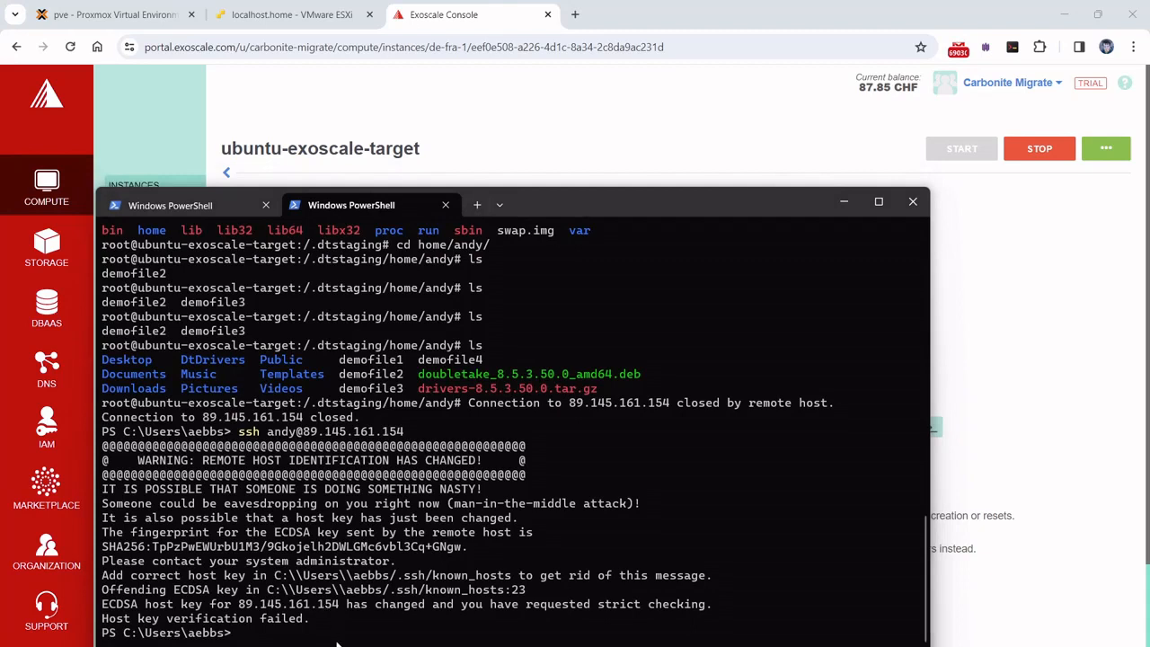
type("ssh andy@89.145.161.154")
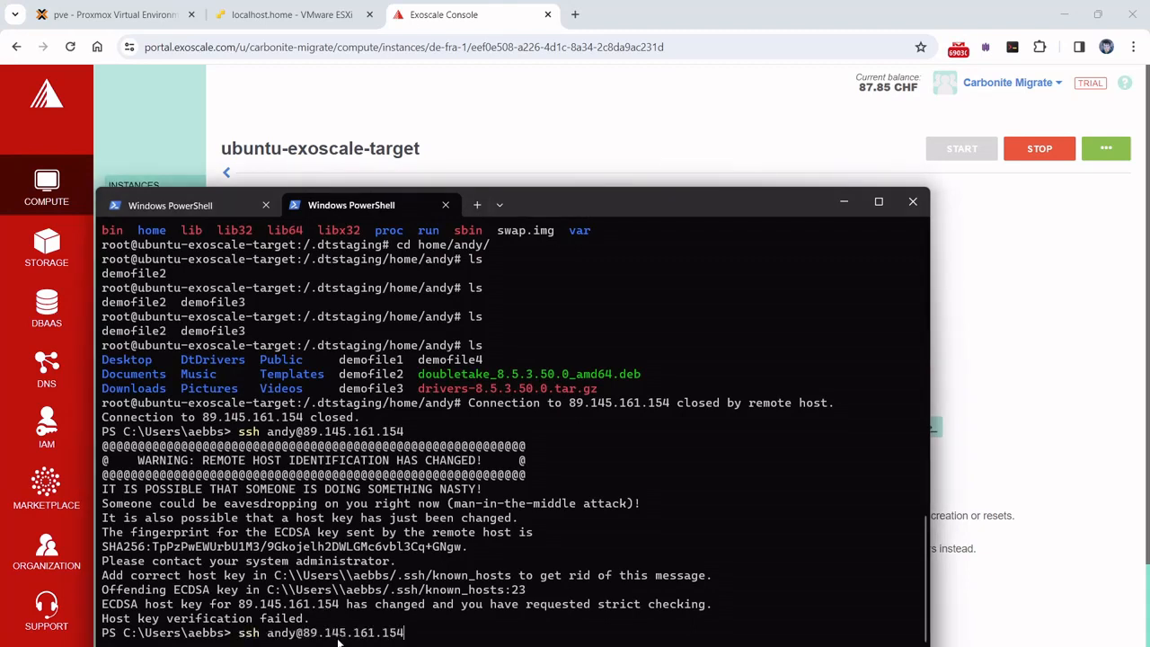
key("Return")
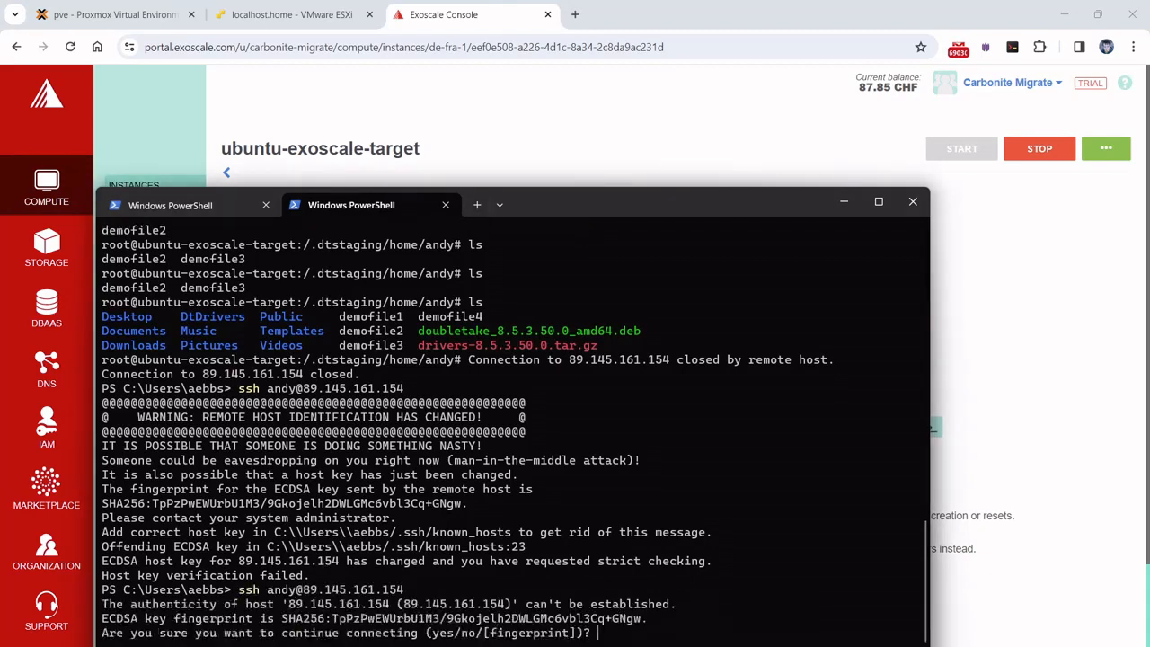
type("yes")
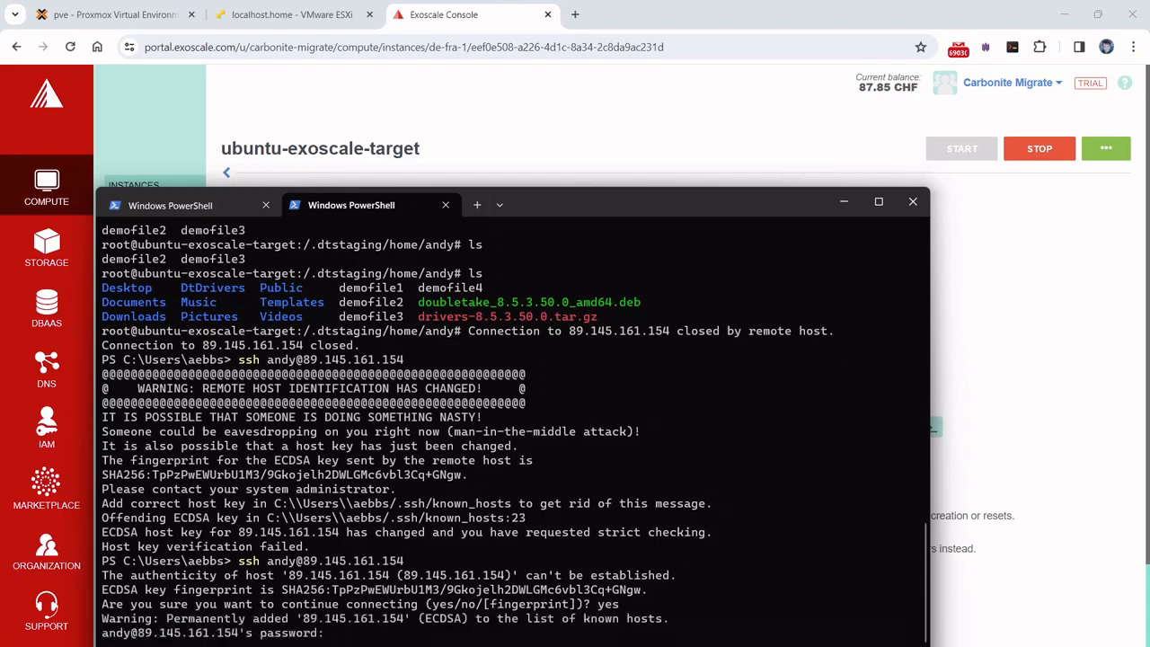
mouse_move(541, 633)
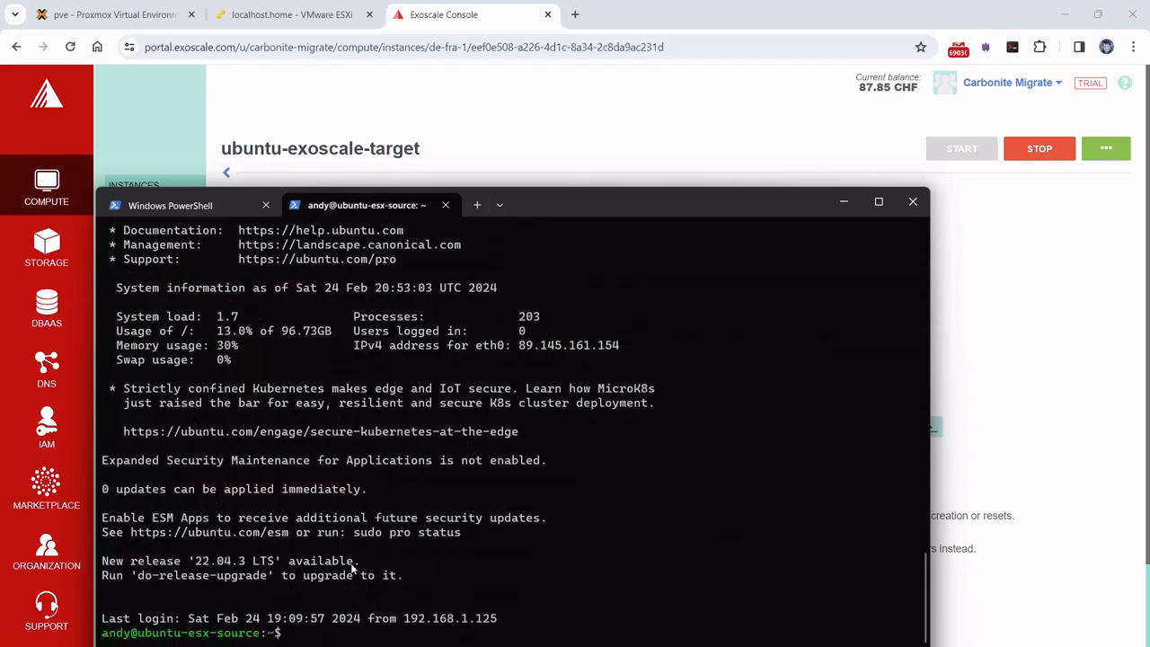
mouse_move(186, 641)
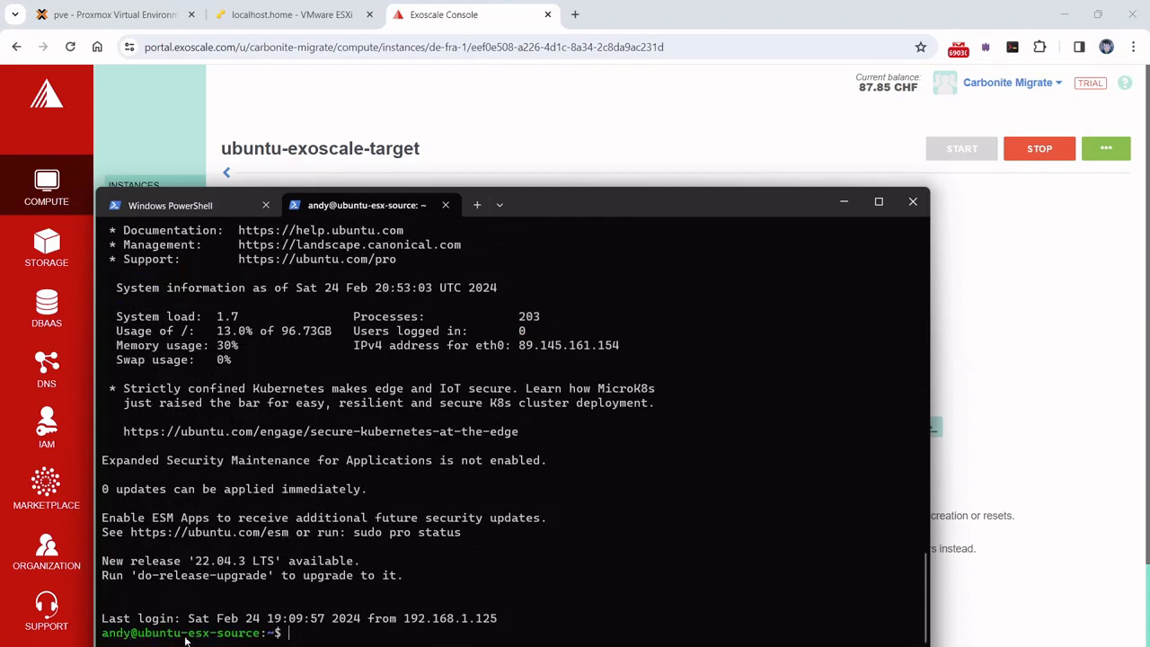
mouse_move(391, 216)
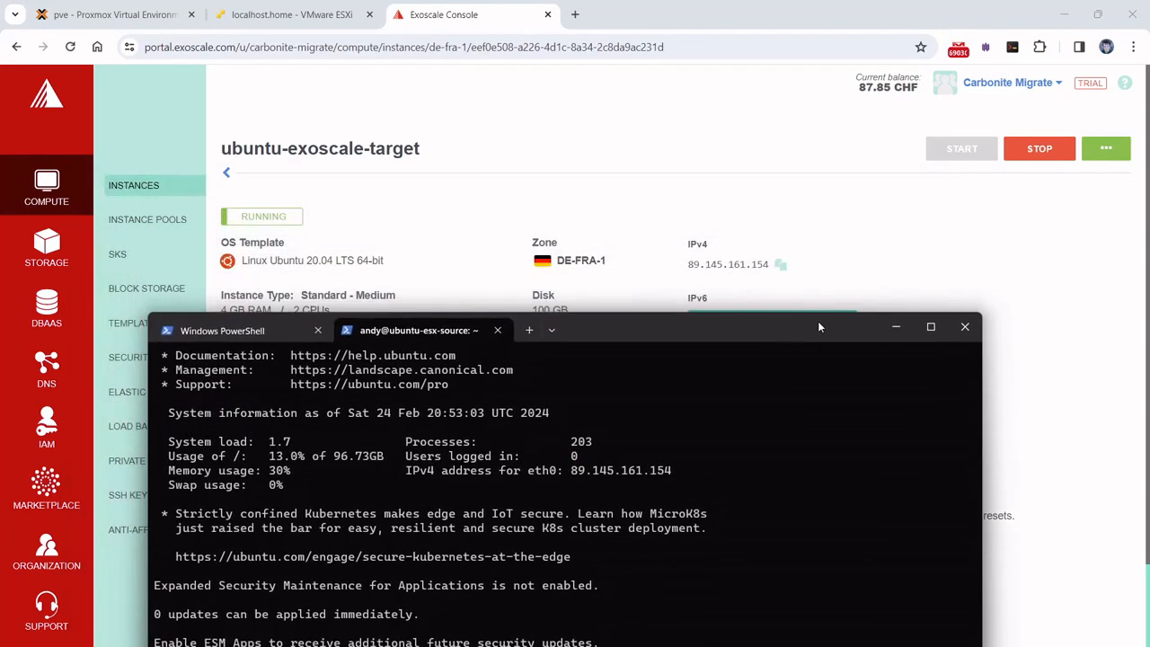
mouse_move(804, 299)
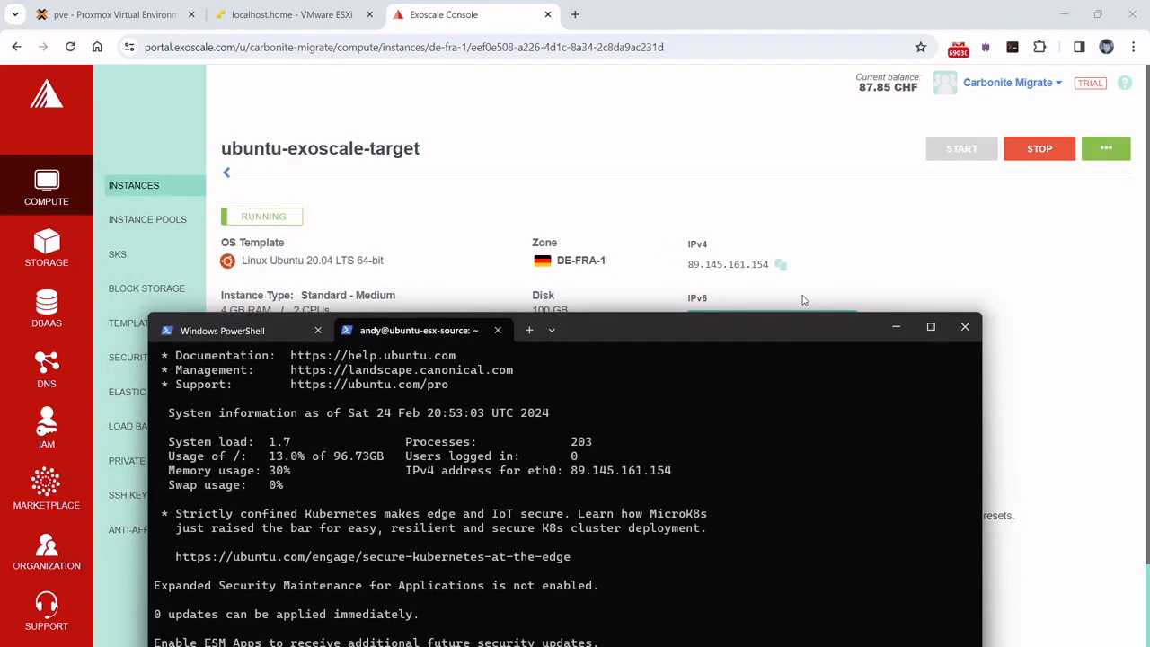
mouse_move(724, 275)
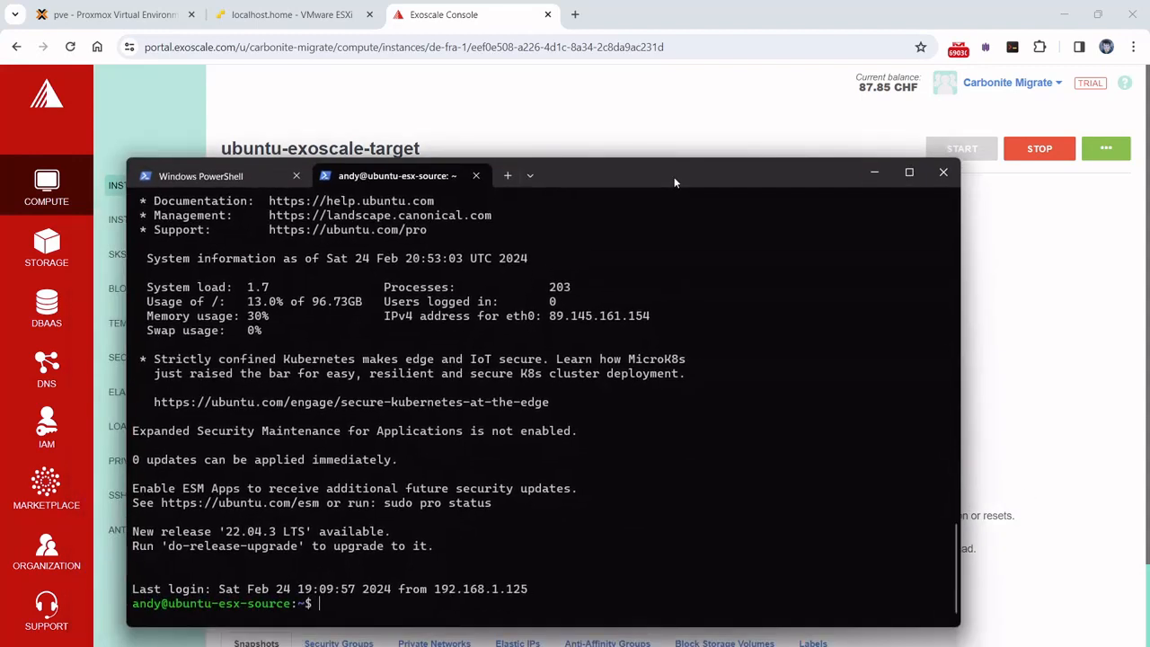
mouse_move(414, 554)
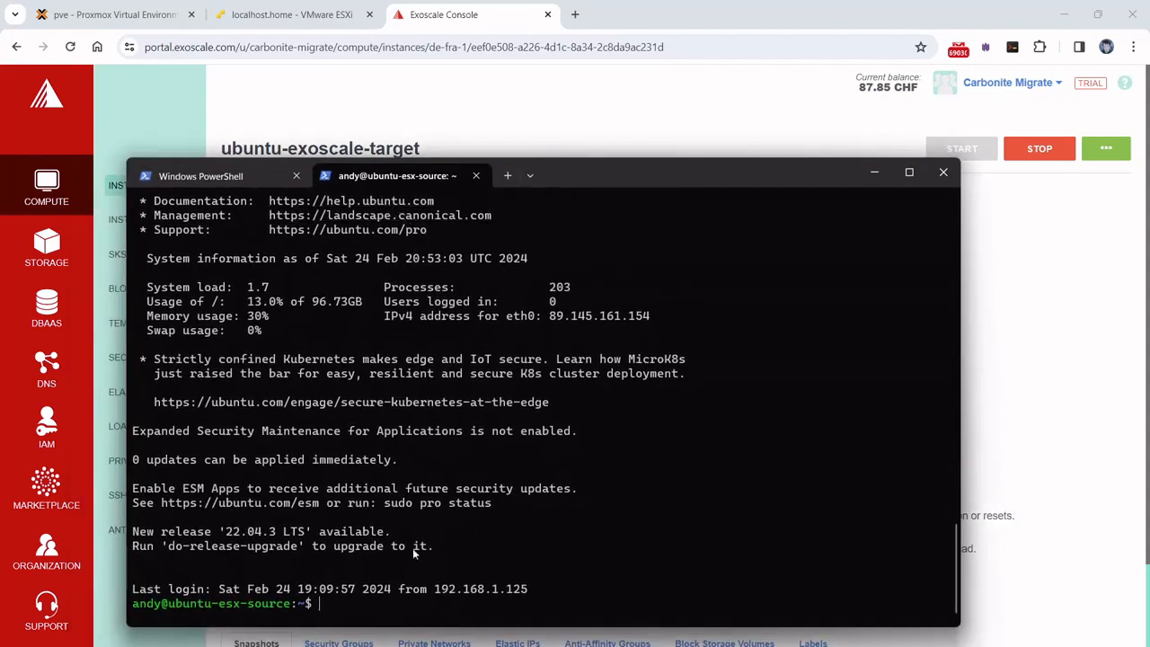
mouse_move(434, 402)
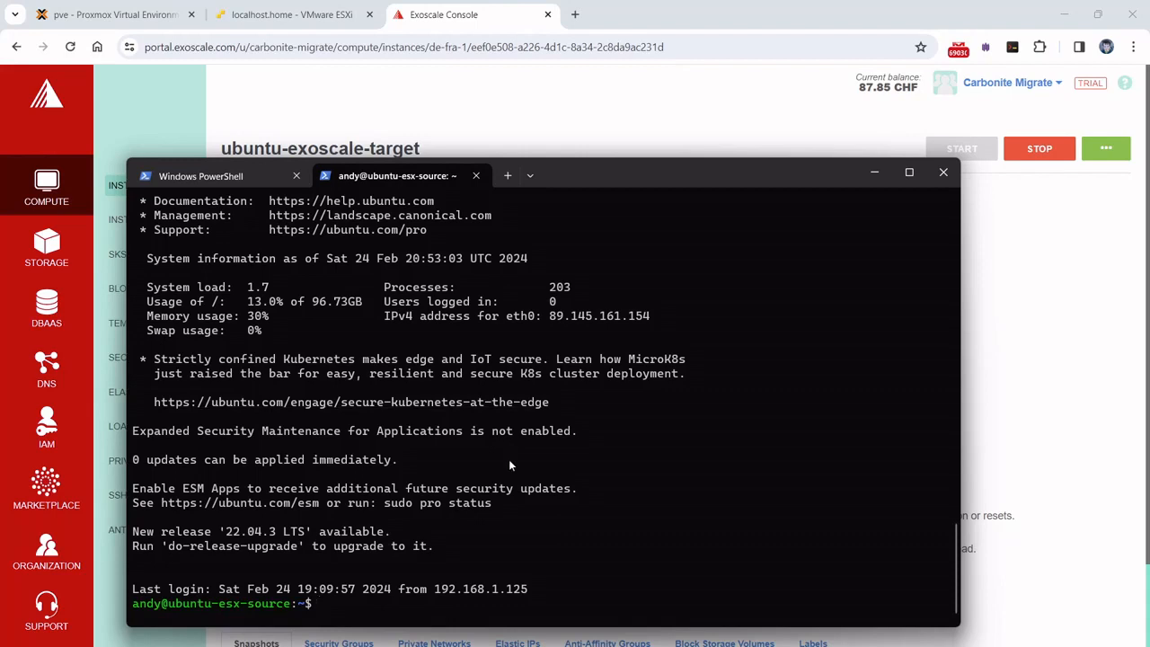
mouse_move(874, 173)
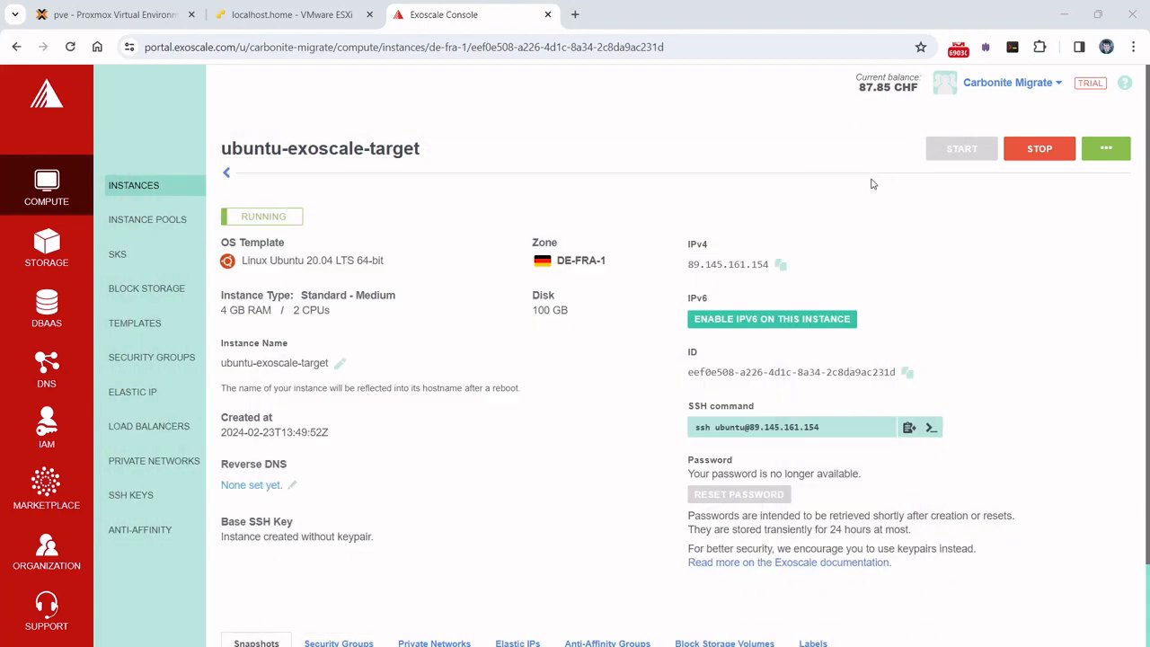
mouse_move(819, 243)
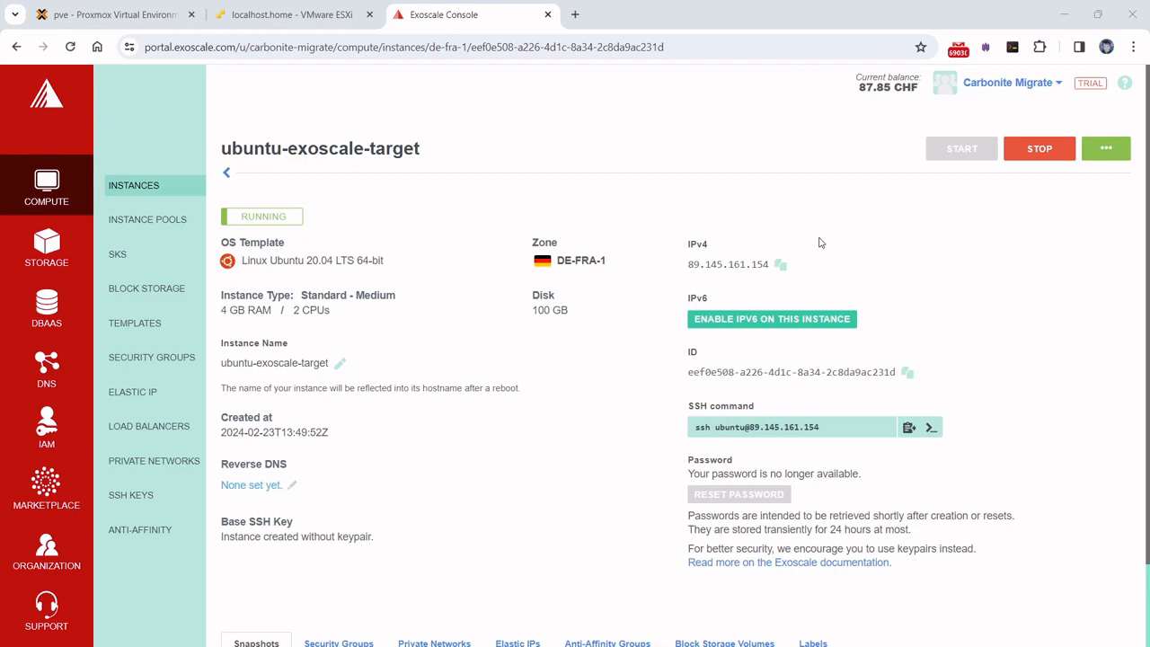
mouse_move(881, 229)
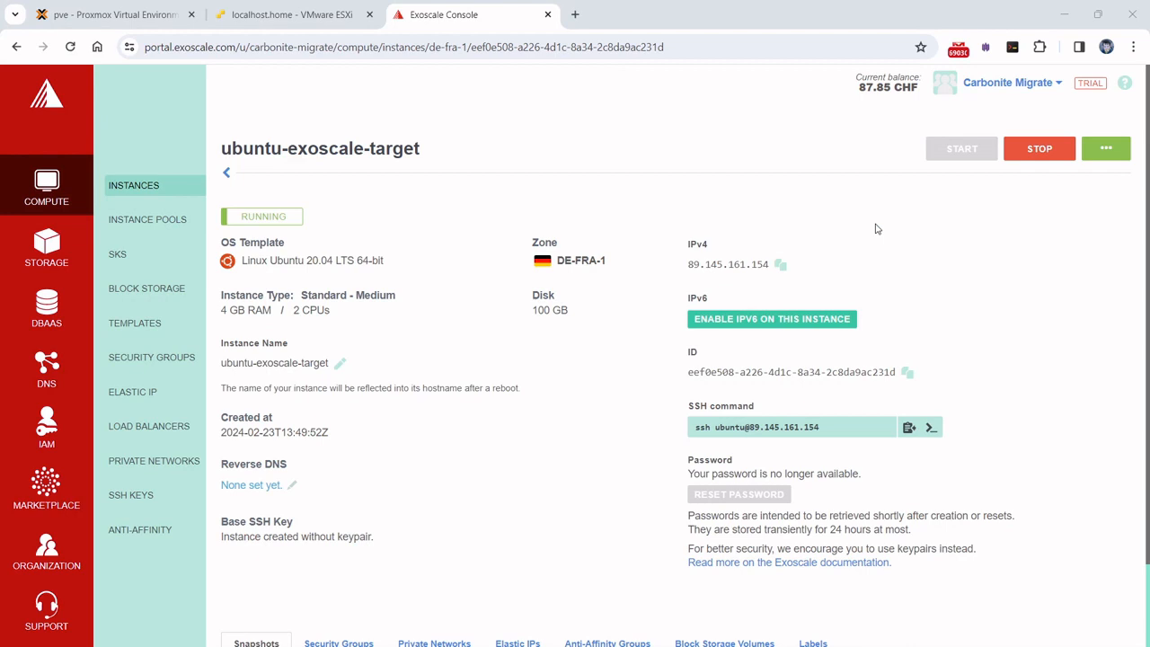
mouse_move(869, 294)
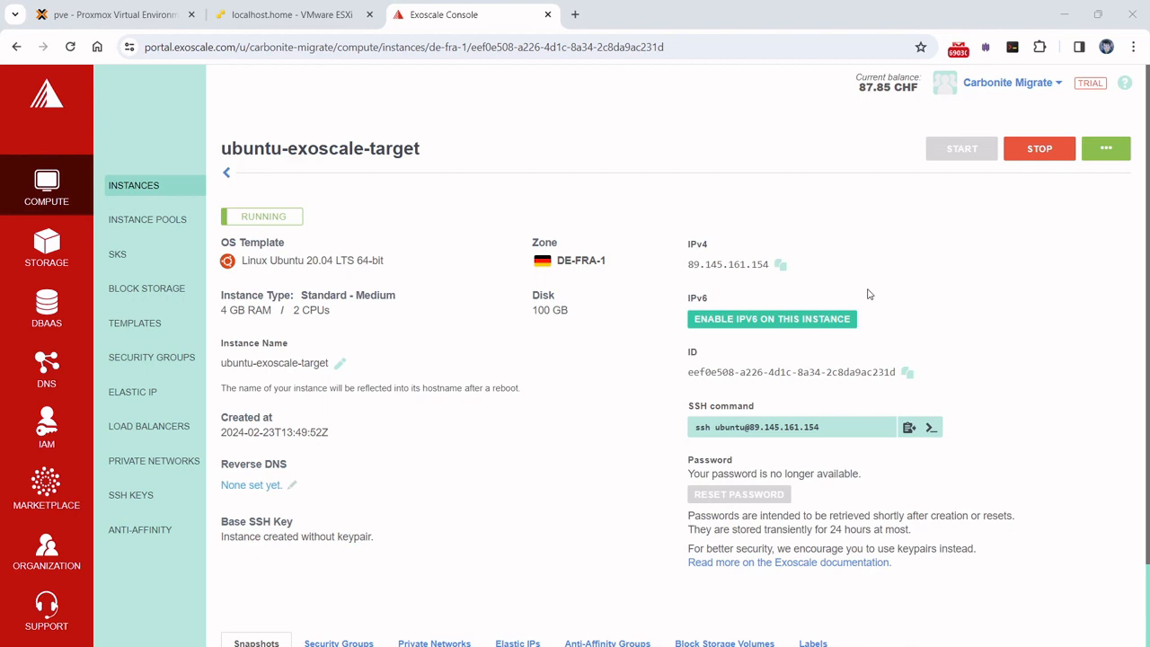
mouse_move(899, 295)
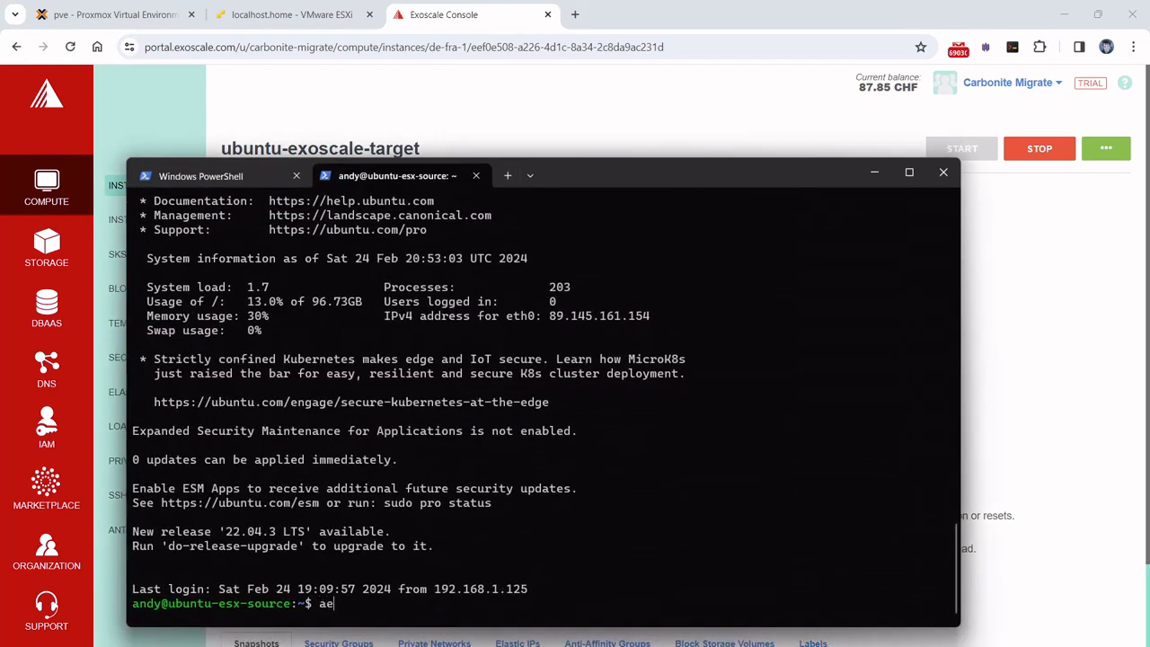
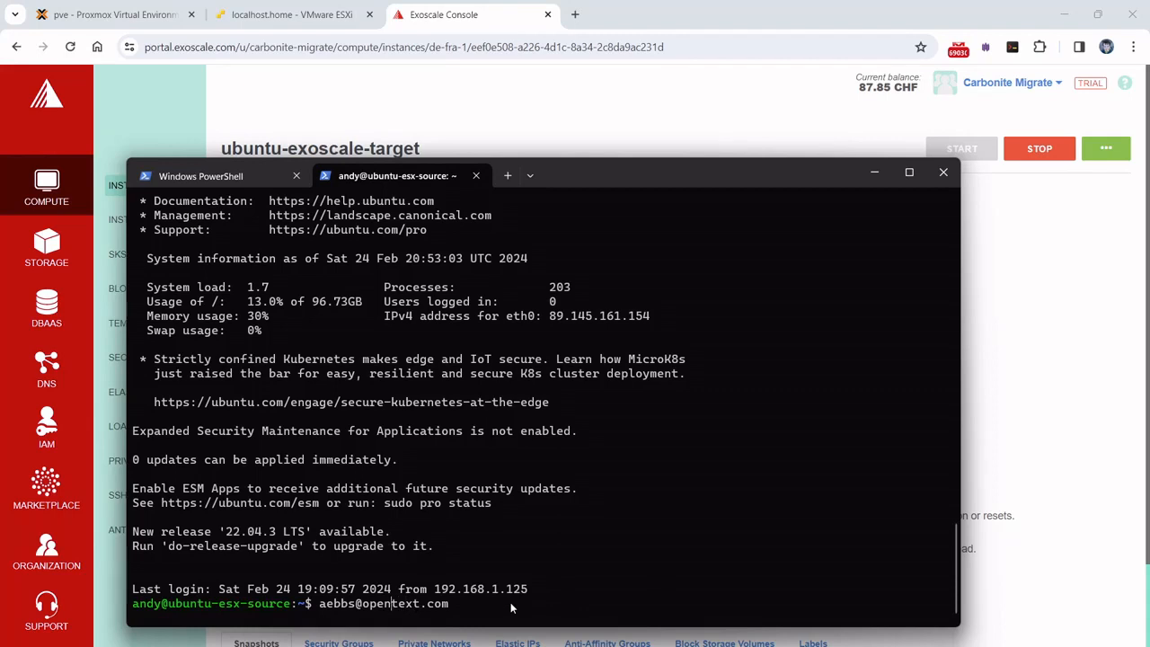
mouse_move(728, 498)
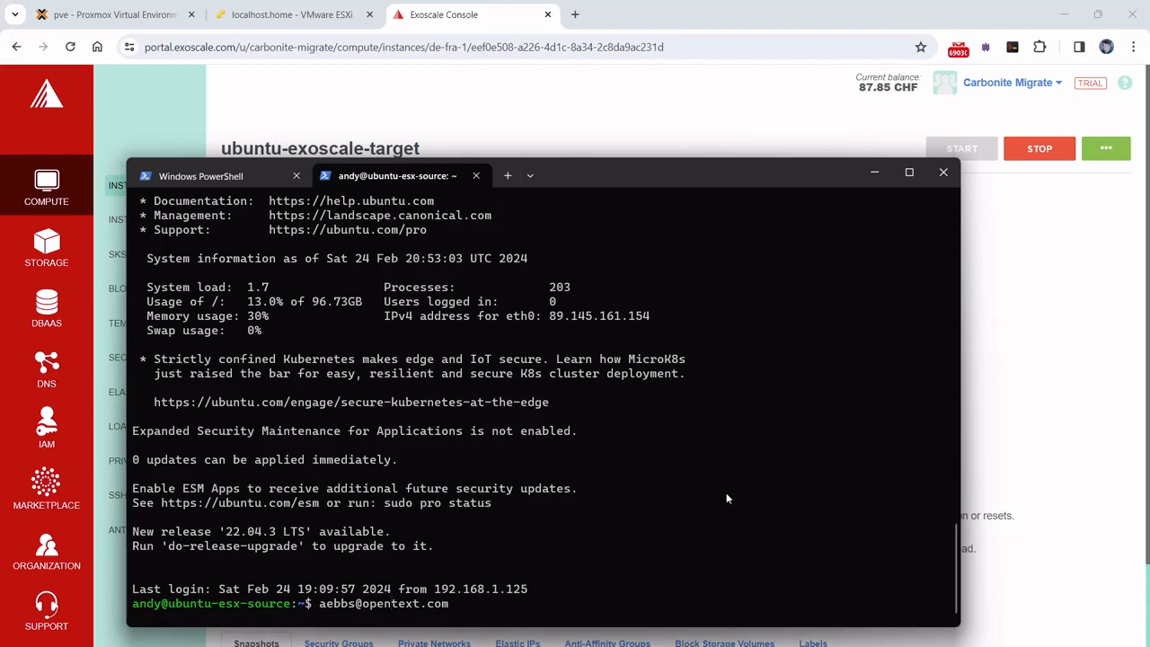